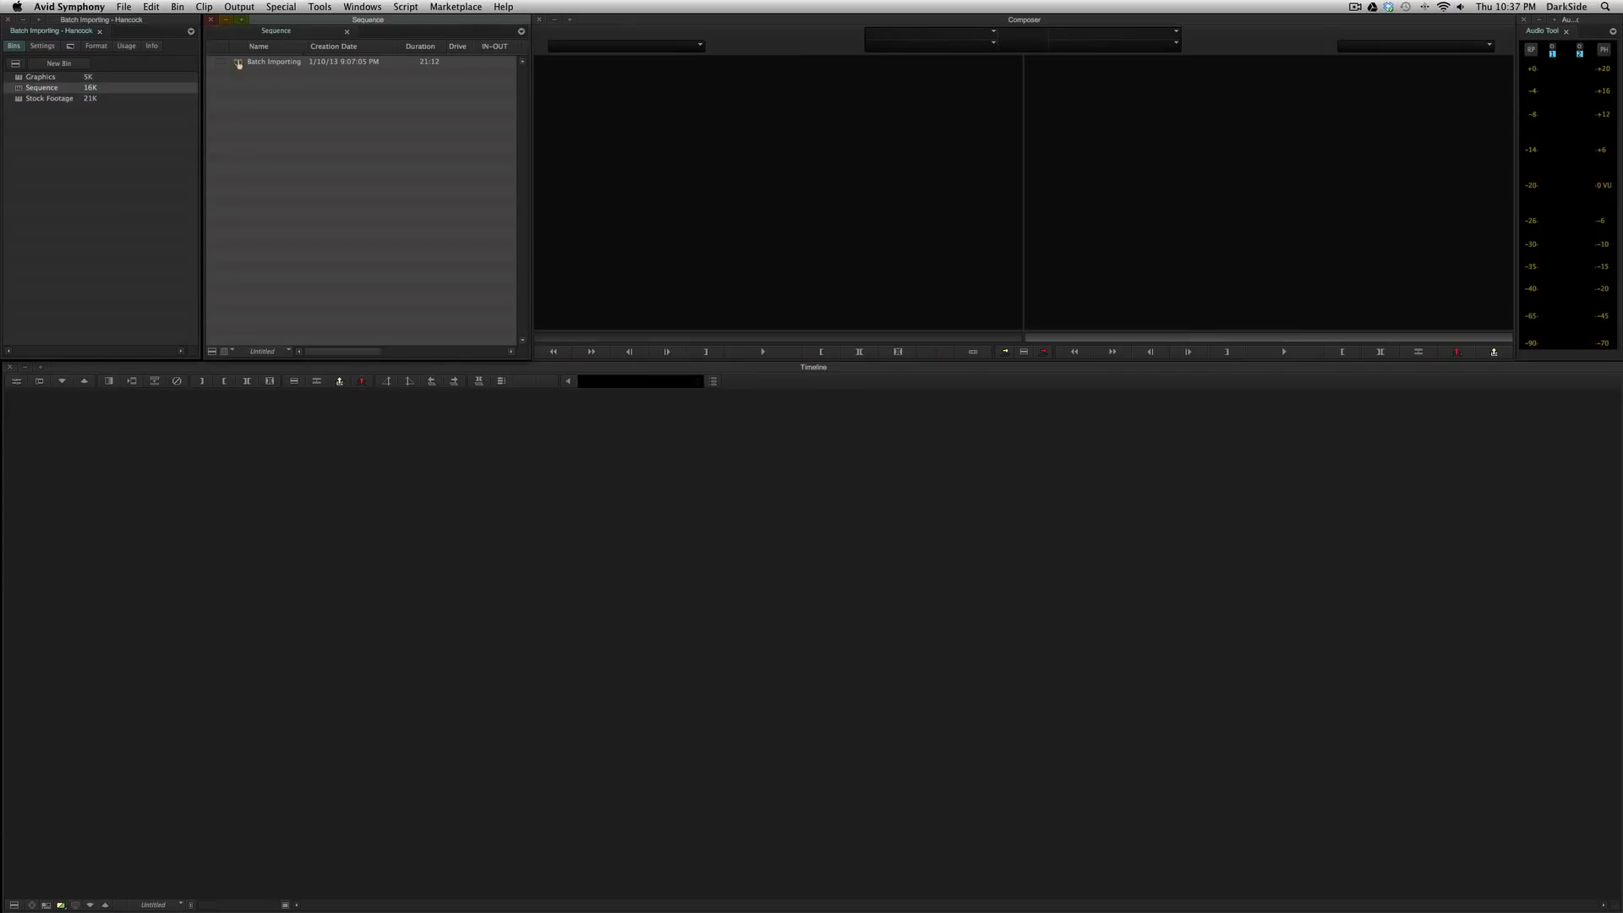
# - Load the Batch Importing sequence into the timeline and bring up the import file browser
pyautogui.doubleClick(274, 61)
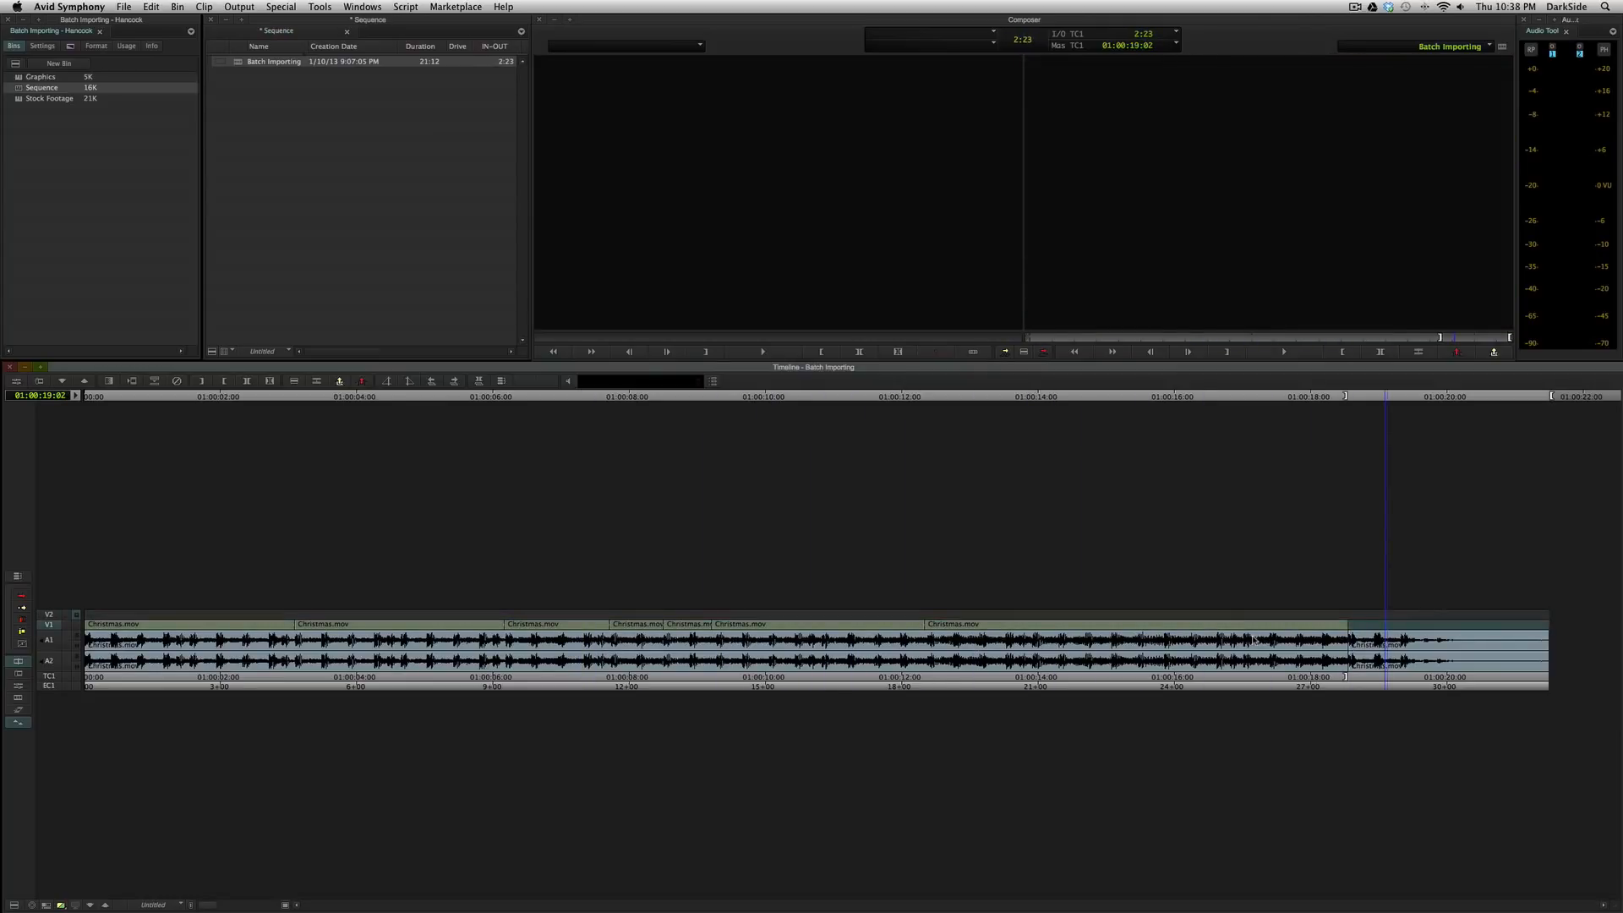
pyautogui.click(41, 76)
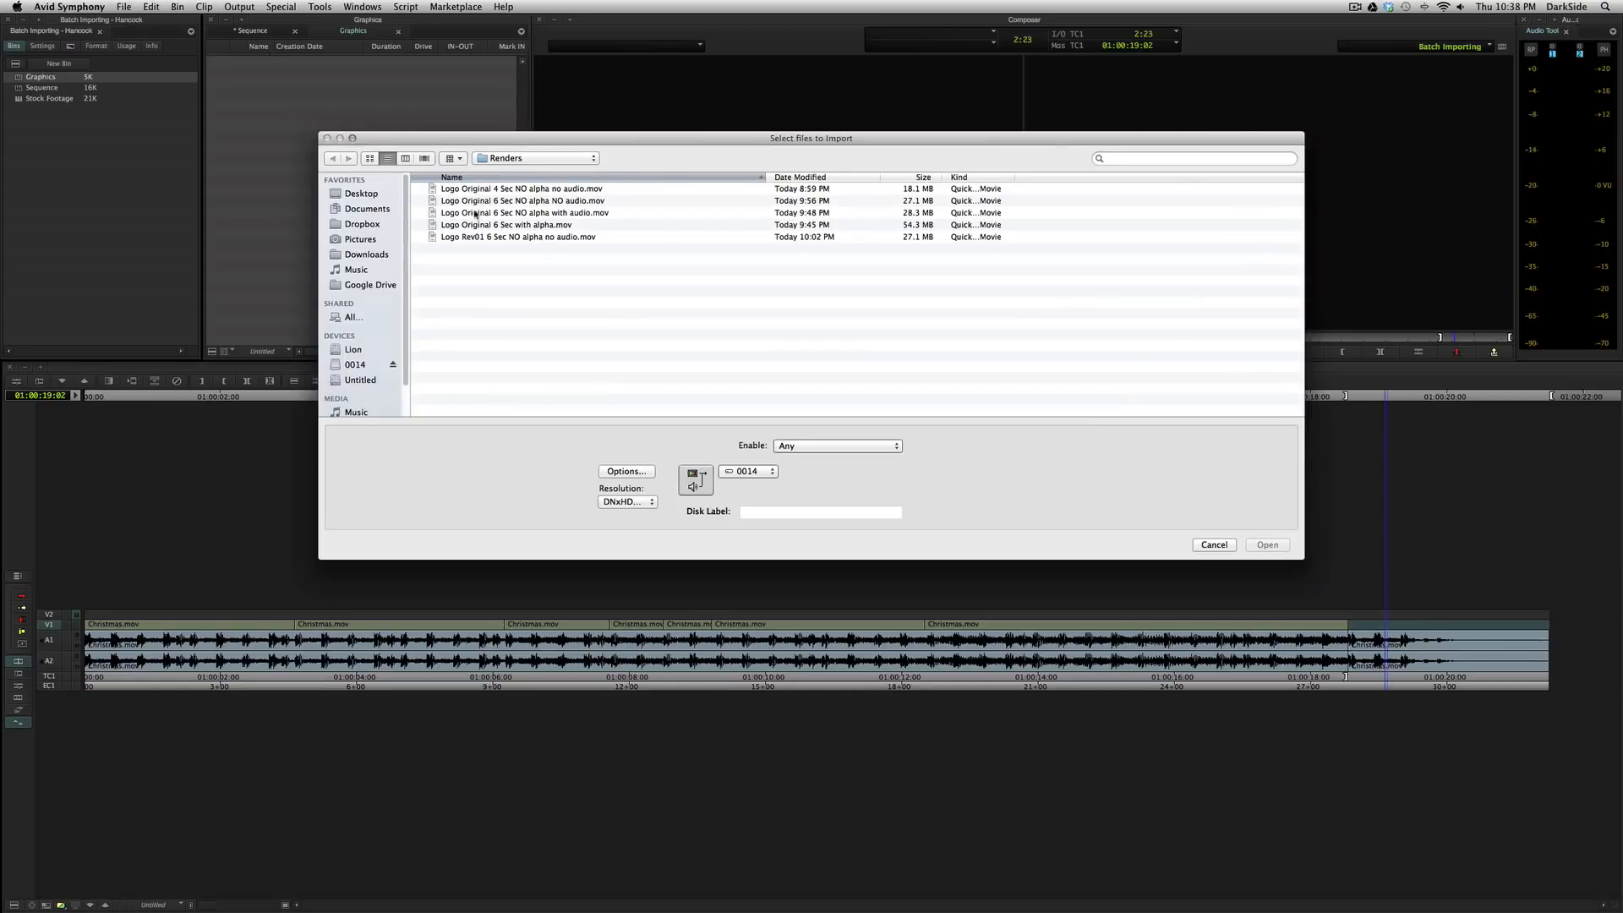
# - Import Logo Original 6 Sec NO alpha NO audio.mov into the Graphics bin and load the new clip
pyautogui.click(522, 213)
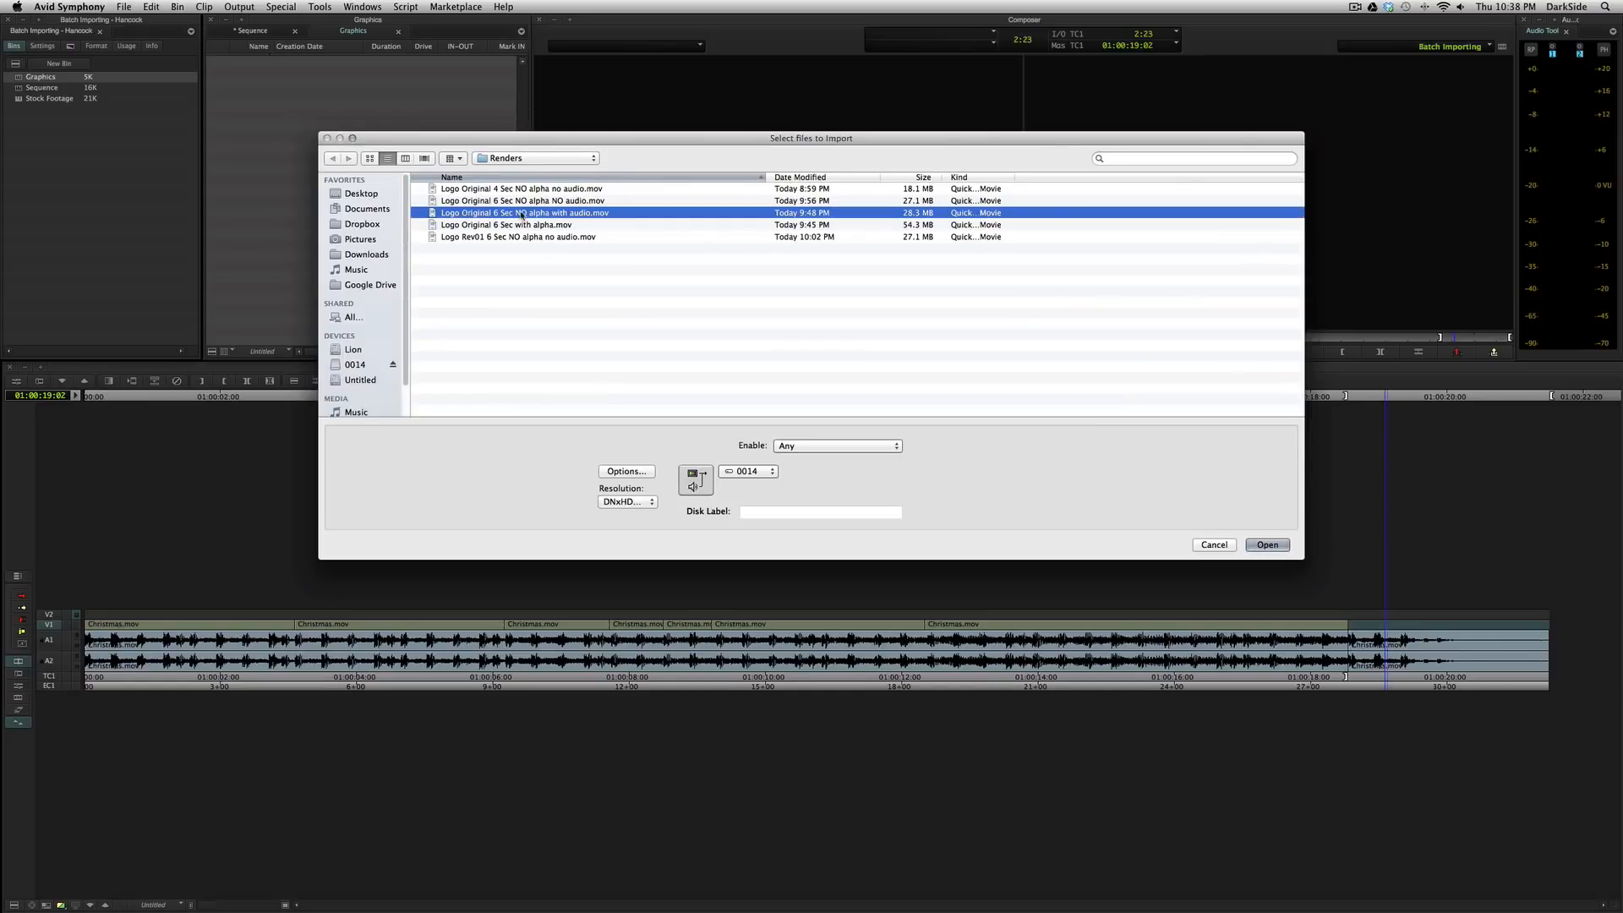
pyautogui.click(521, 200)
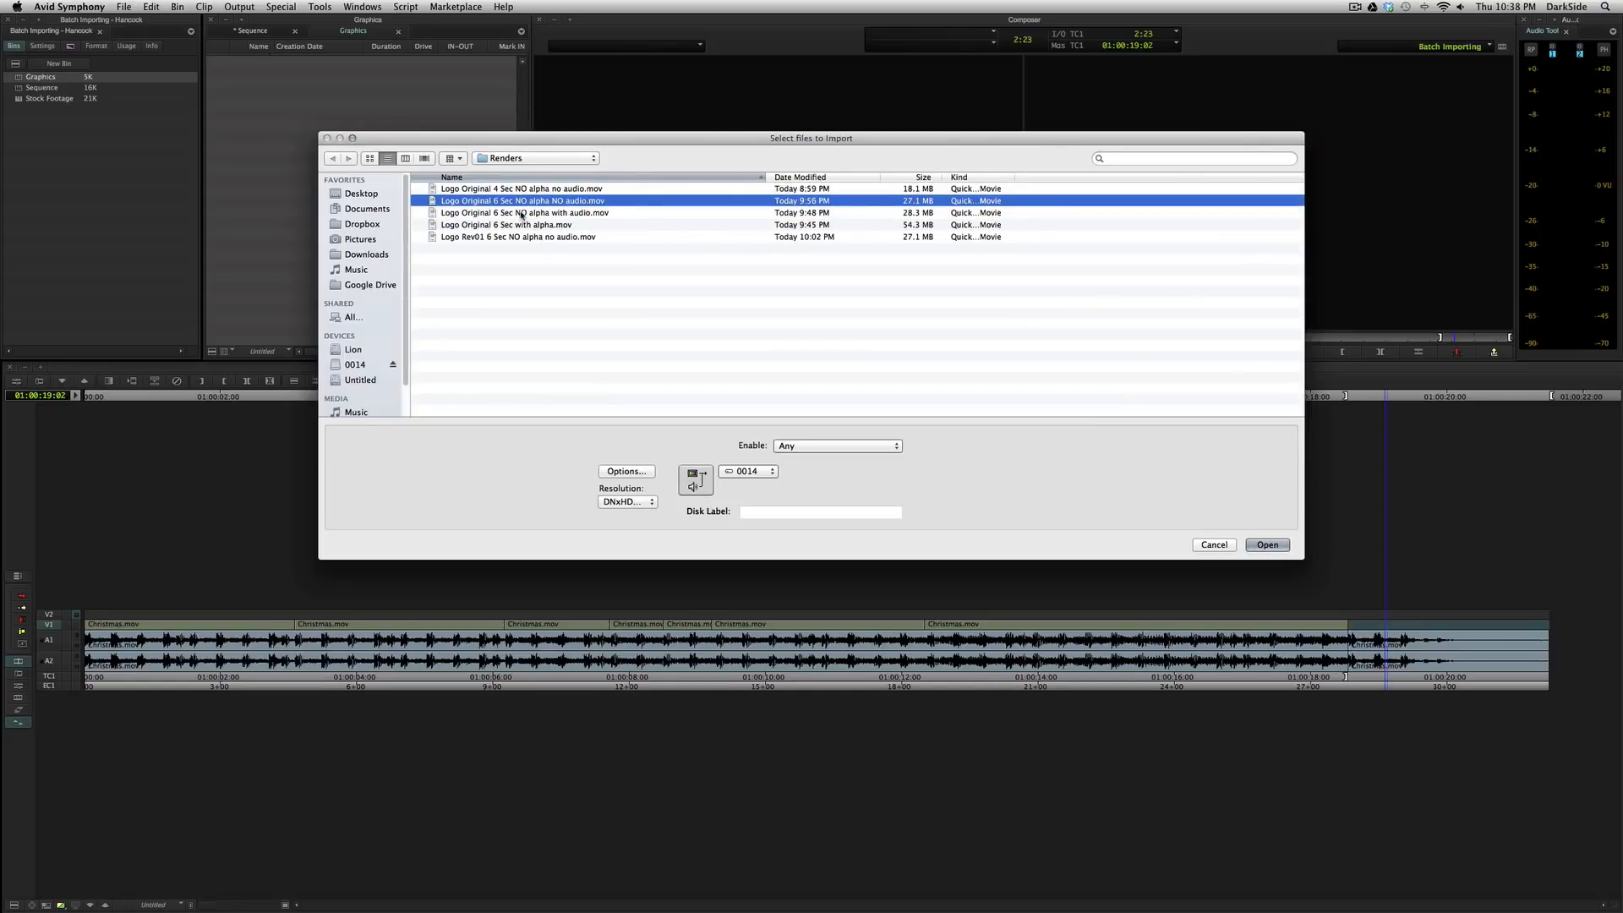
pyautogui.click(1267, 545)
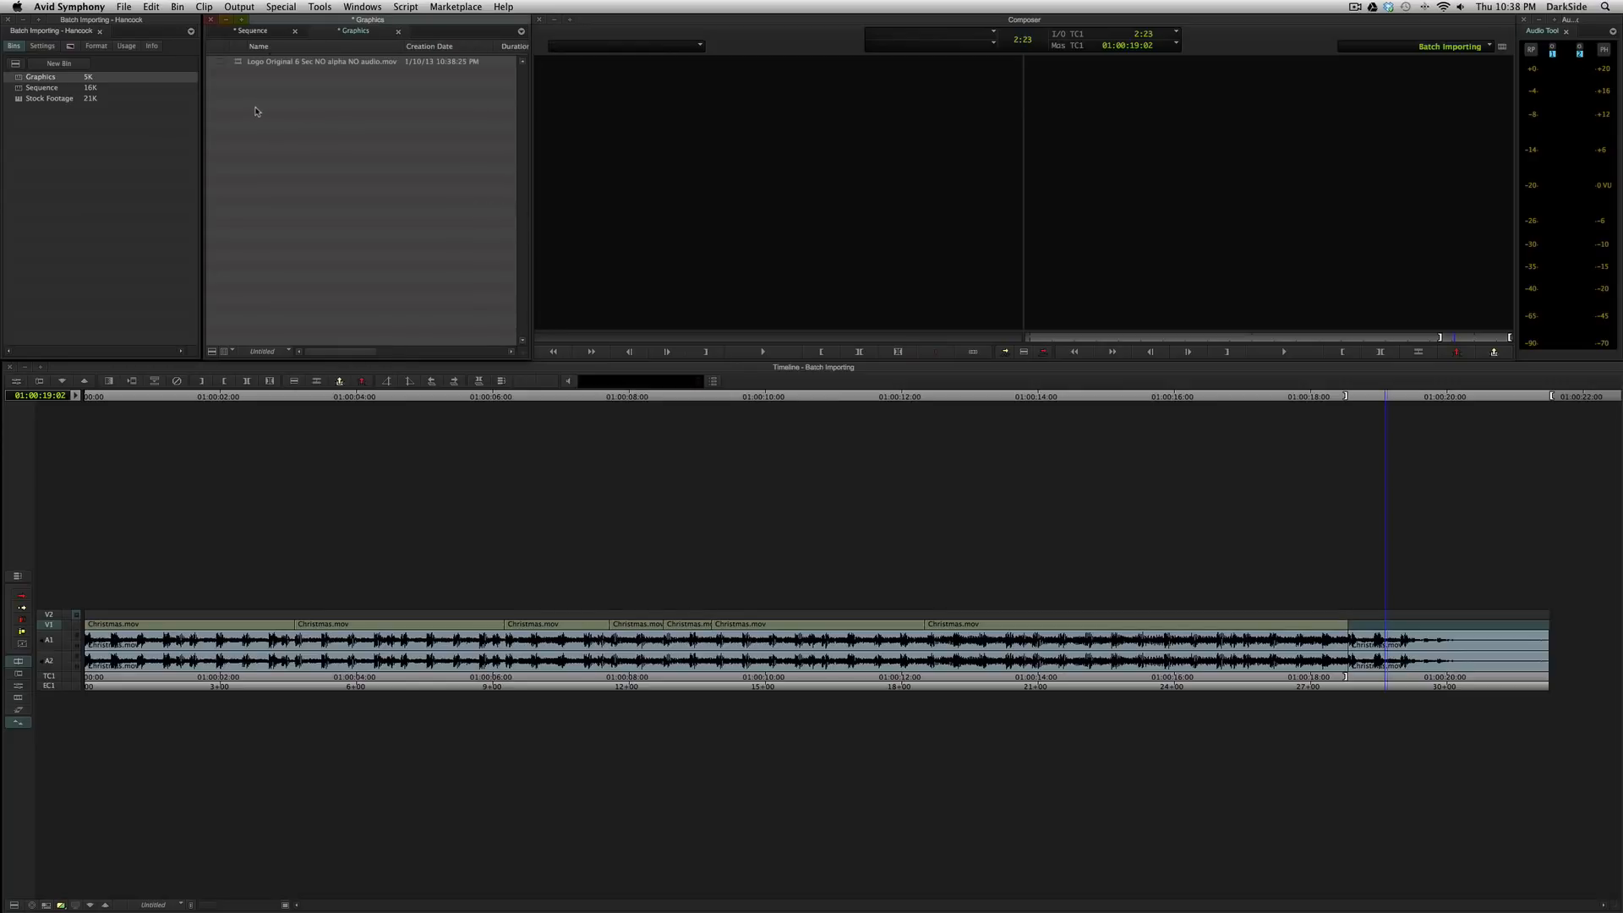
pyautogui.click(321, 61)
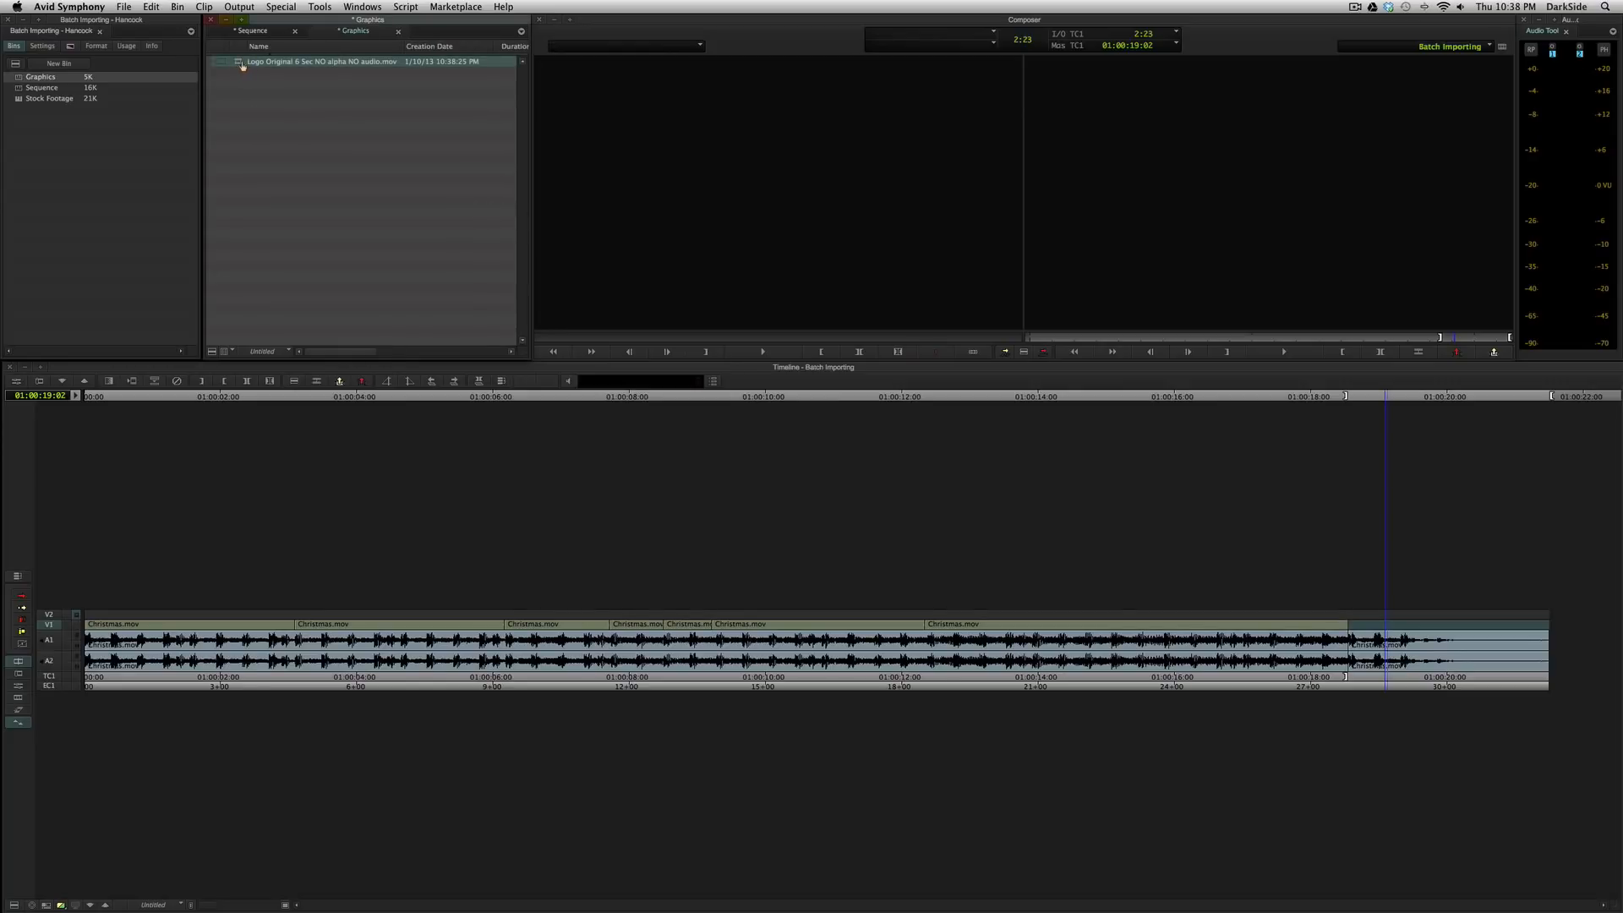
pyautogui.doubleClick(321, 61)
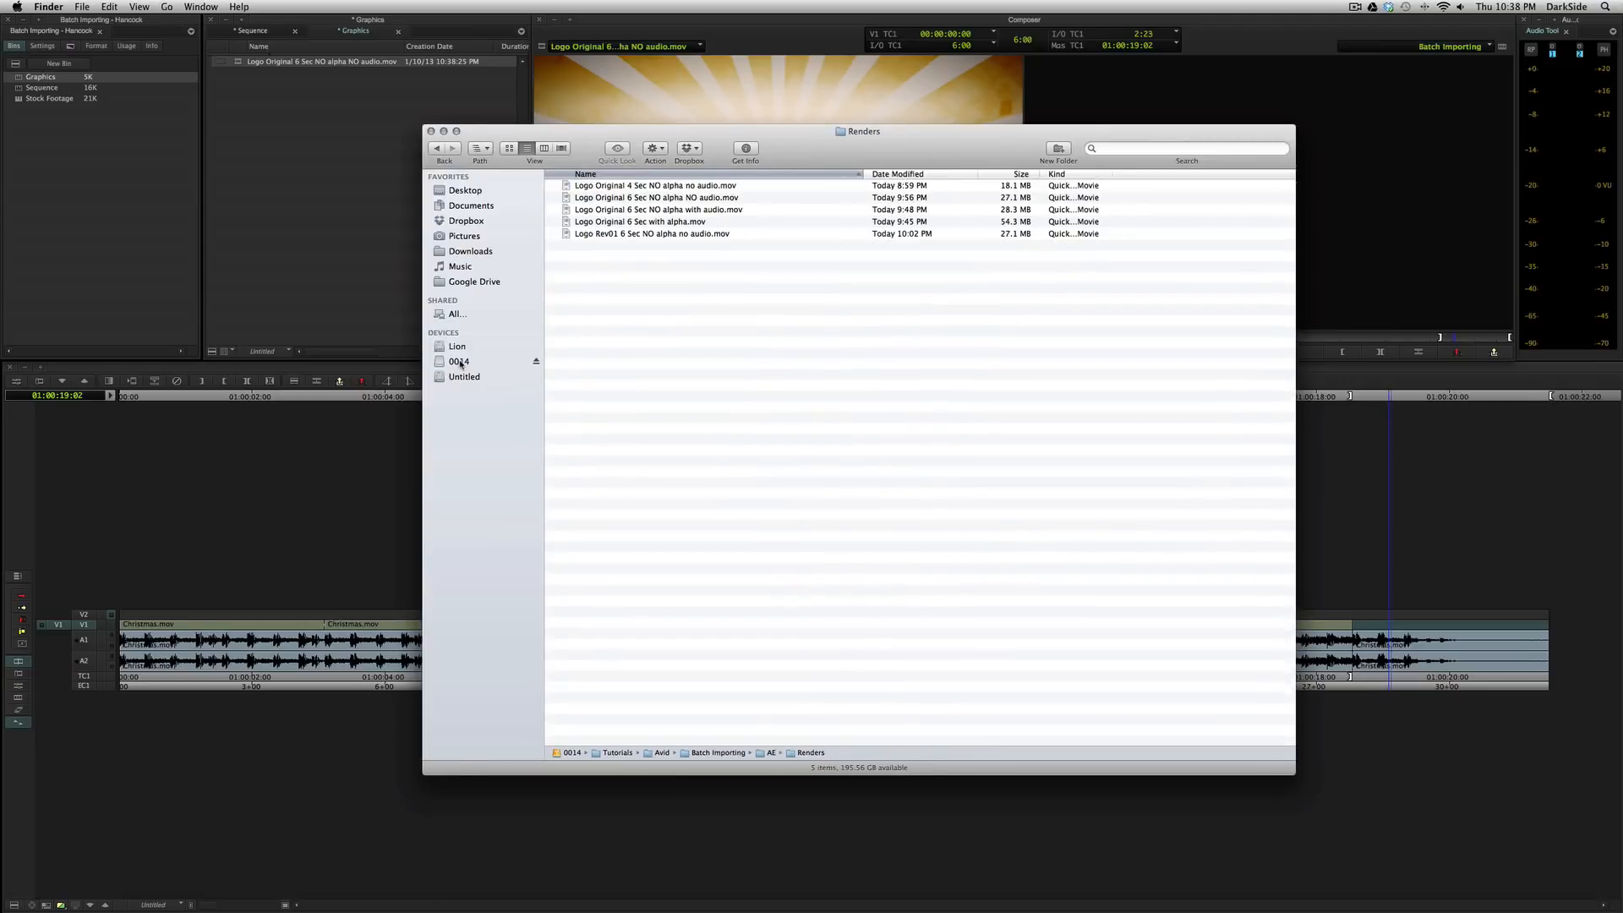
# - In Finder, move the 6 Sec NO alpha NO audio.mov file from Renders up into the AE folder
pyautogui.click(656, 198)
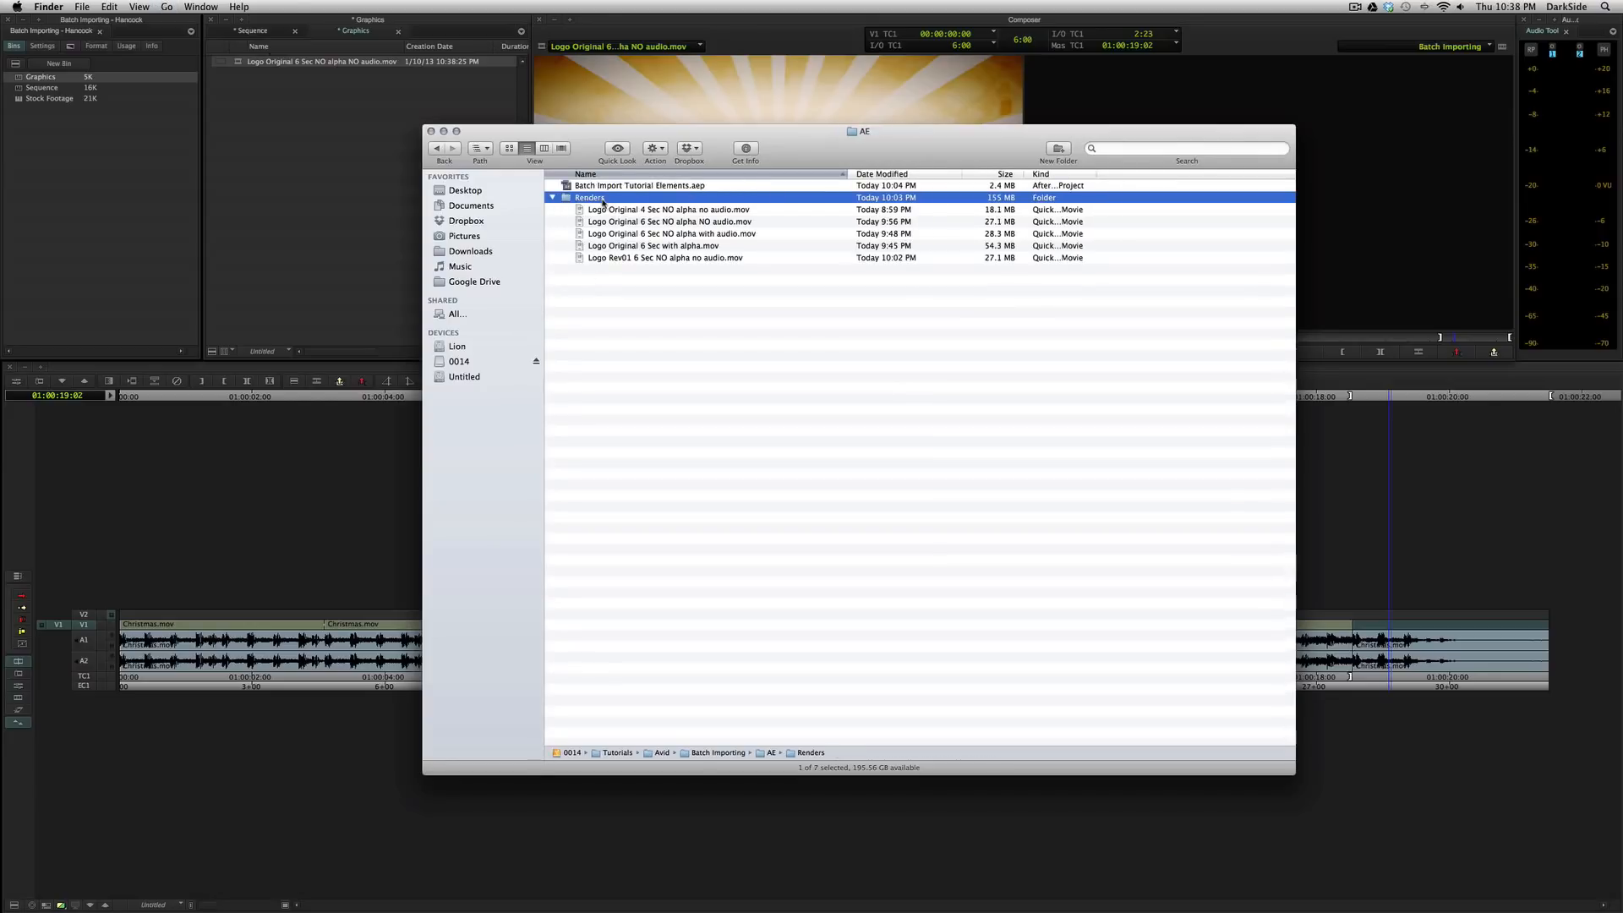
pyautogui.click(670, 222)
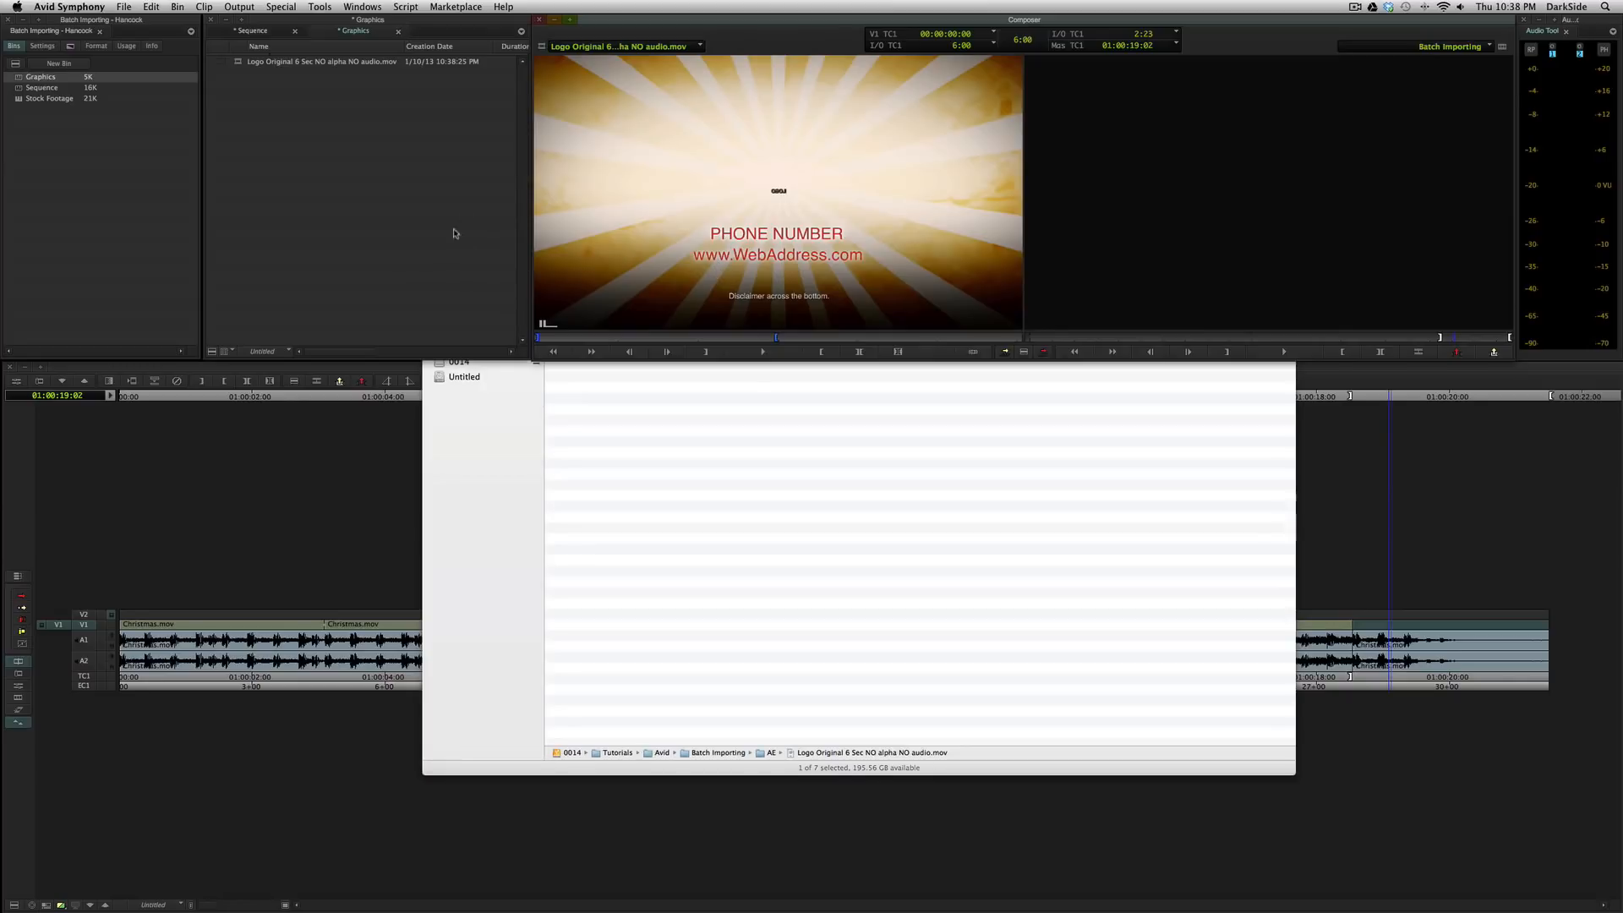
pyautogui.moveTo(611, 463)
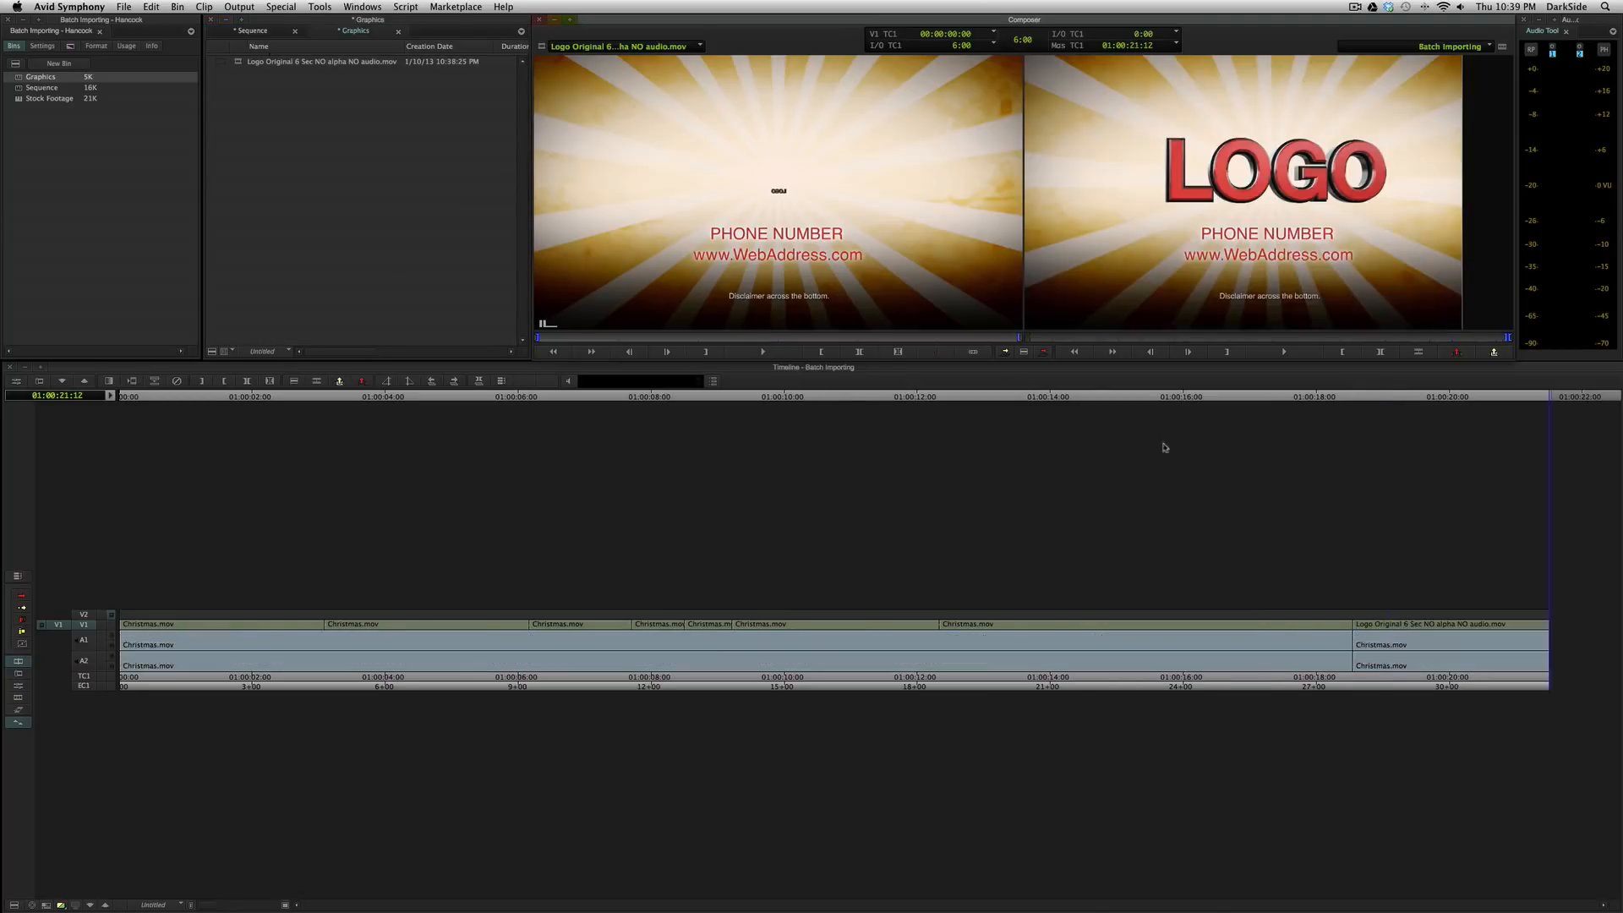
# - Cut the logo clip onto the end of V1 and play through it in the Record monitor
pyautogui.click(1284, 352)
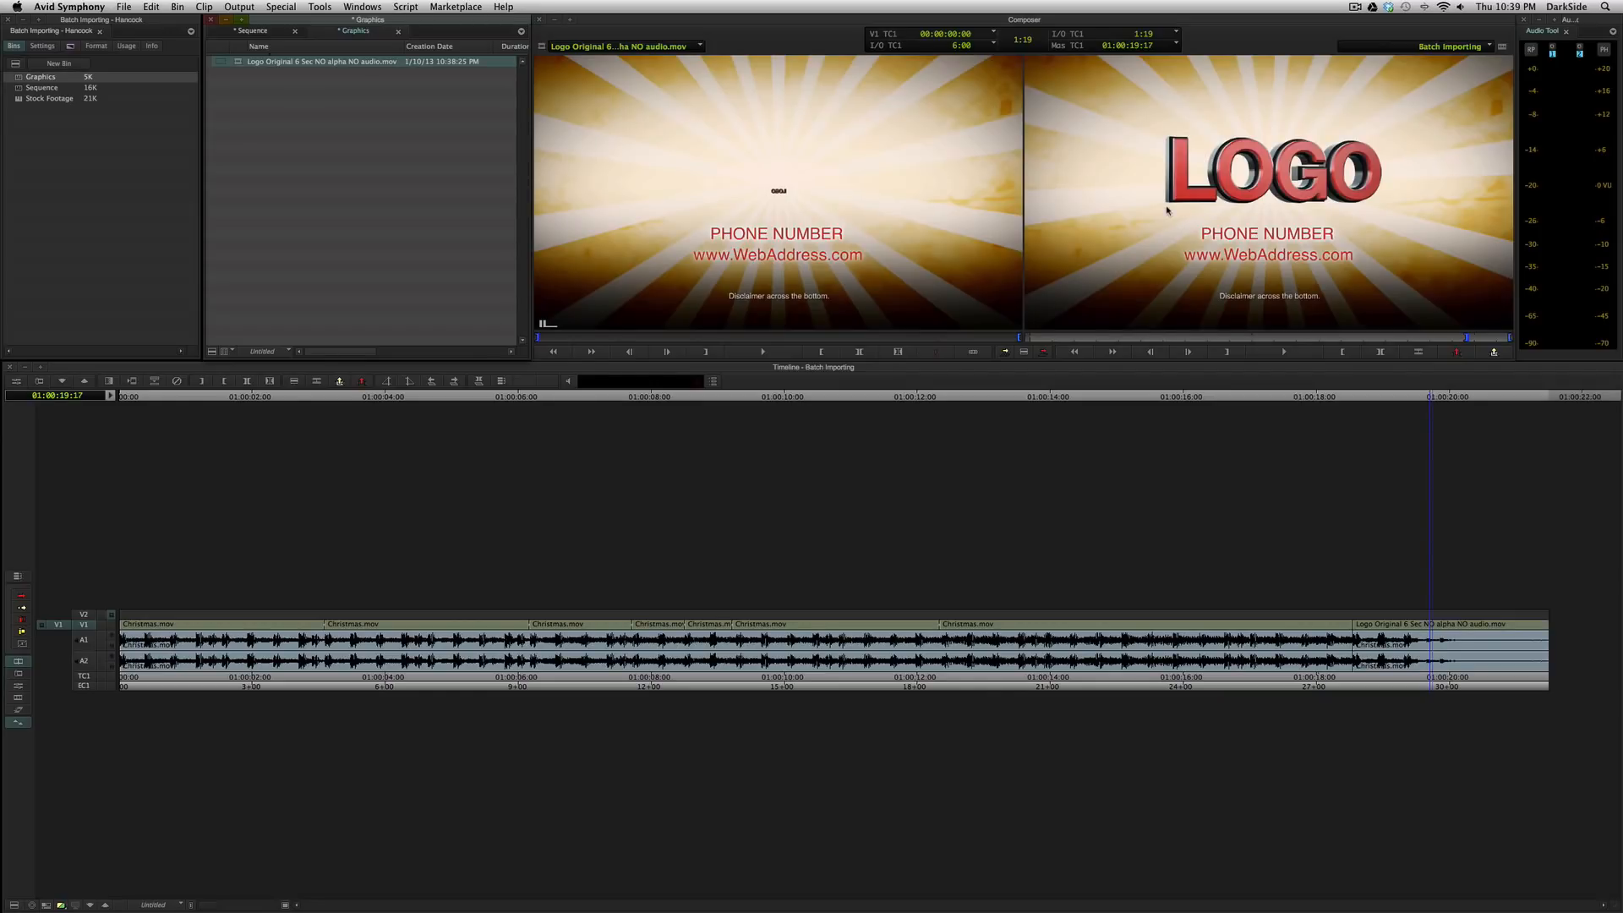
pyautogui.moveTo(1218, 364)
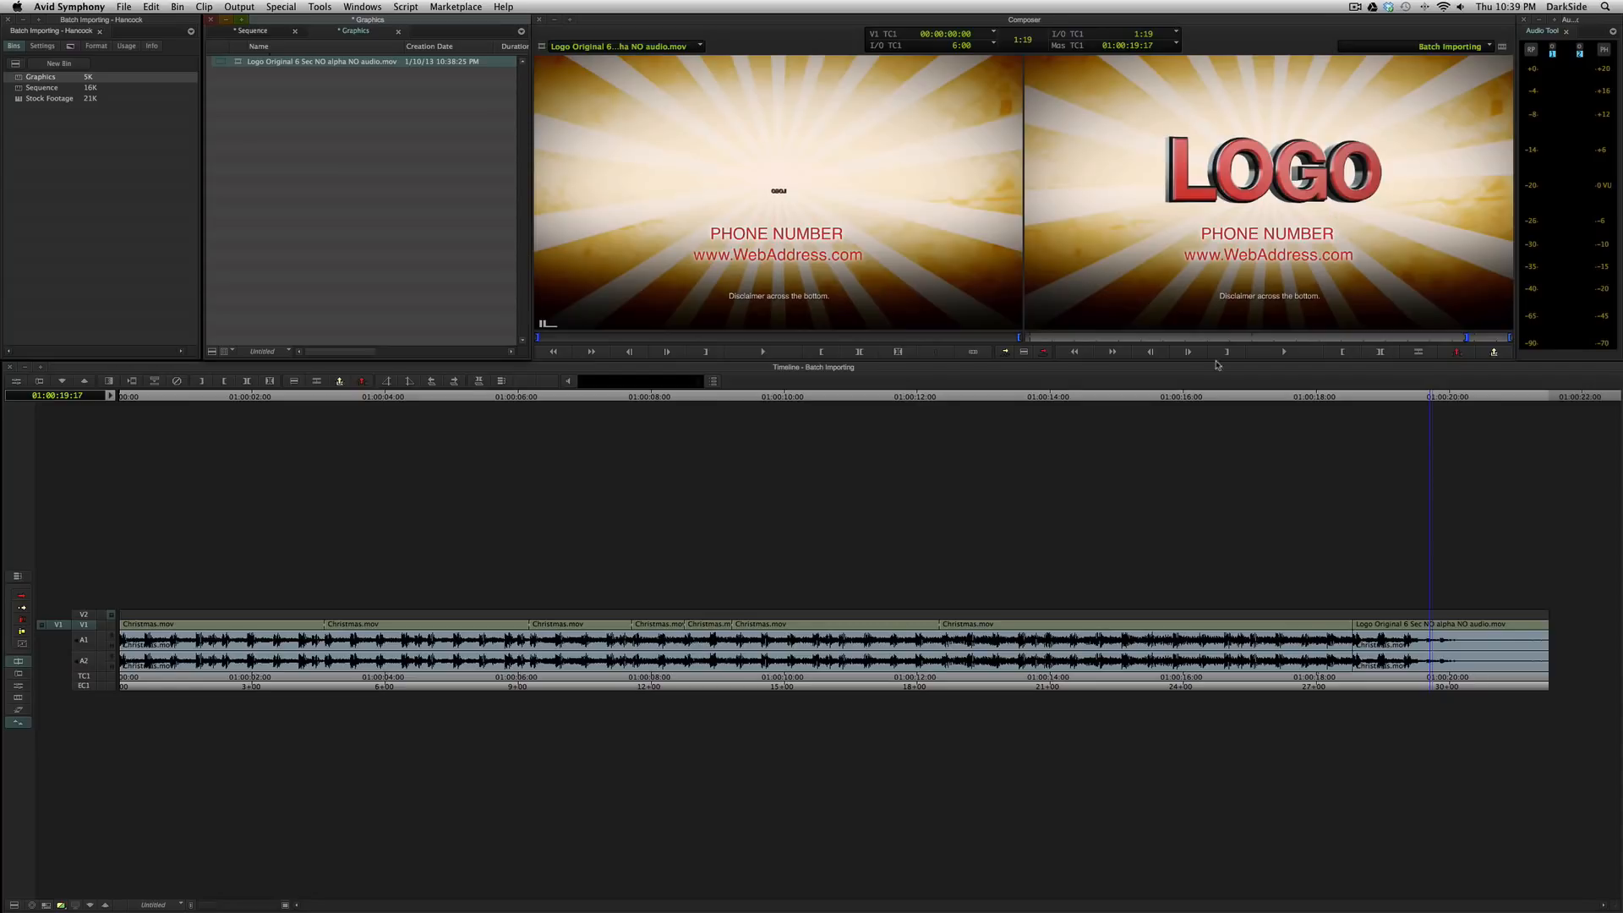
pyautogui.moveTo(1412, 583)
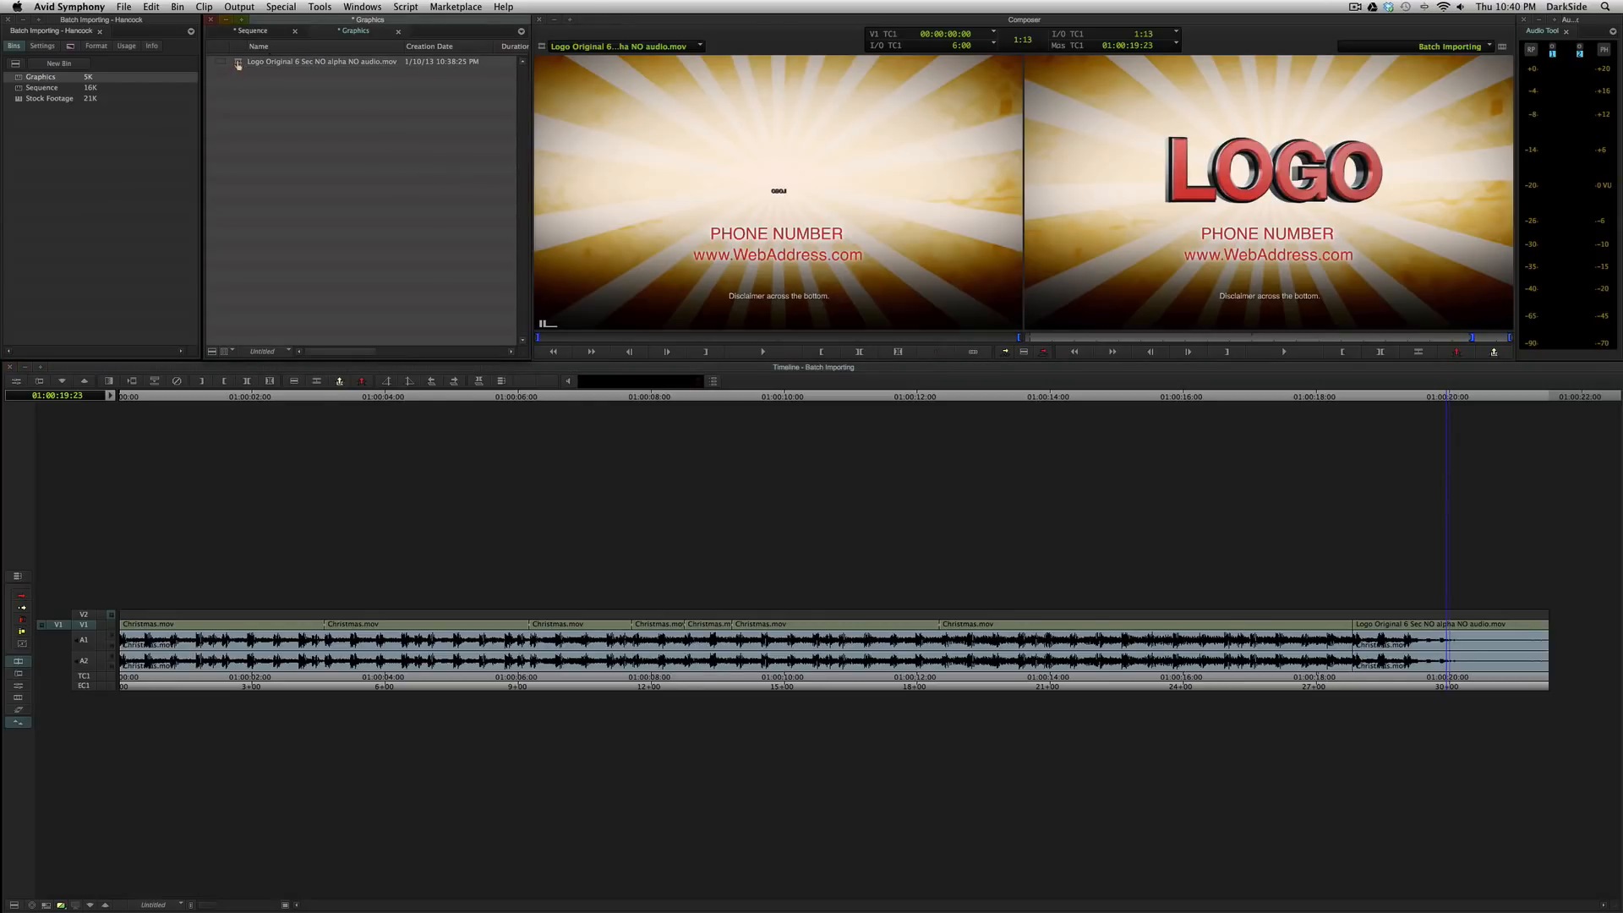
# - Delete the logo clip's associated media file so the clip goes MEDIA OFFLINE
pyautogui.click(321, 61)
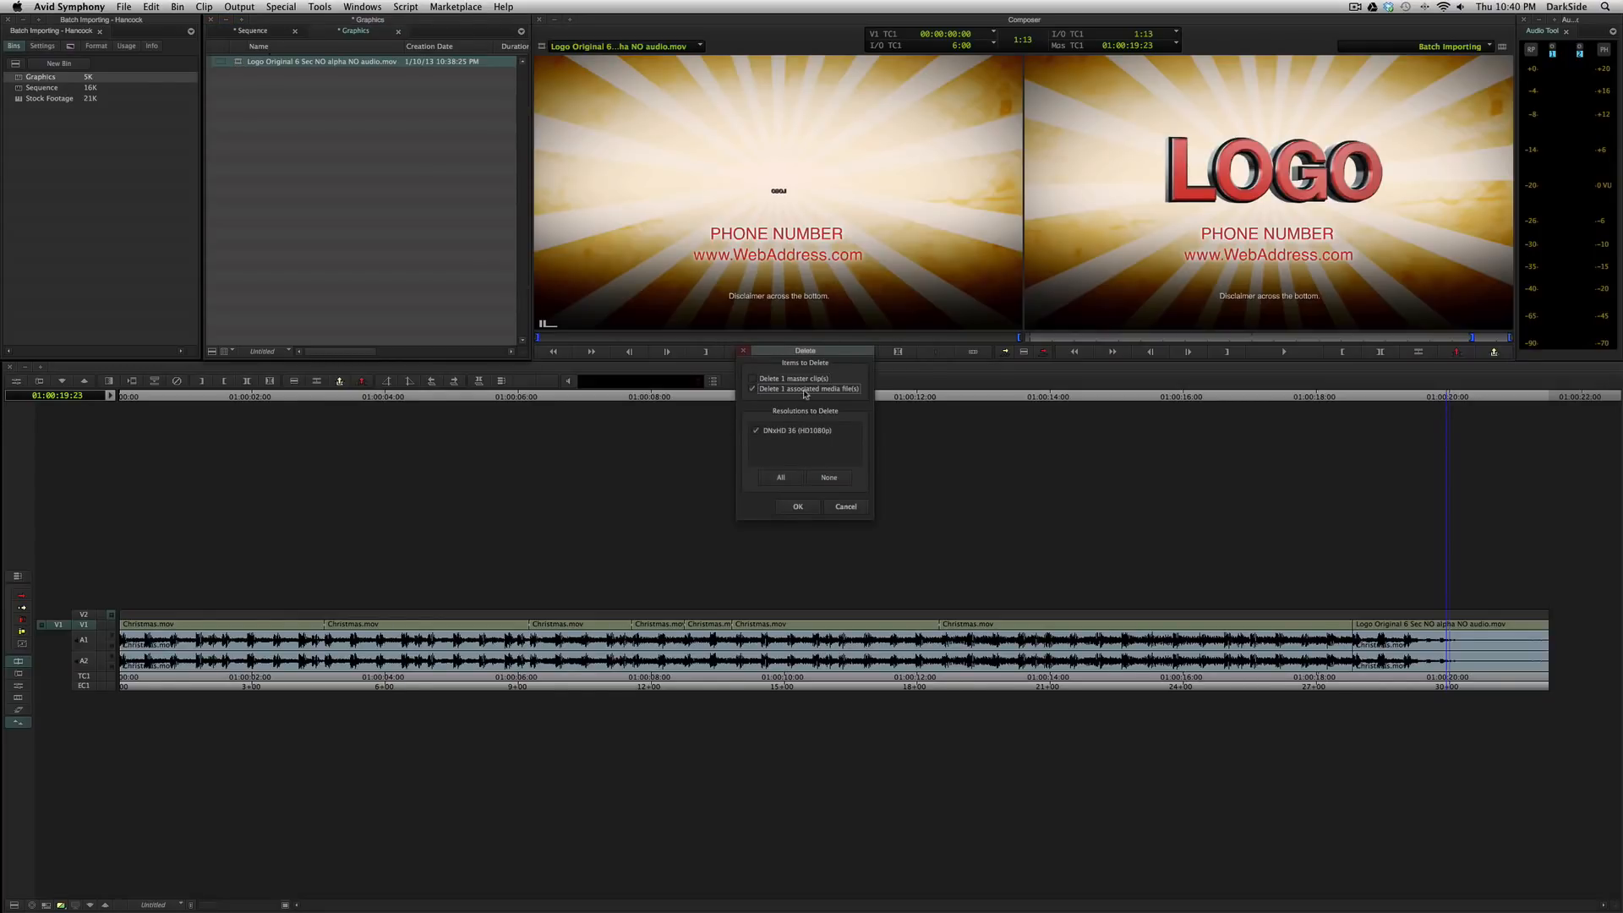
pyautogui.moveTo(722, 447)
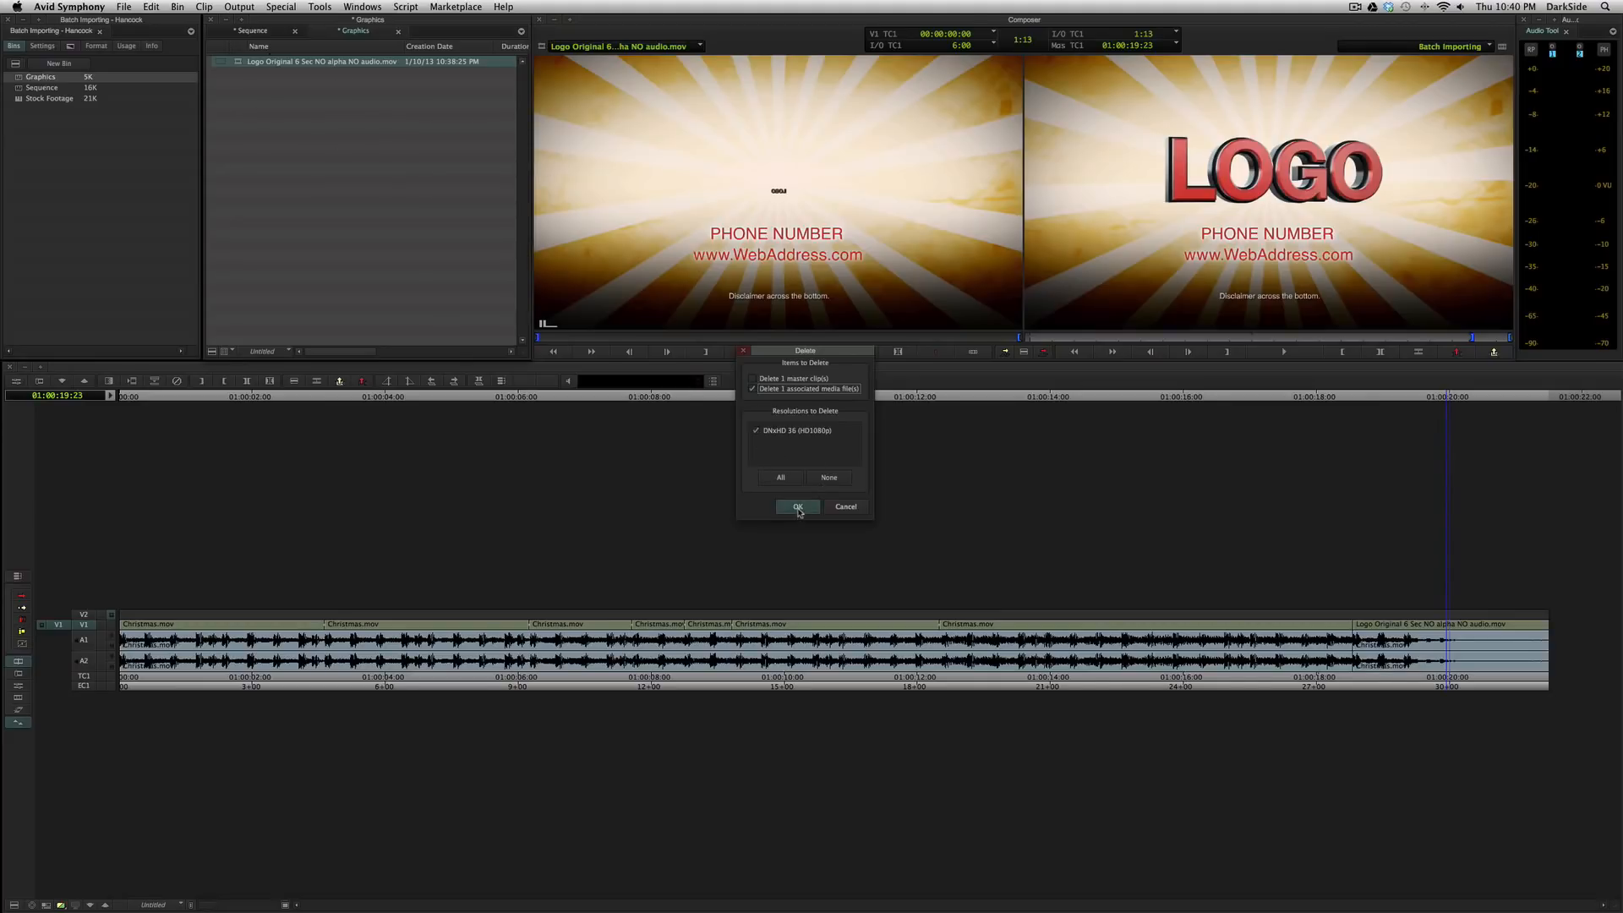
pyautogui.click(798, 505)
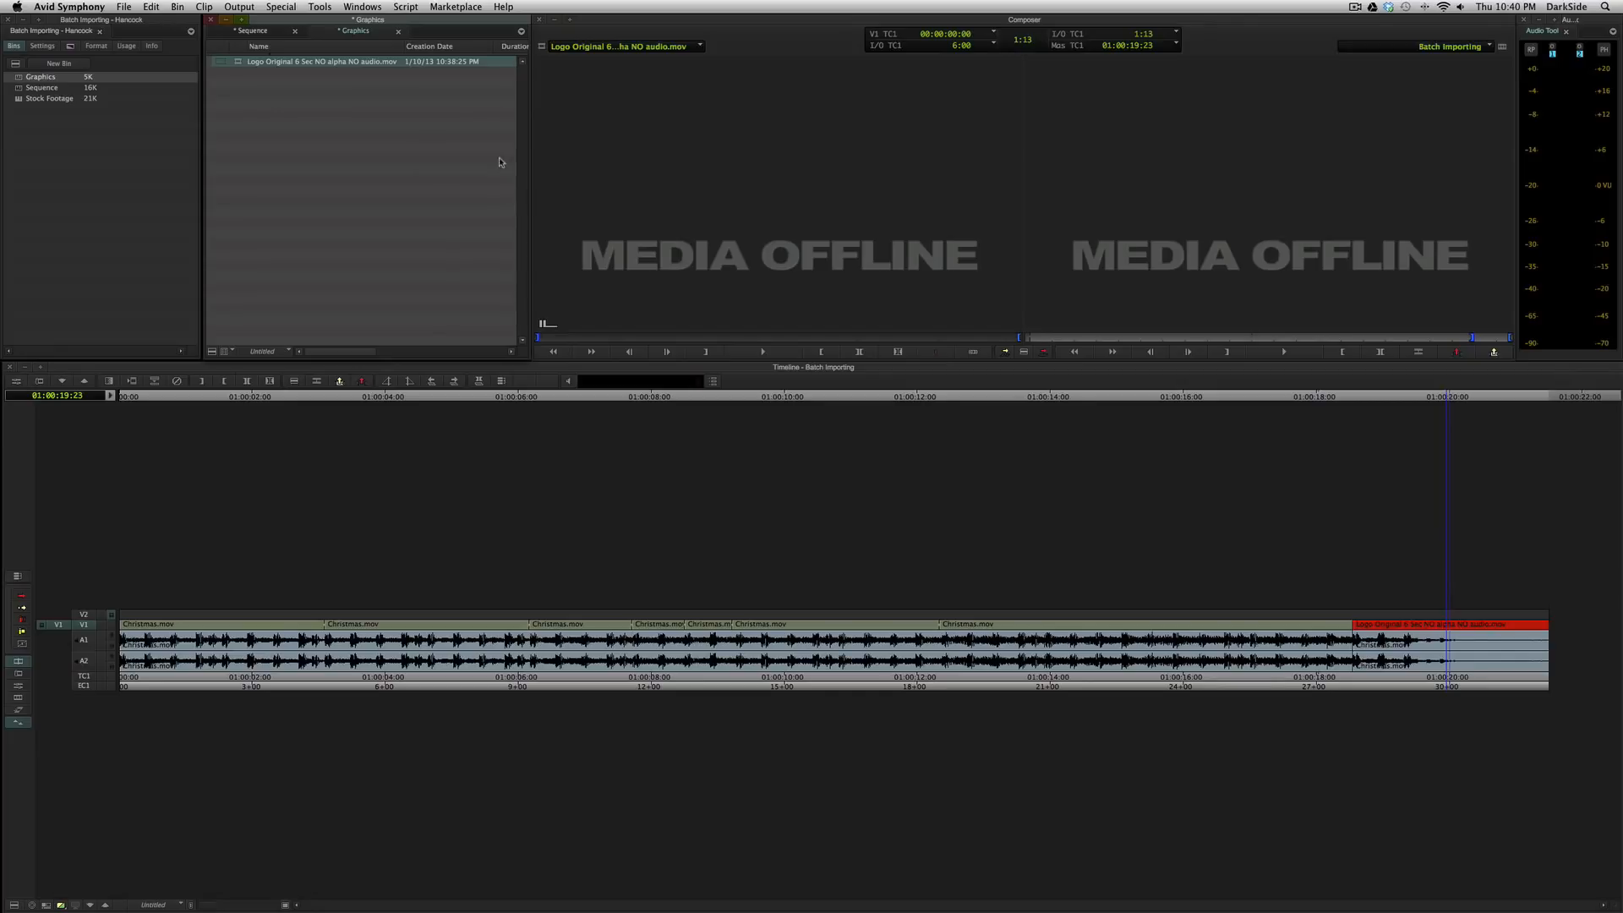
pyautogui.moveTo(568, 155)
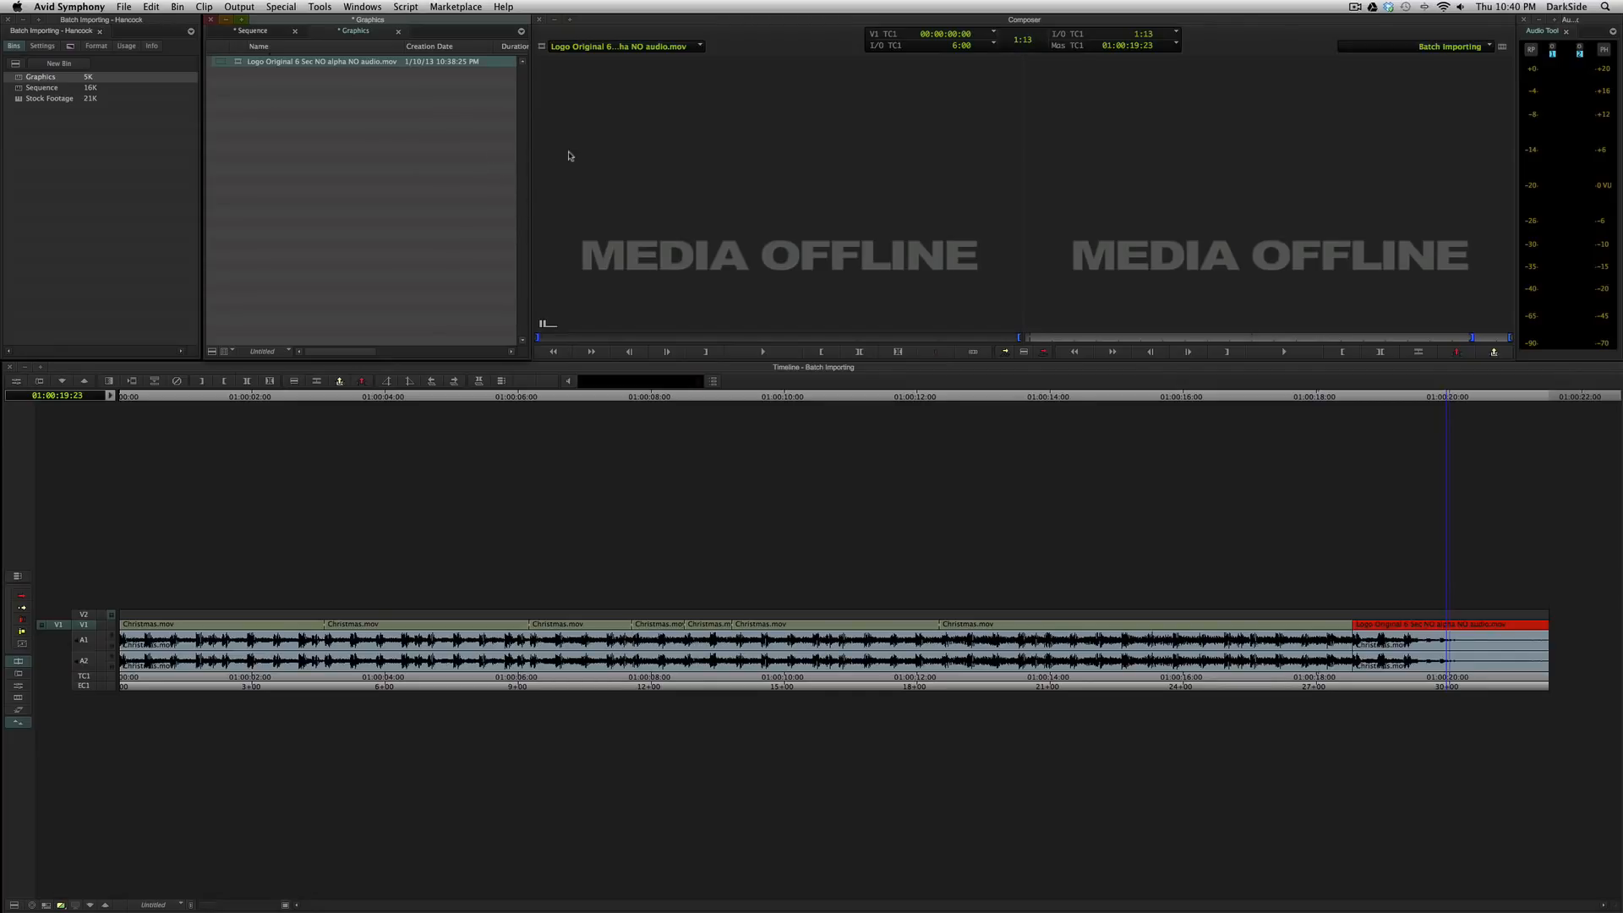
pyautogui.moveTo(527, 159)
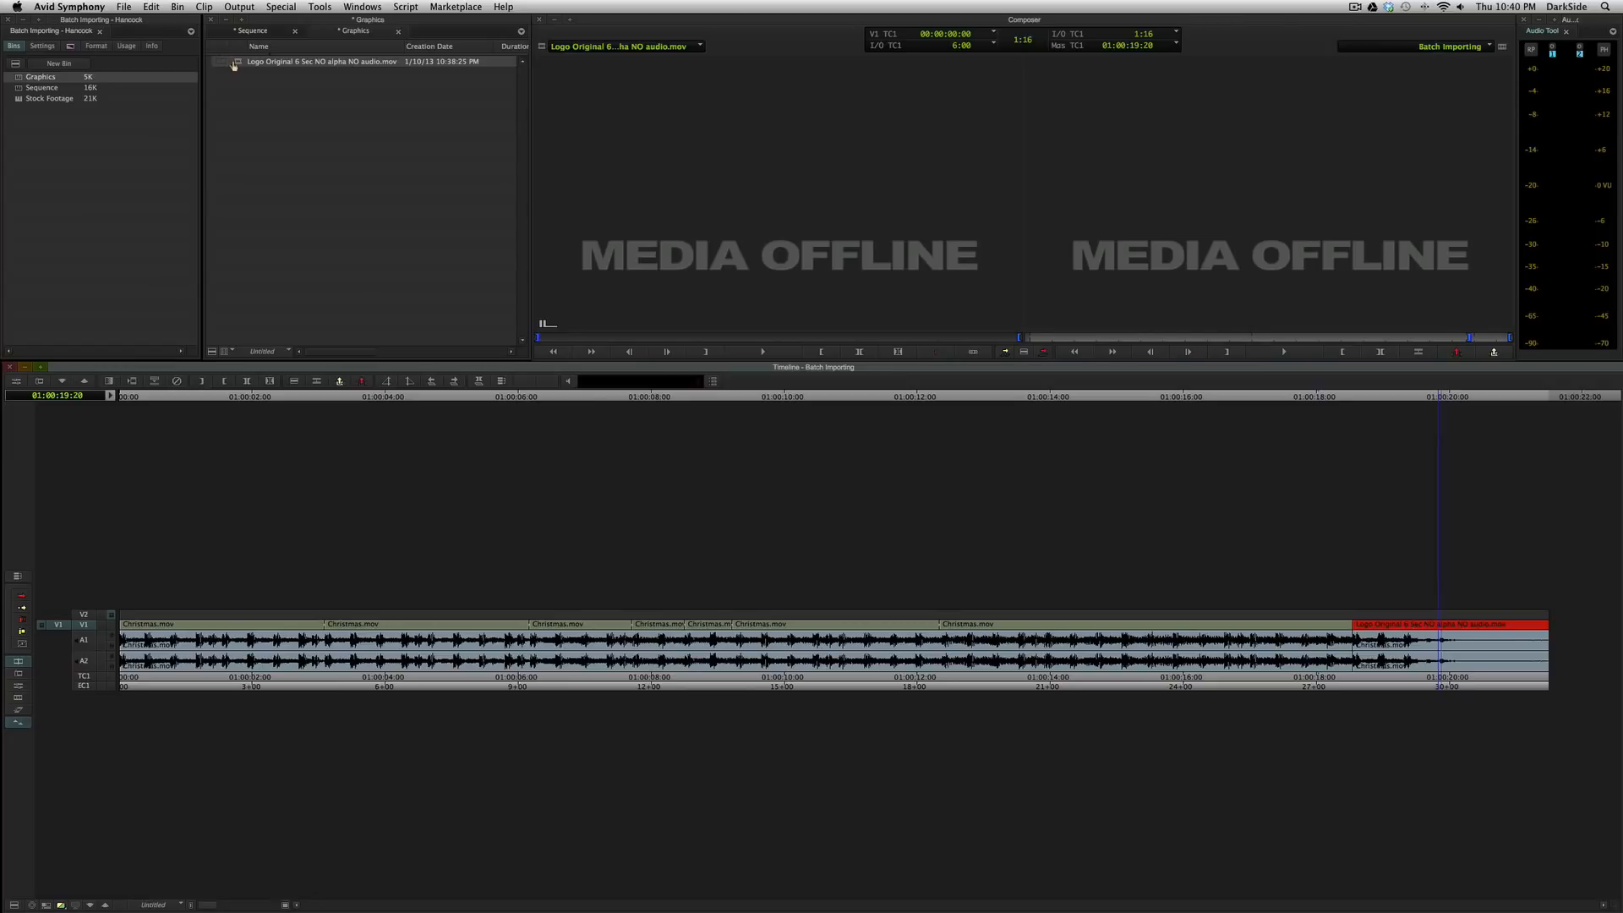
# - Batch import the offline logo clip only, at DNxHD 36 MXF resolution, bringing it back online
pyautogui.click(321, 61)
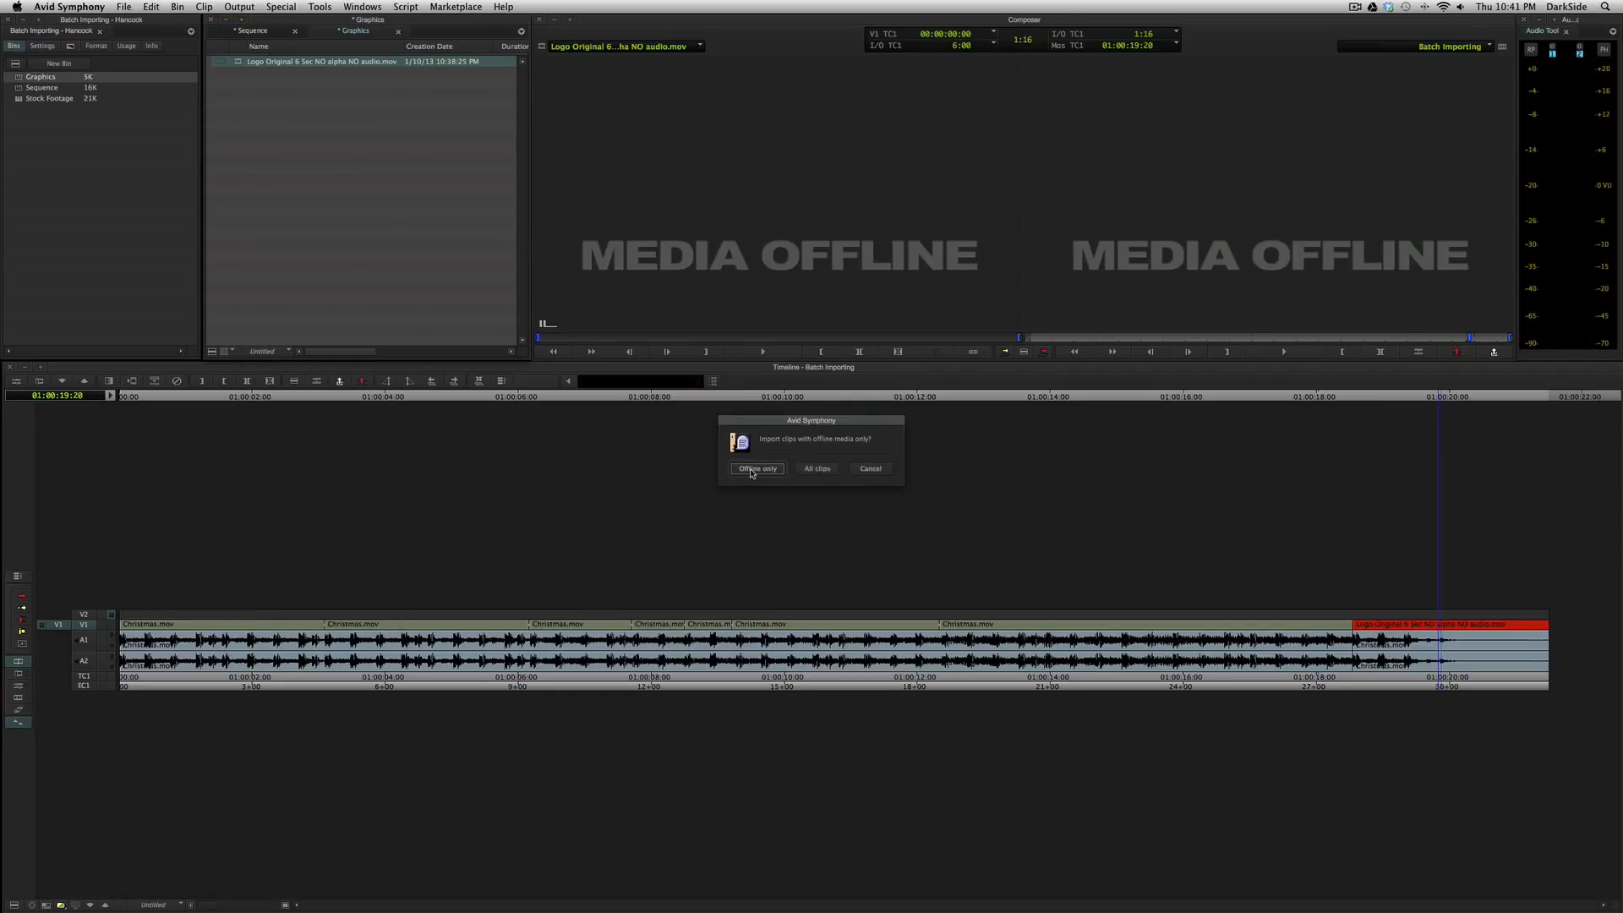
pyautogui.click(757, 469)
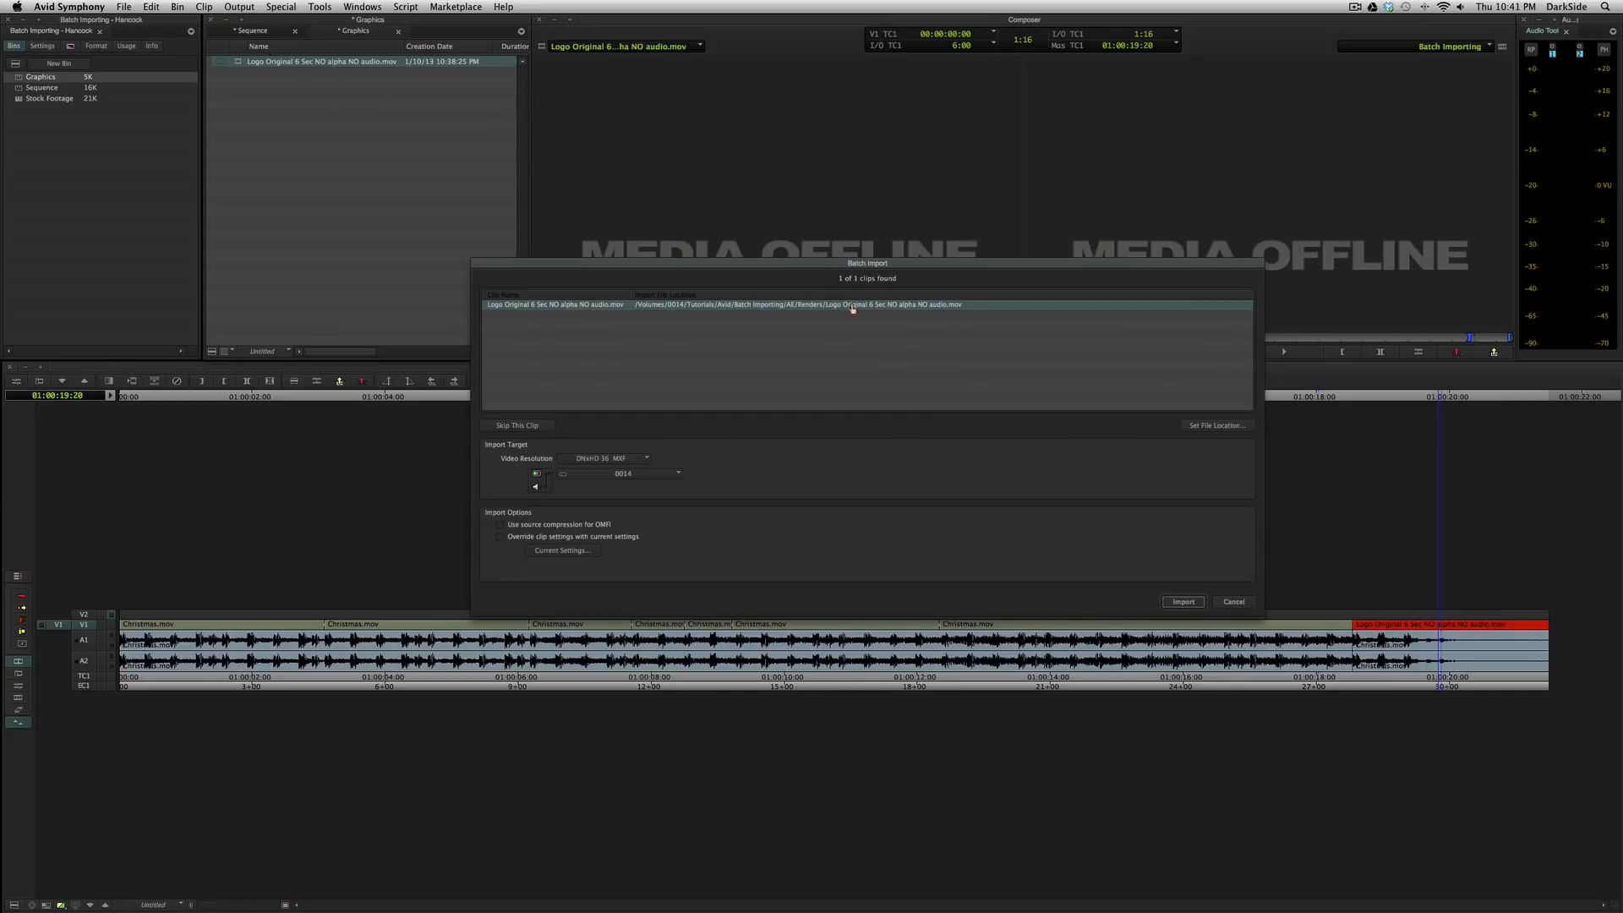
pyautogui.moveTo(568, 370)
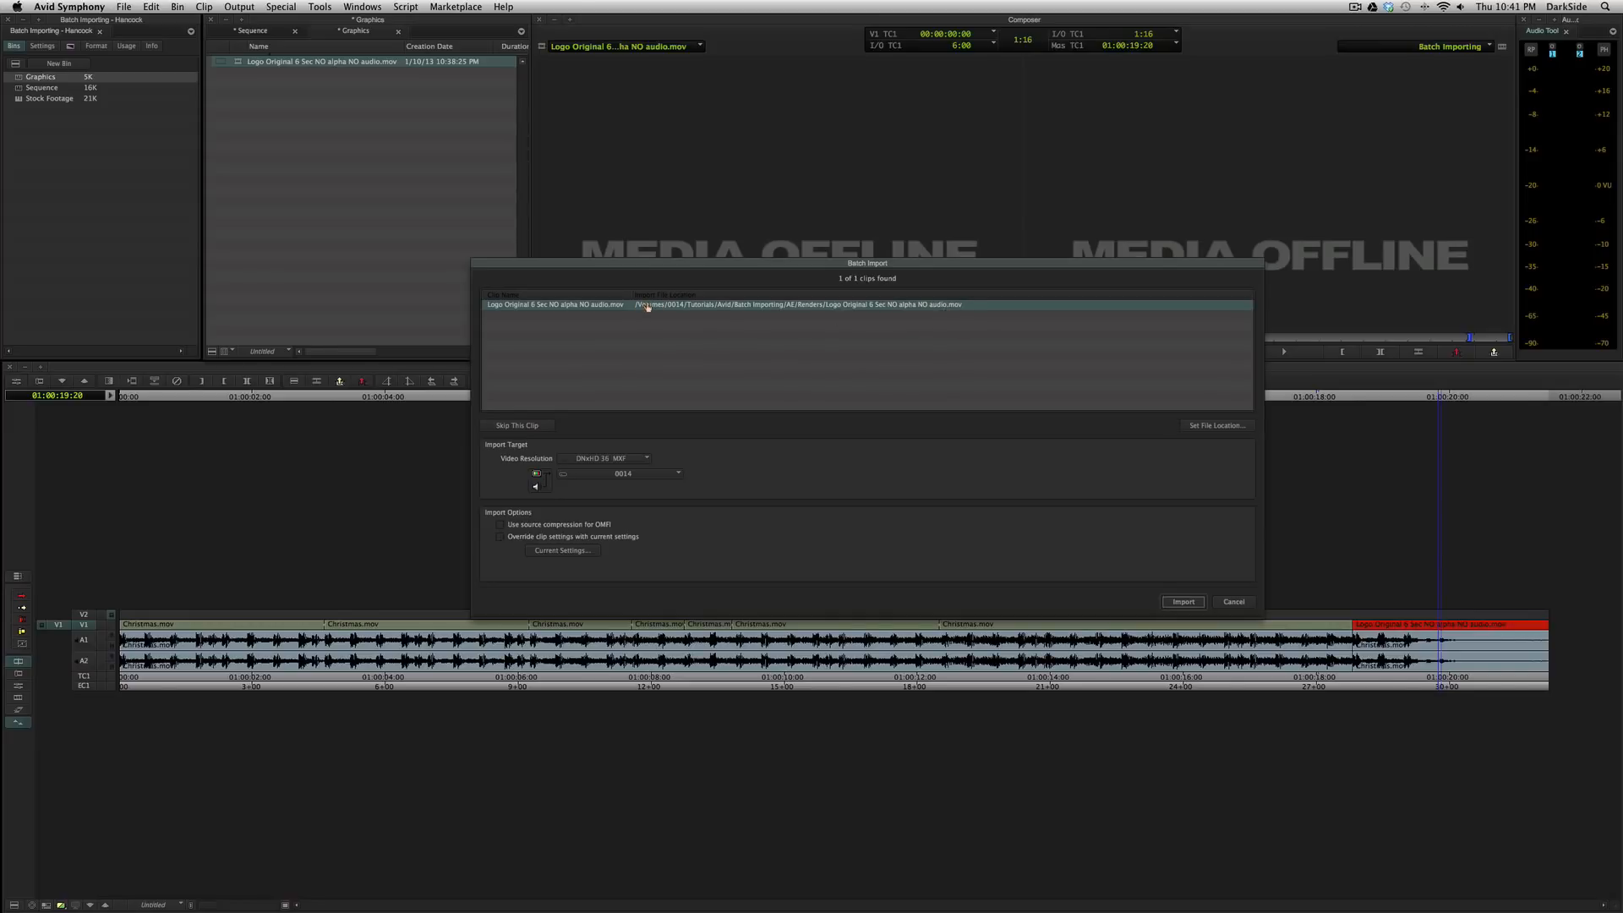
pyautogui.moveTo(695, 297)
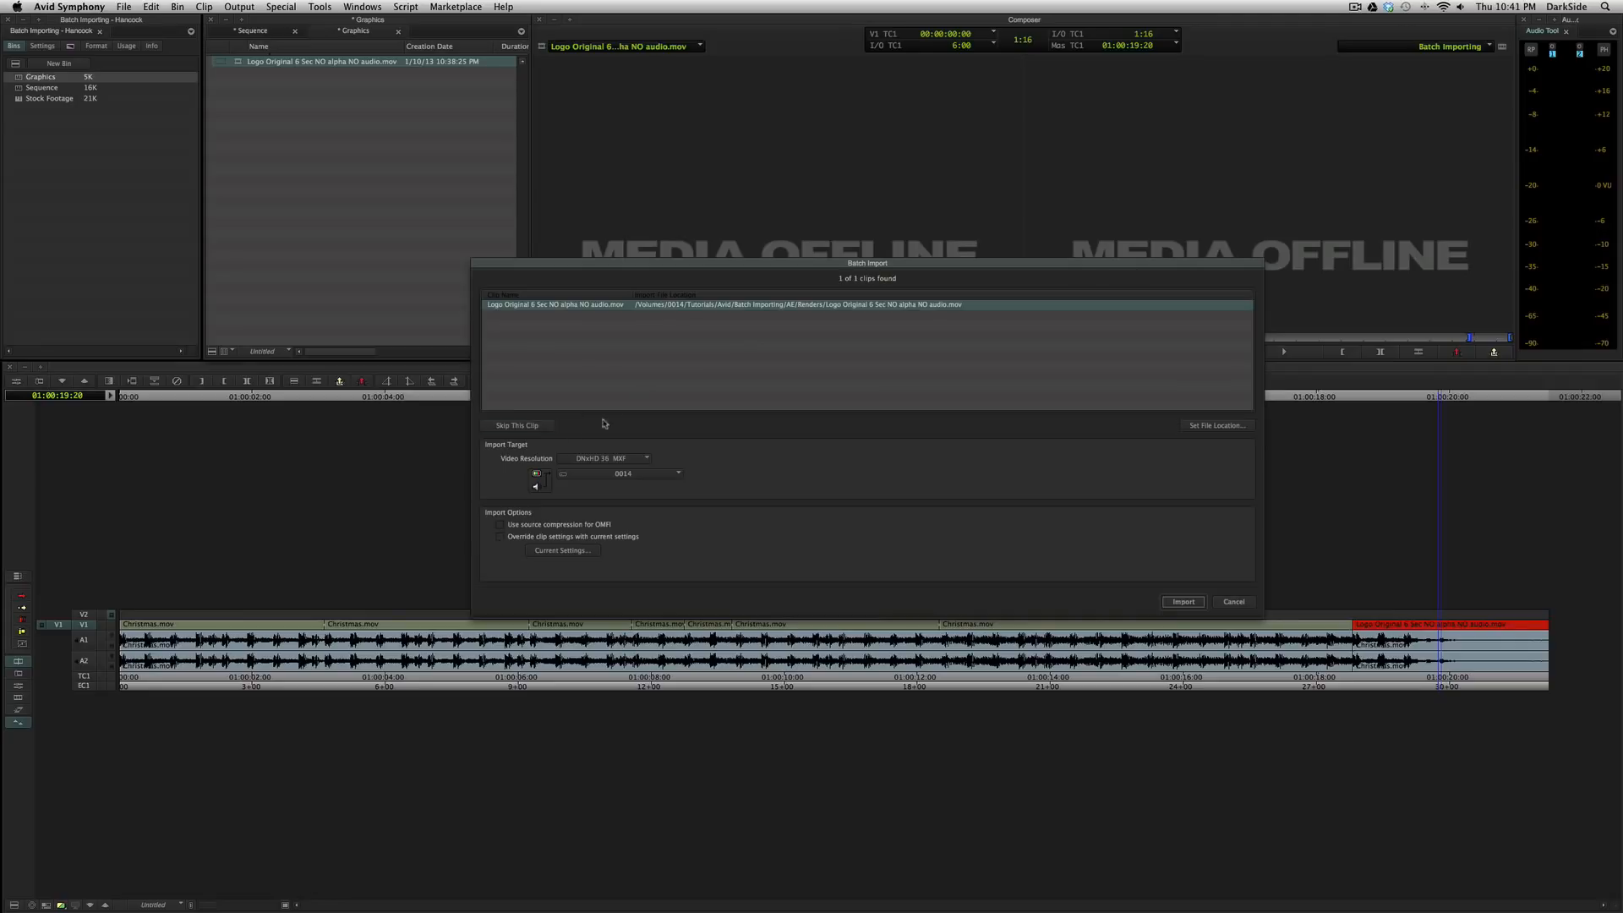
pyautogui.click(609, 458)
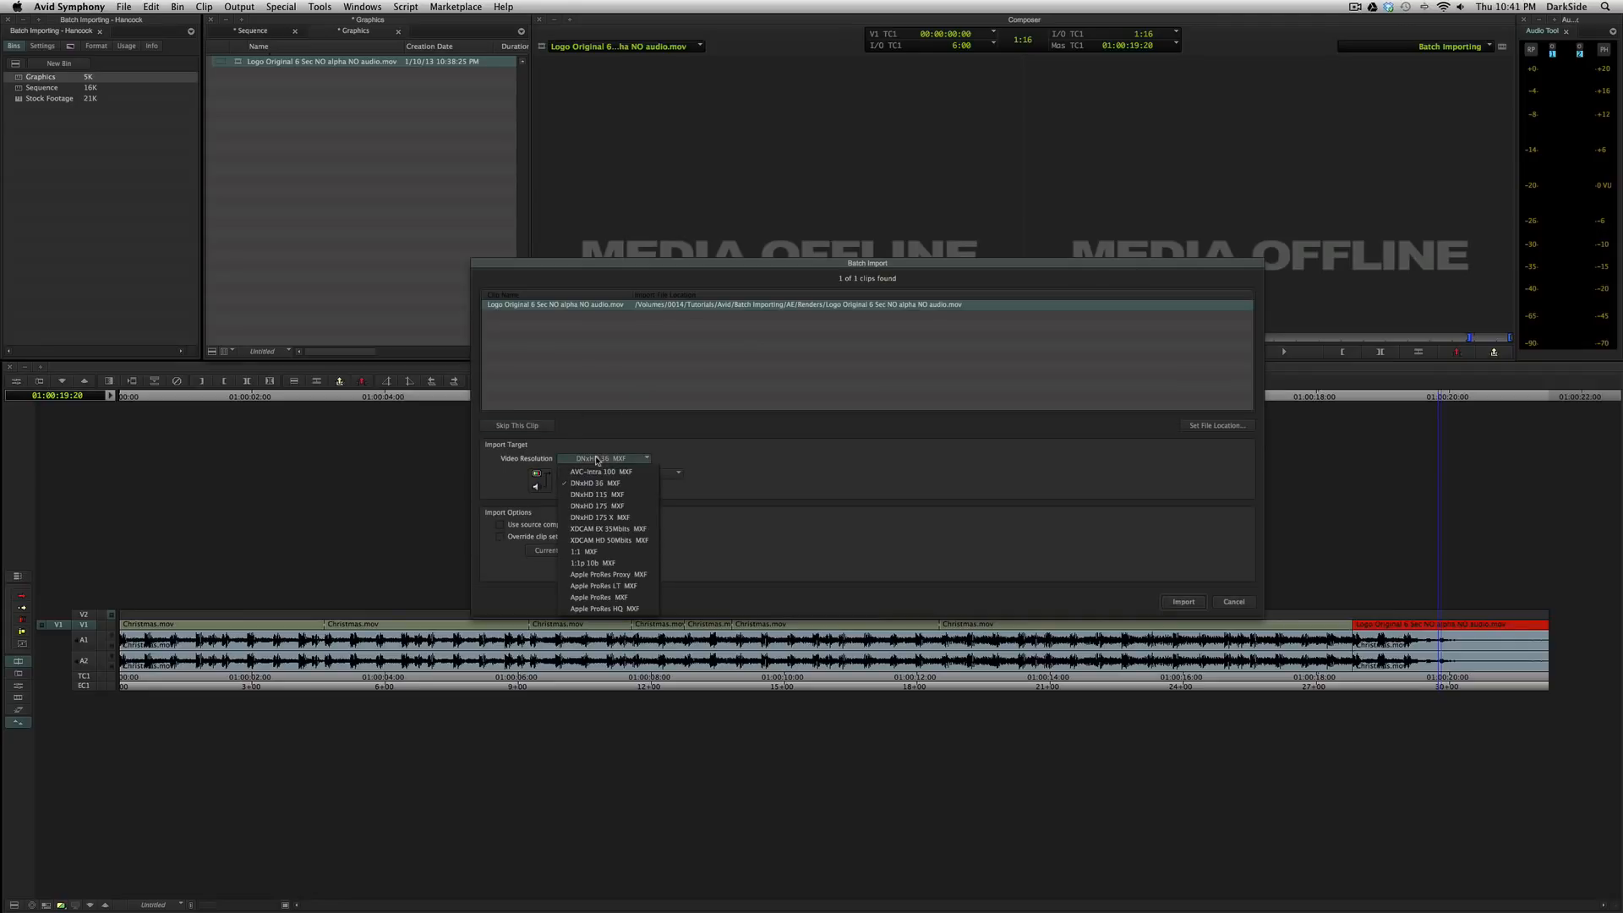
pyautogui.moveTo(607, 517)
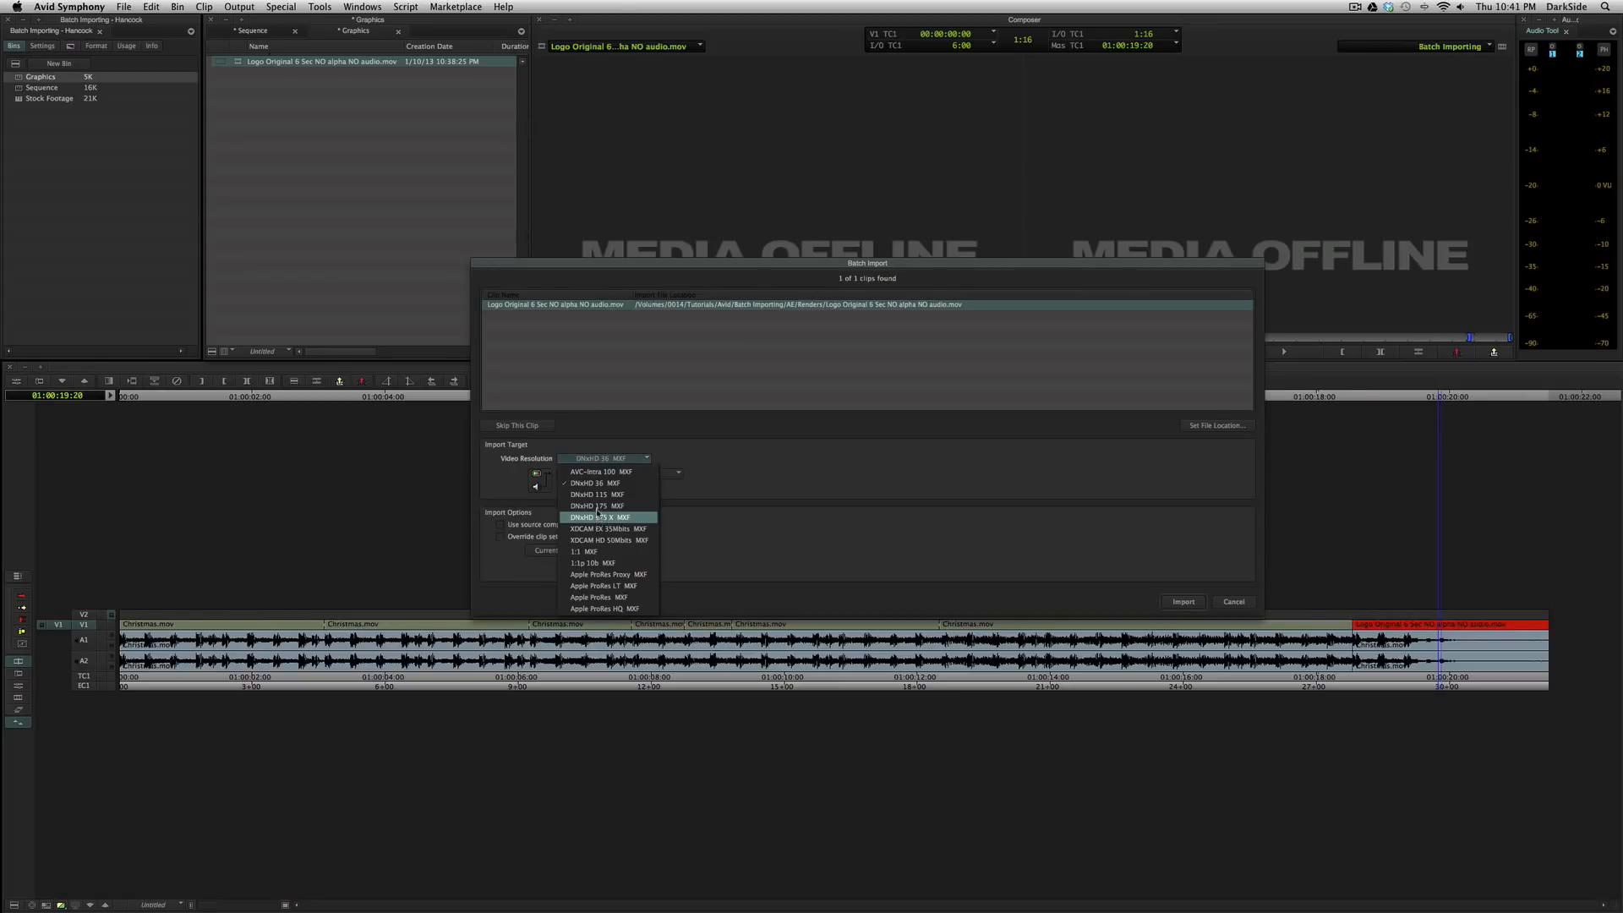
pyautogui.click(599, 518)
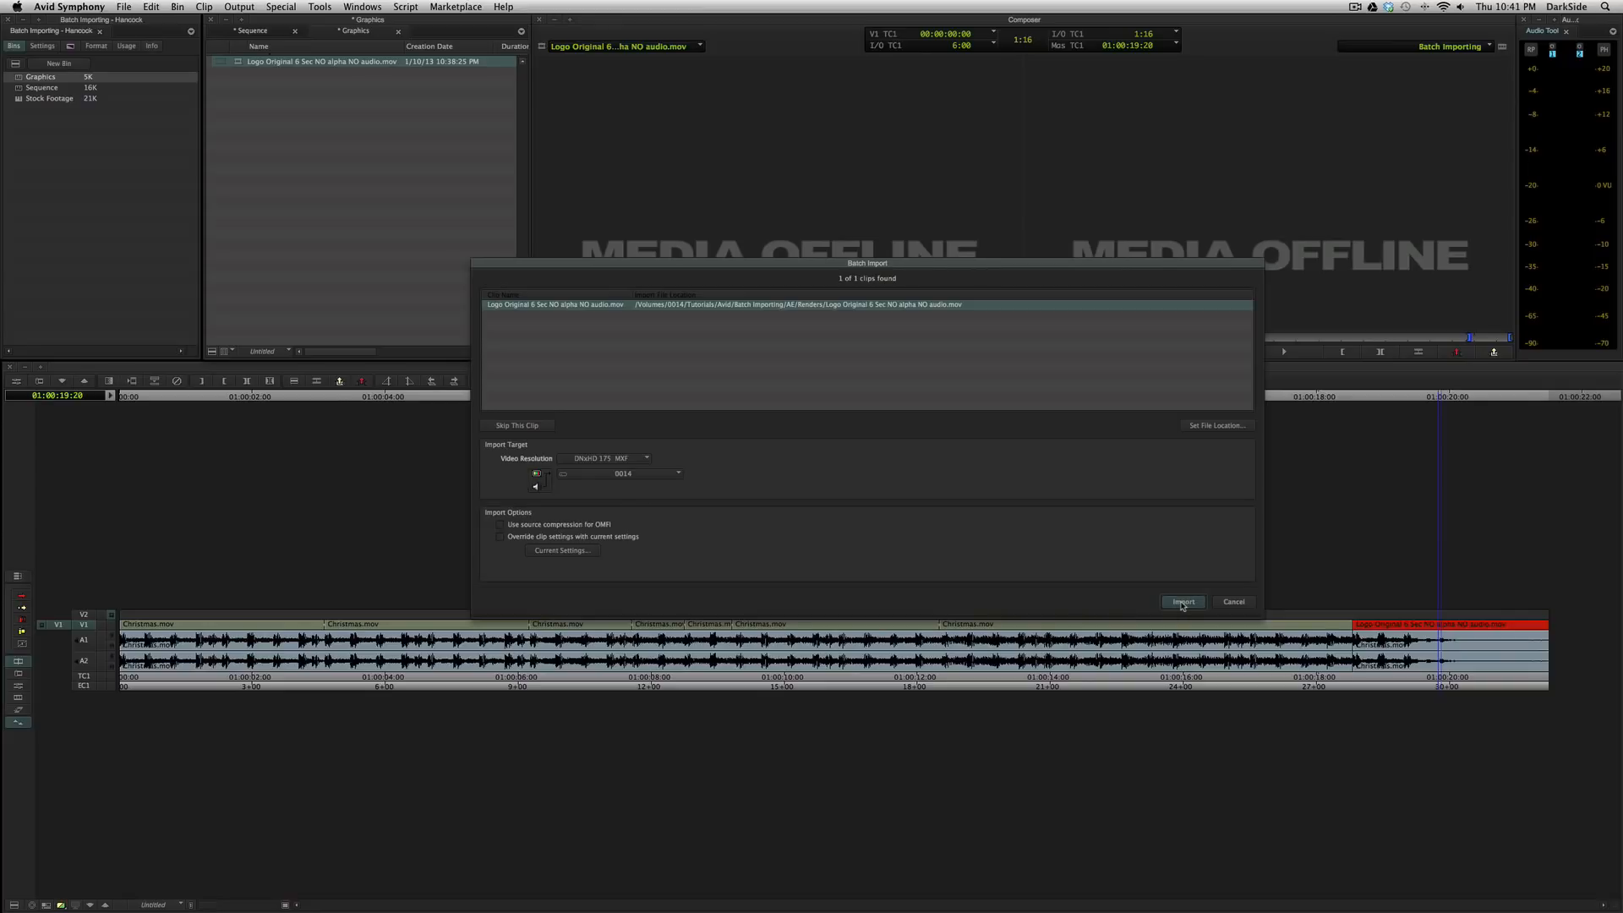
pyautogui.moveTo(626, 462)
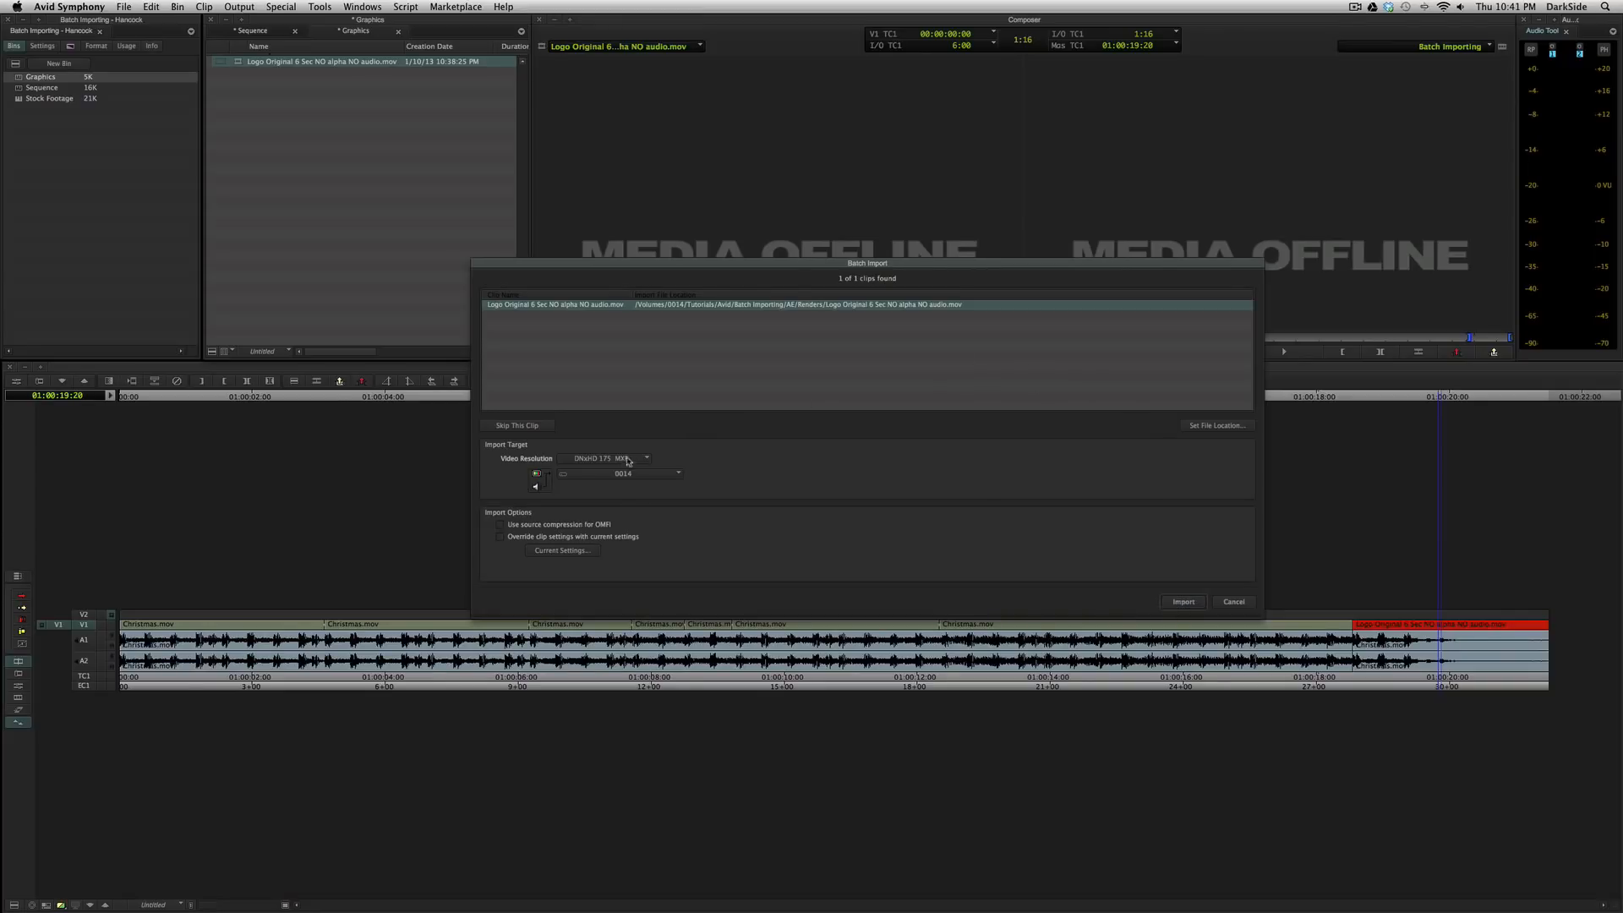
pyautogui.click(611, 458)
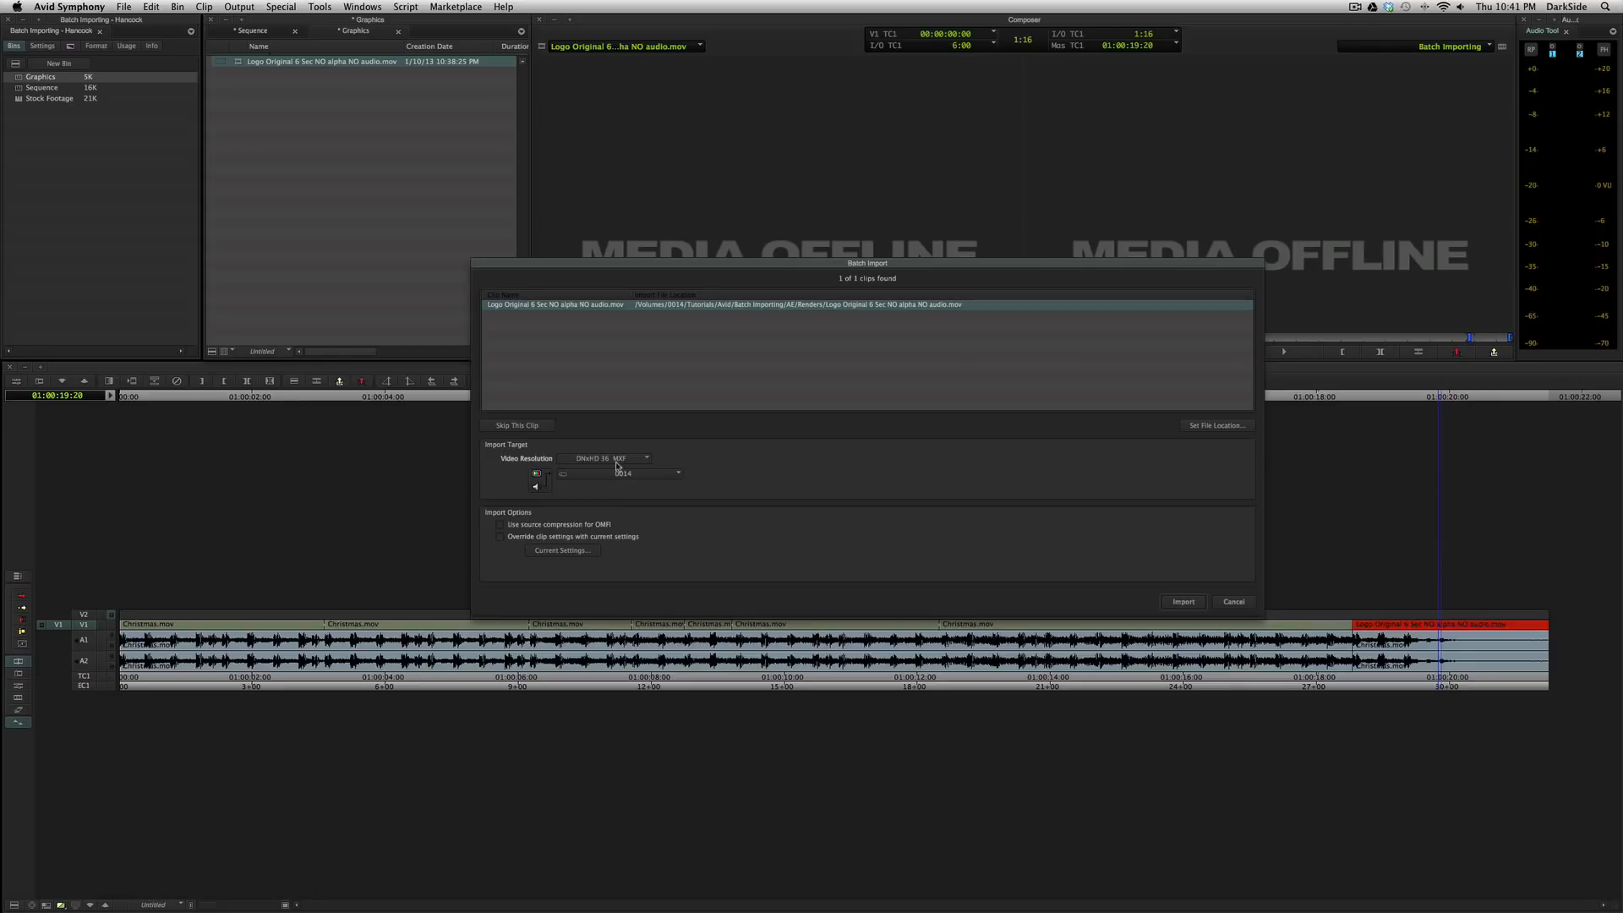
pyautogui.click(1182, 602)
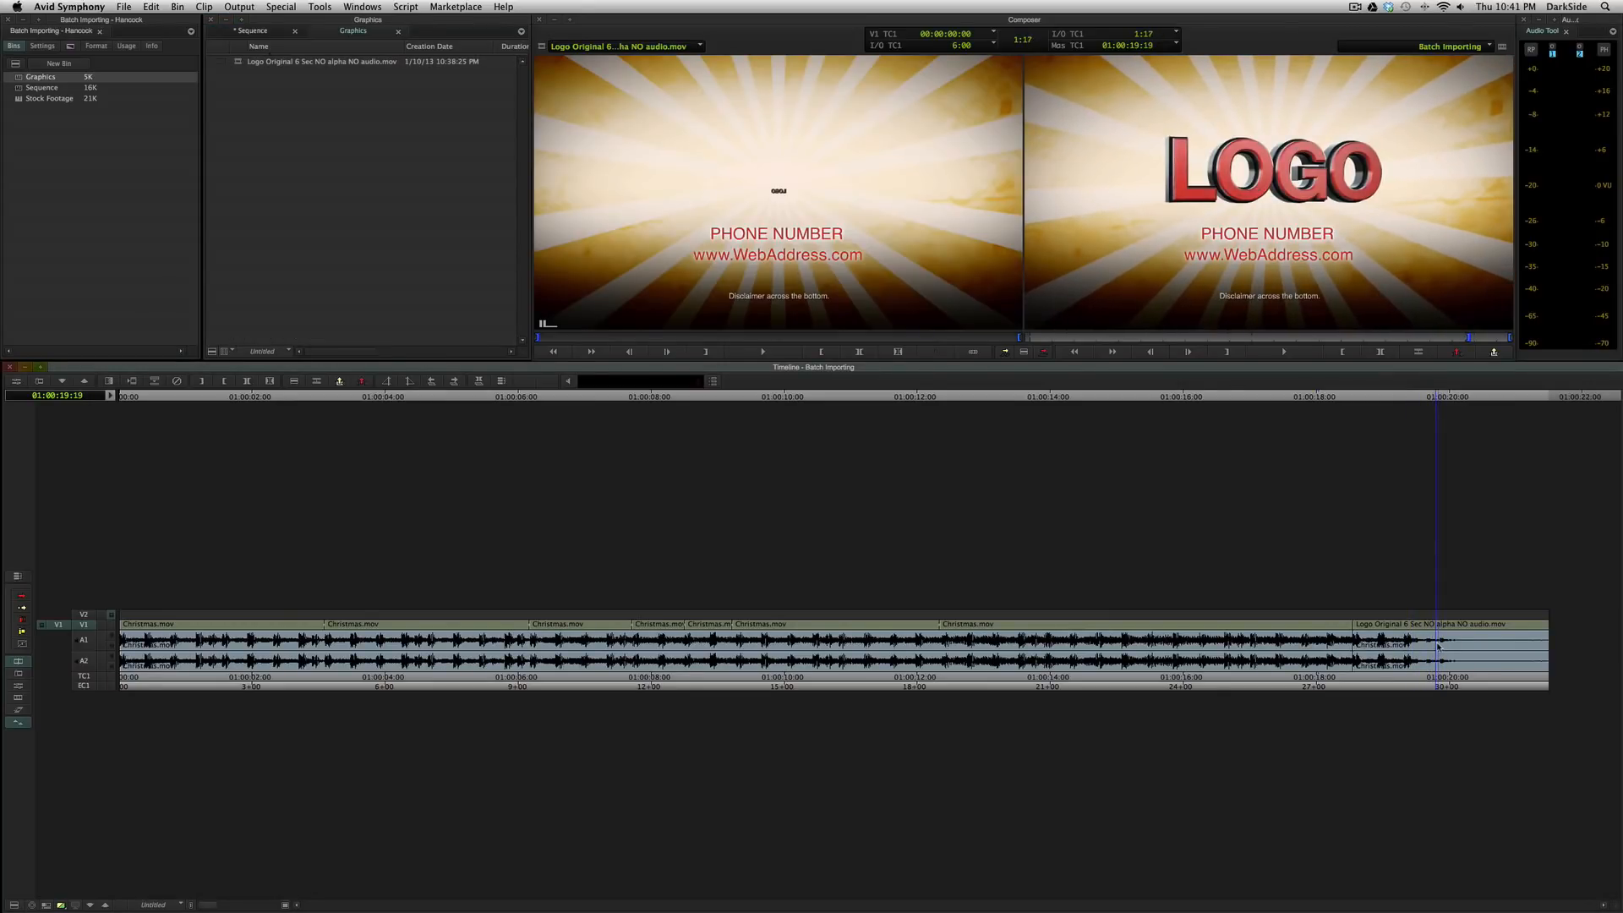
pyautogui.moveTo(1425, 422)
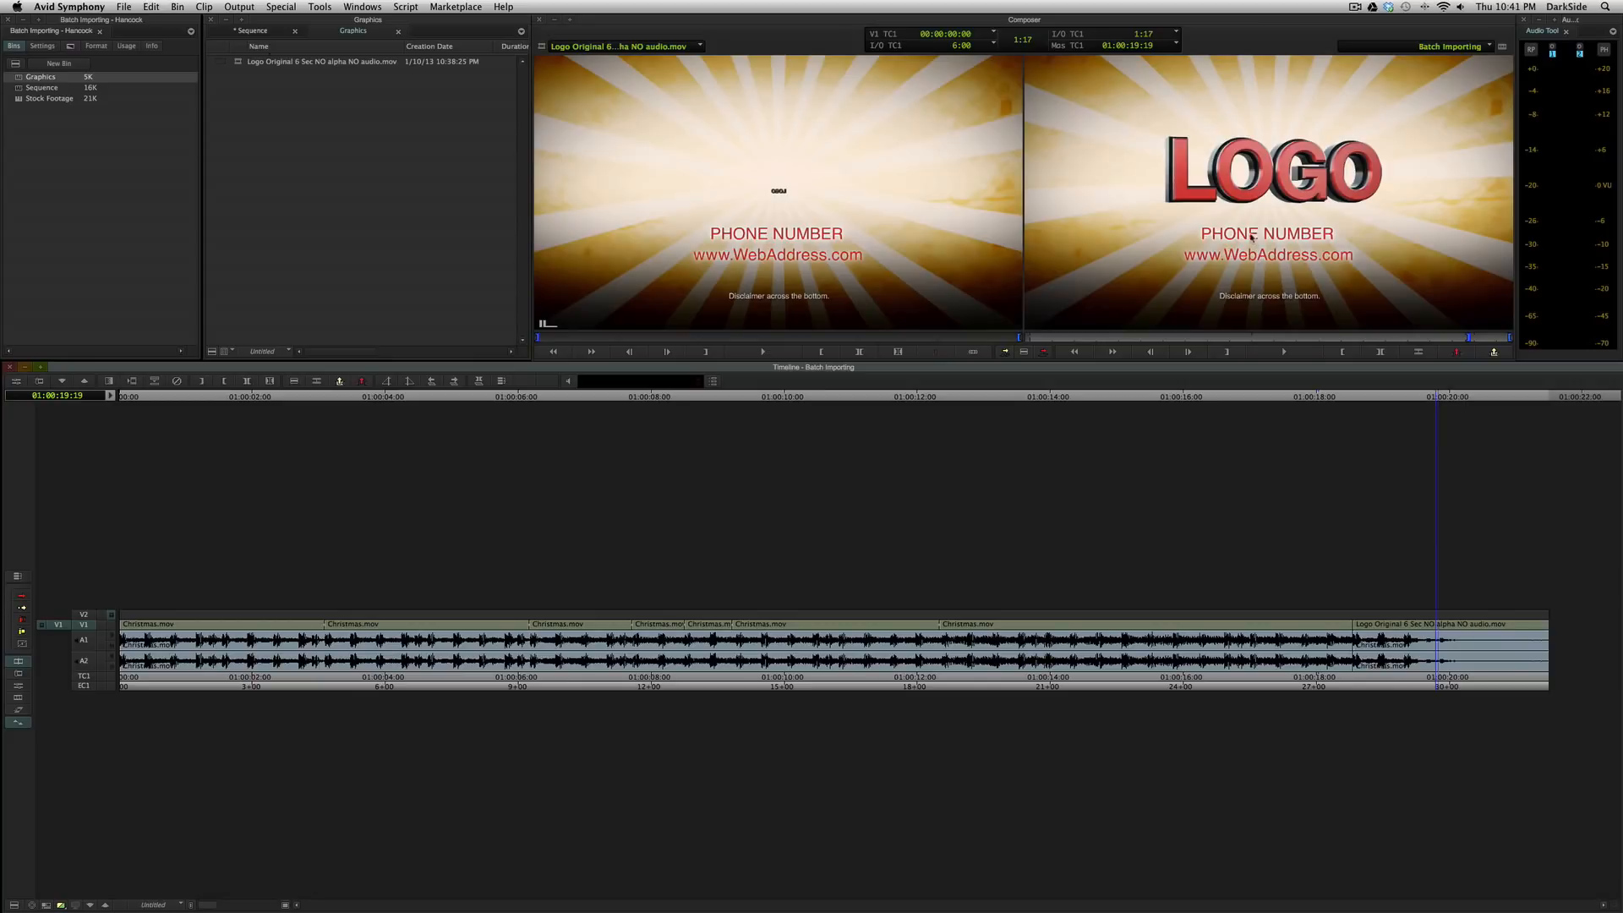
pyautogui.moveTo(254, 73)
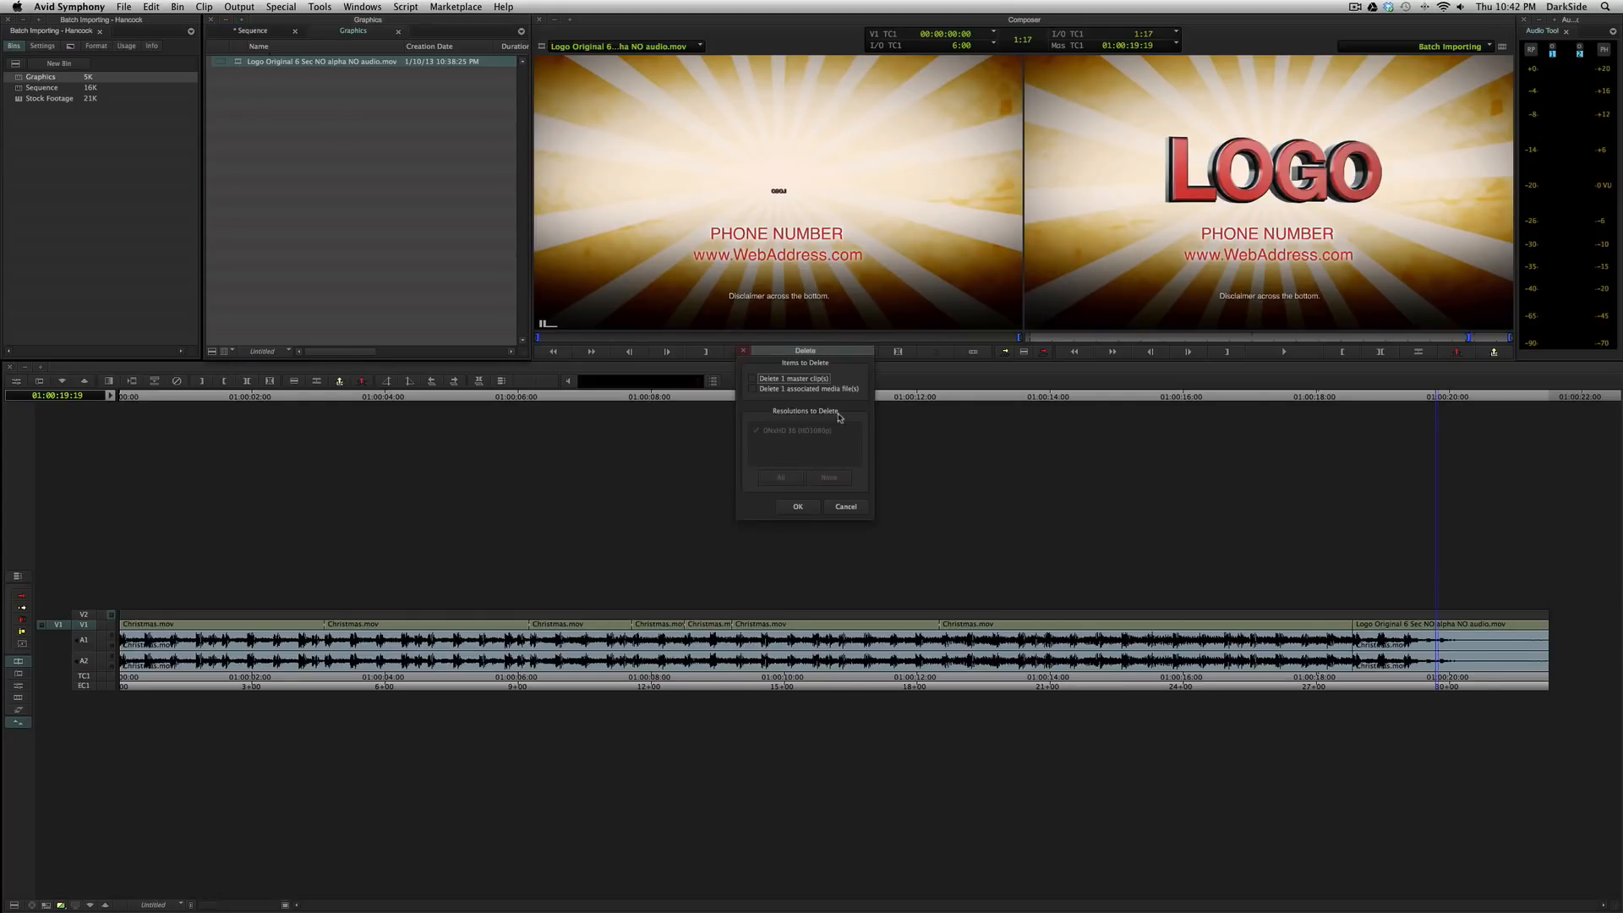
# - Delete the logo clip's media file again, leaving the clip offline for a new batch import
pyautogui.click(796, 506)
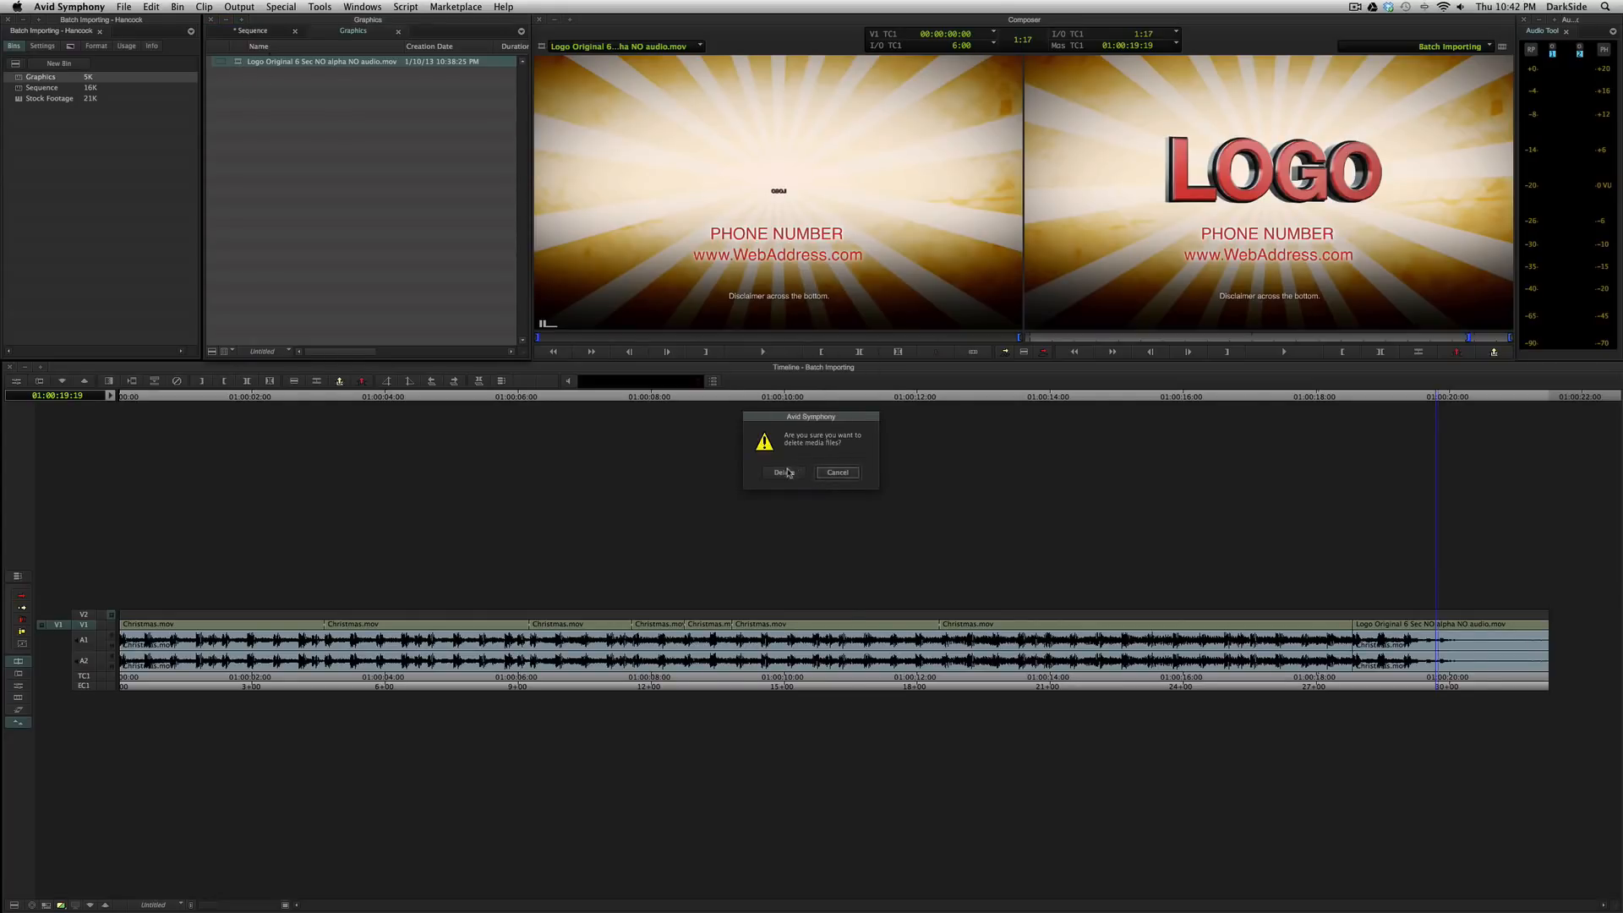
pyautogui.click(780, 471)
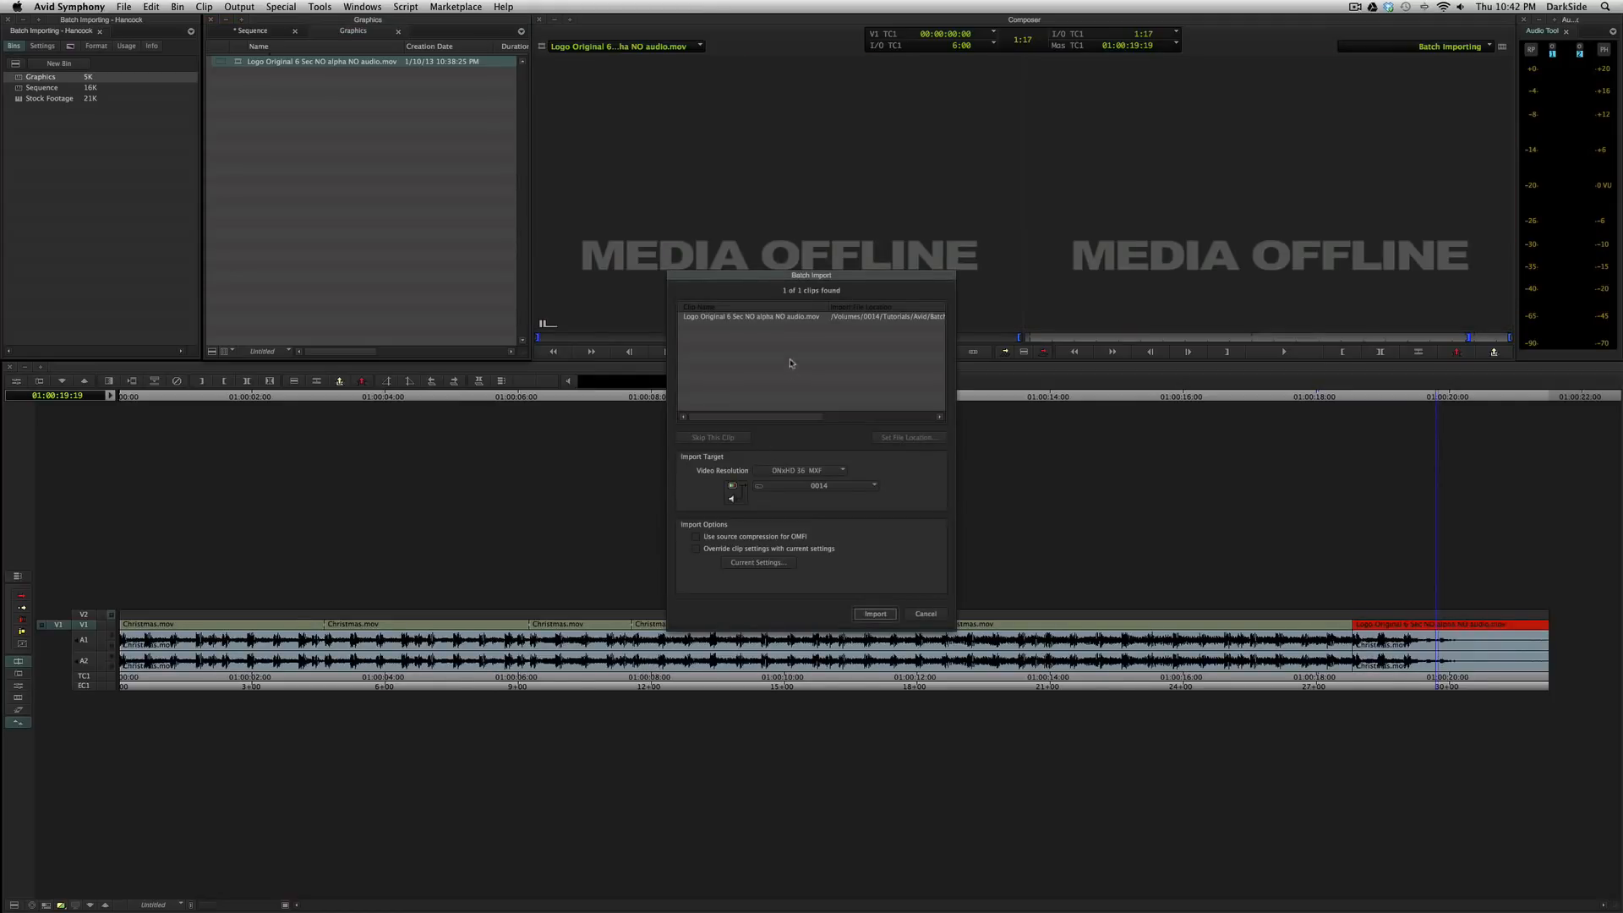
# - Via Set File Location, relink the offline clip to Logo Original 6 Sec NO alpha NO audio.mov and import it
pyautogui.click(813, 316)
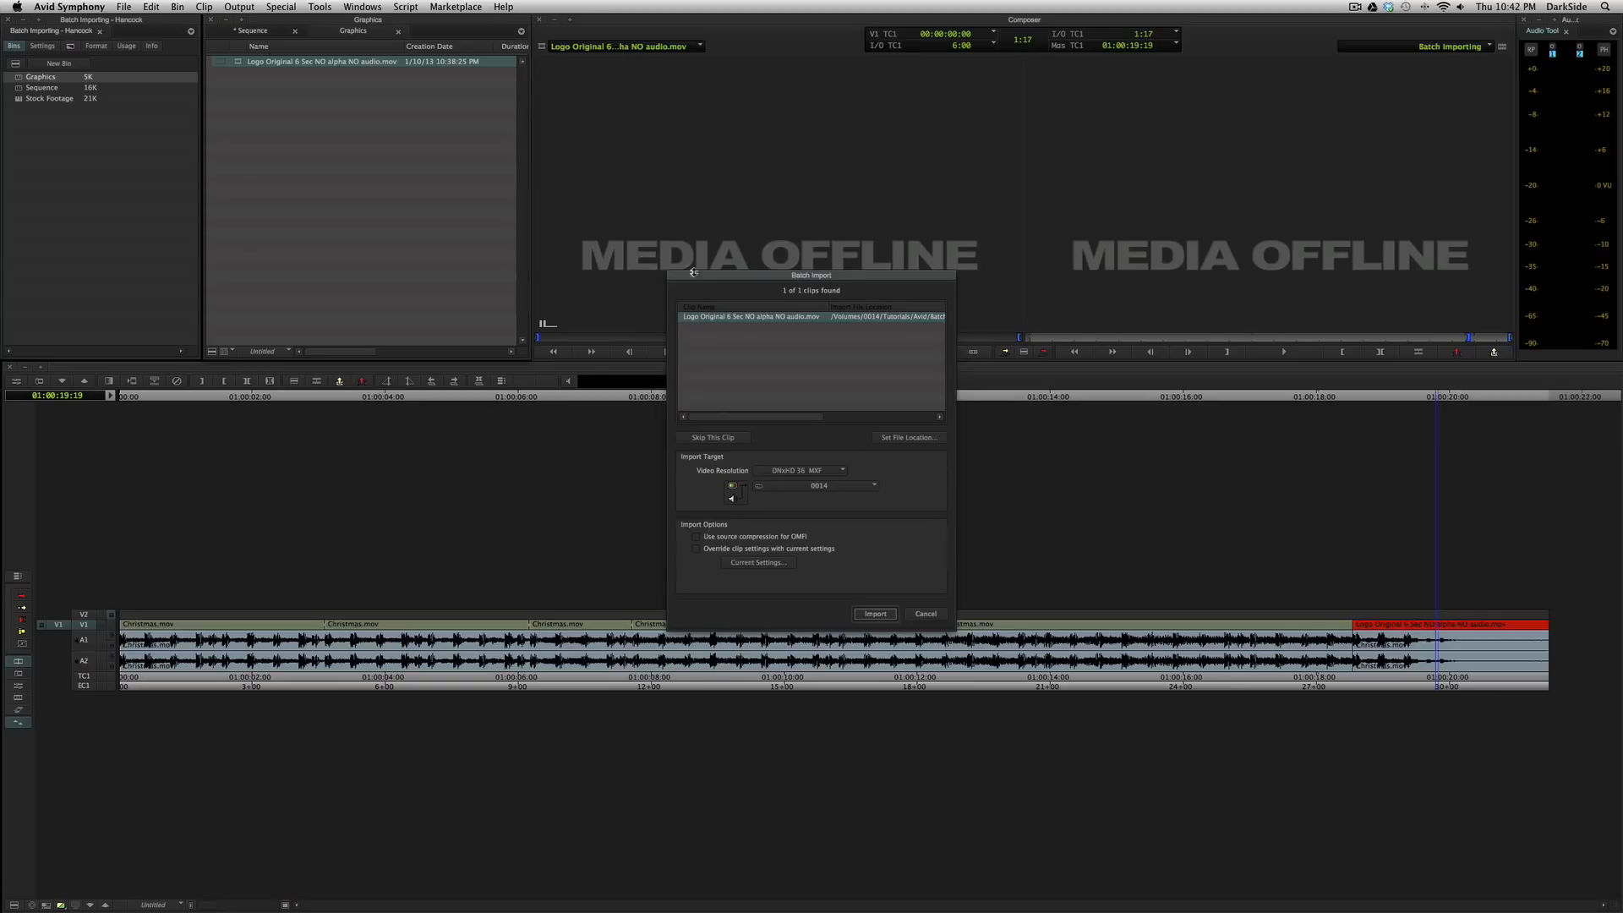
pyautogui.moveTo(809, 275); pyautogui.dragTo(609, 203)
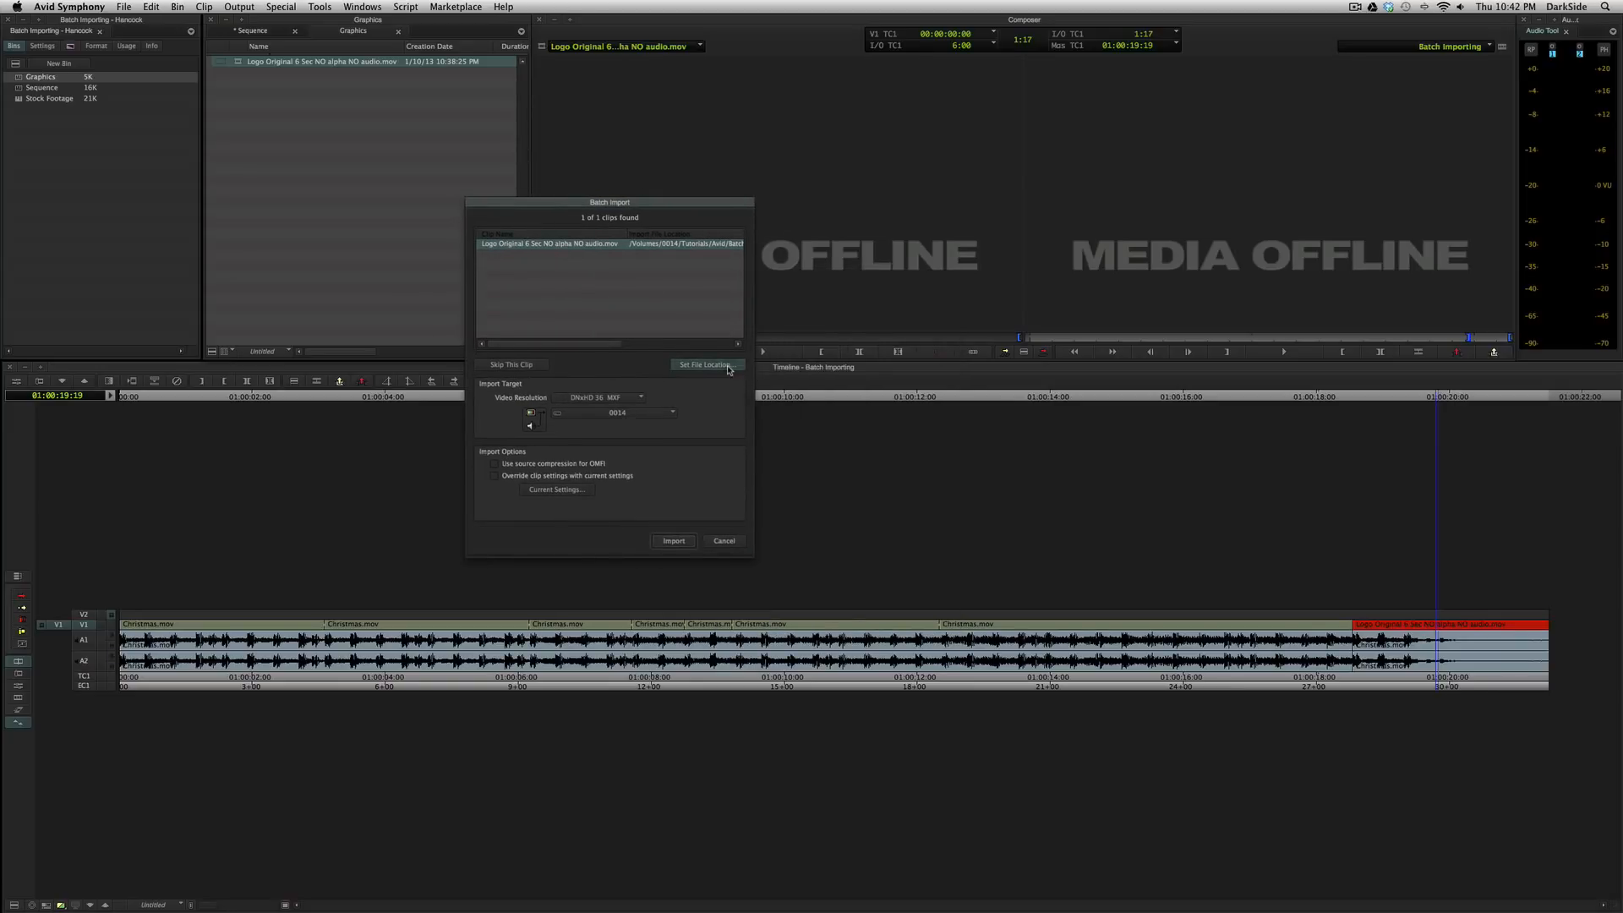
pyautogui.click(707, 363)
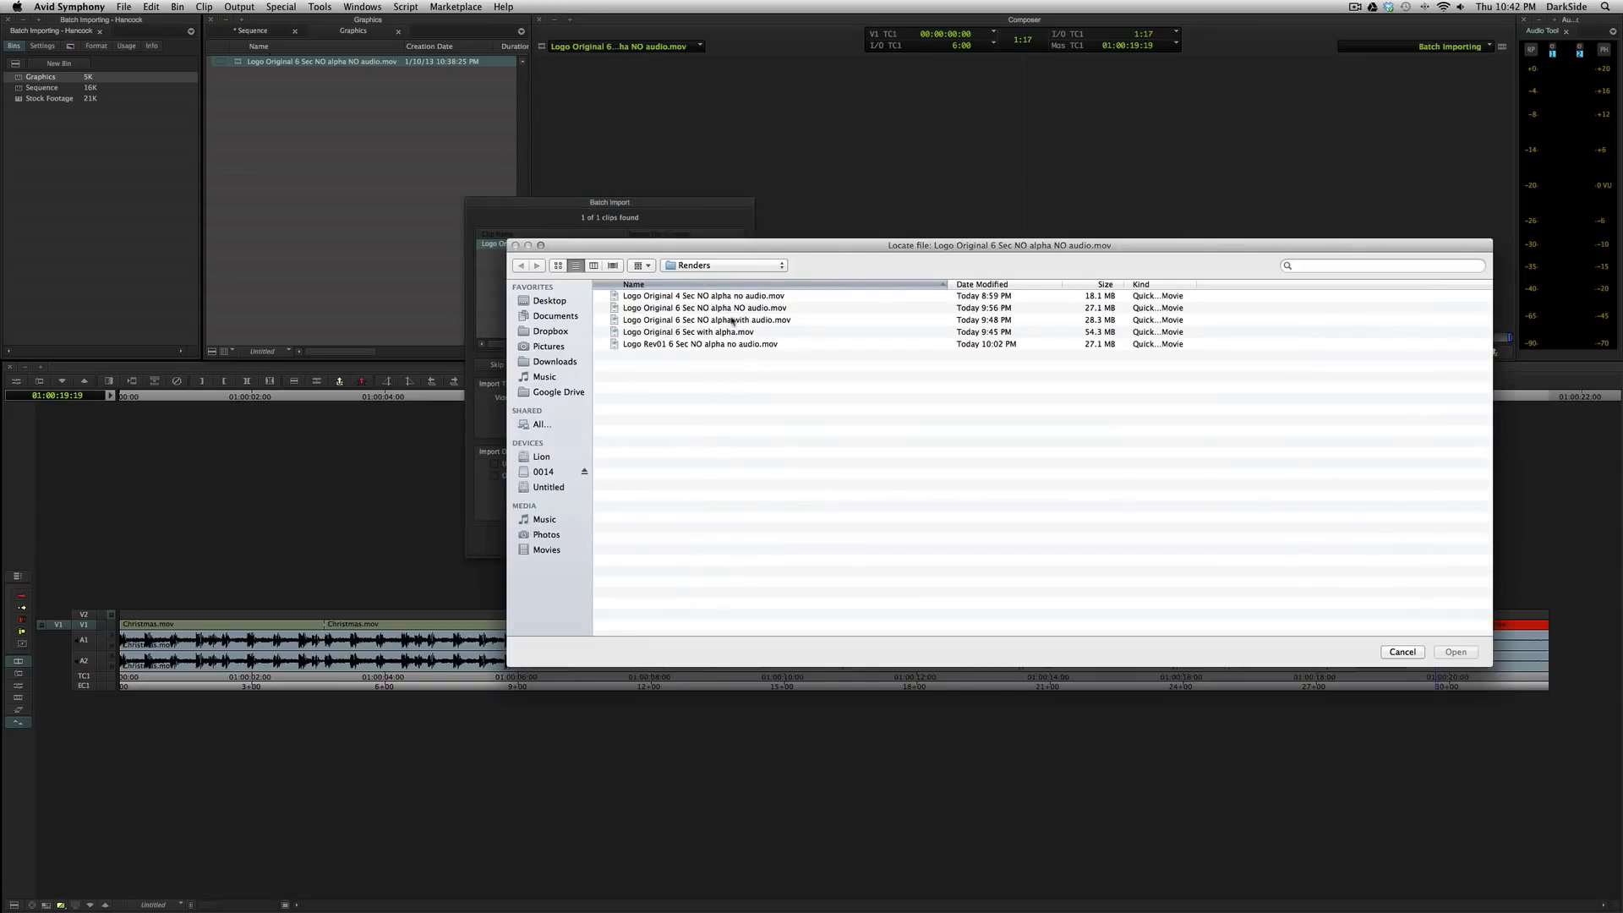
pyautogui.click(707, 307)
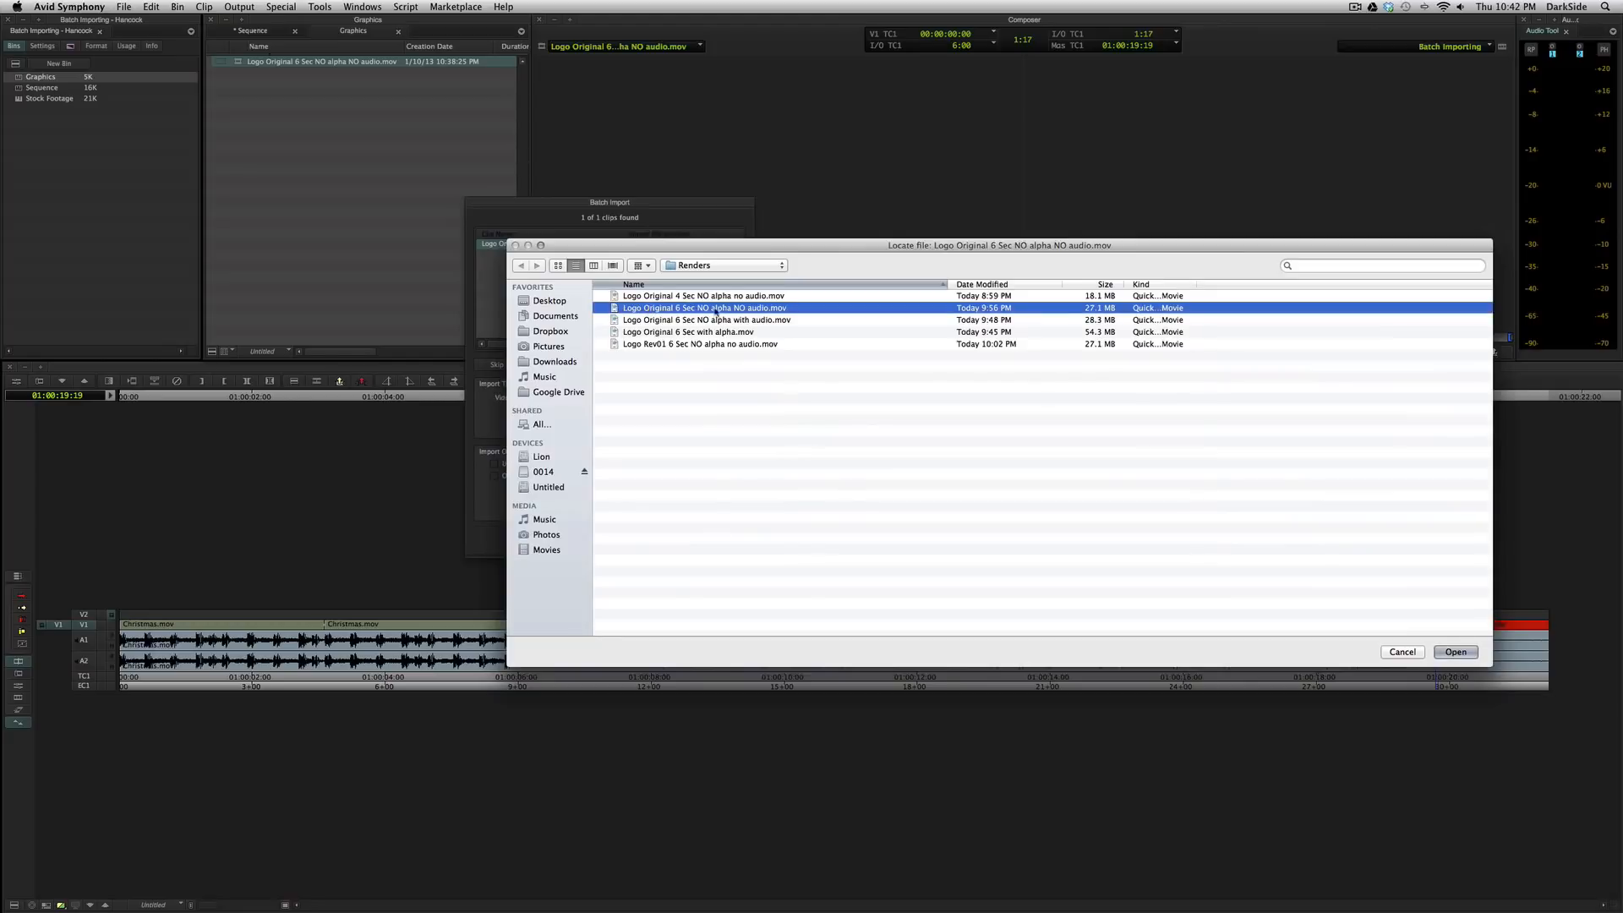
pyautogui.click(700, 343)
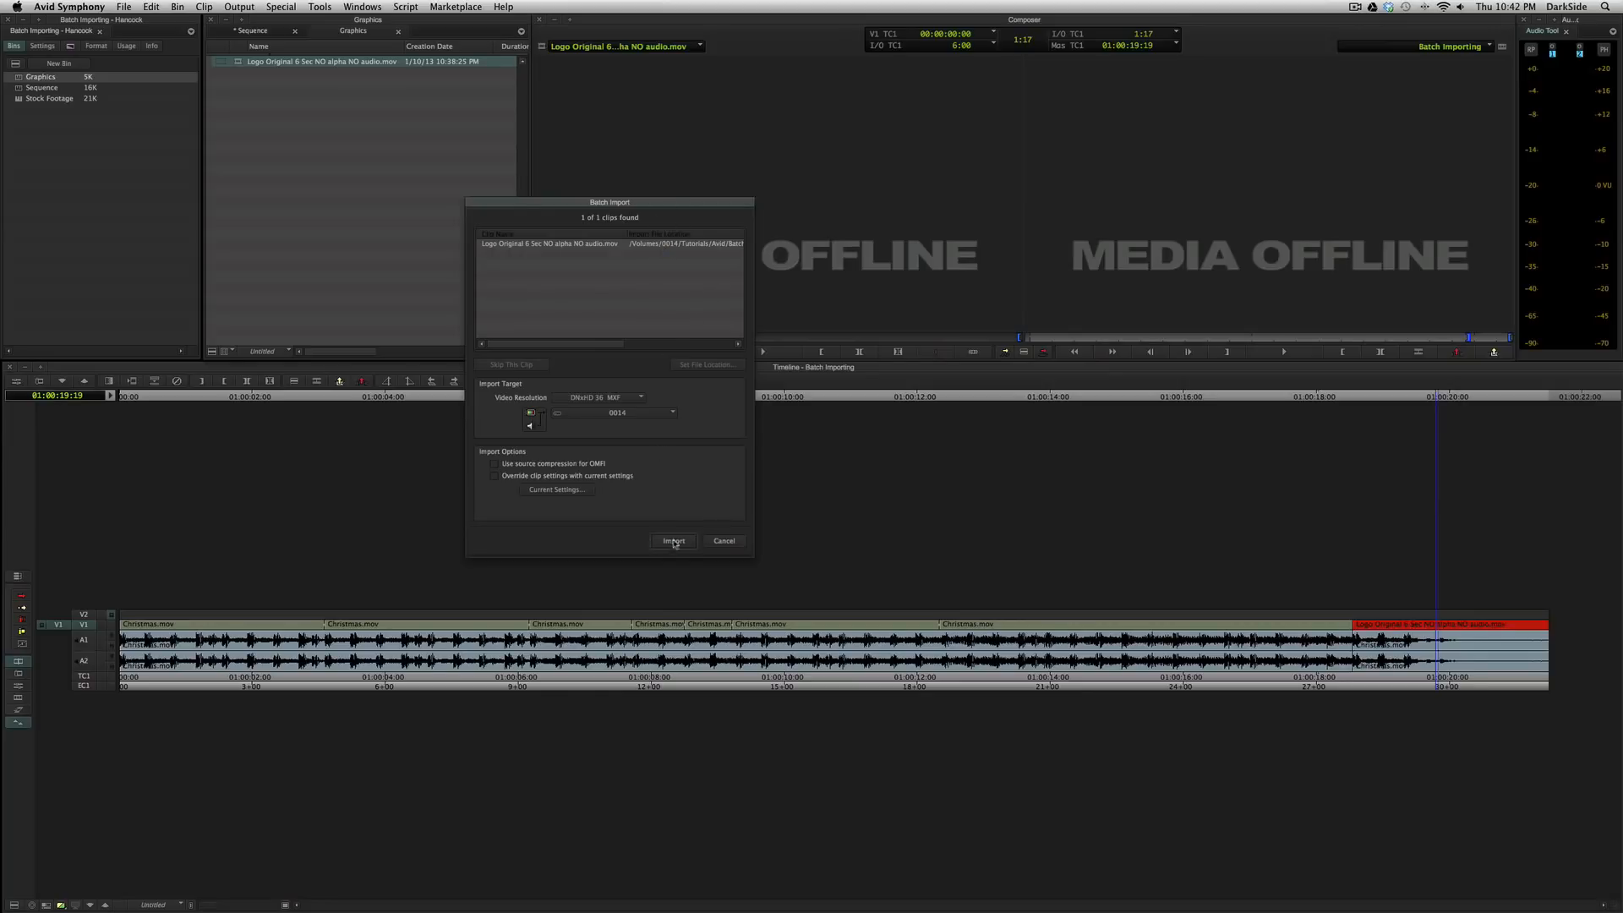
pyautogui.click(673, 542)
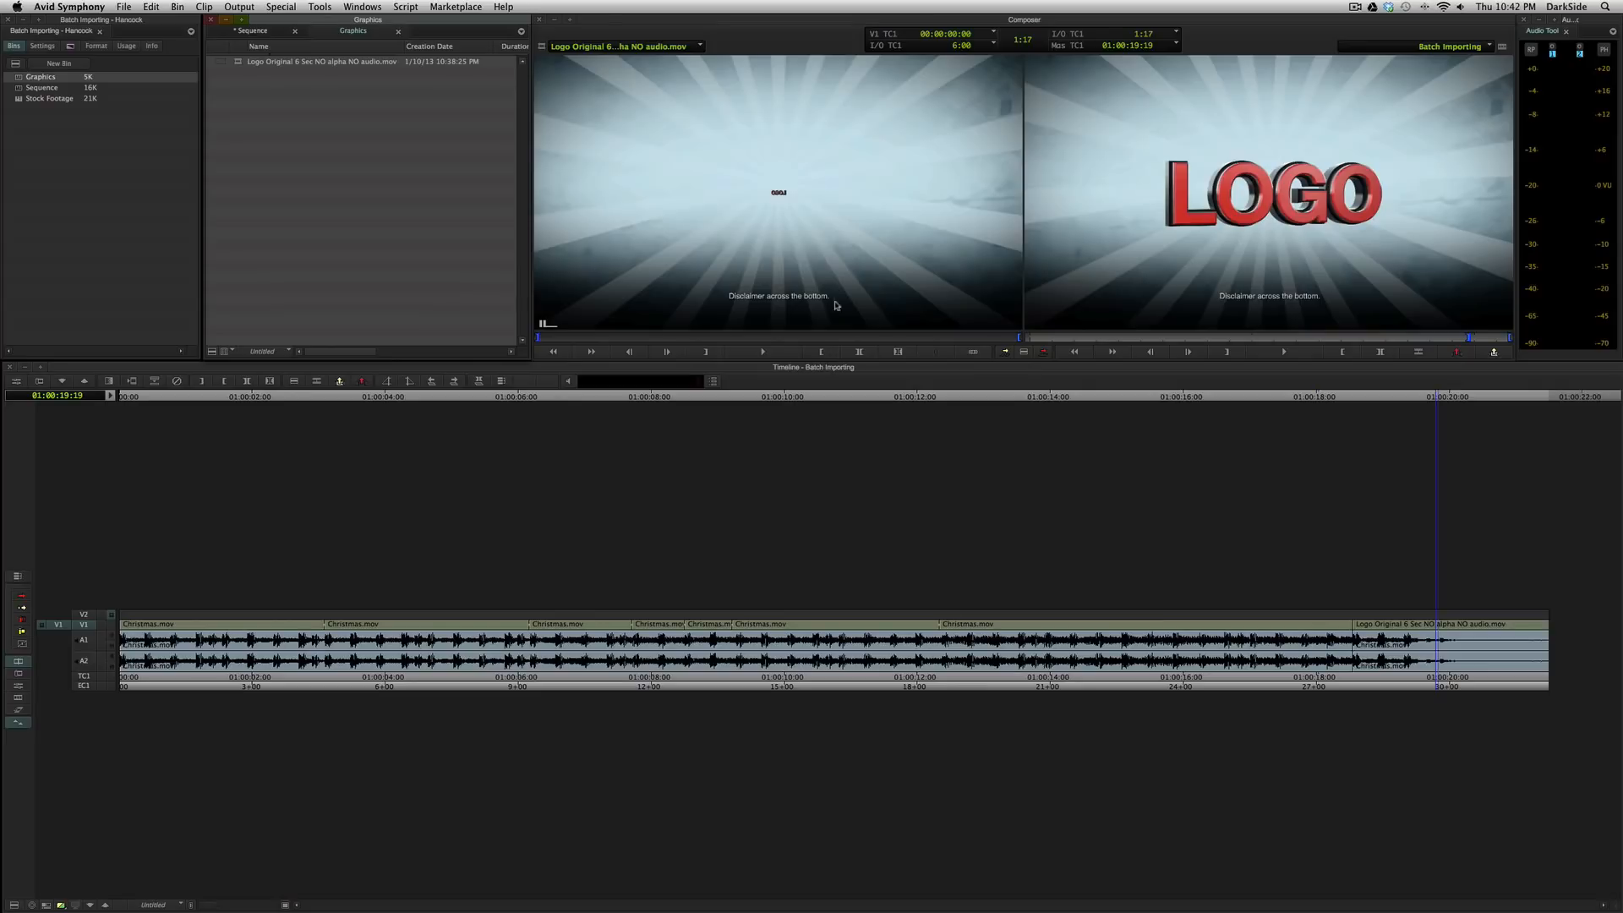
pyautogui.moveTo(636, 336)
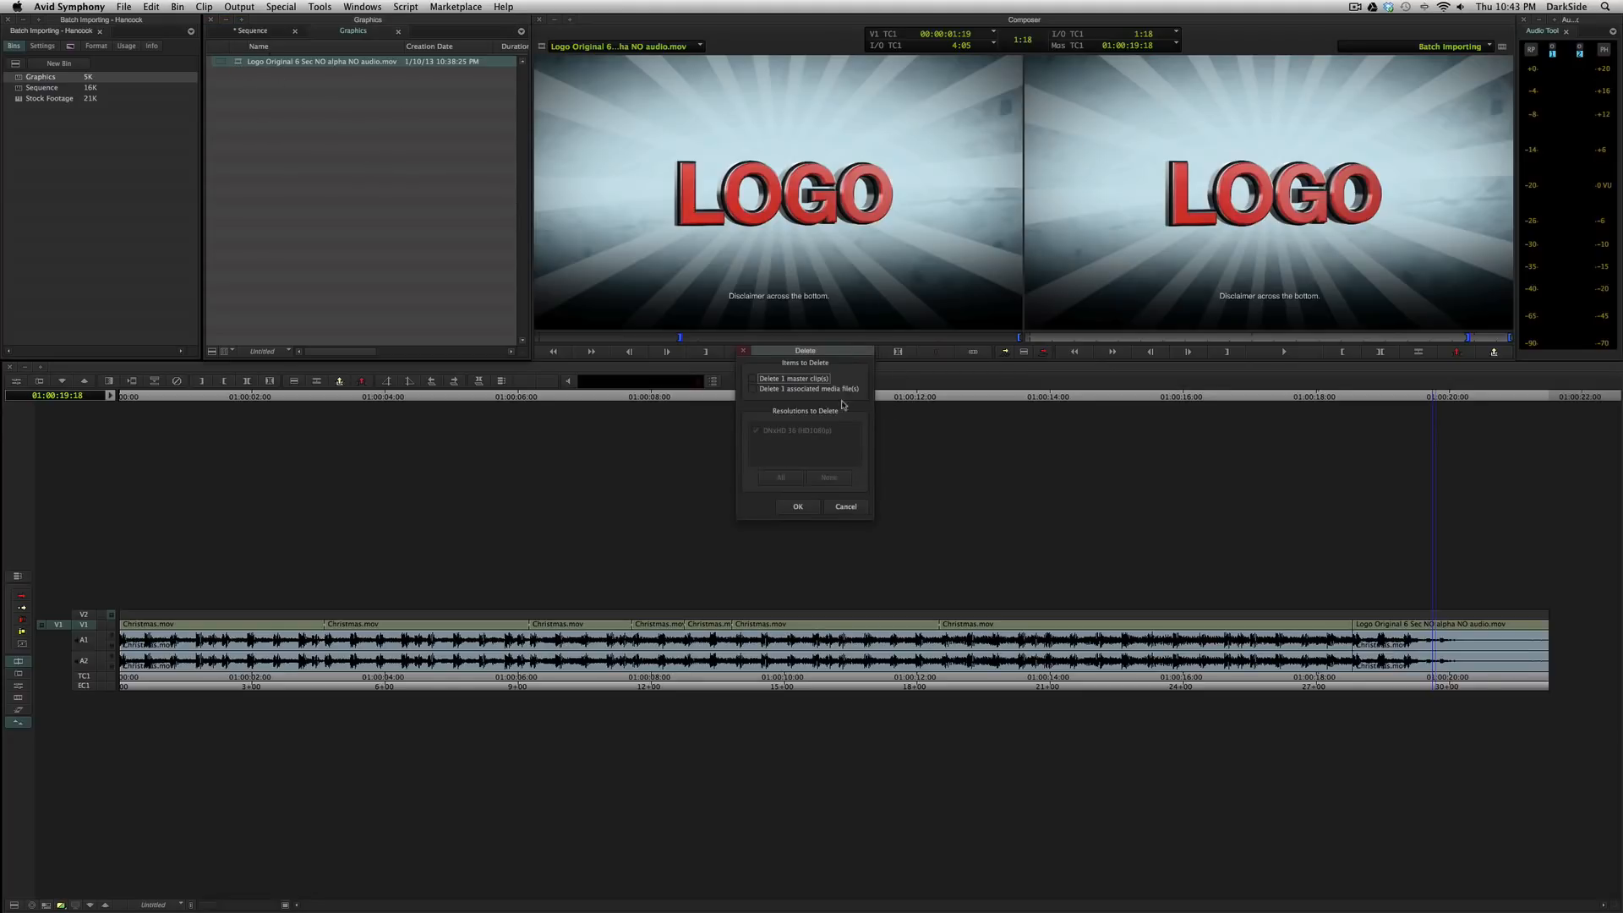
# - Delete the media again and point Batch Import at the 4 Sec file, which imports 0 of 1 clips
pyautogui.click(846, 505)
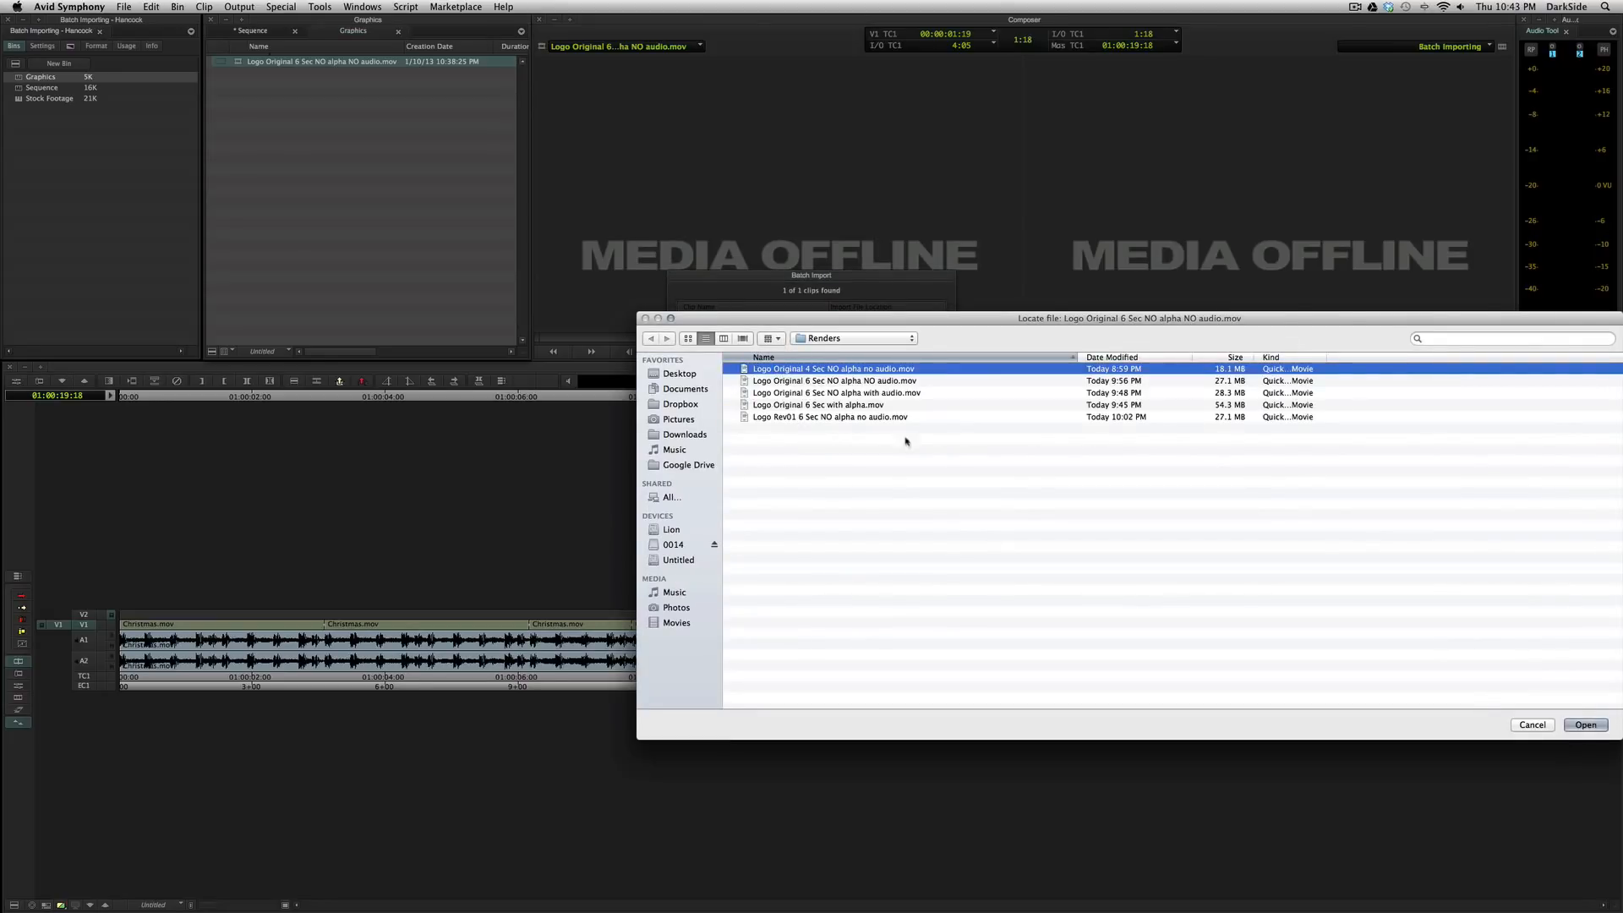
pyautogui.click(1584, 726)
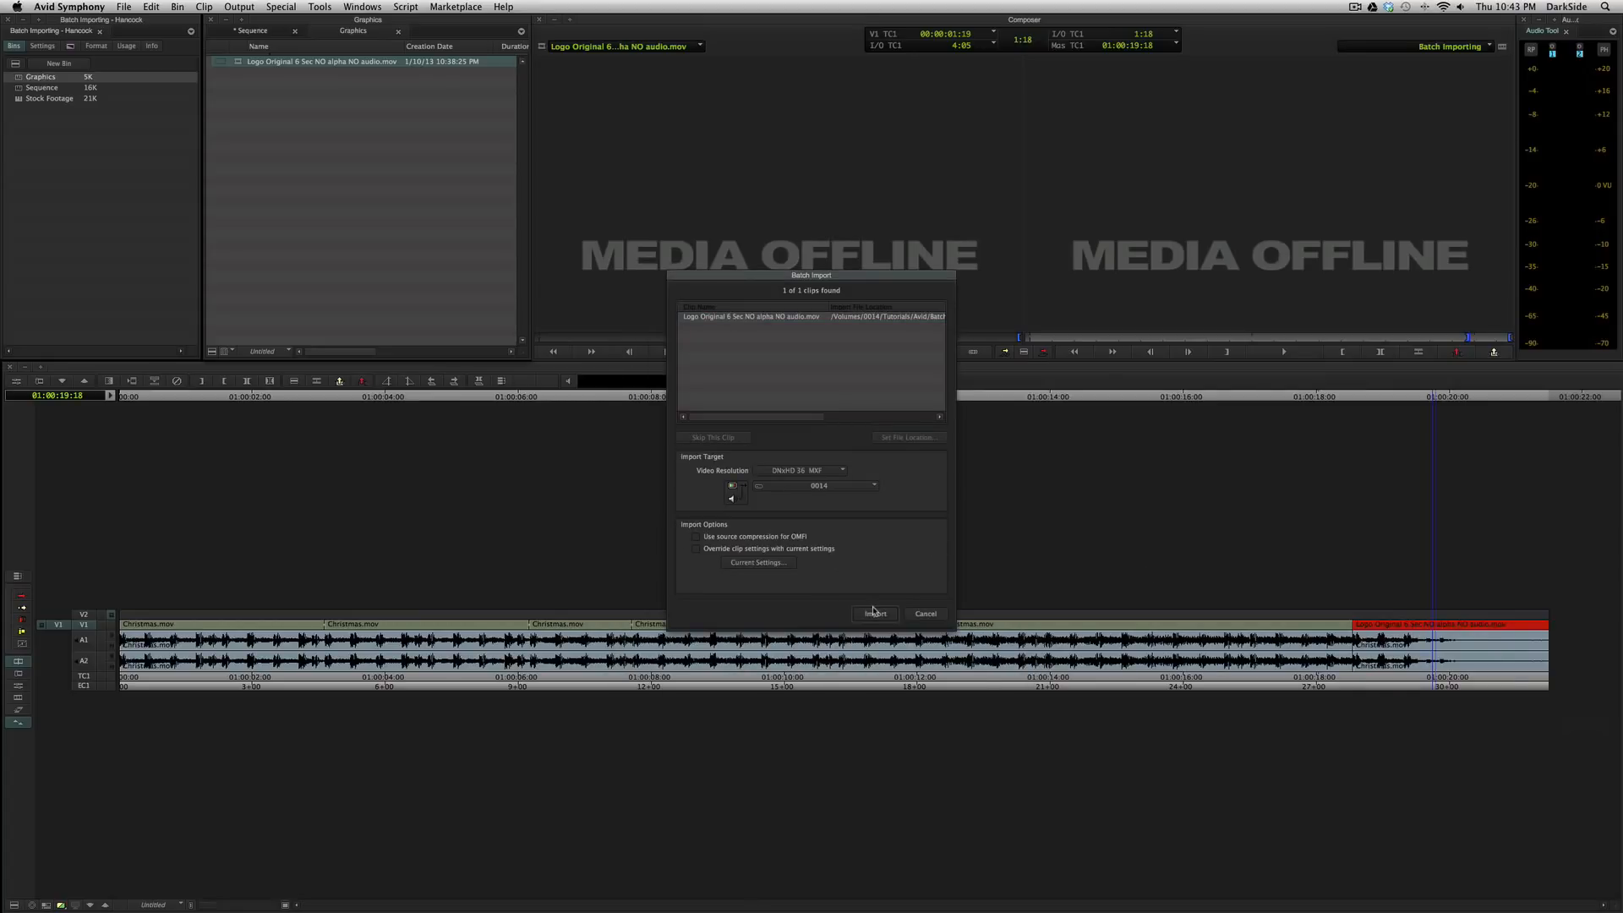
pyautogui.click(875, 612)
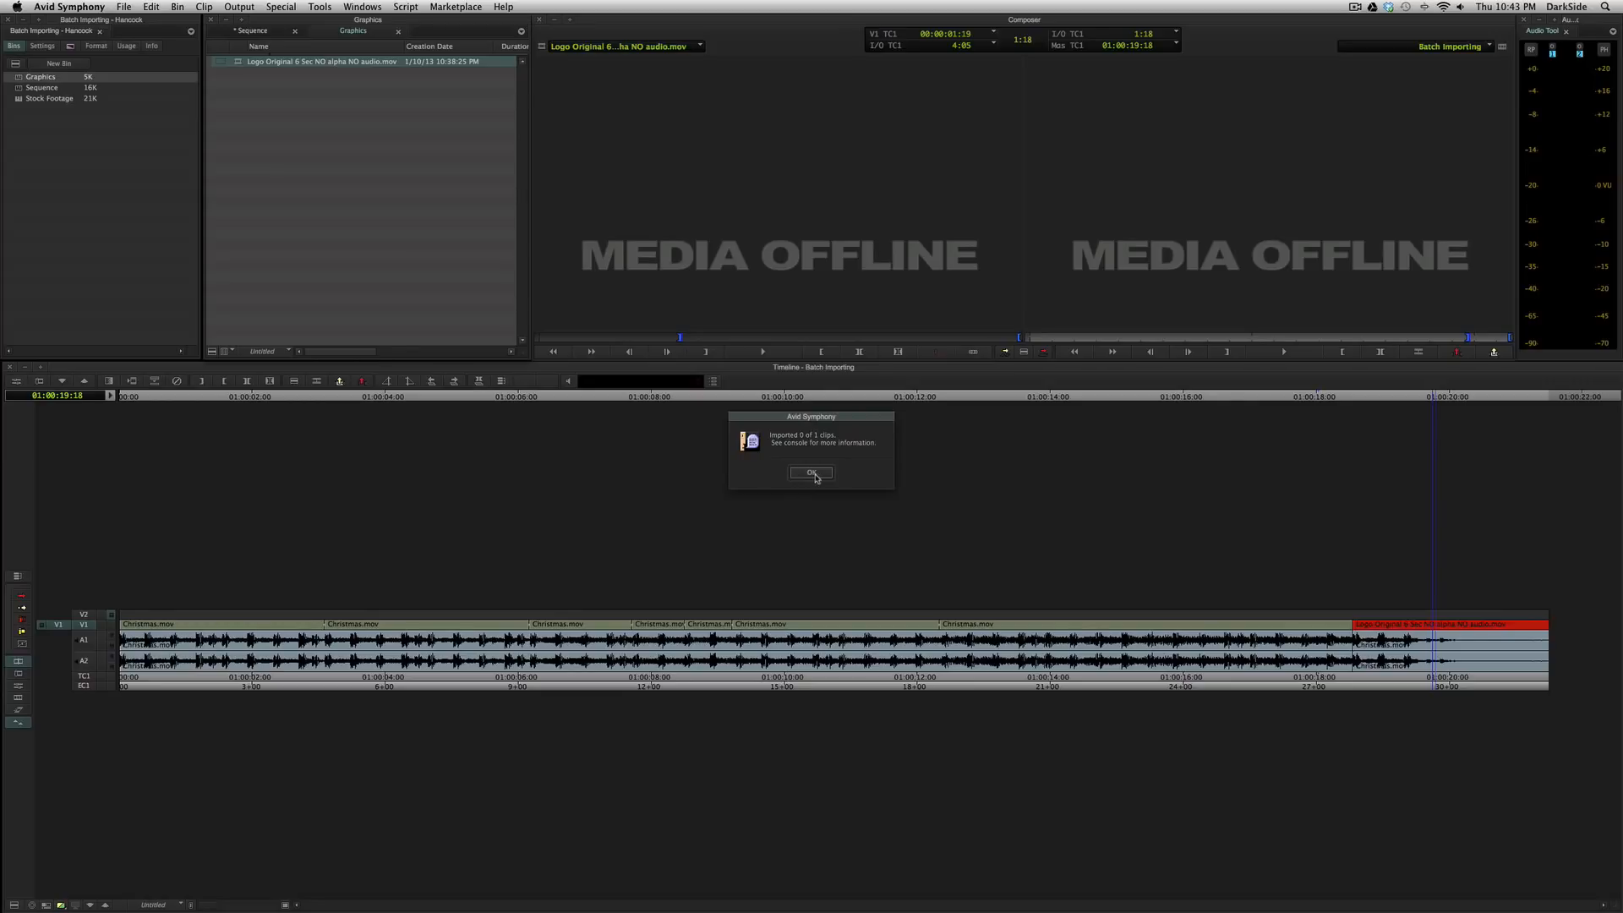
pyautogui.click(812, 473)
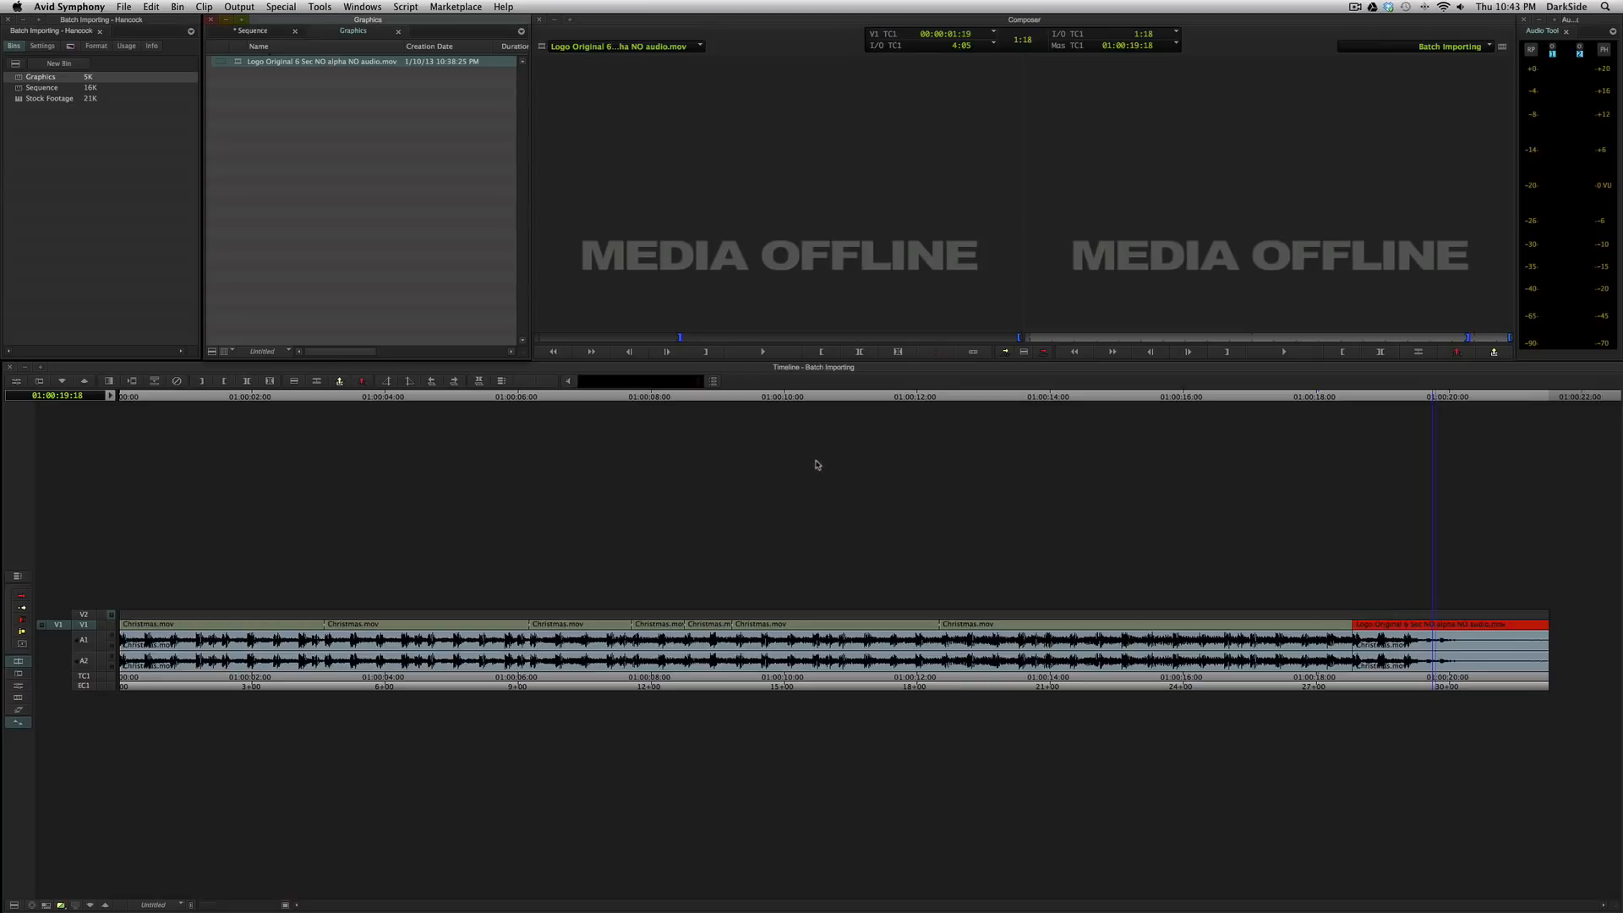
pyautogui.moveTo(403, 196)
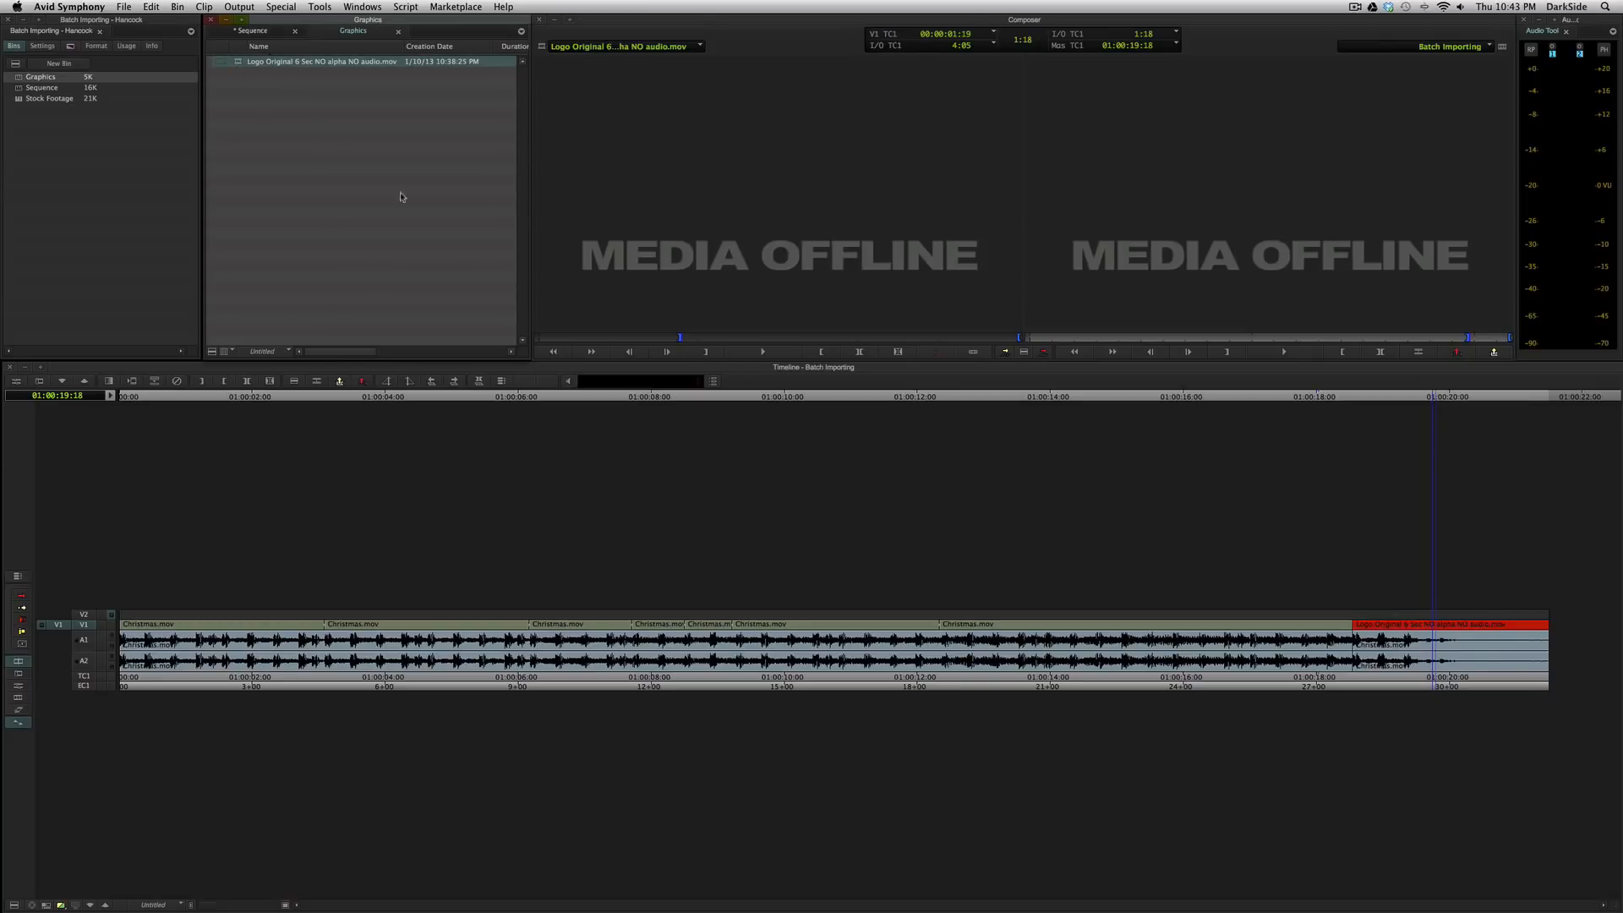
pyautogui.moveTo(1091, 243)
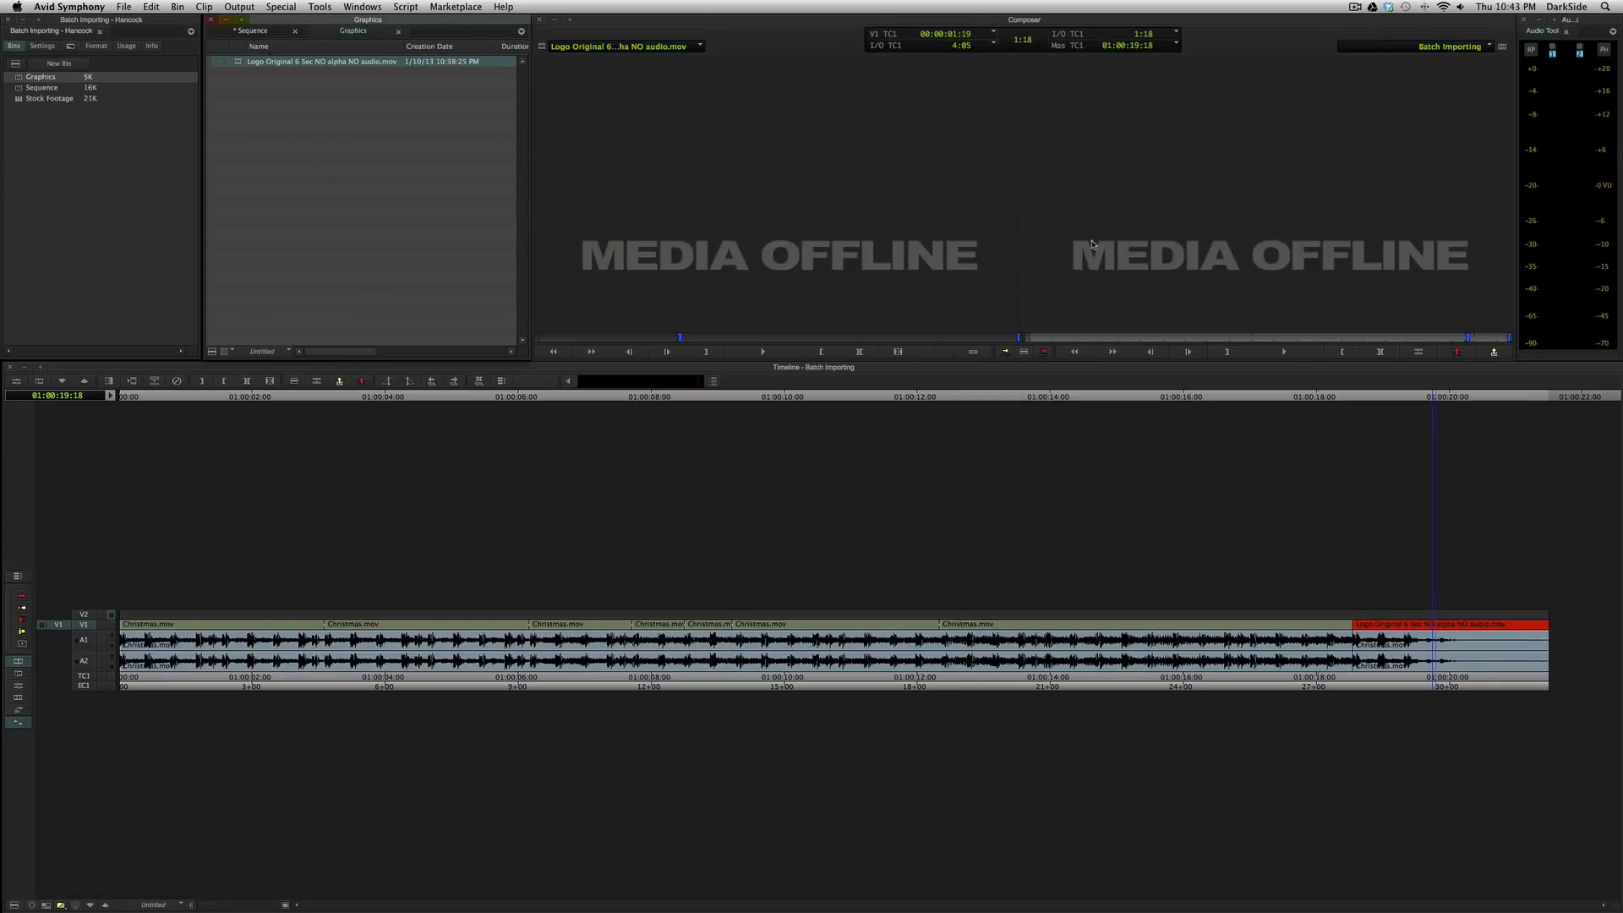
pyautogui.moveTo(1411, 608)
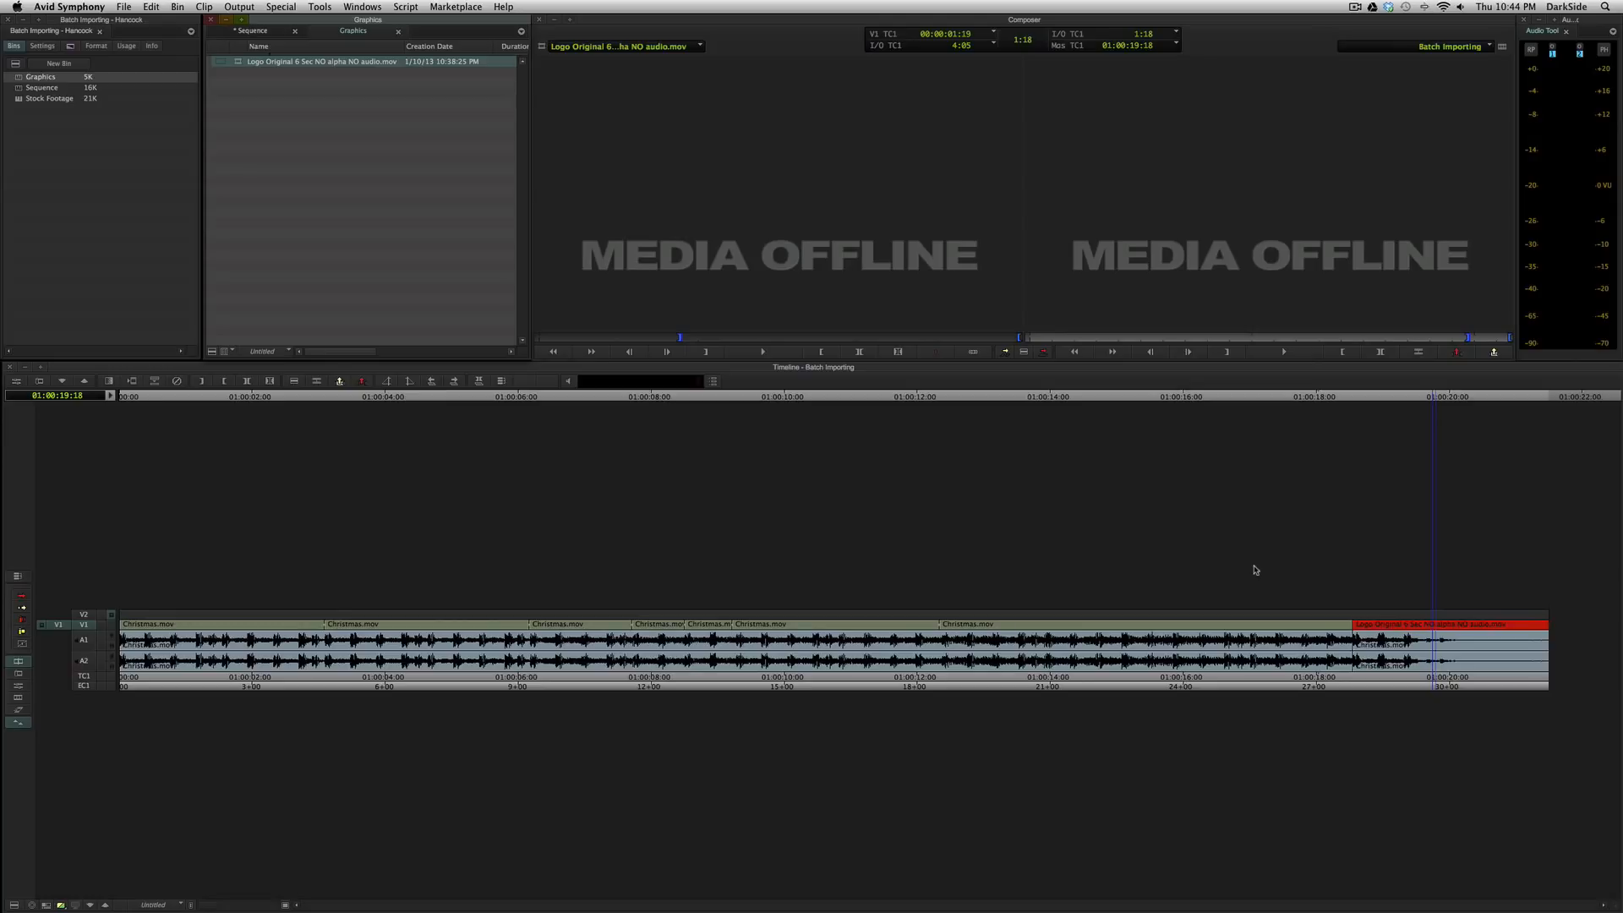
# - Batch import the offline clip from the Logo Rev01 file and rename it New Logo Blue Background
pyautogui.doubleClick(321, 60)
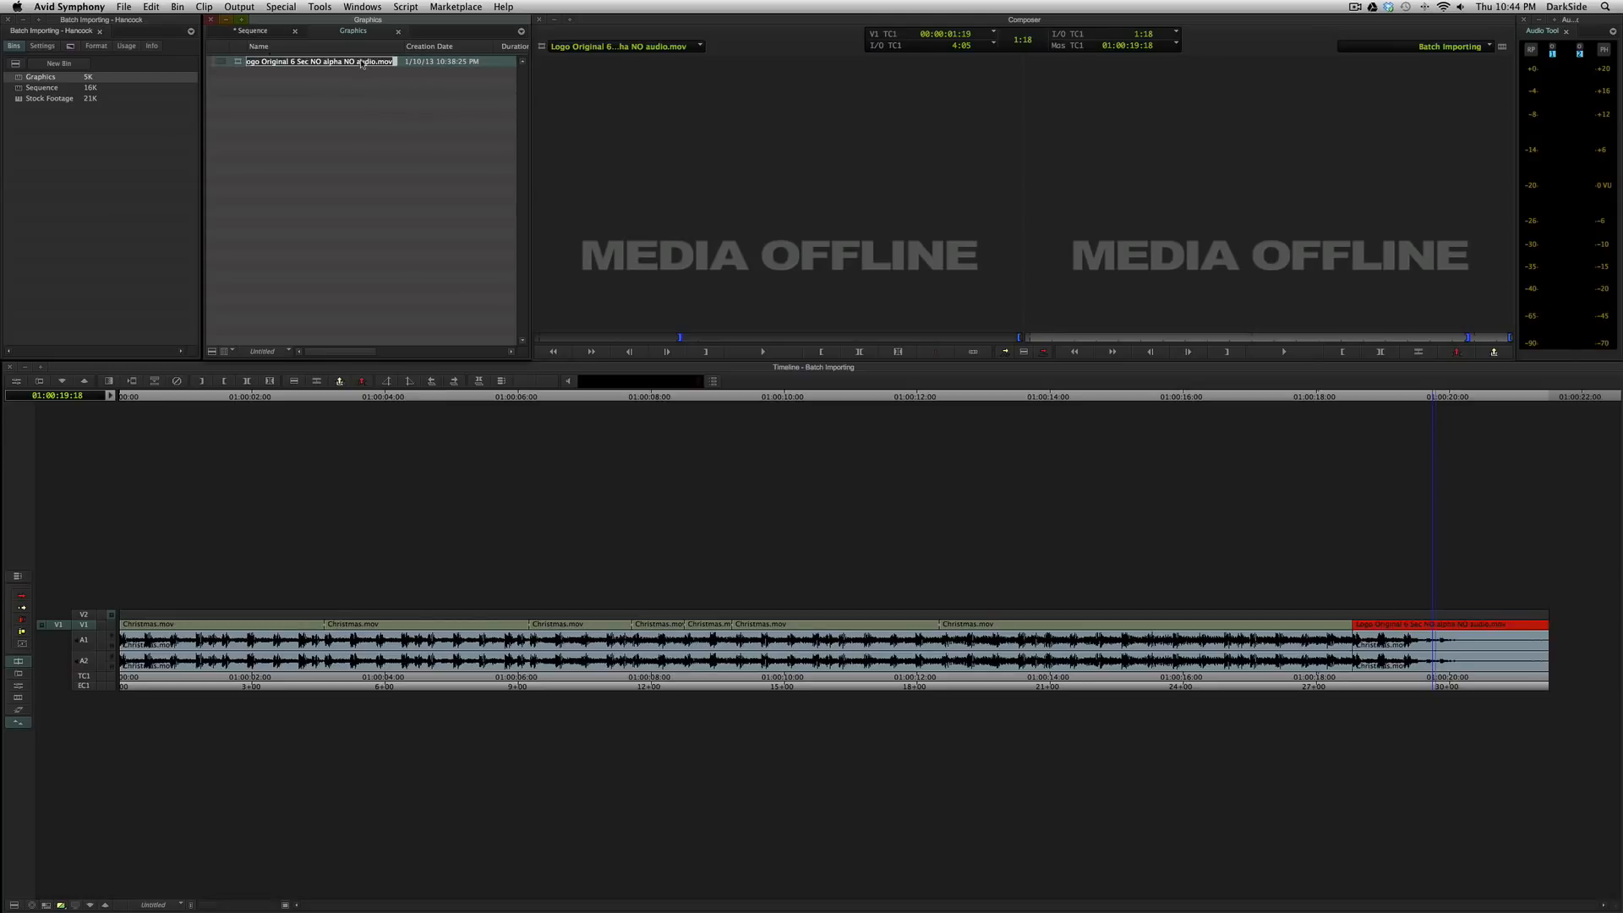
pyautogui.moveTo(341, 122)
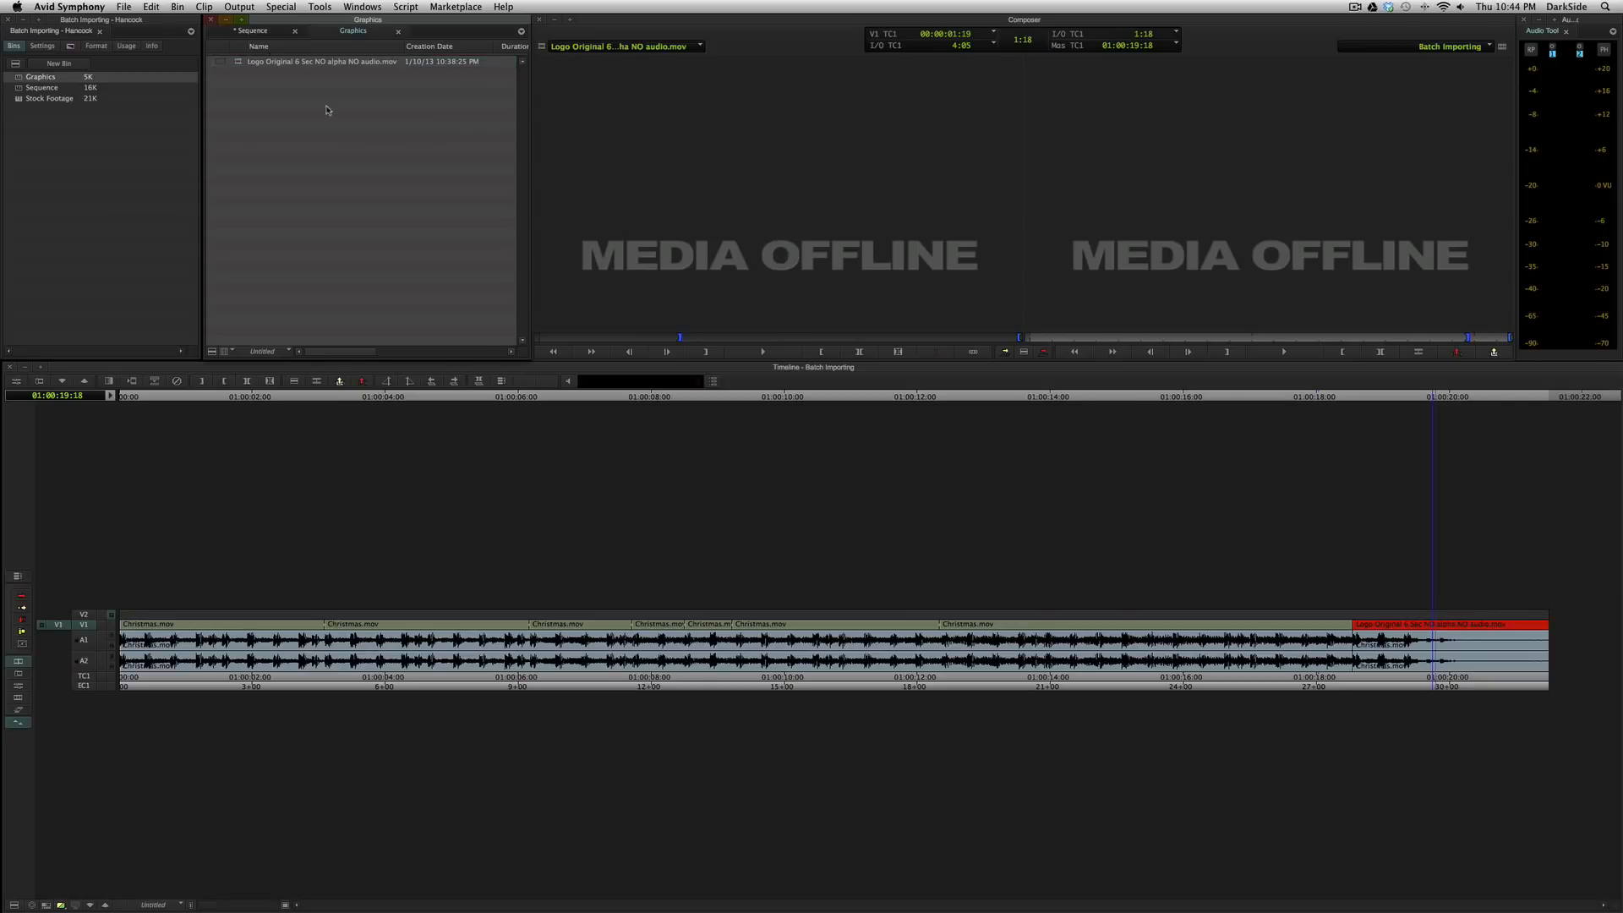
pyautogui.click(322, 61)
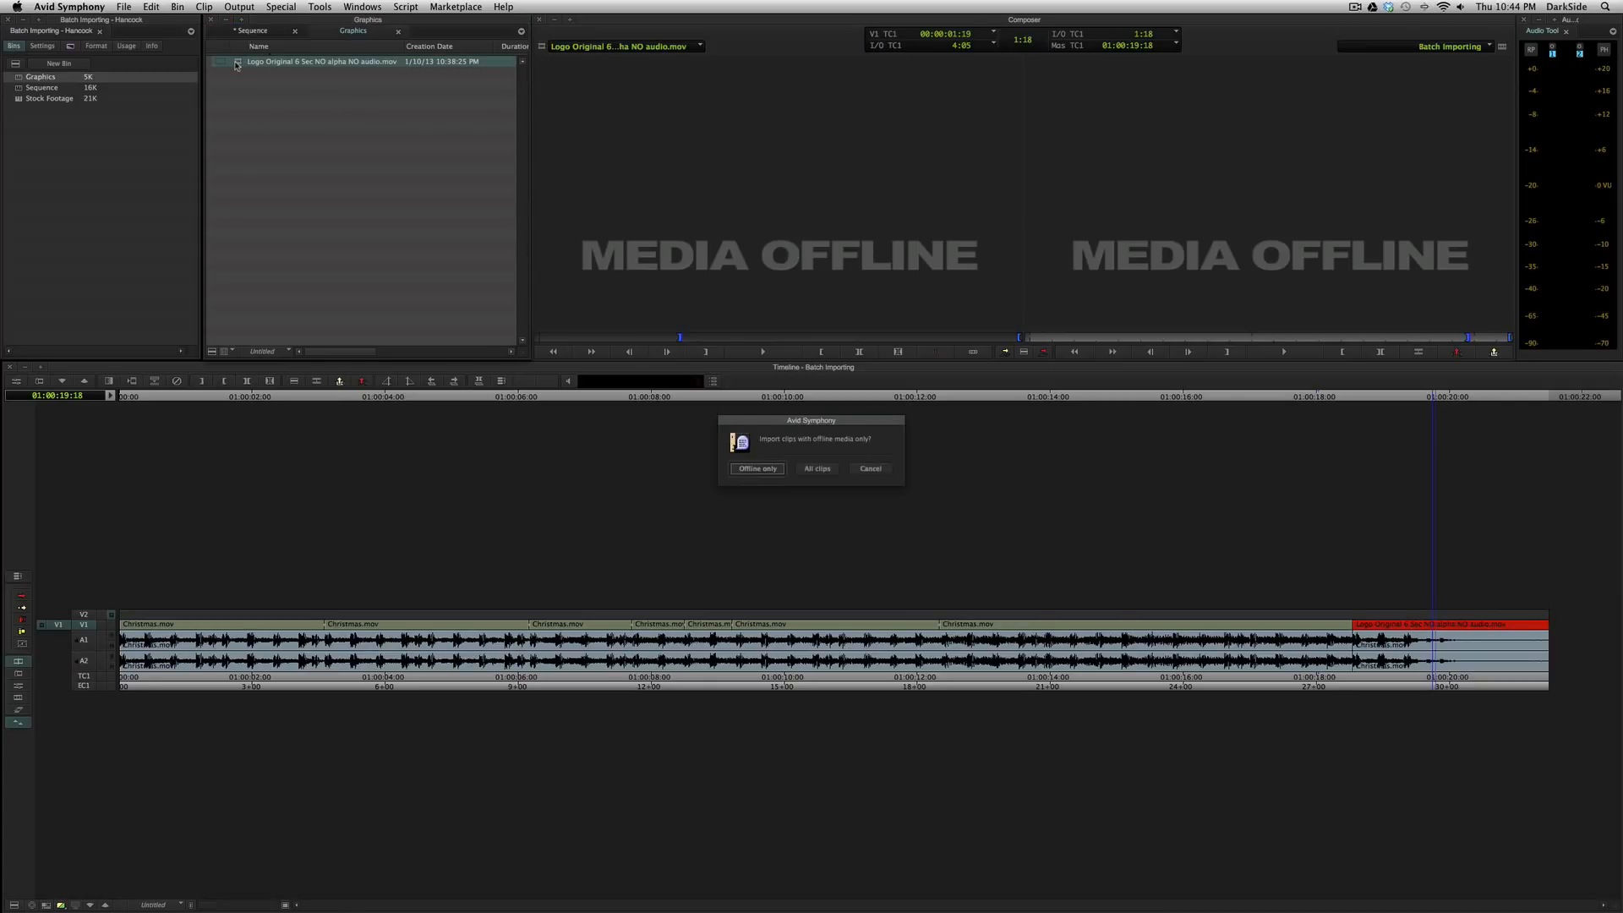
pyautogui.click(757, 469)
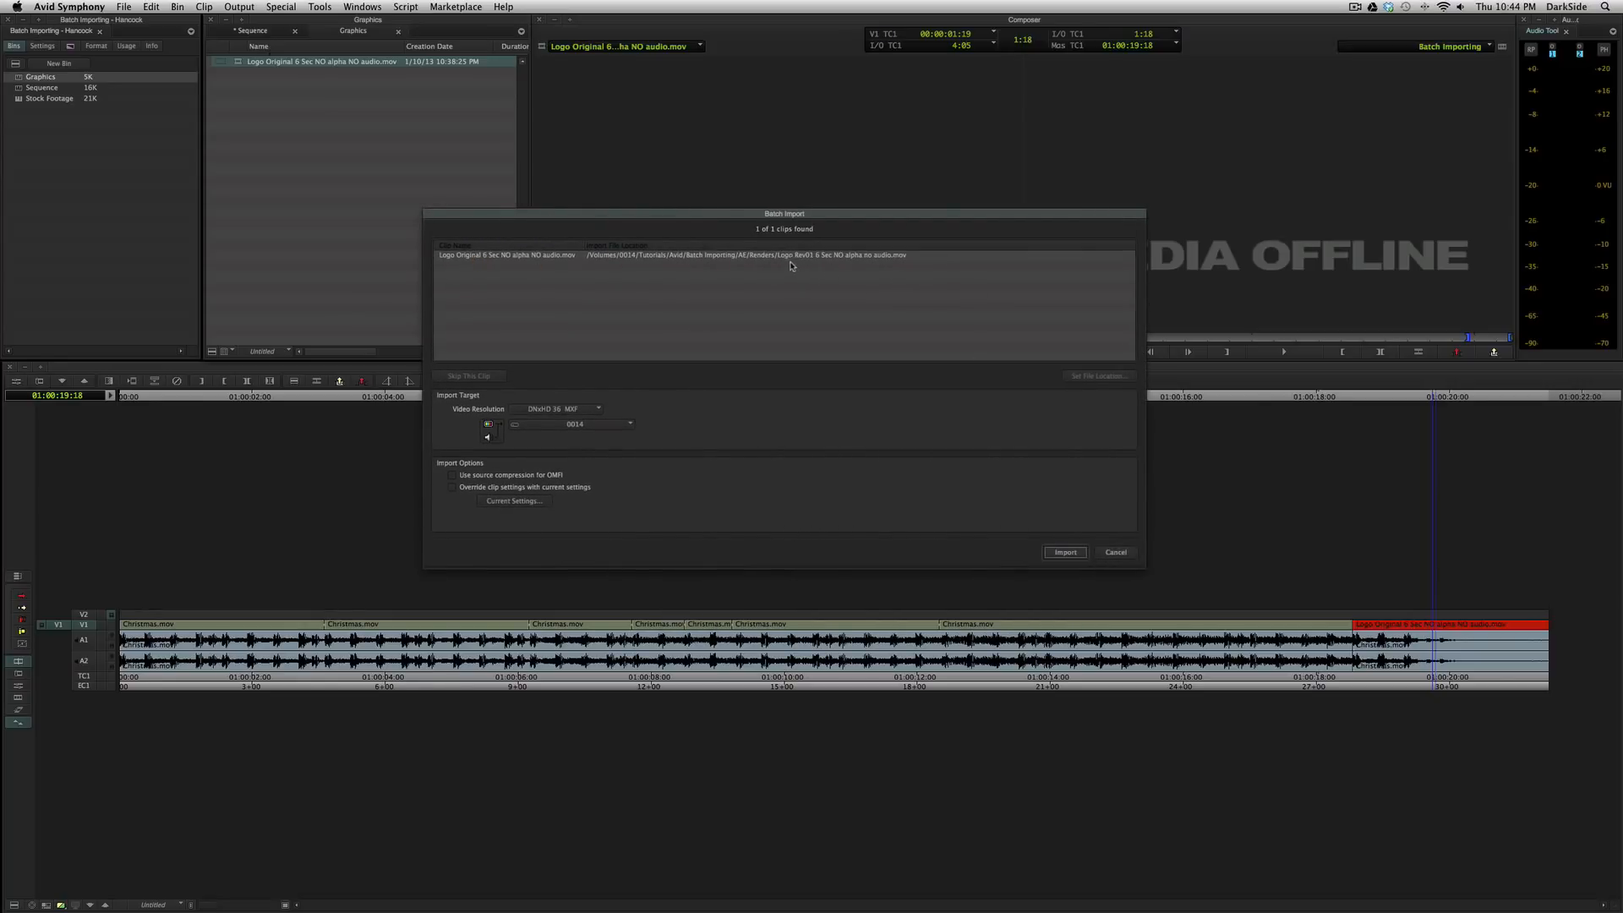
pyautogui.click(1064, 551)
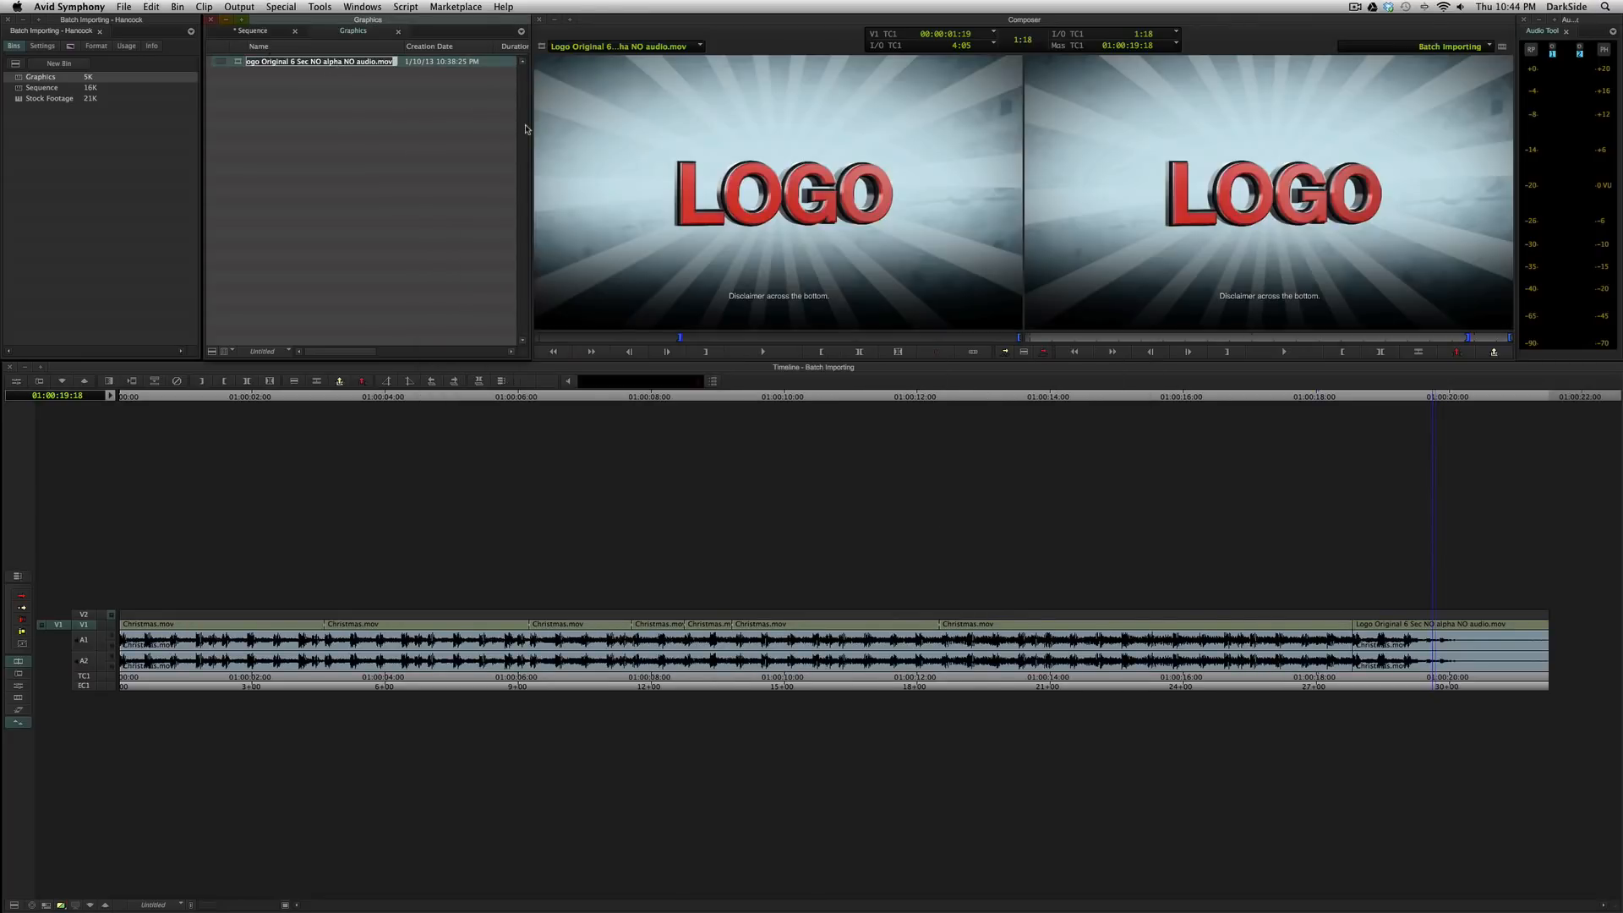
pyautogui.write('New Logo Blue Background')
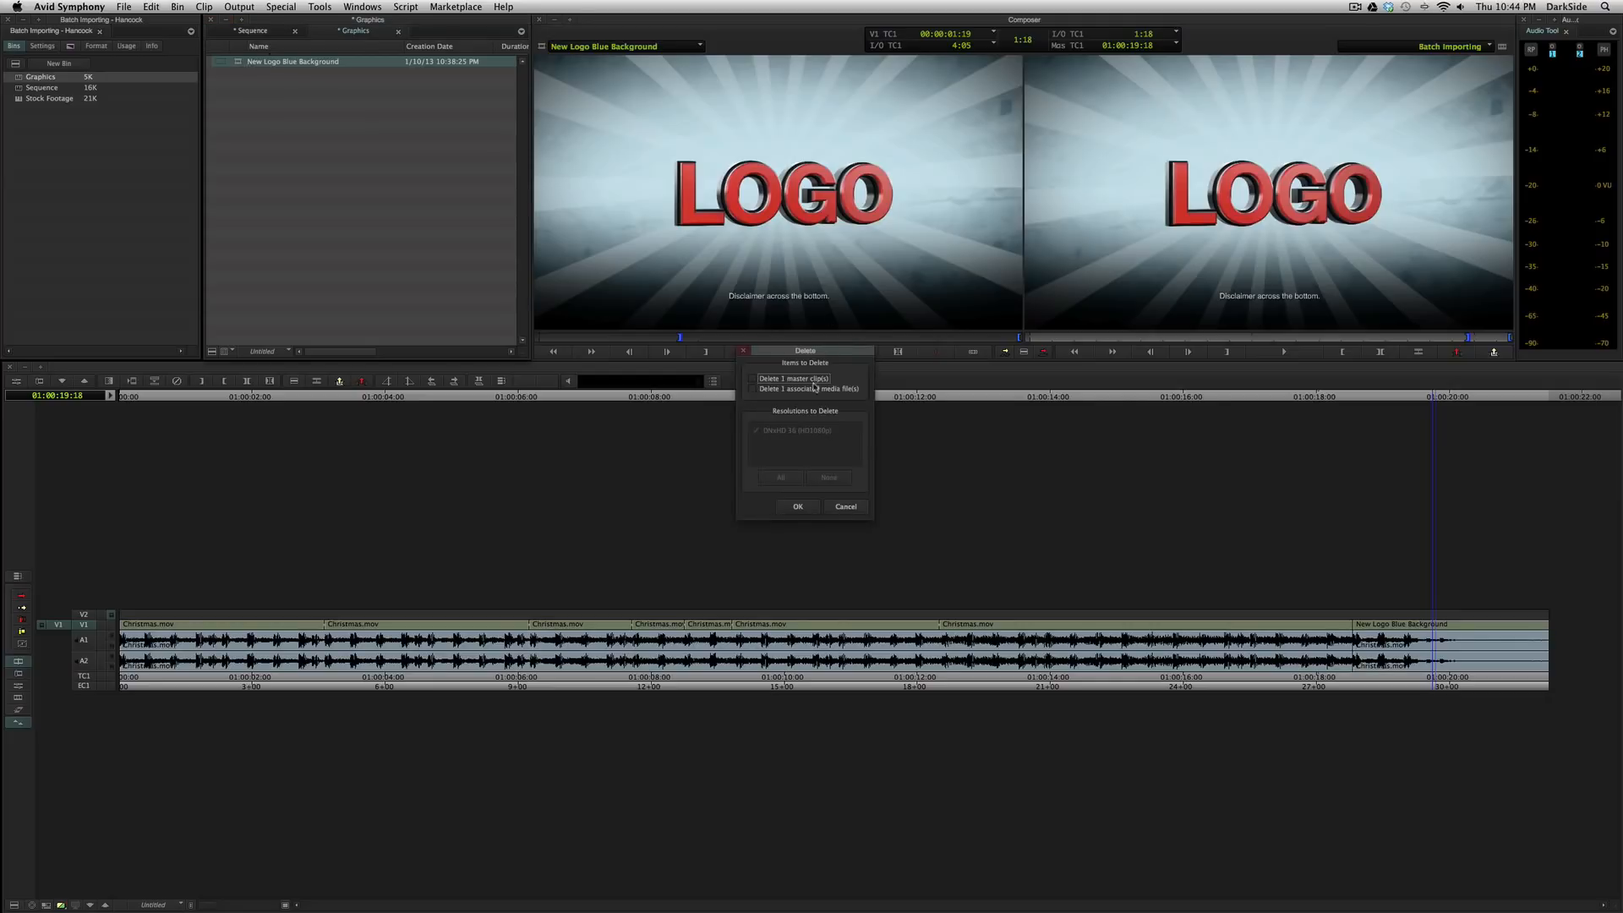
# - Delete the clip's media files and set the batch import resolution to DNxHD 115 MXF
pyautogui.click(796, 506)
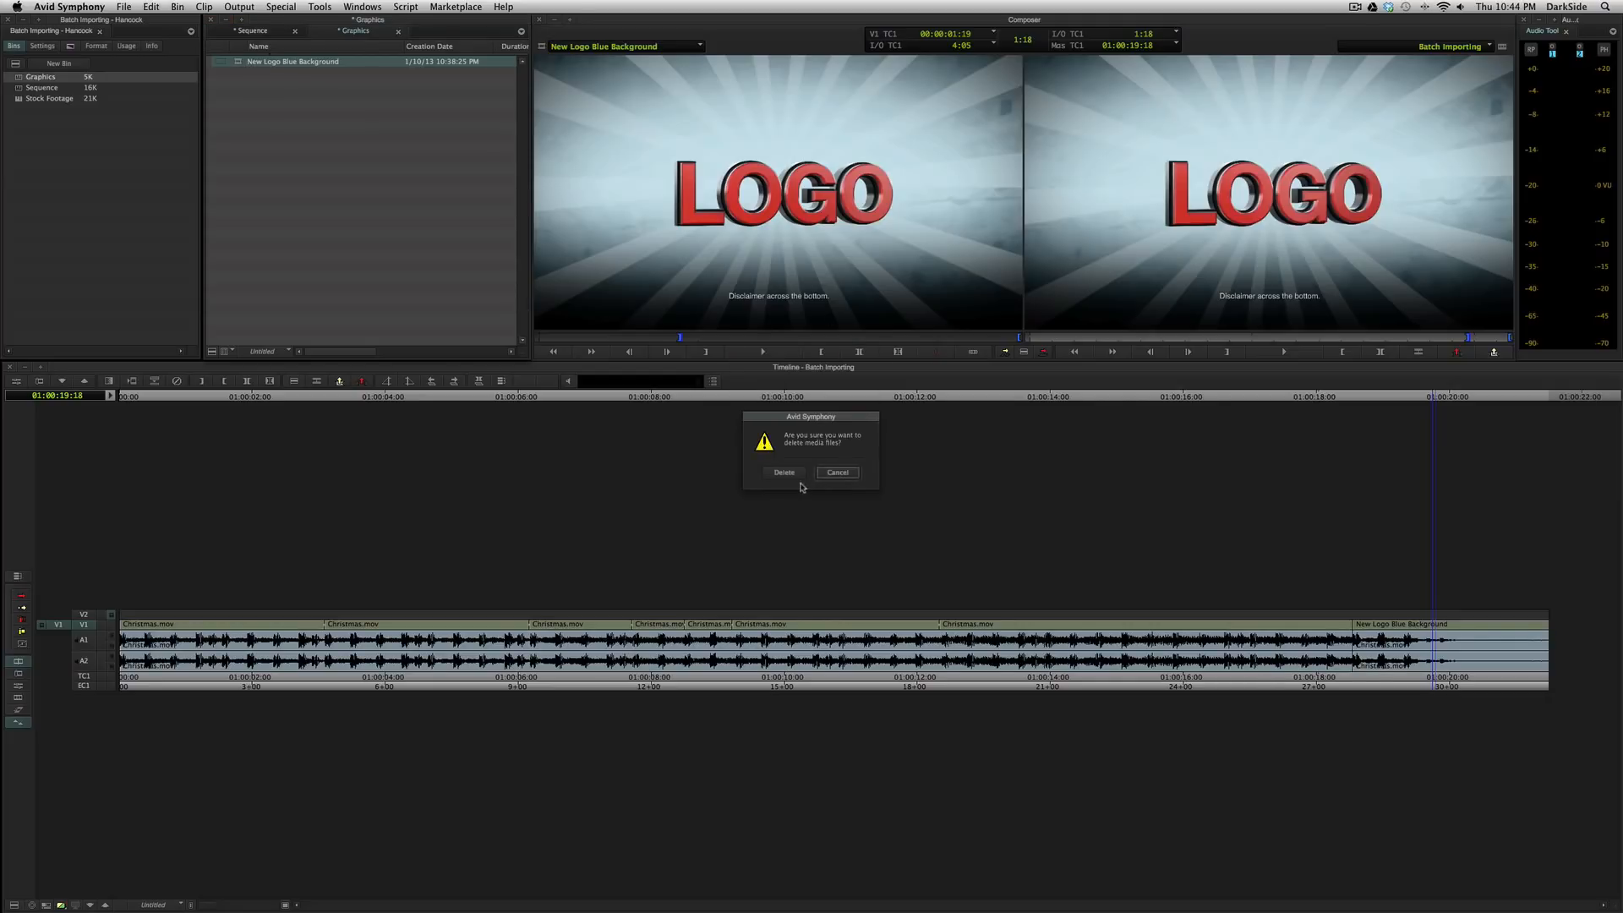
pyautogui.click(783, 472)
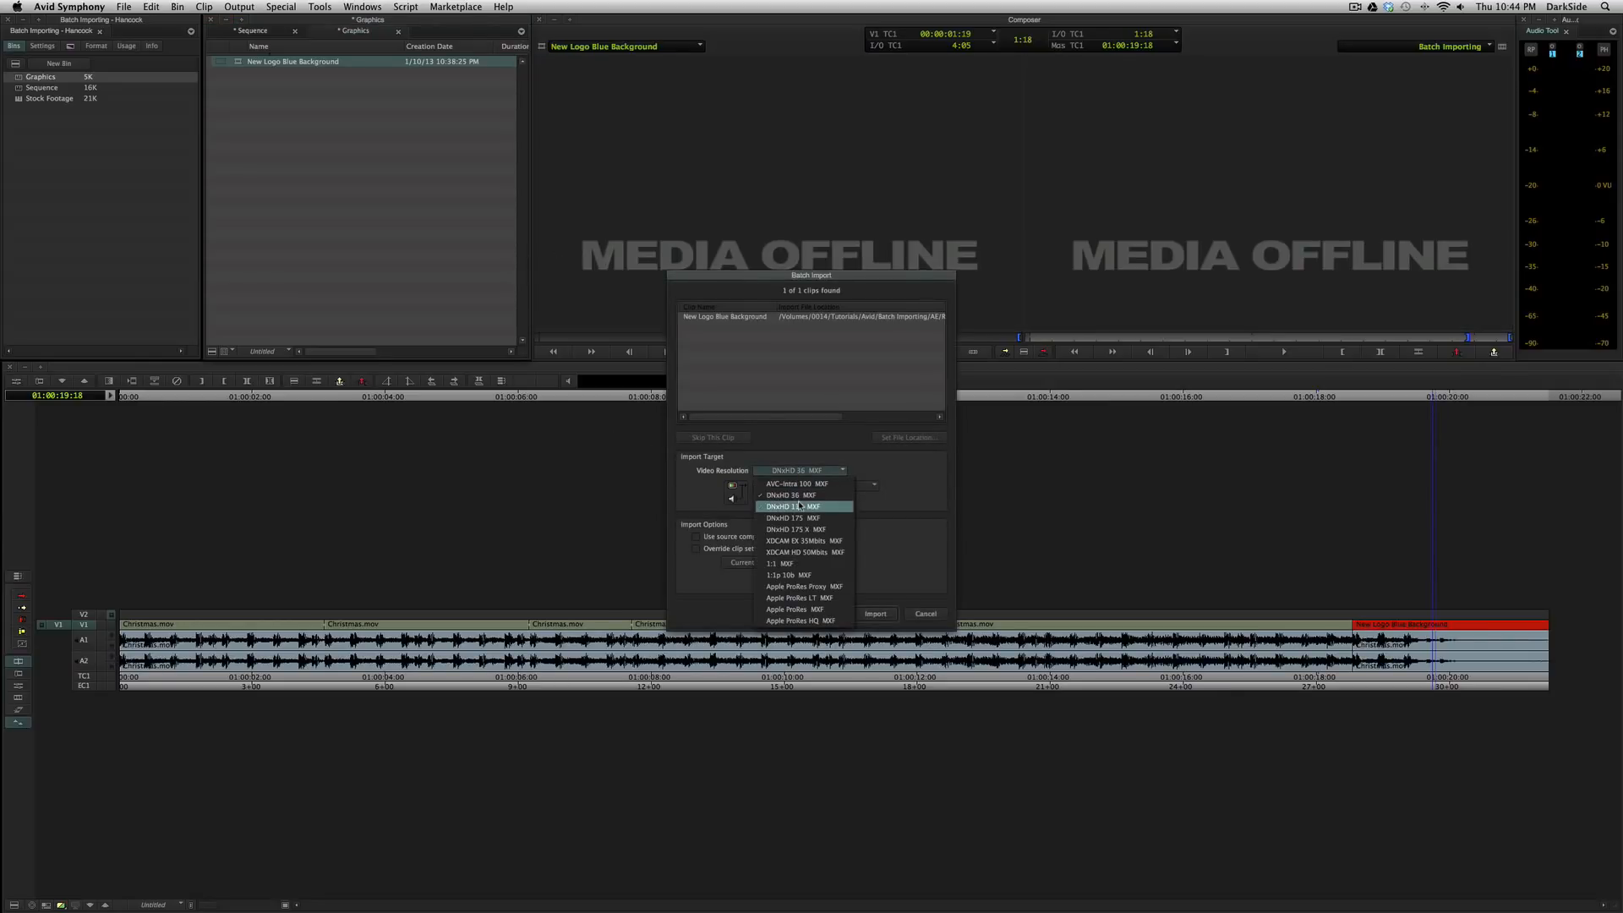
pyautogui.click(790, 505)
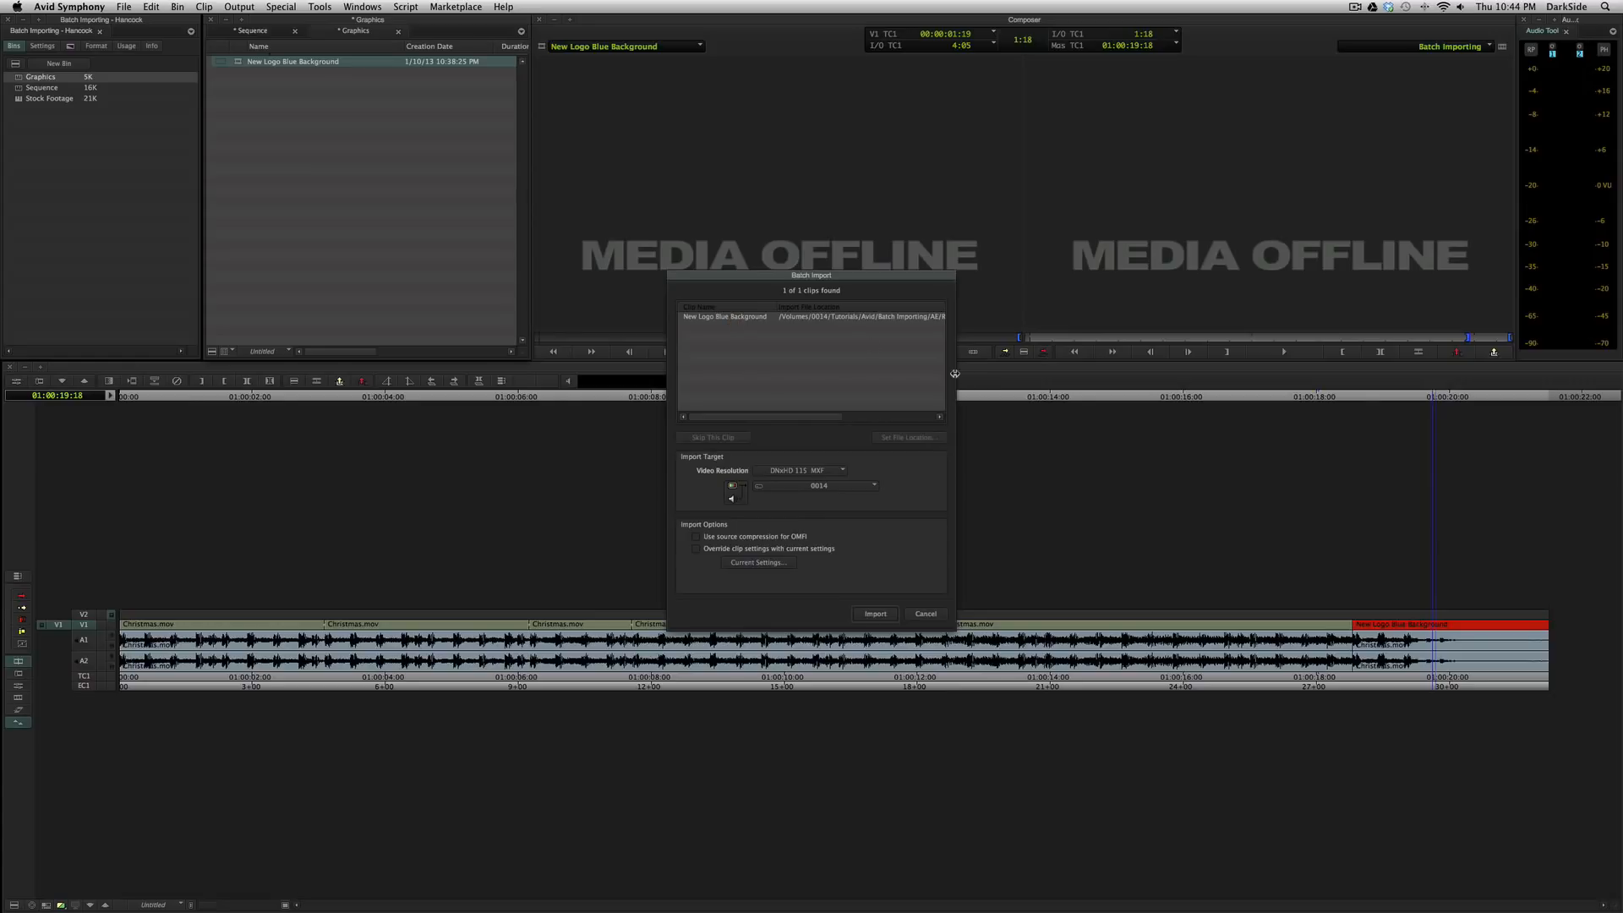
pyautogui.moveTo(810, 274); pyautogui.dragTo(942, 274)
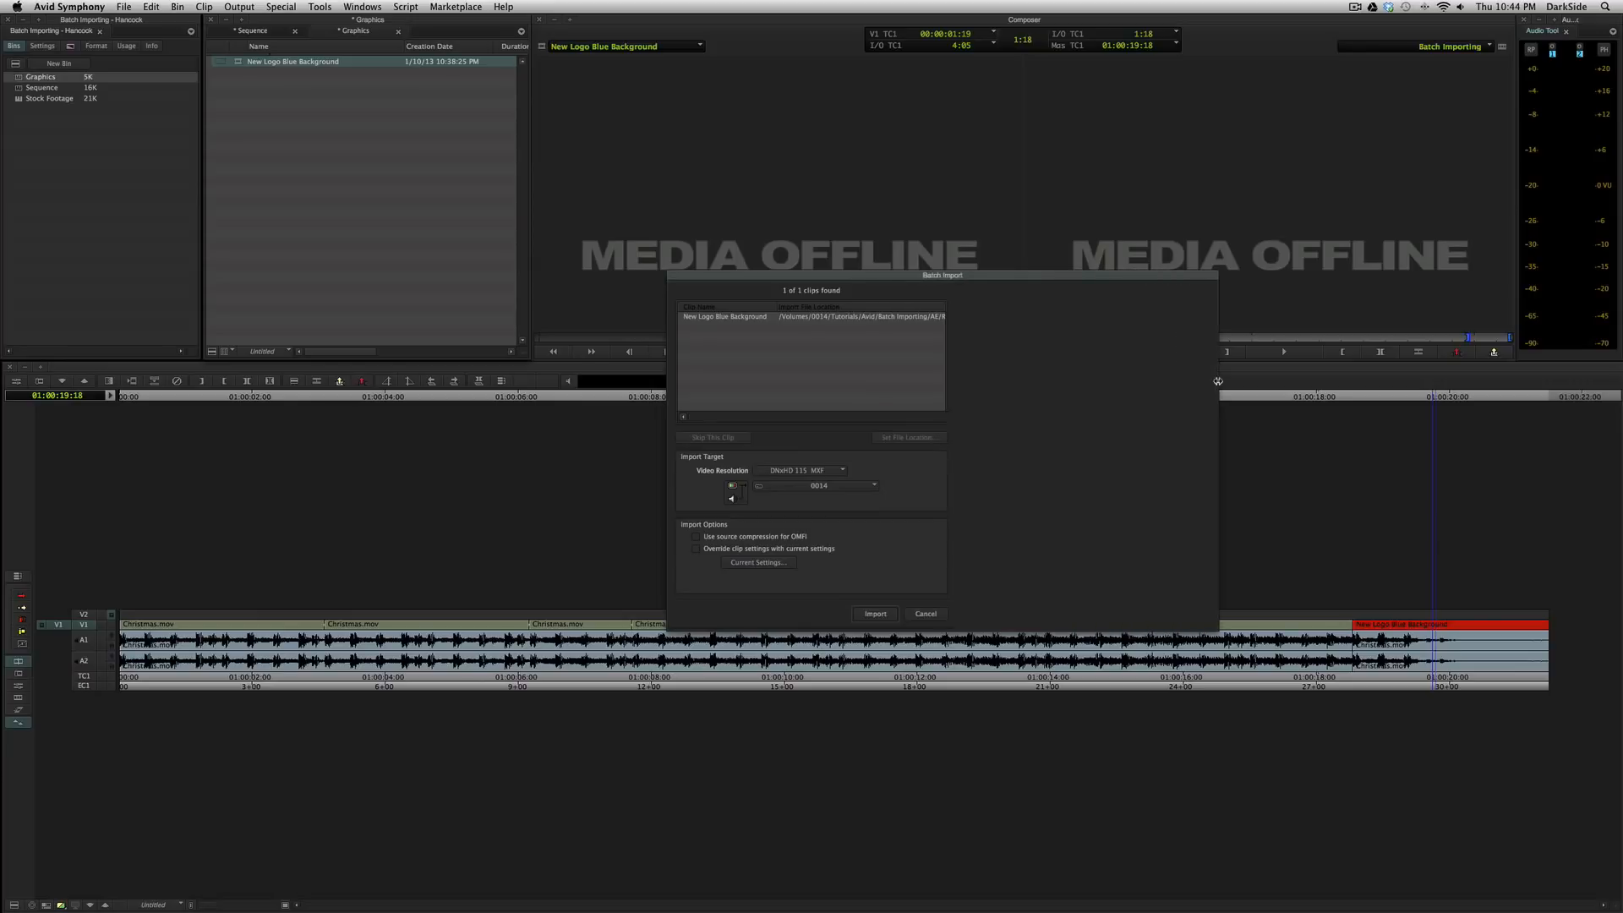
pyautogui.moveTo(942, 274); pyautogui.dragTo(784, 247)
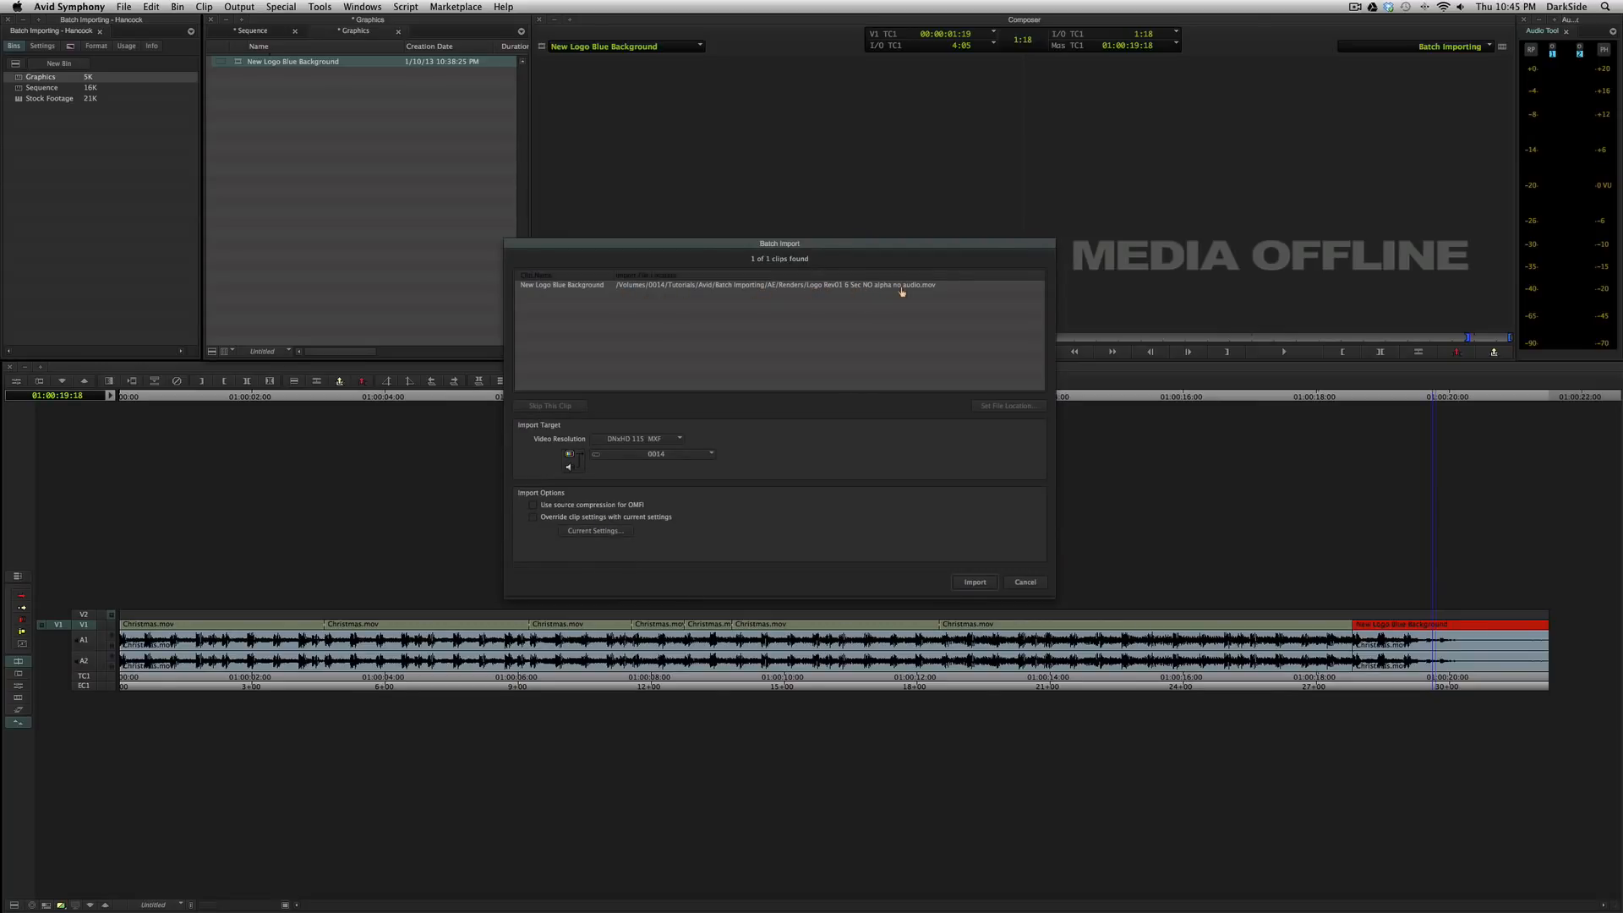
# - Point the clip at the Logo Rev01 file and import it so it plays online again
pyautogui.click(776, 284)
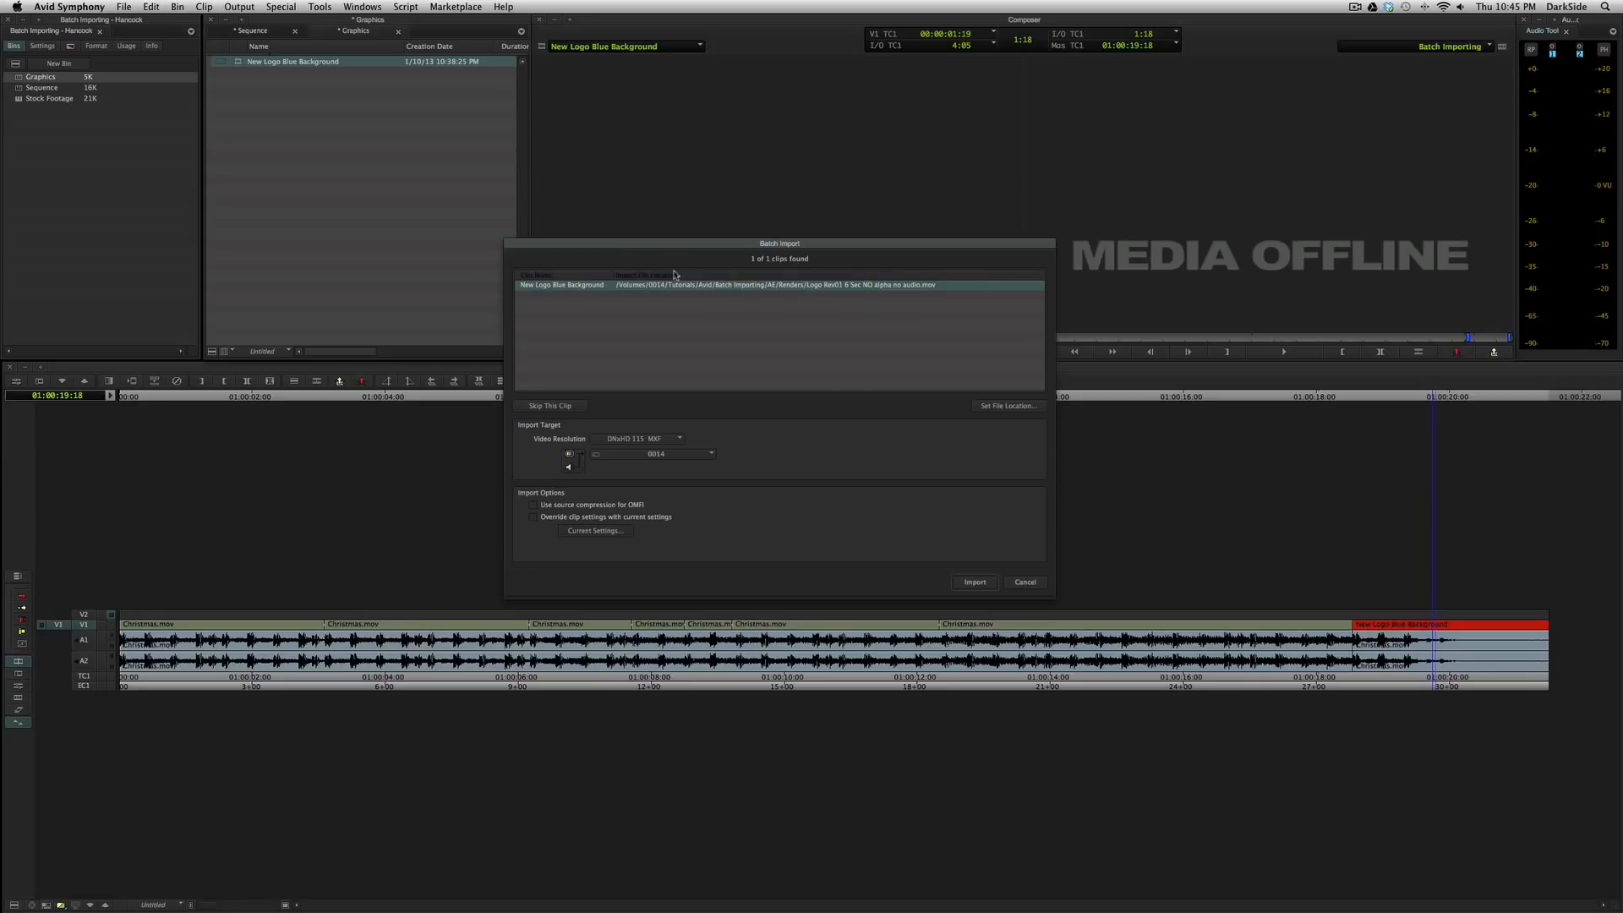
pyautogui.click(1007, 405)
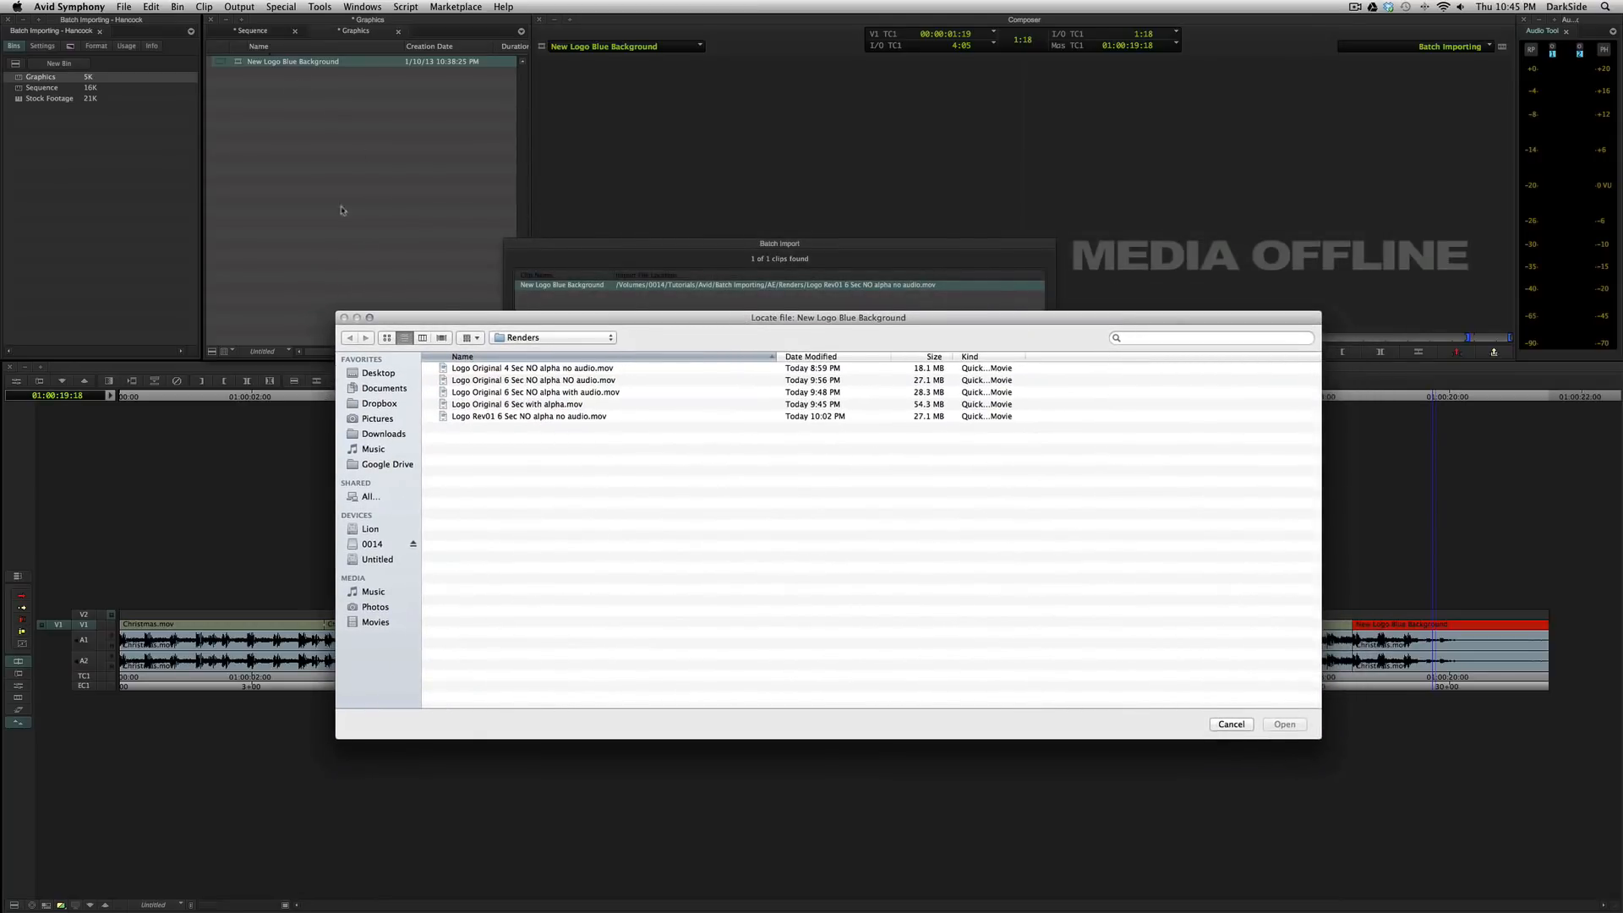
pyautogui.moveTo(829, 316); pyautogui.dragTo(823, 304)
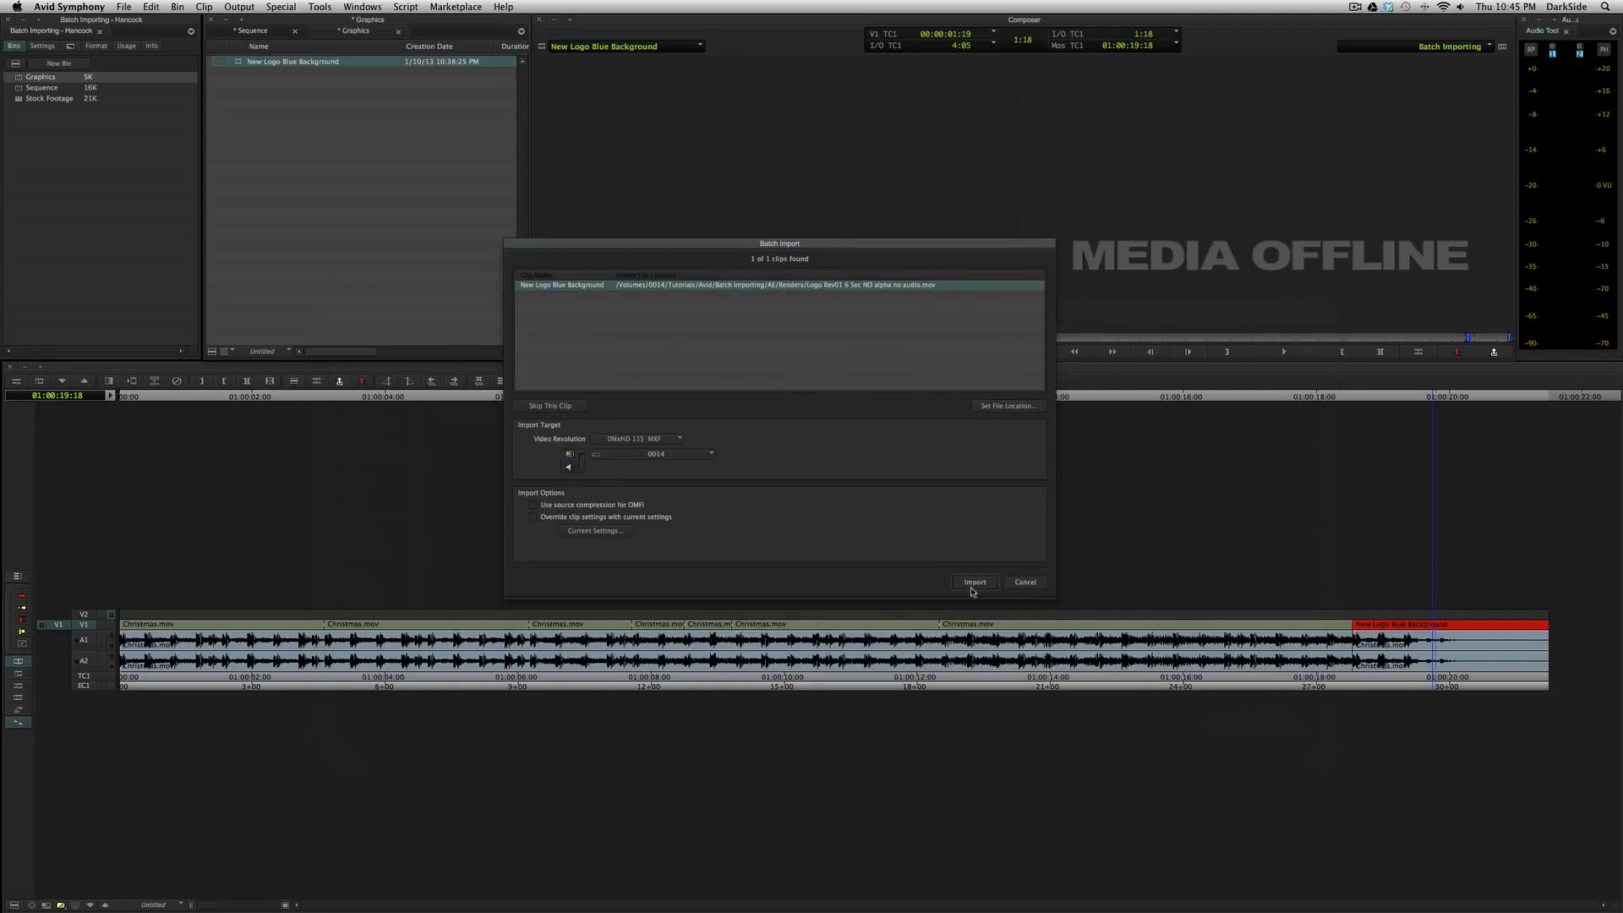
pyautogui.click(974, 582)
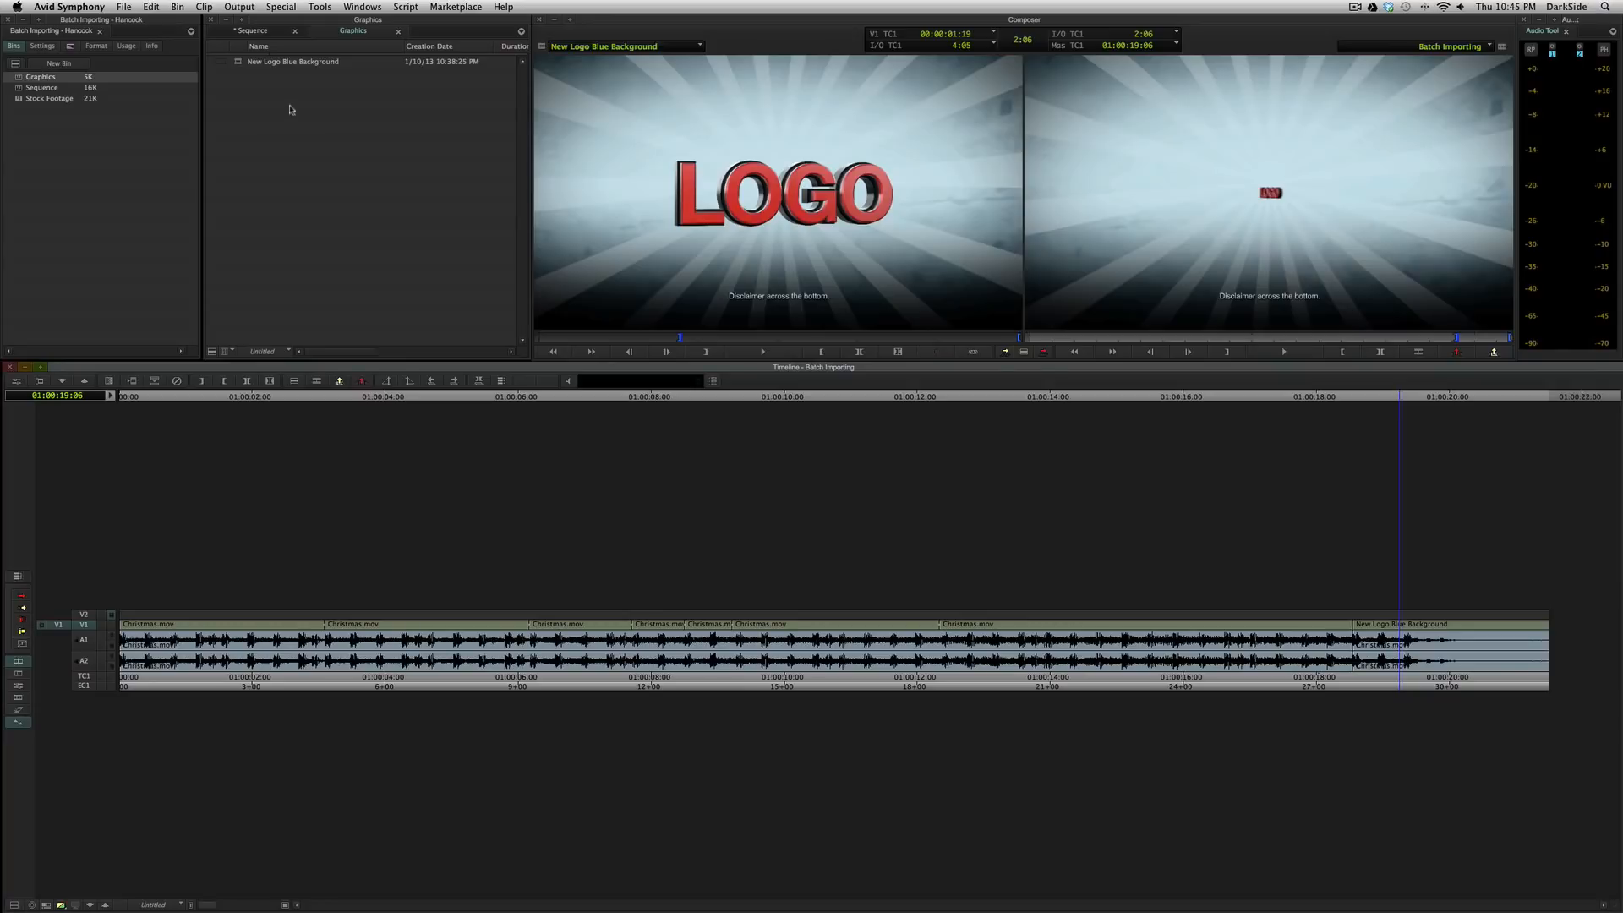
# - Delete the logo clip's DNxHD 115 media files so the sequence clip goes offline
pyautogui.click(293, 60)
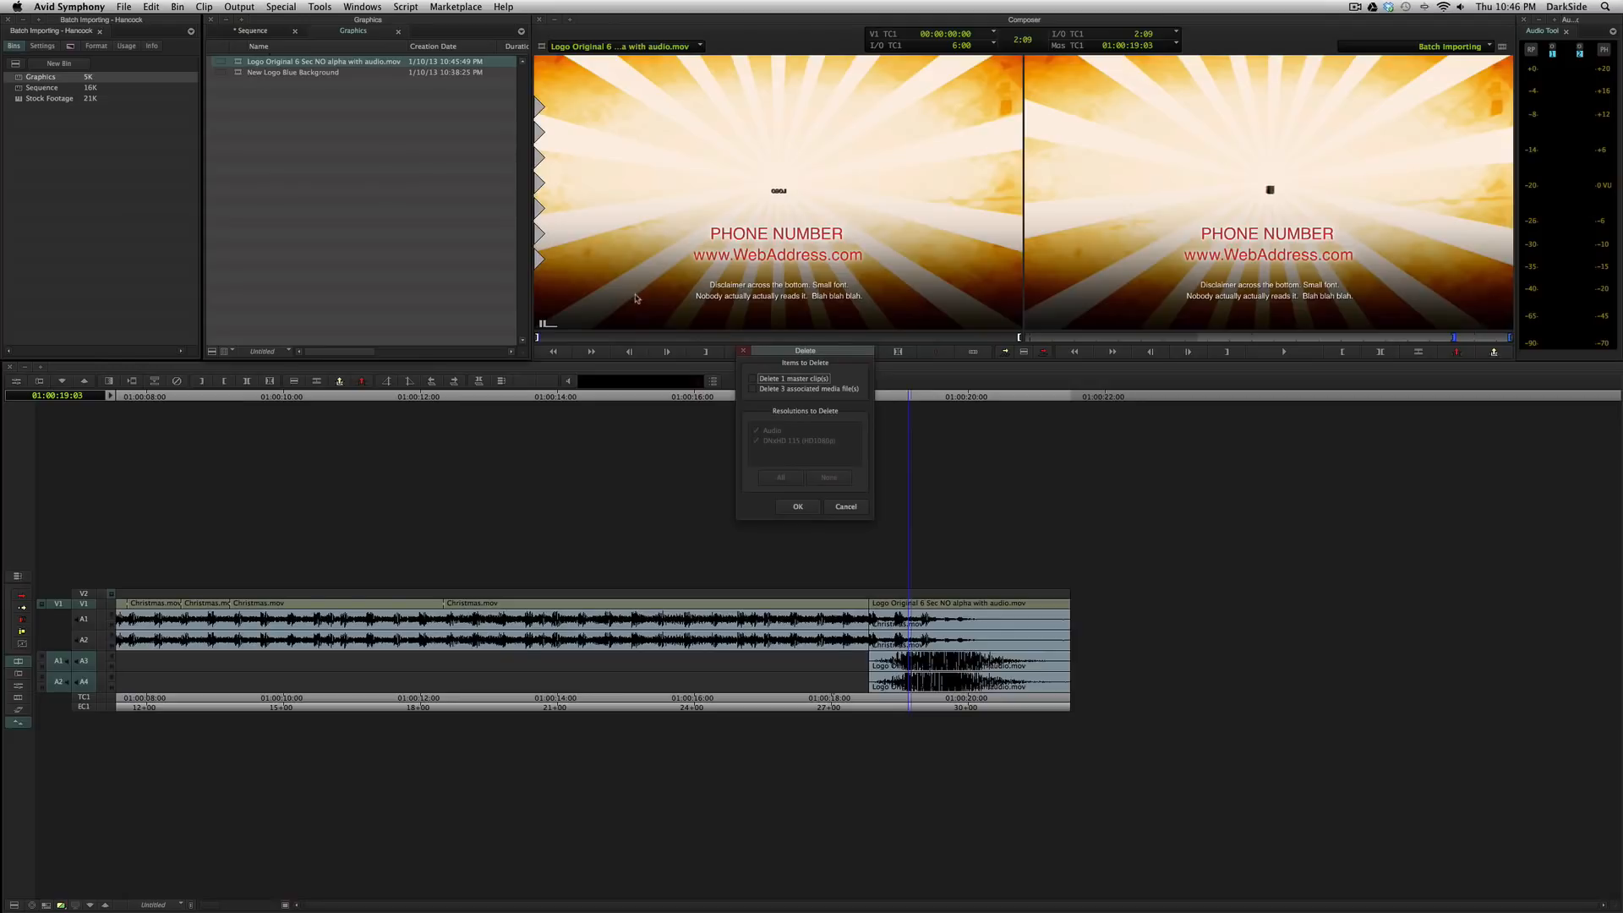
pyautogui.click(755, 389)
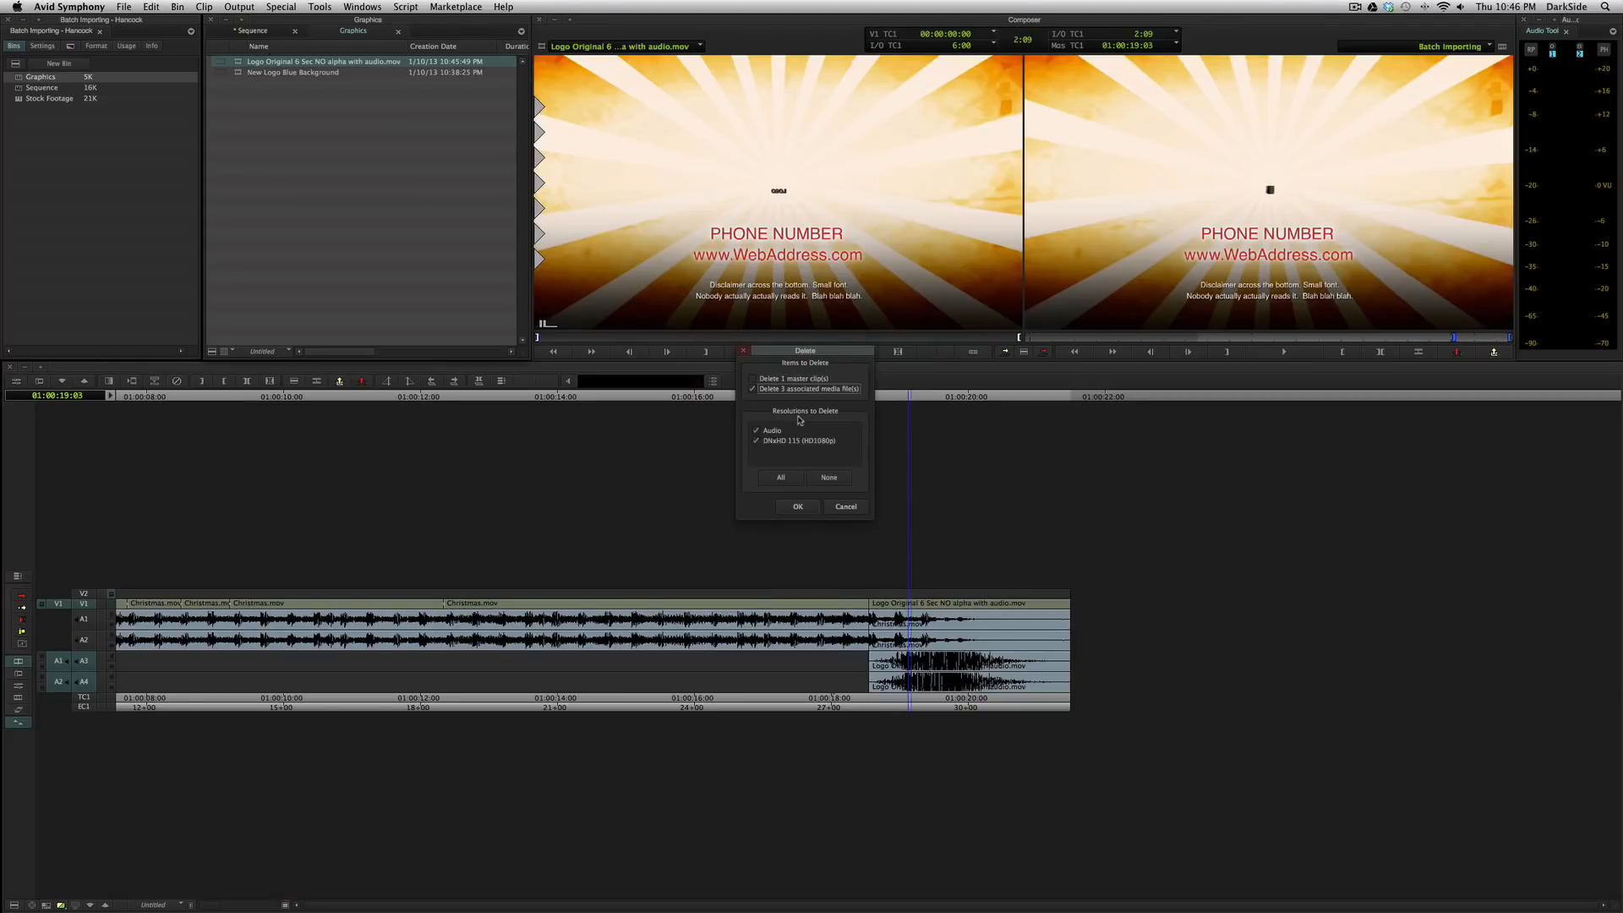
pyautogui.click(756, 432)
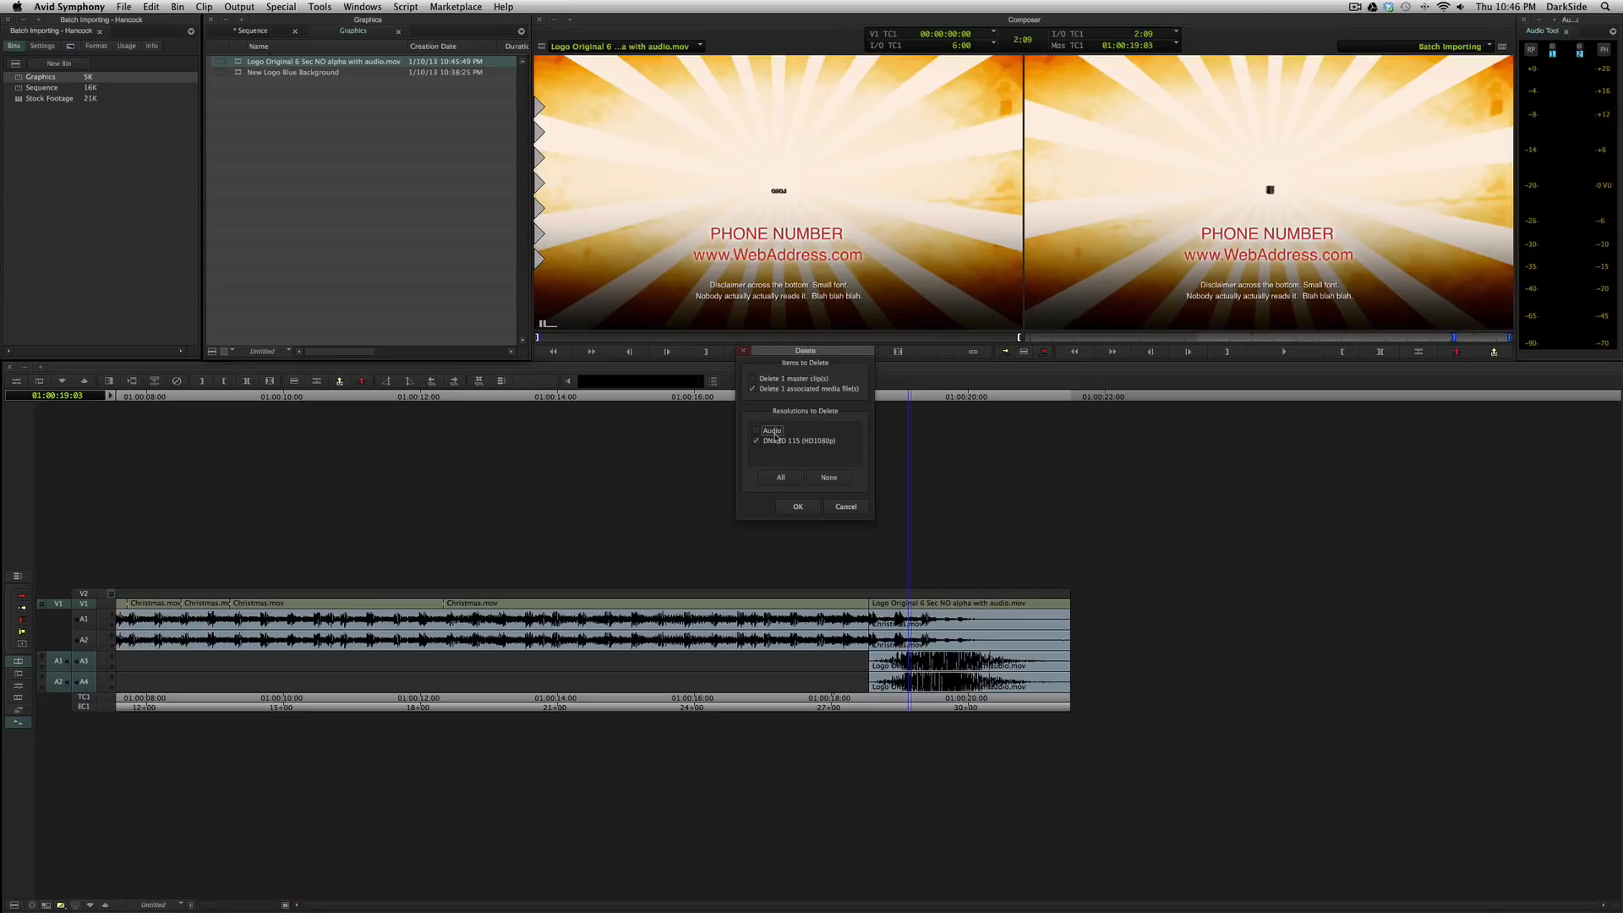
pyautogui.moveTo(977, 434)
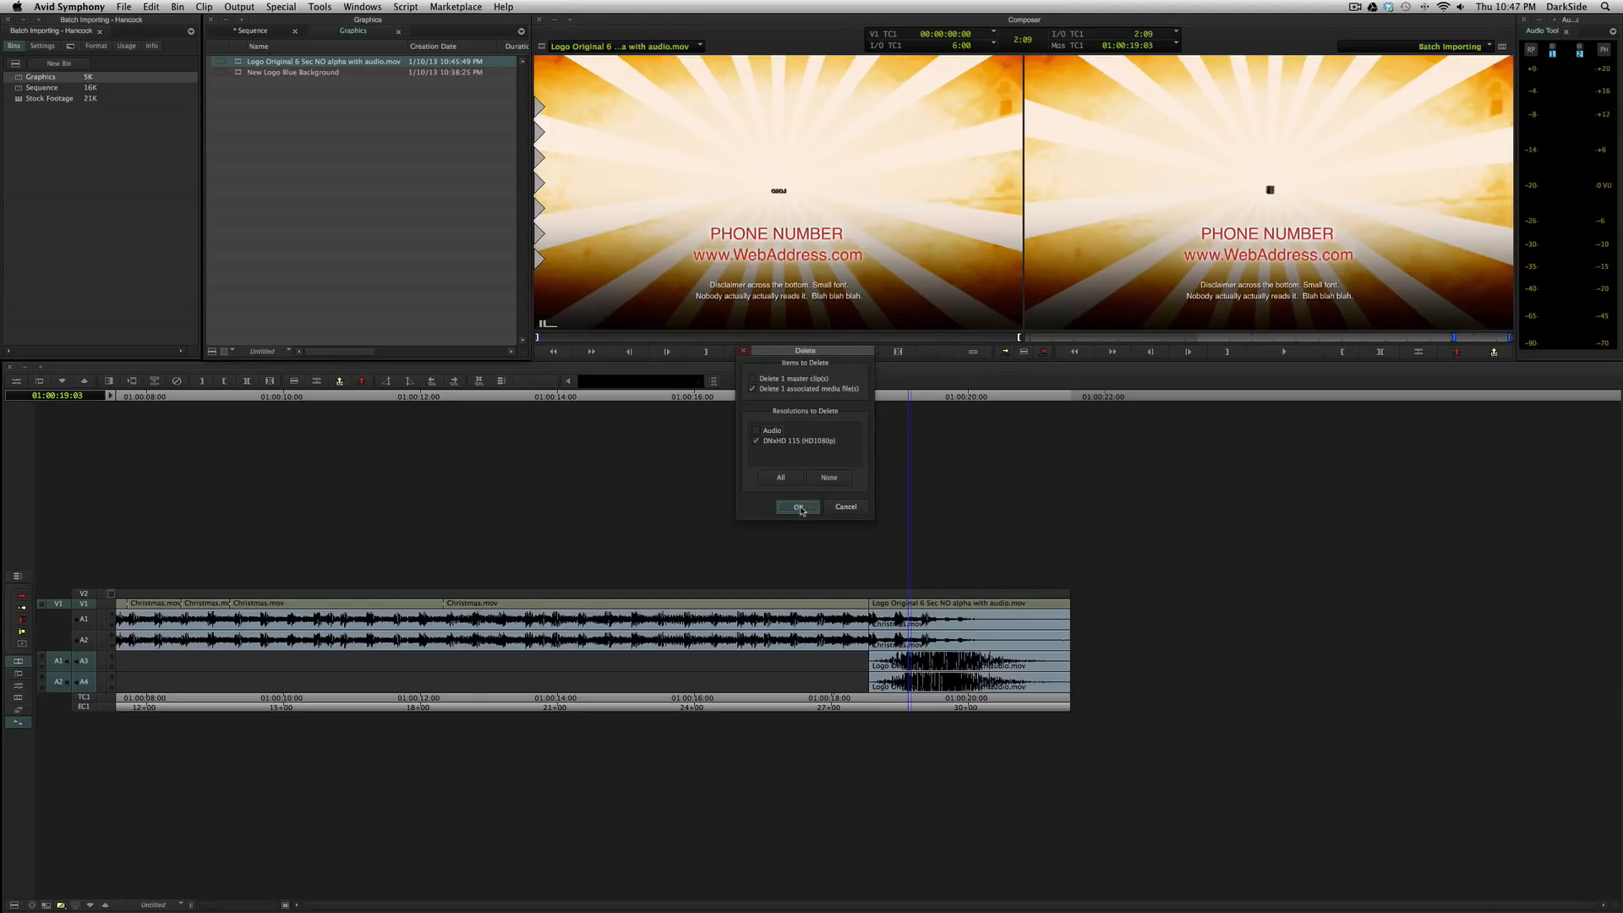
pyautogui.click(796, 506)
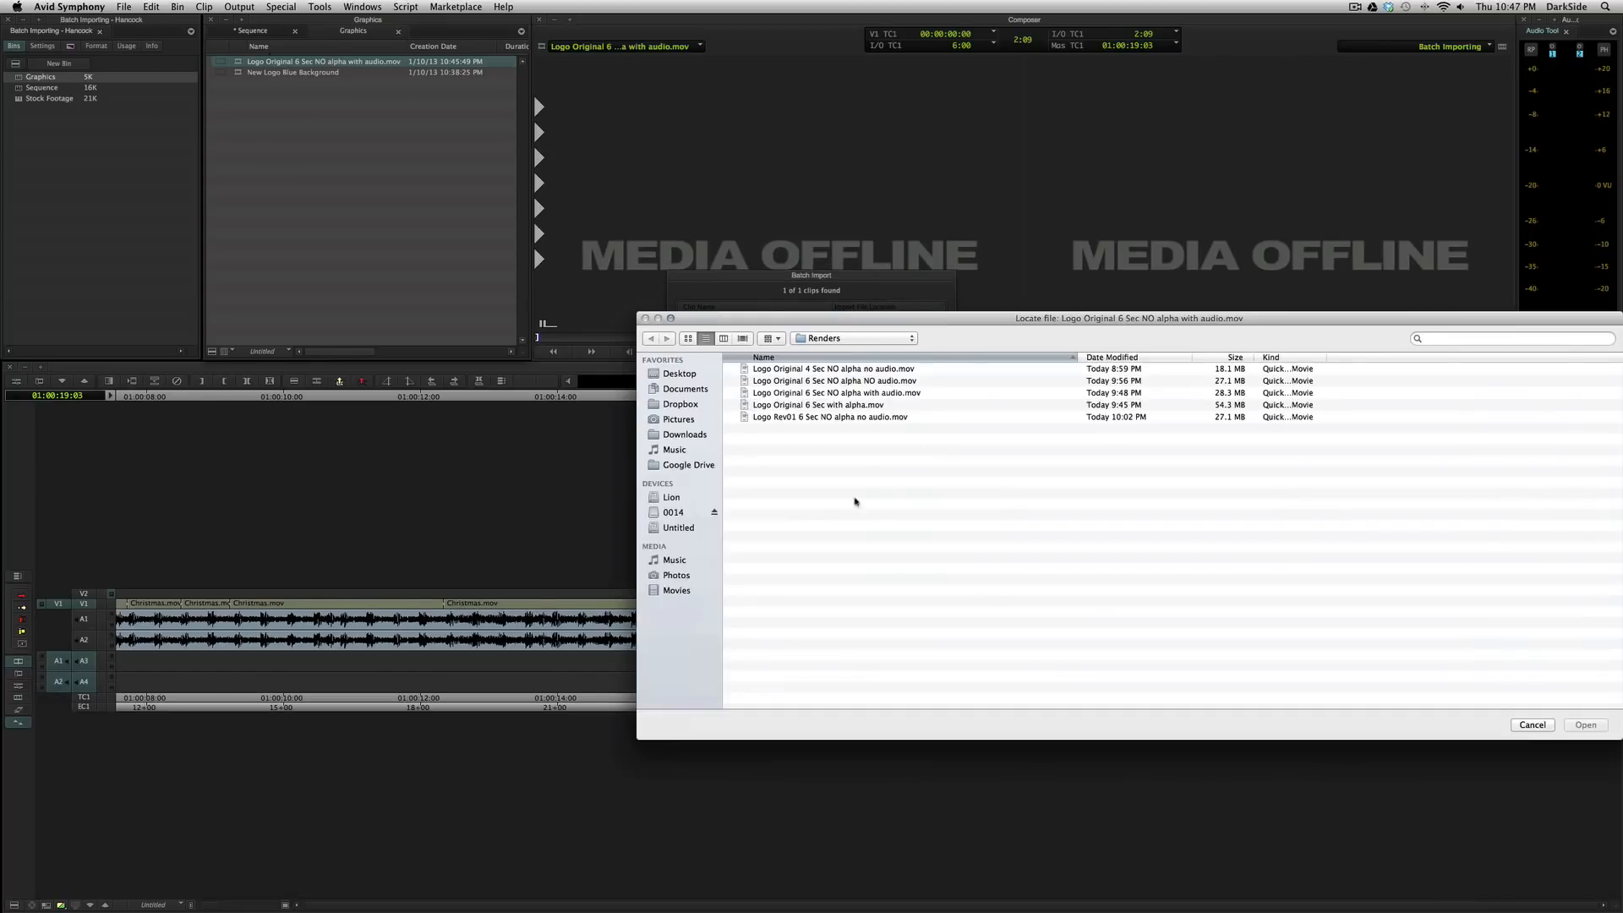
# - Relink the offline logo clip to the blue Rev01 render and import it at DNxHD 36
pyautogui.click(830, 418)
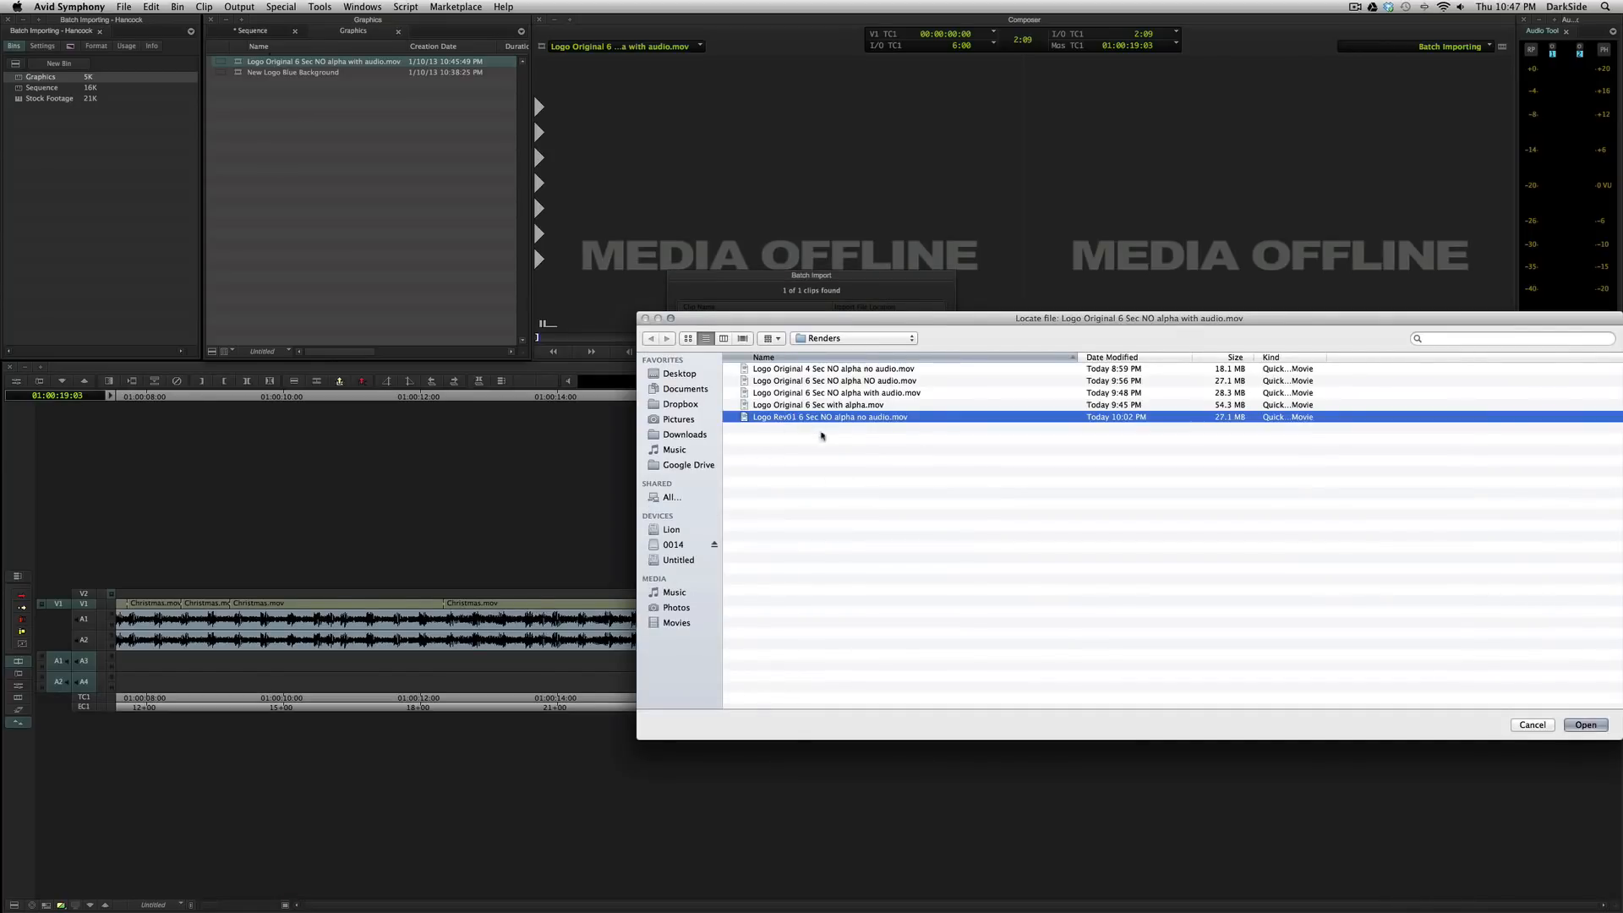
pyautogui.click(1585, 725)
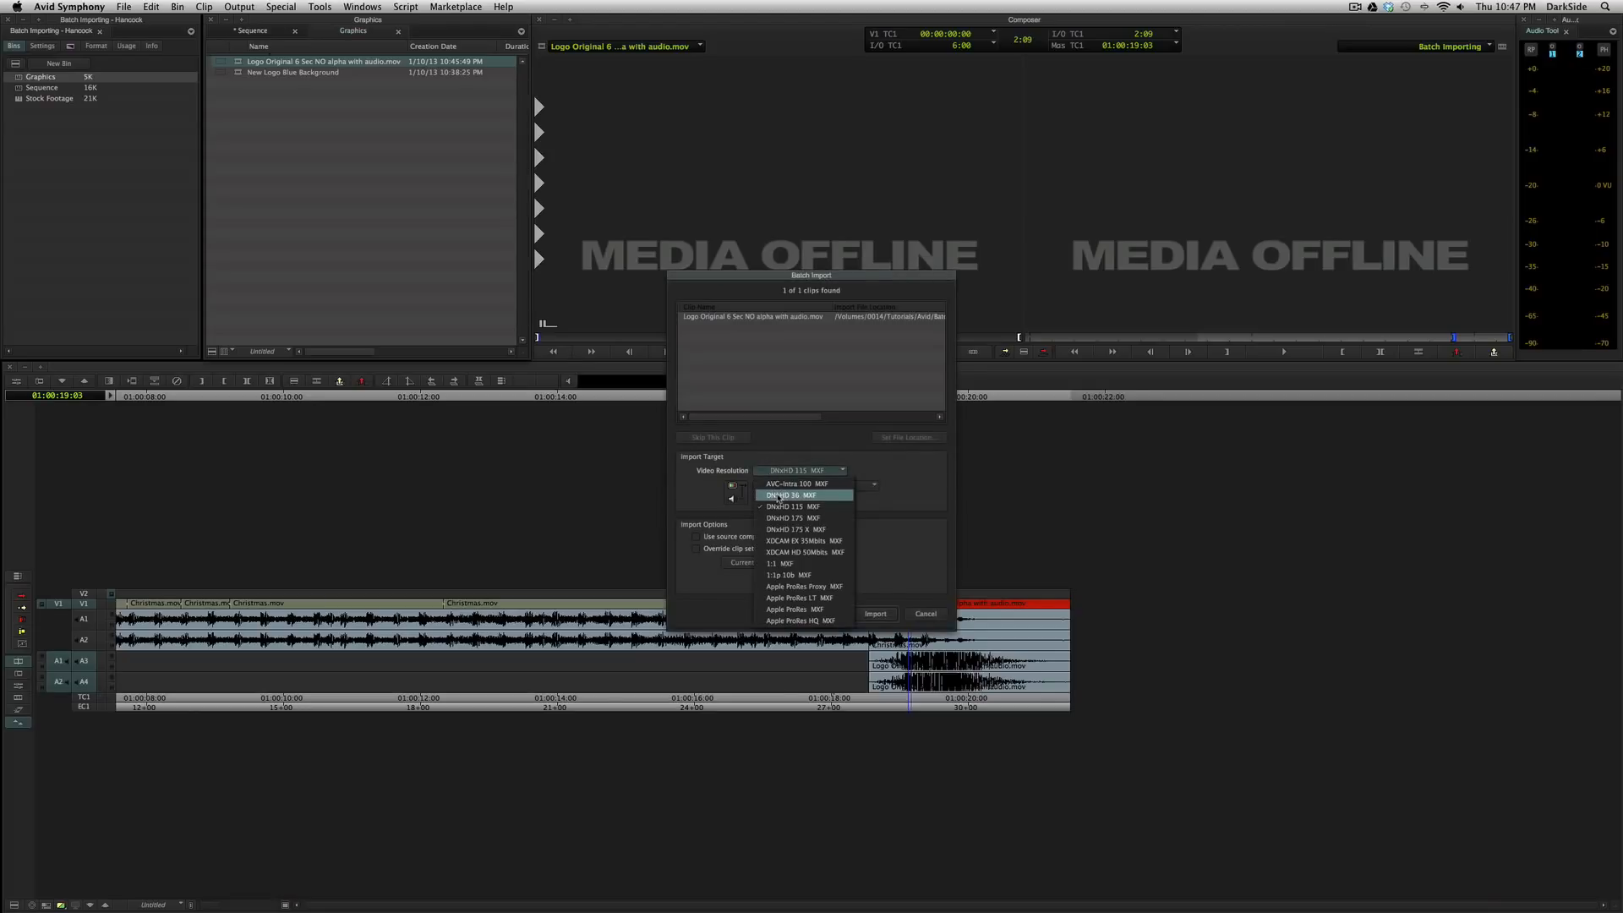
pyautogui.click(791, 496)
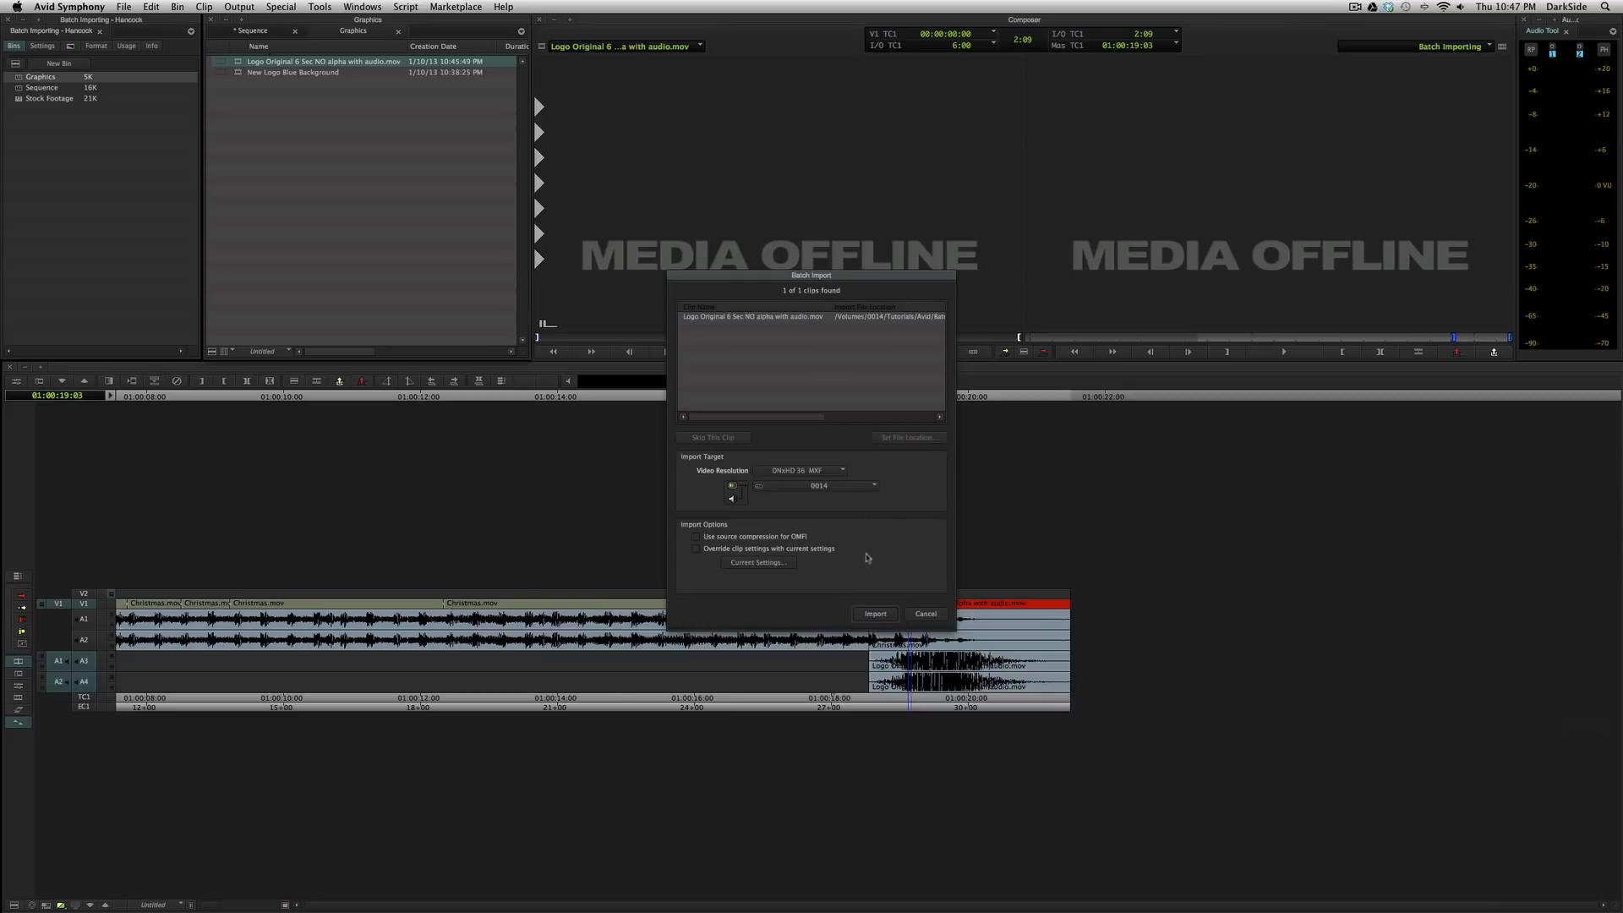
pyautogui.click(874, 613)
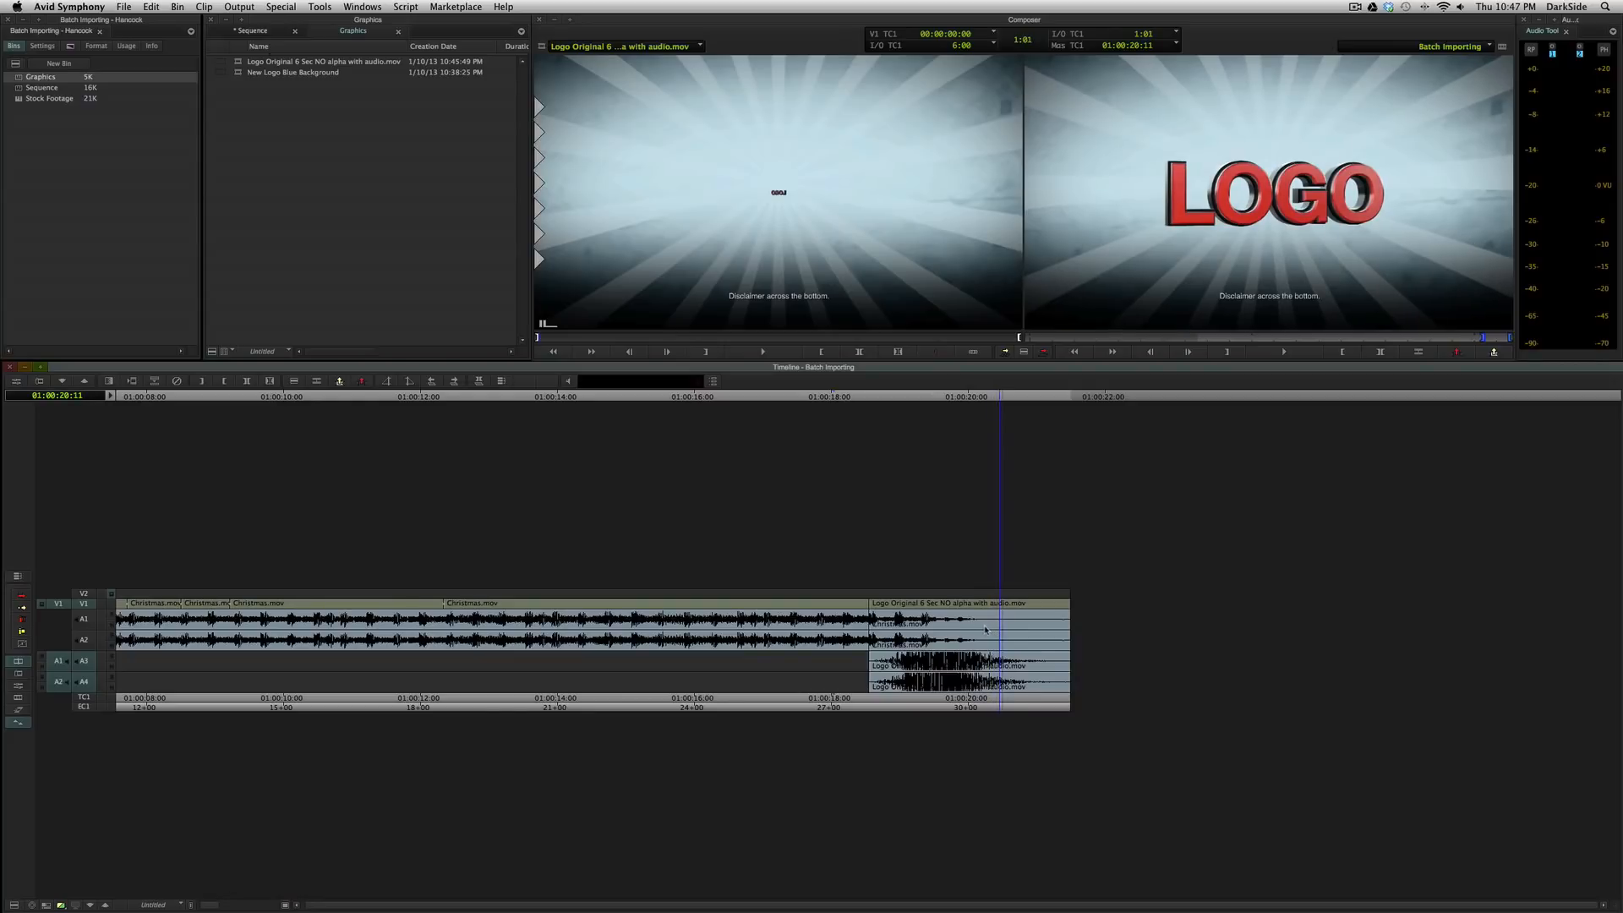
# - Delete the relinked logo clip's new media files again
pyautogui.click(323, 61)
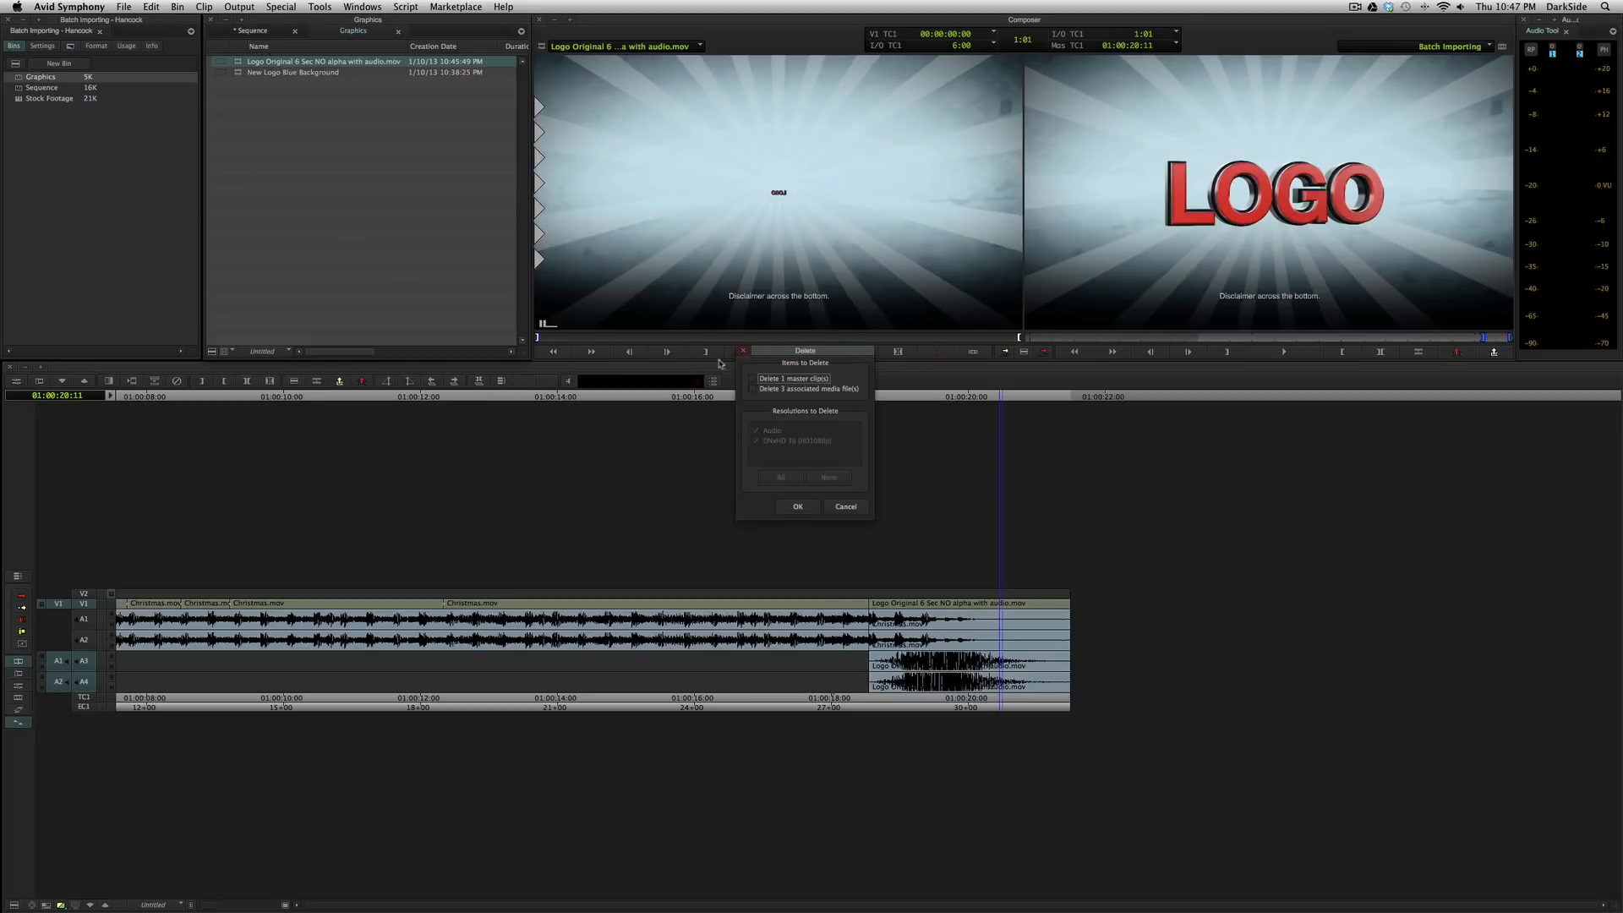
pyautogui.click(751, 389)
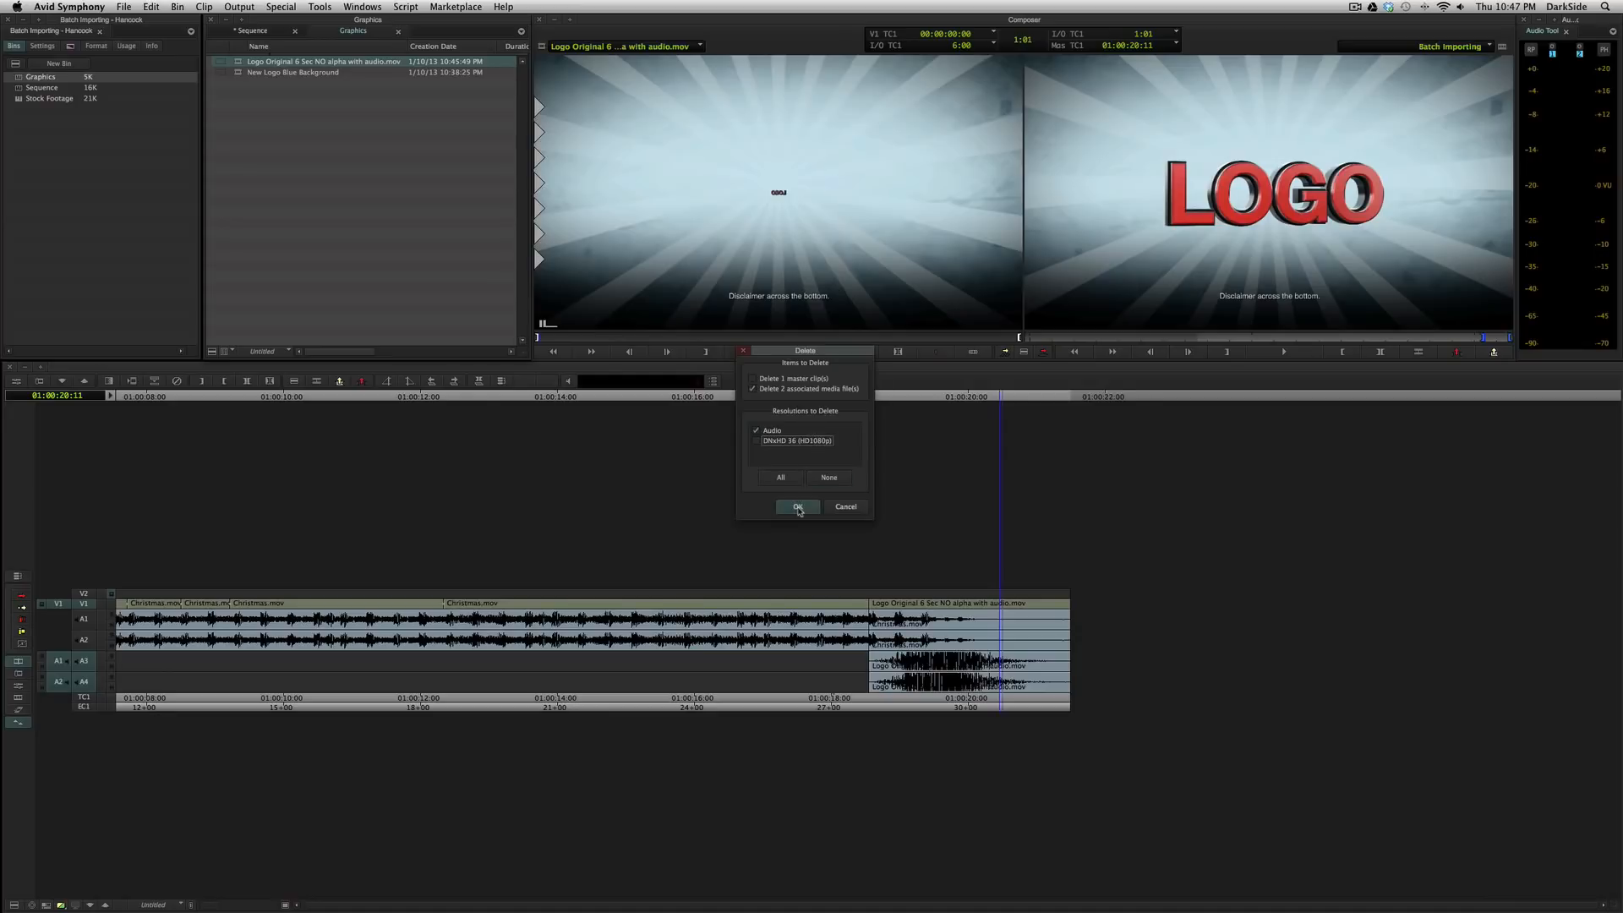
pyautogui.click(796, 506)
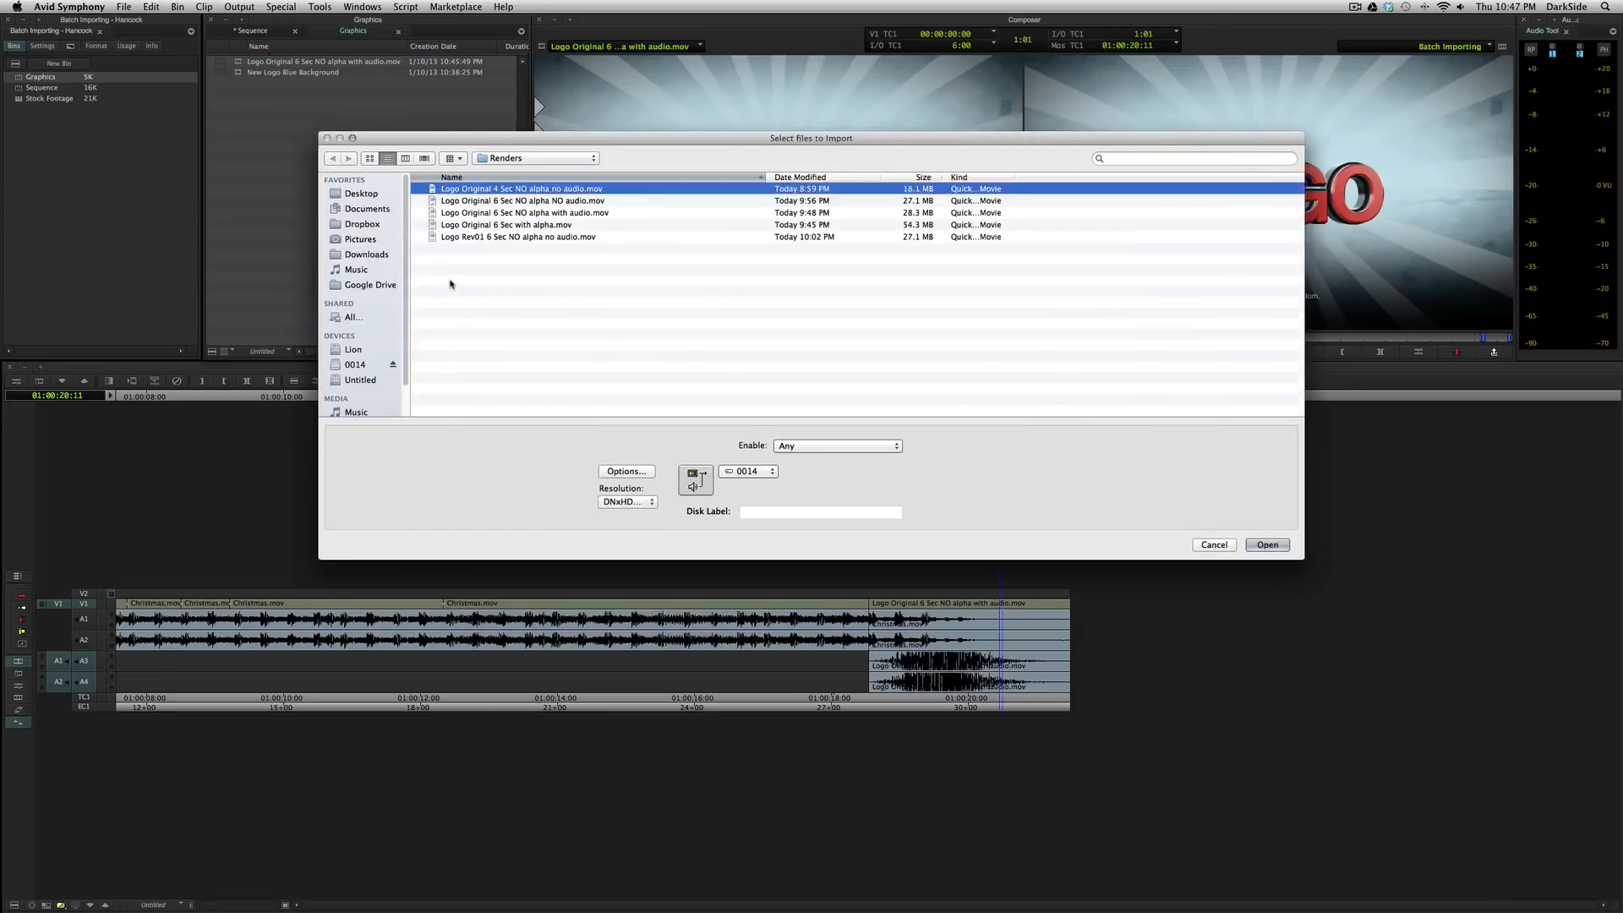
# - Choose Logo Original 6 Sec with alpha.mov and review its import options as a matte key
pyautogui.click(506, 225)
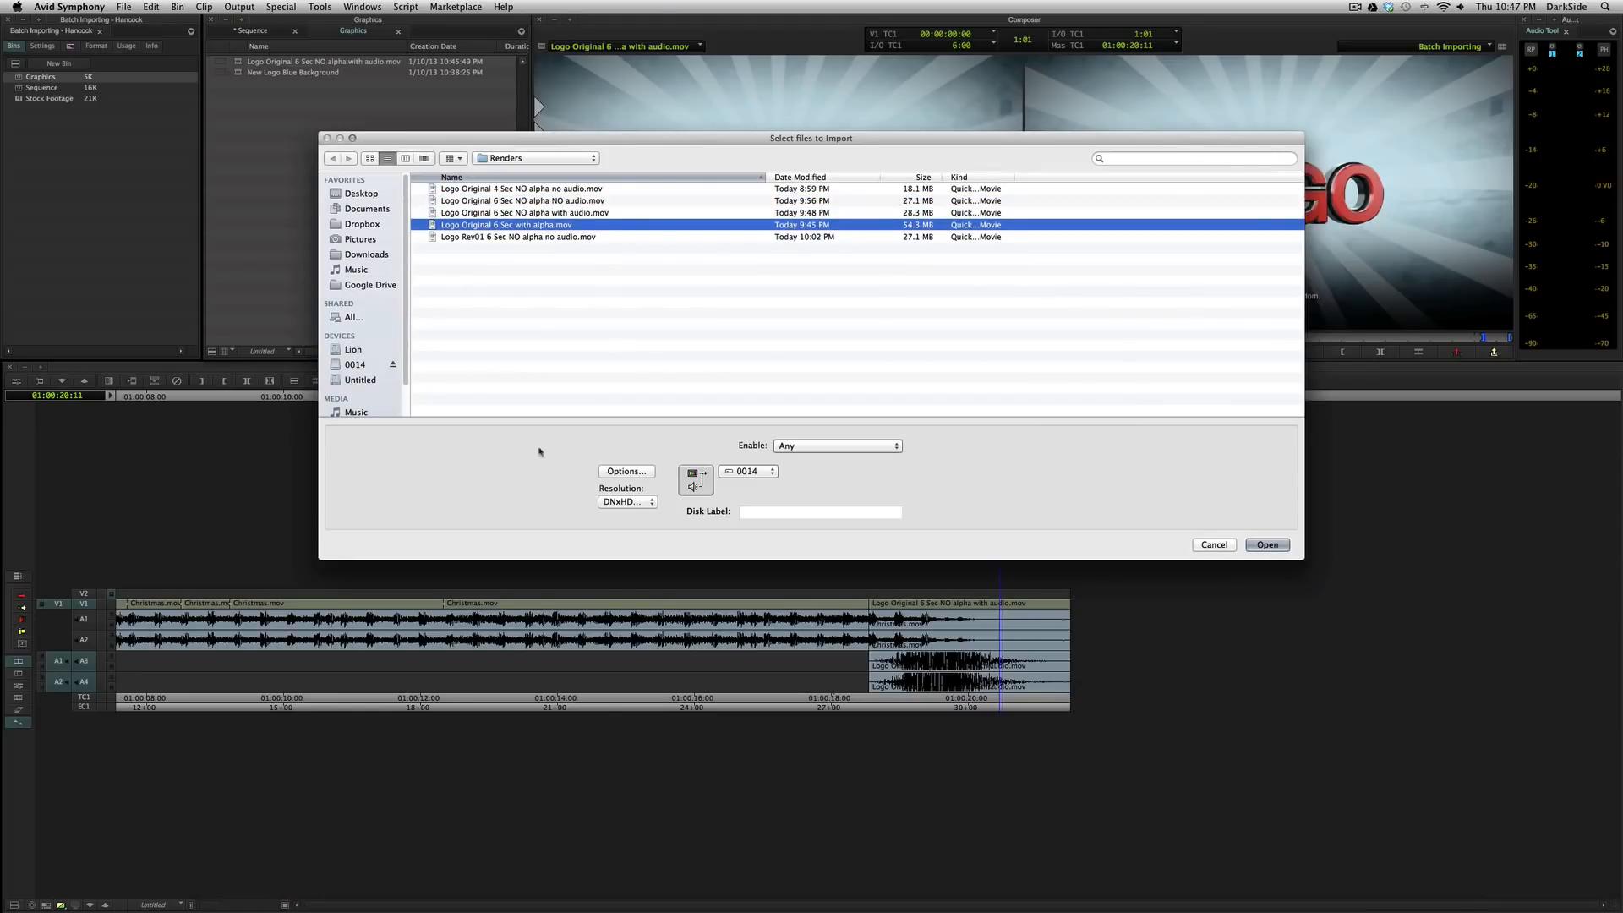
pyautogui.click(1266, 544)
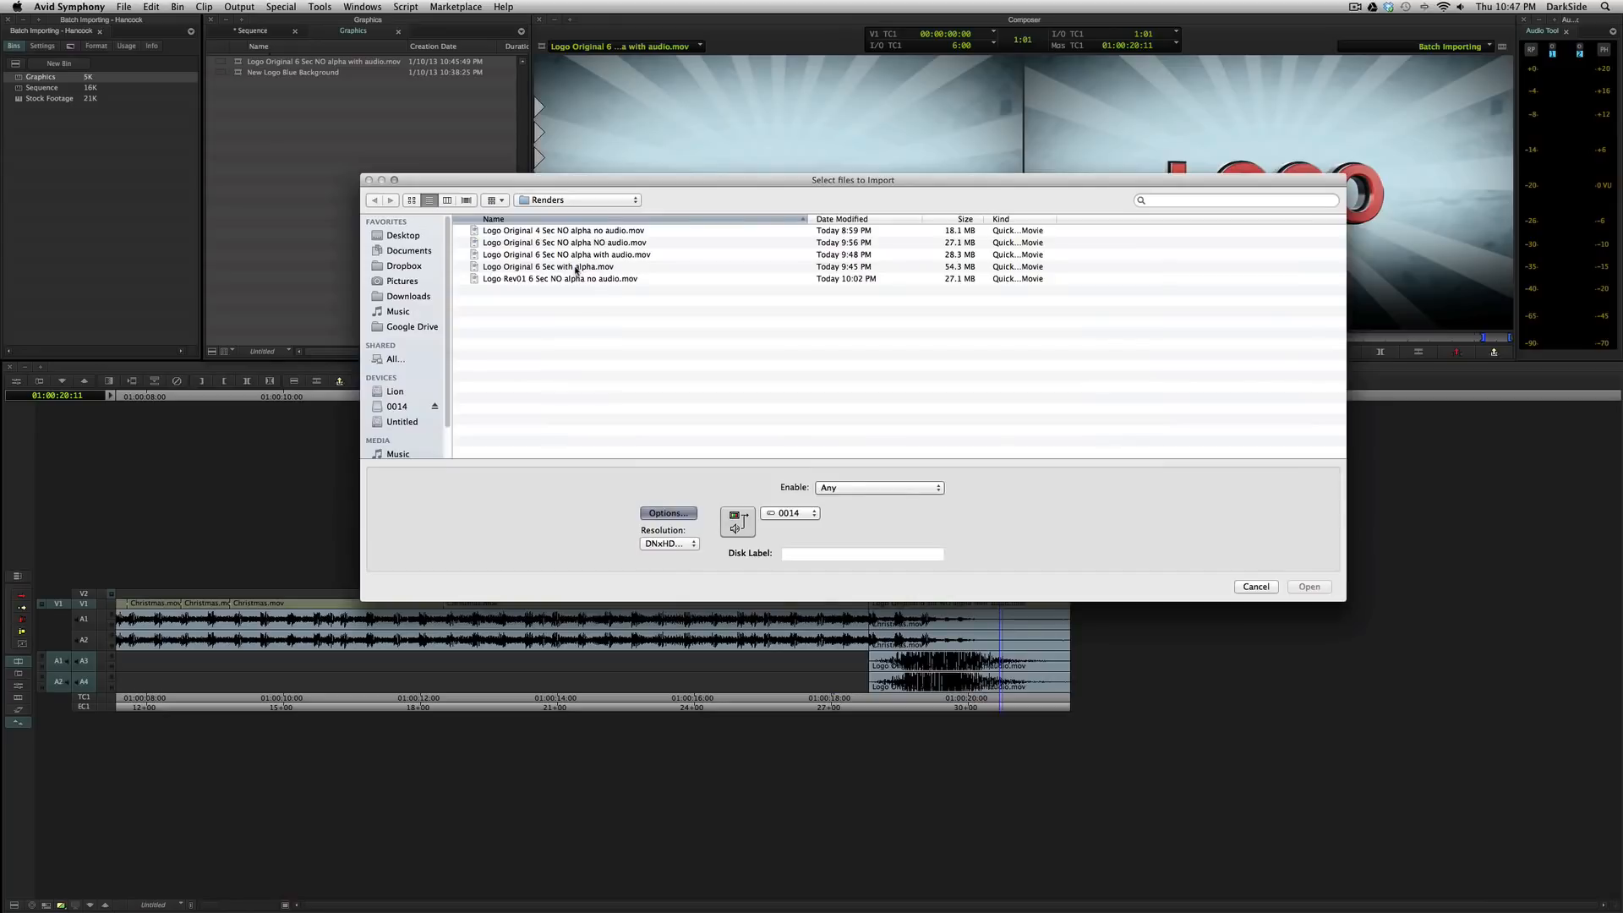
pyautogui.click(1307, 587)
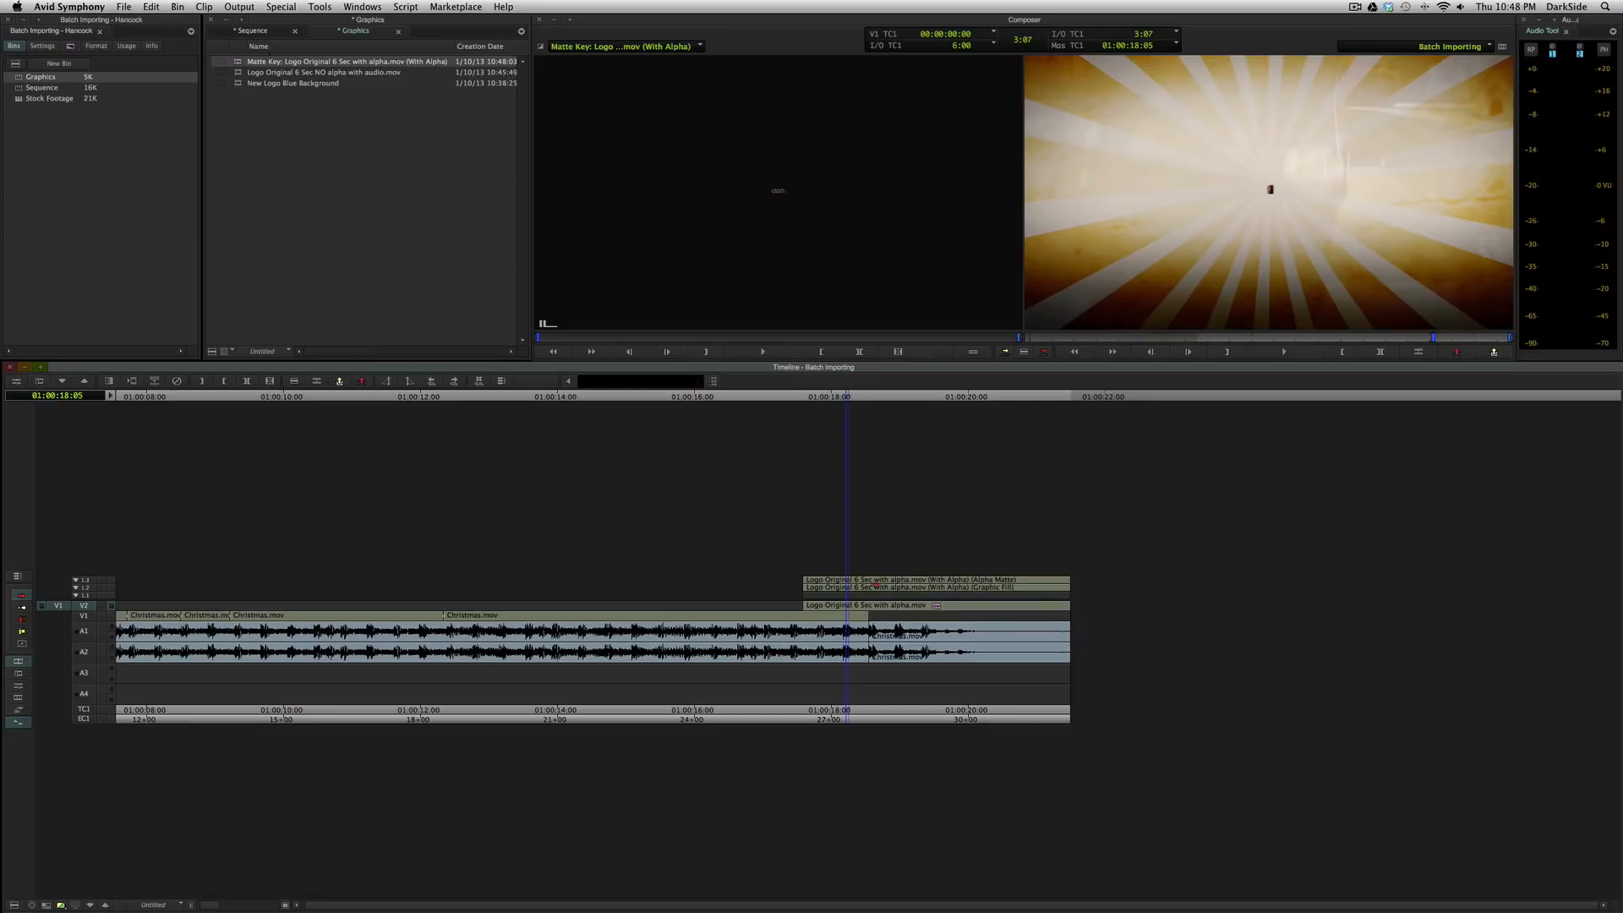
pyautogui.moveTo(114, 586)
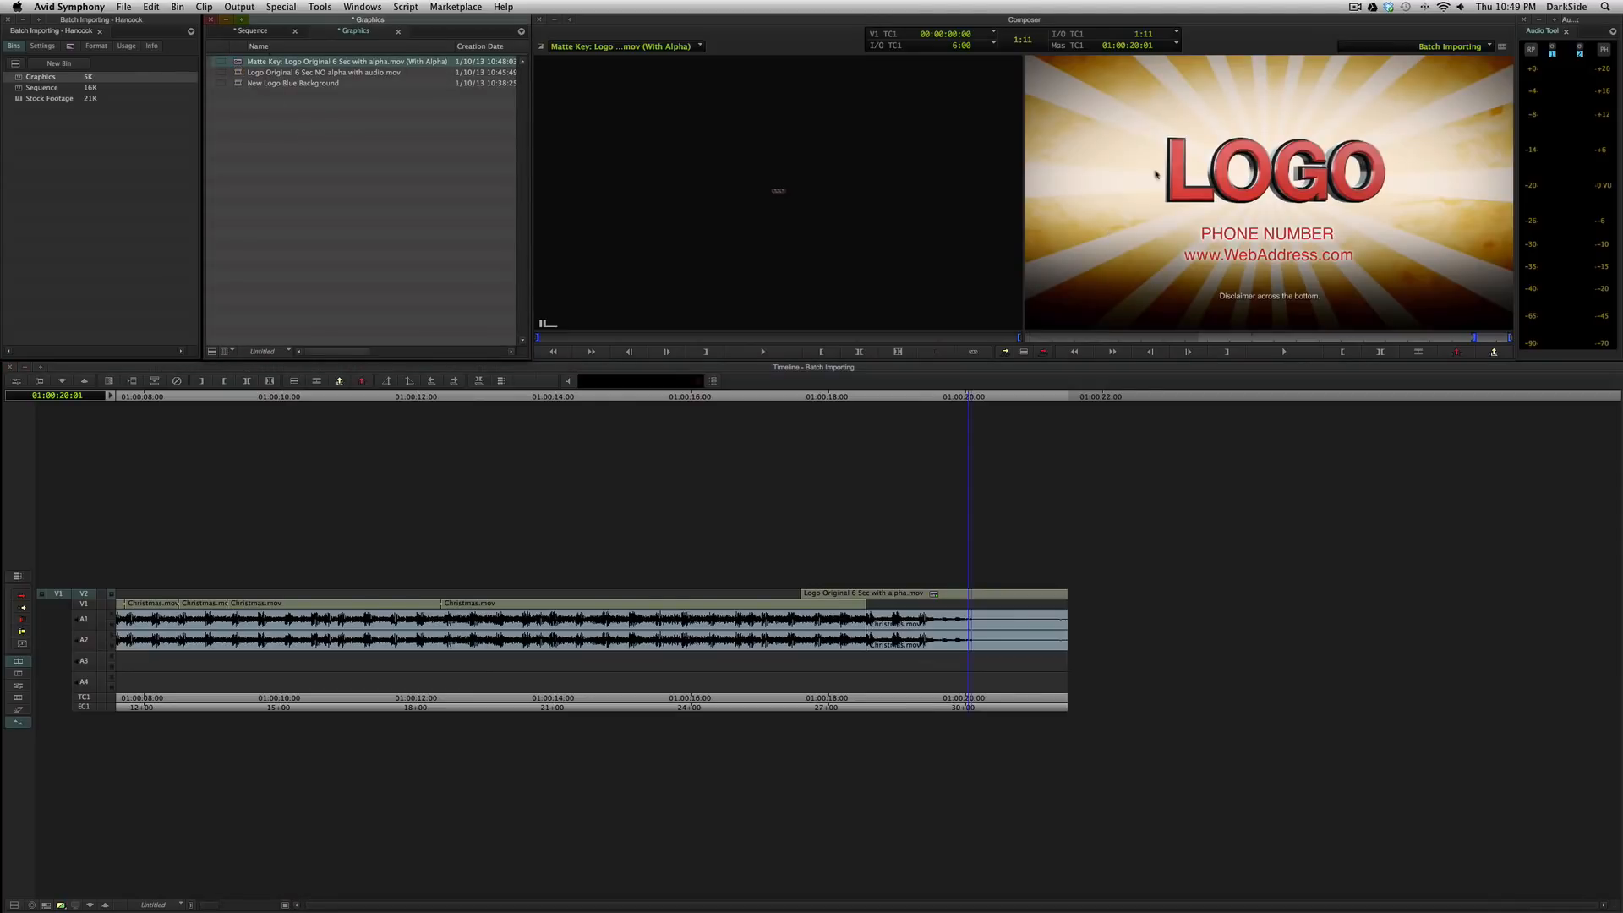
pyautogui.moveTo(827, 132)
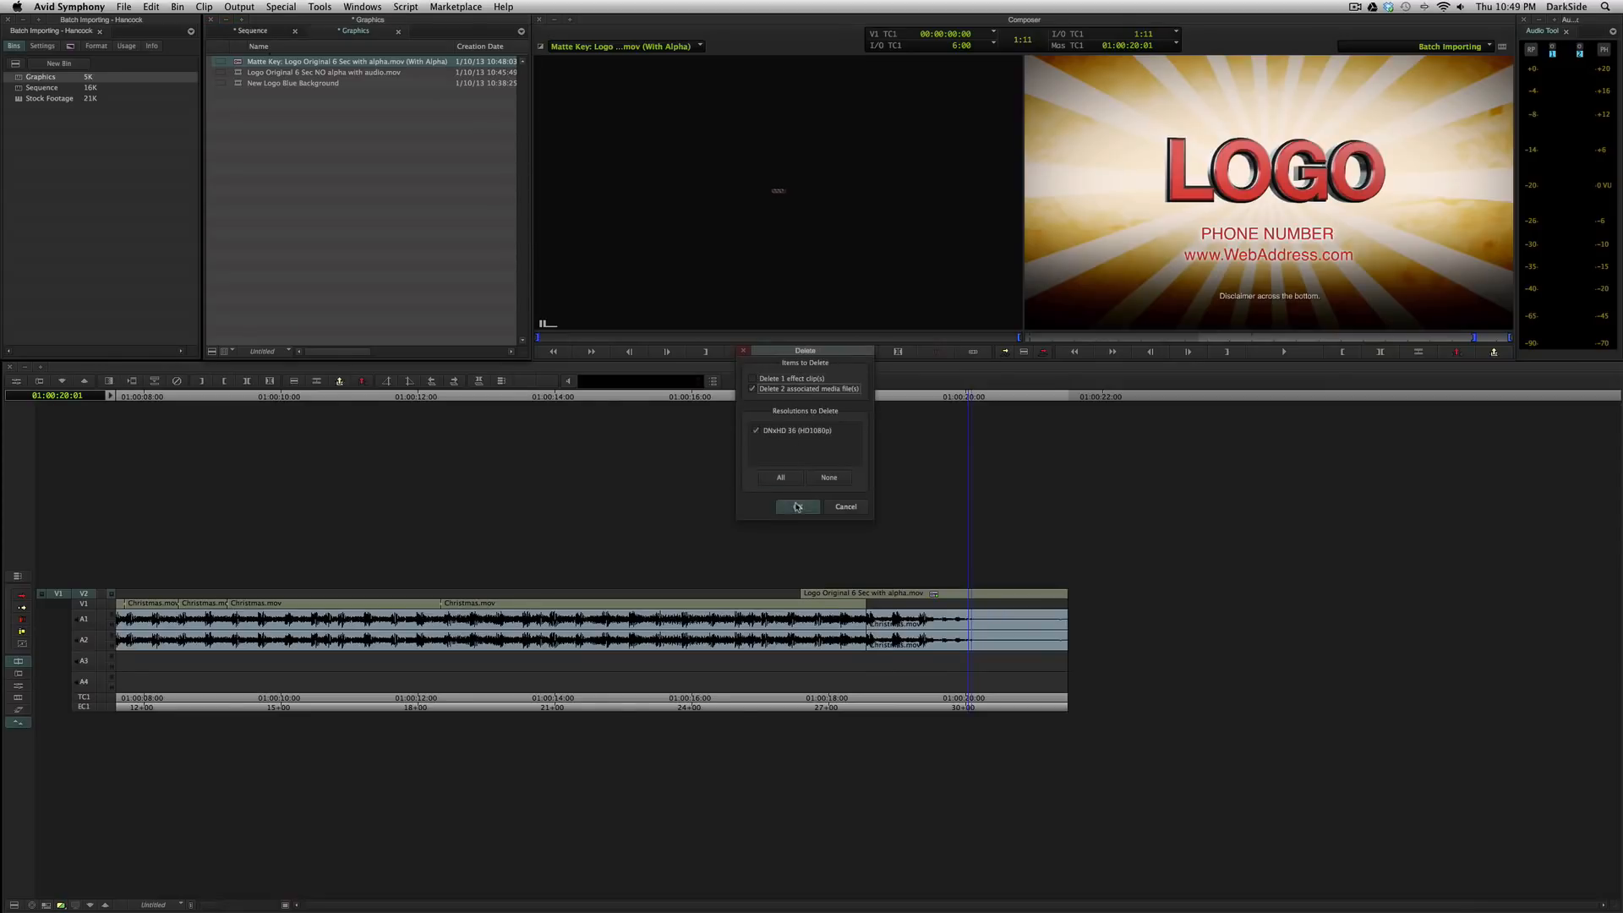
# - Delete the matte key's media and batch reimport only the offline alpha logo file
pyautogui.click(796, 506)
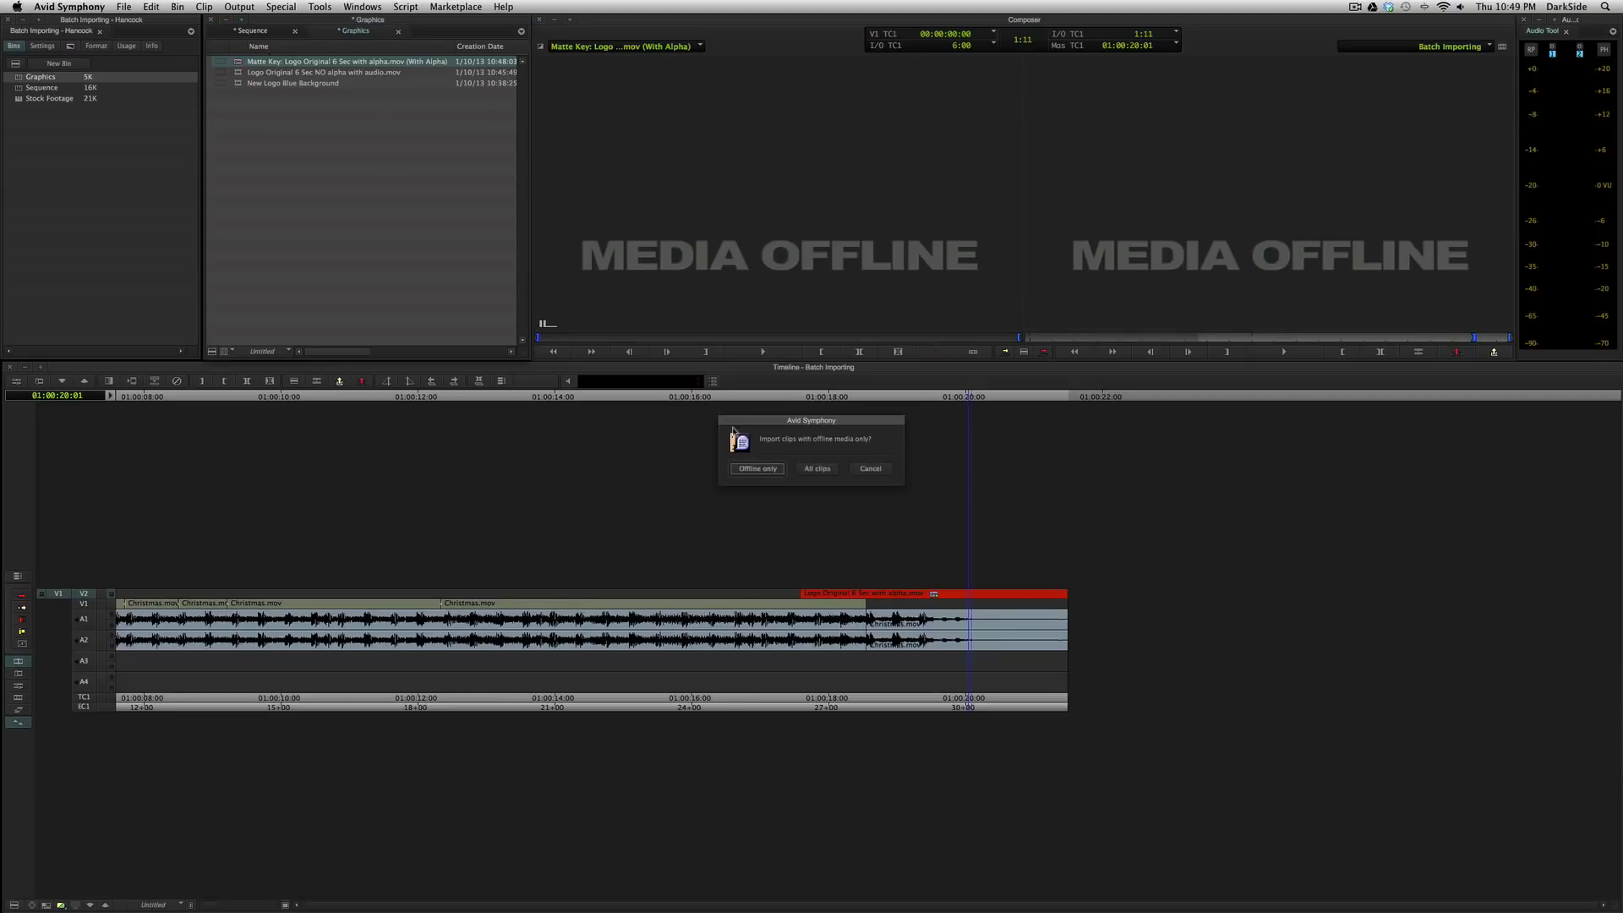
pyautogui.click(757, 469)
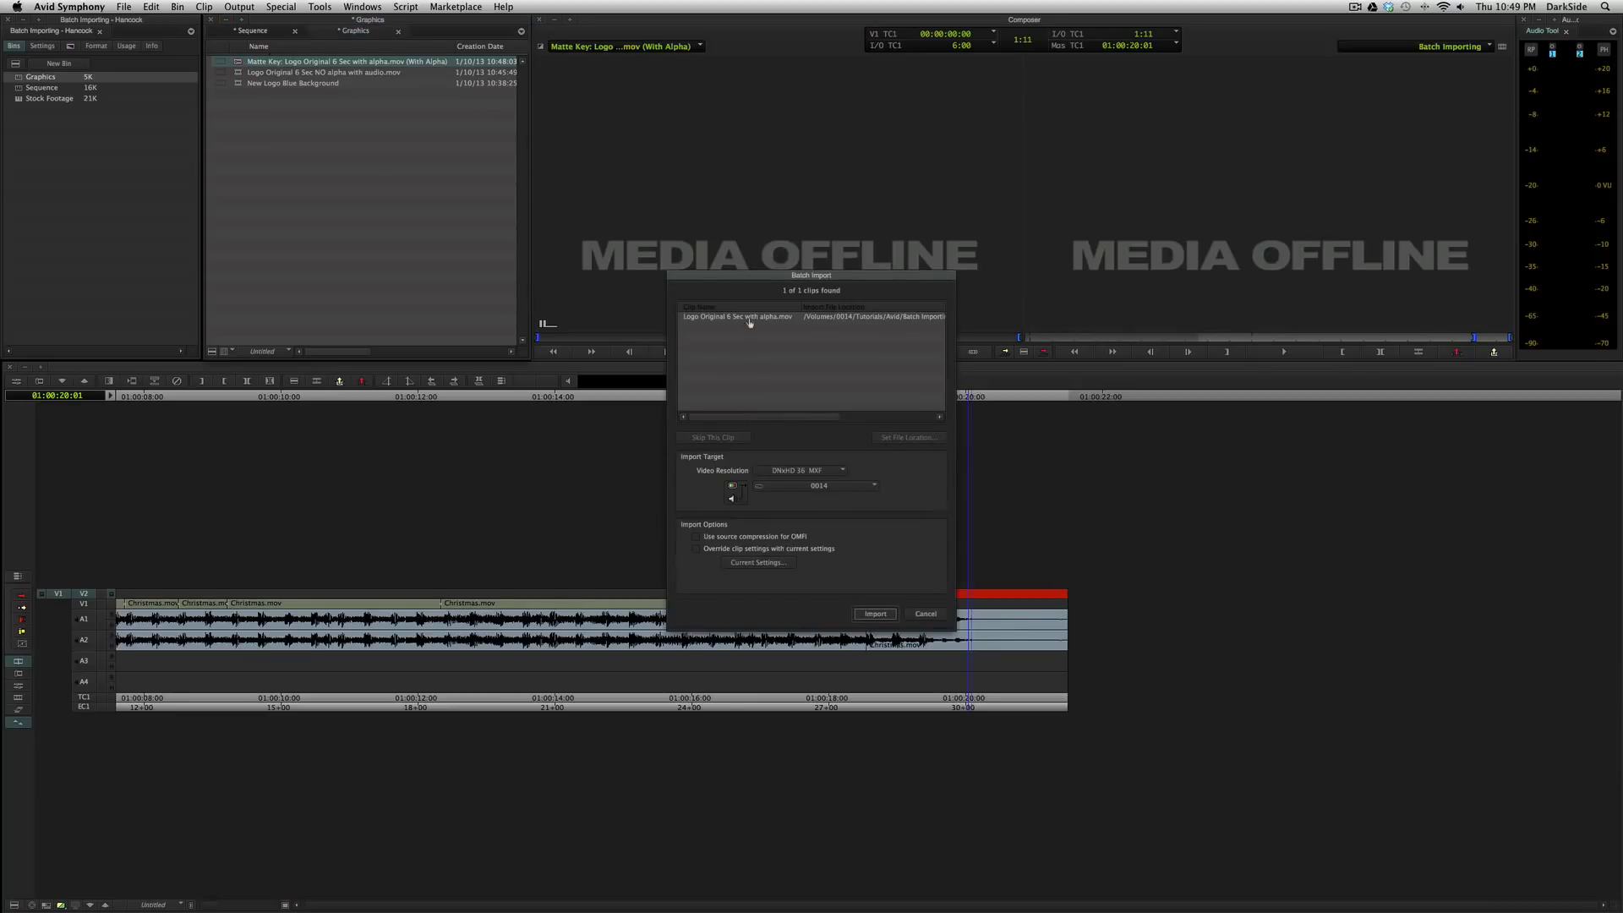
pyautogui.click(907, 437)
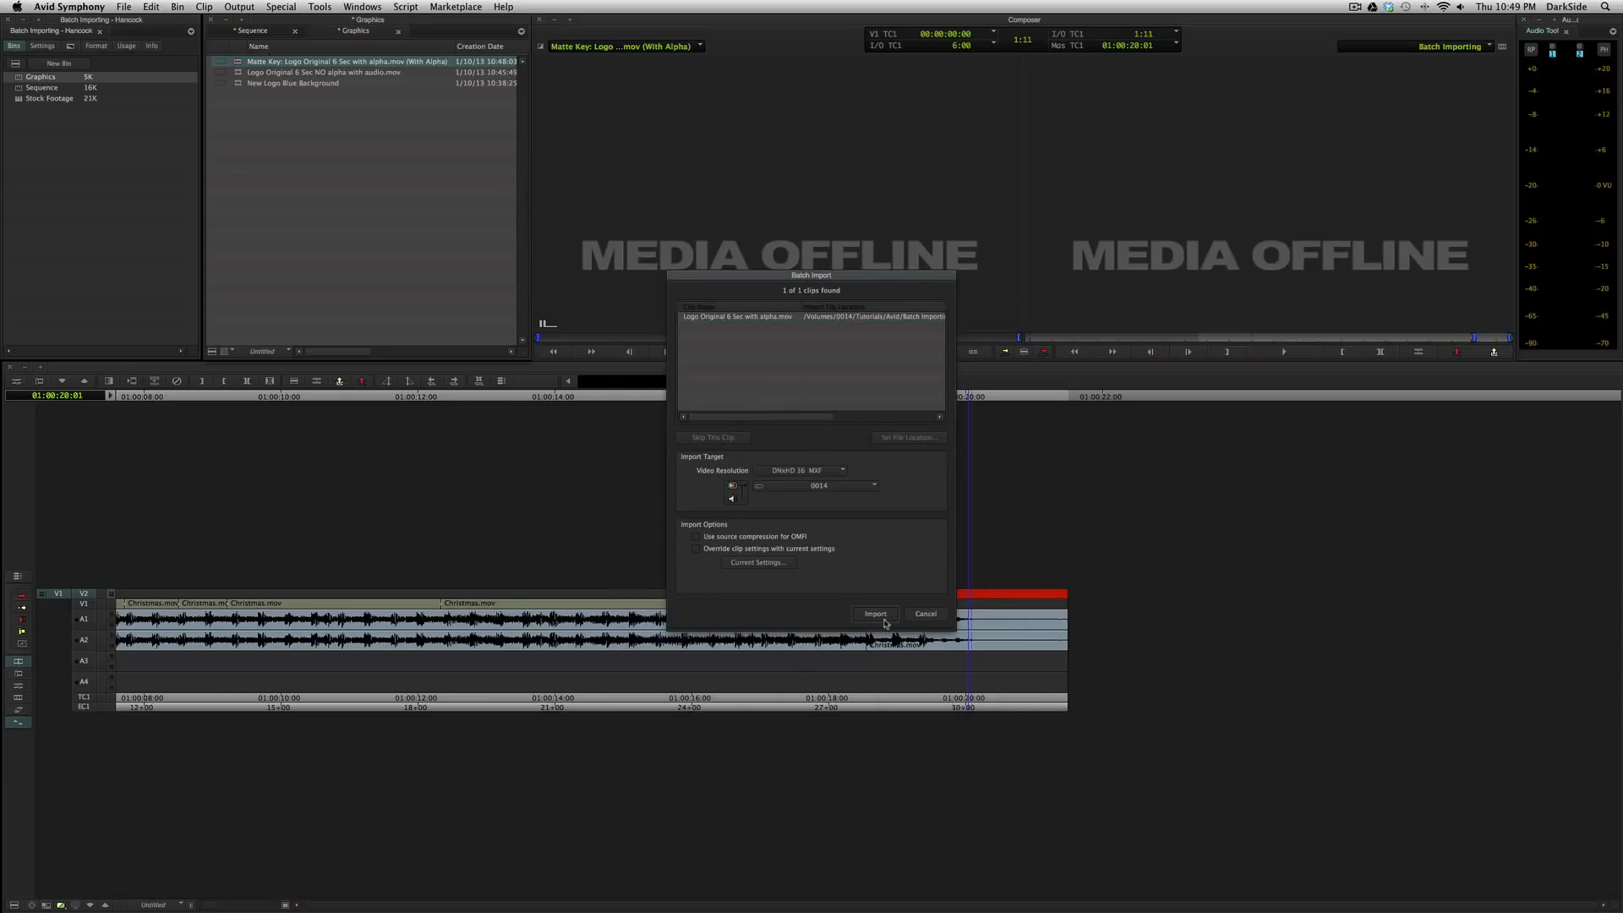
pyautogui.click(874, 612)
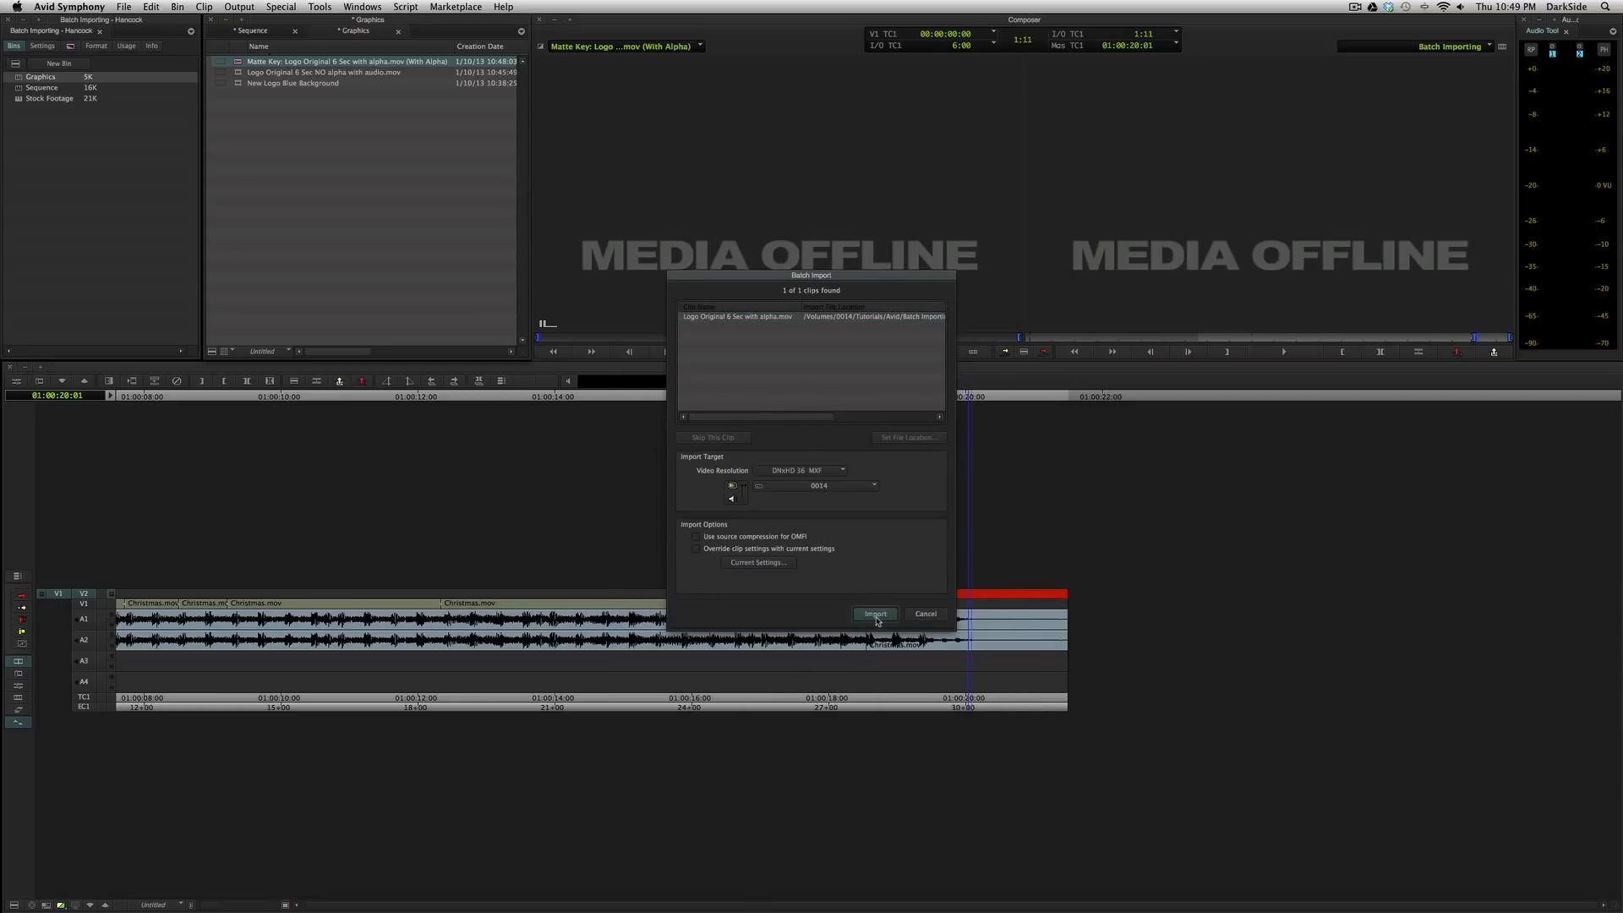
pyautogui.click(874, 612)
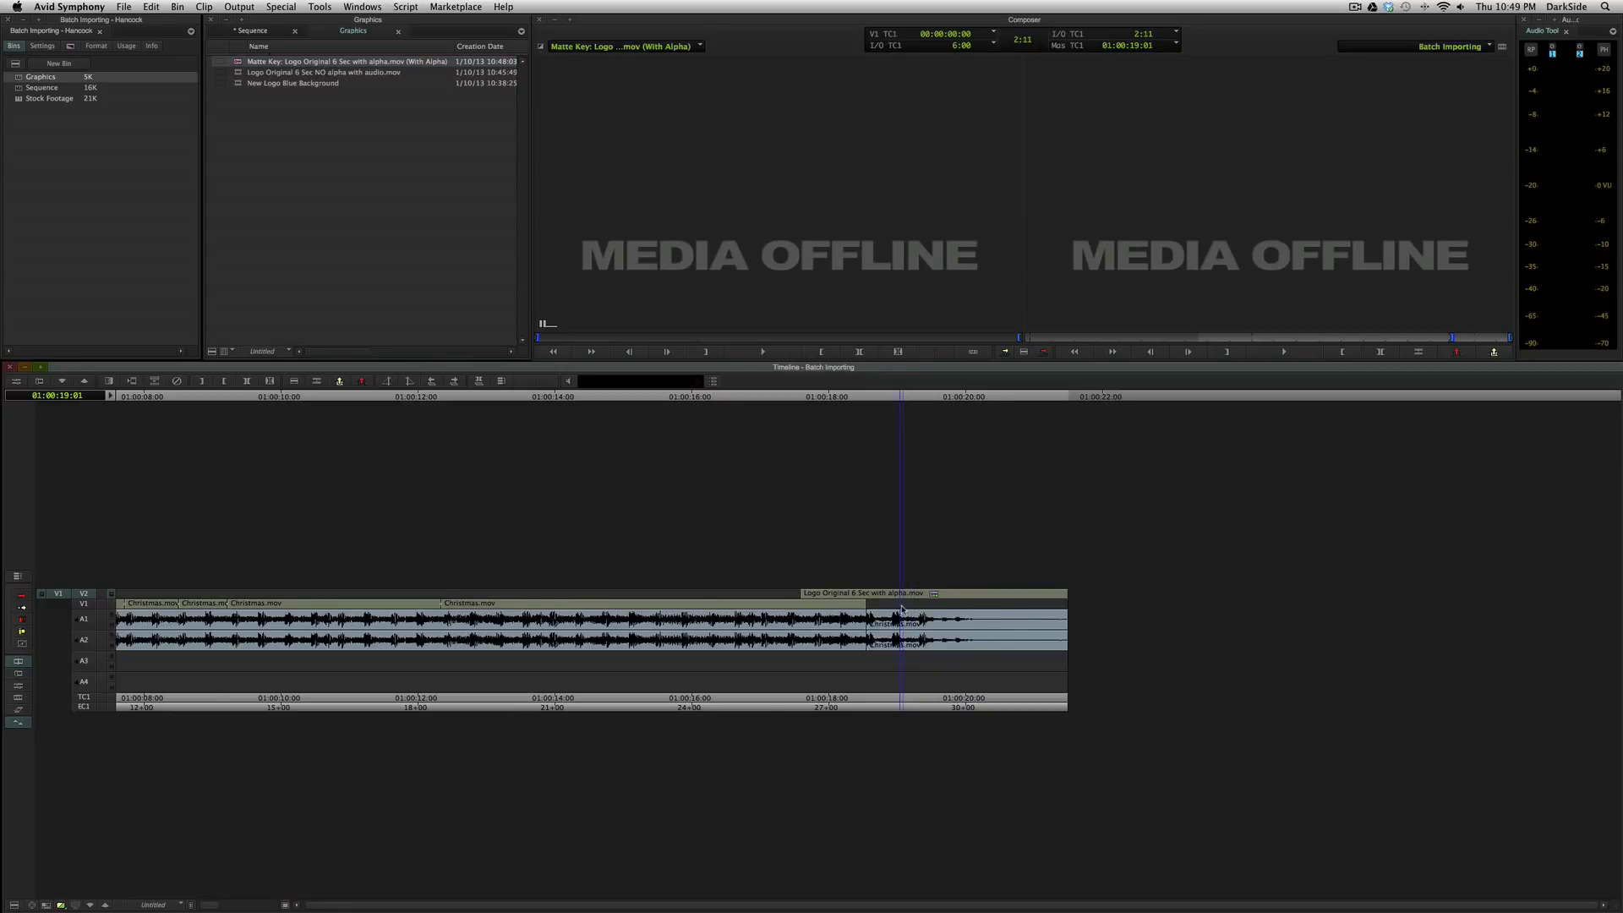
# - Park on the reimported logo clip and select the matte key clip in the bin
pyautogui.click(837, 604)
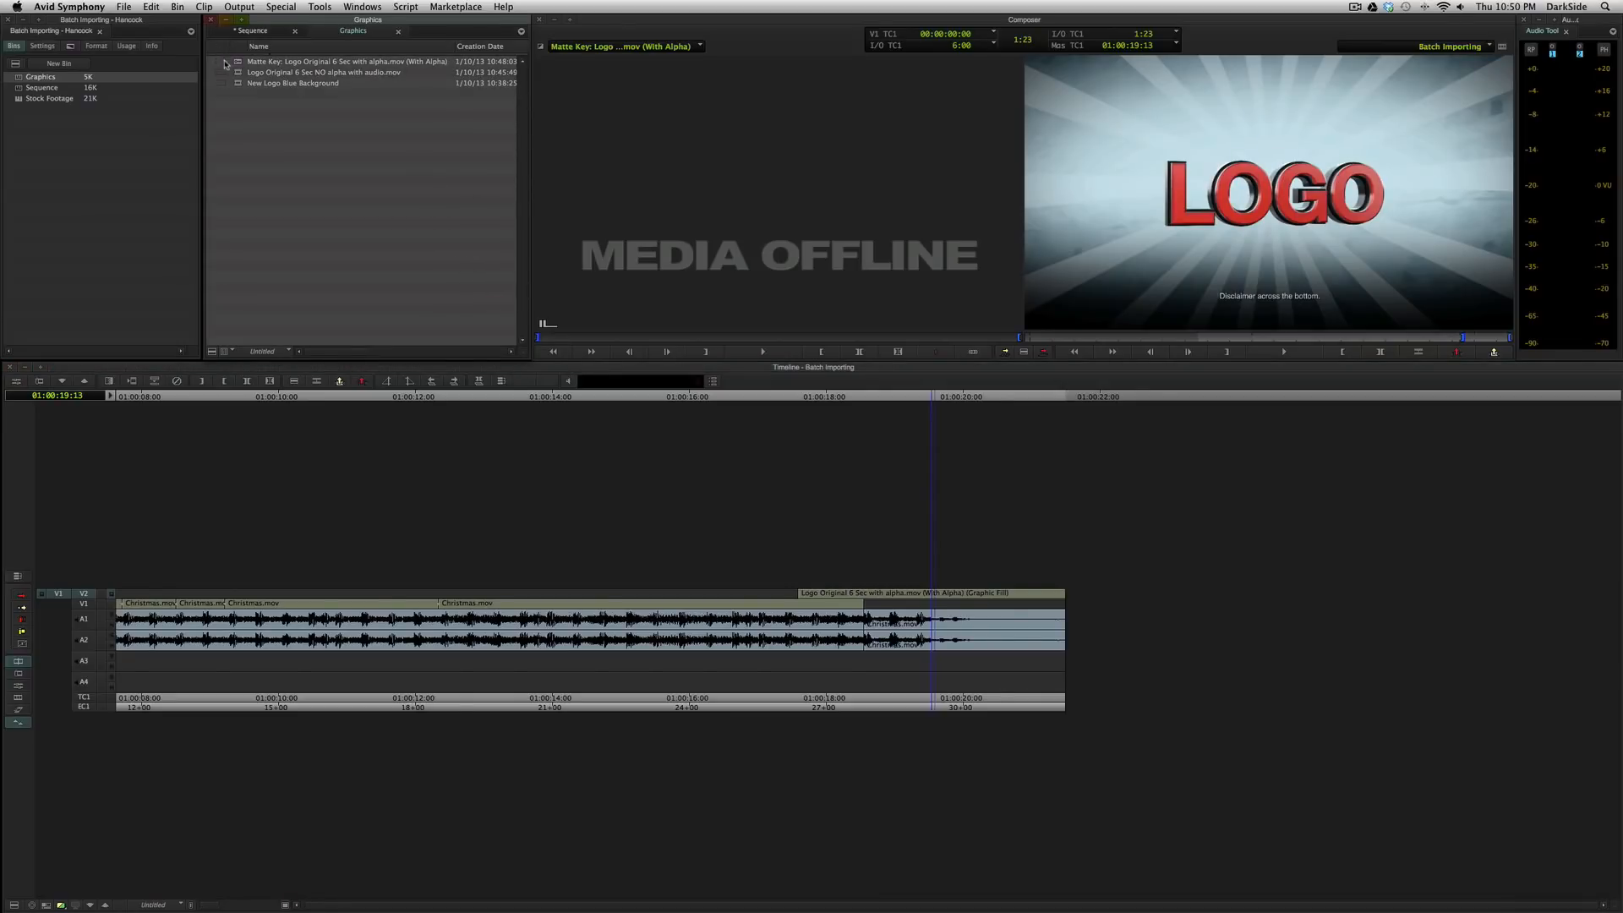
pyautogui.click(347, 61)
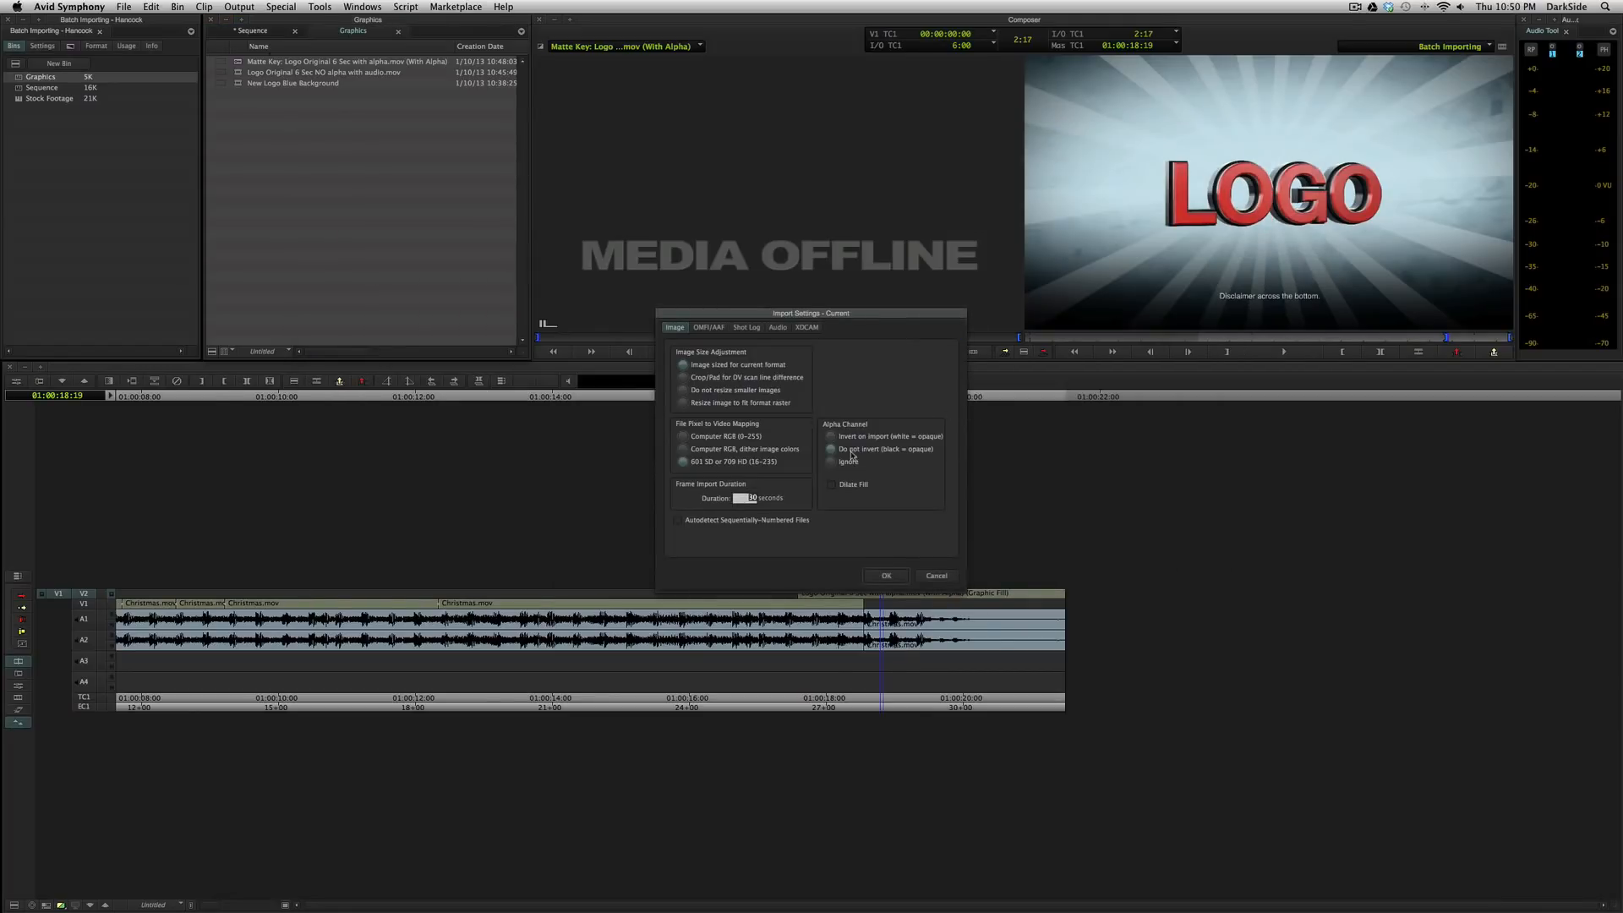
# - Import all five logo .mov render files into the Graphics bin, then switch to Finder
pyautogui.click(884, 574)
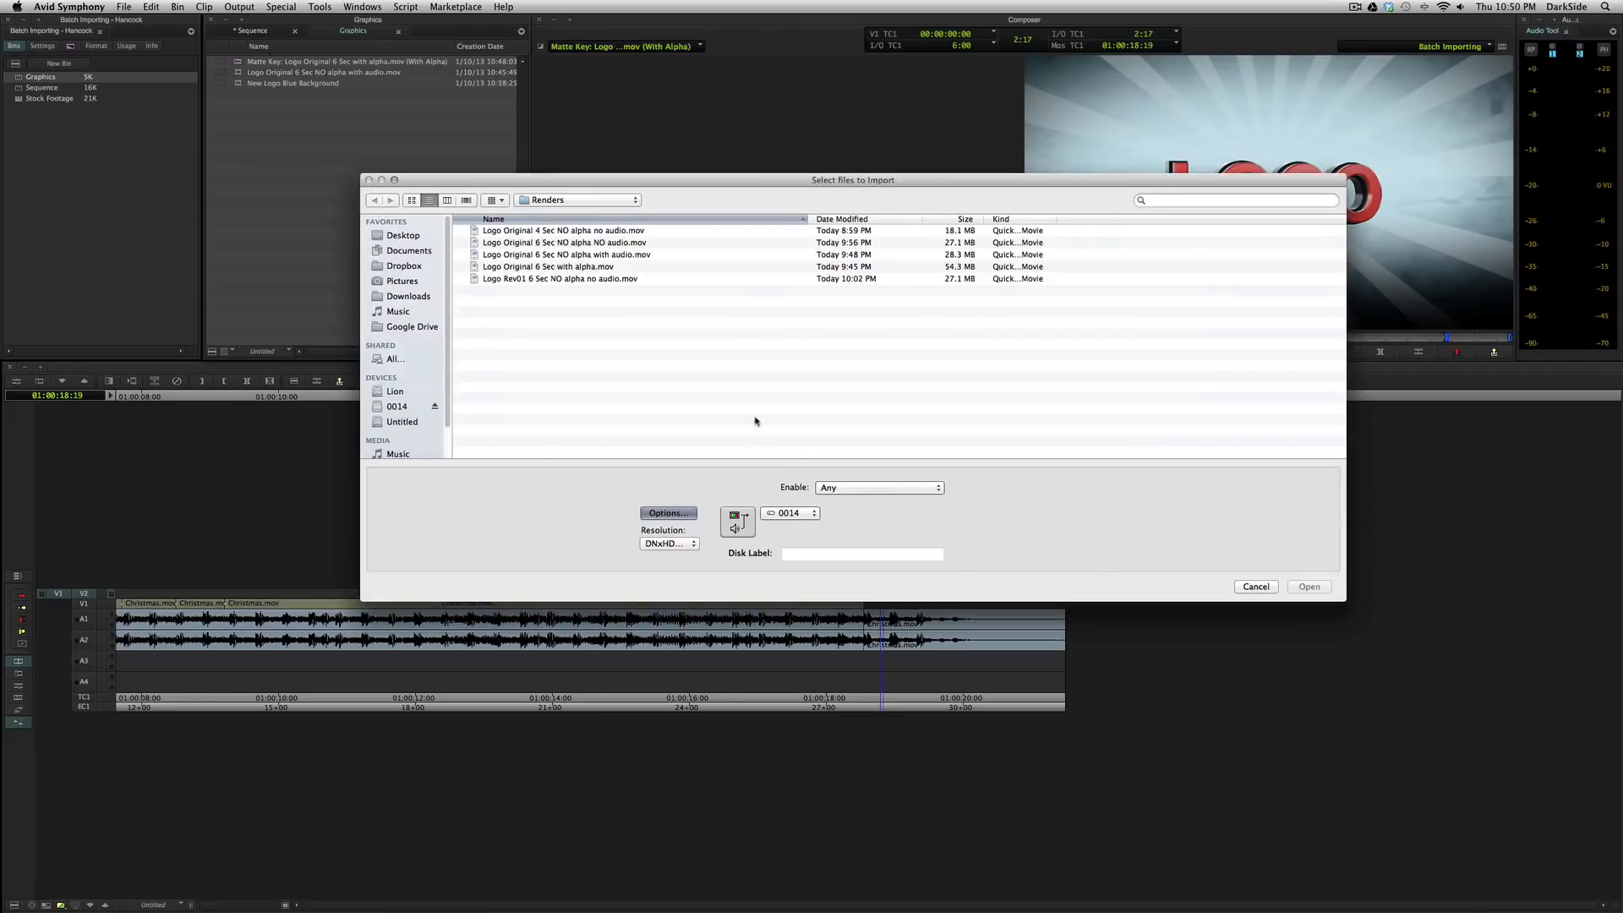
pyautogui.click(1308, 587)
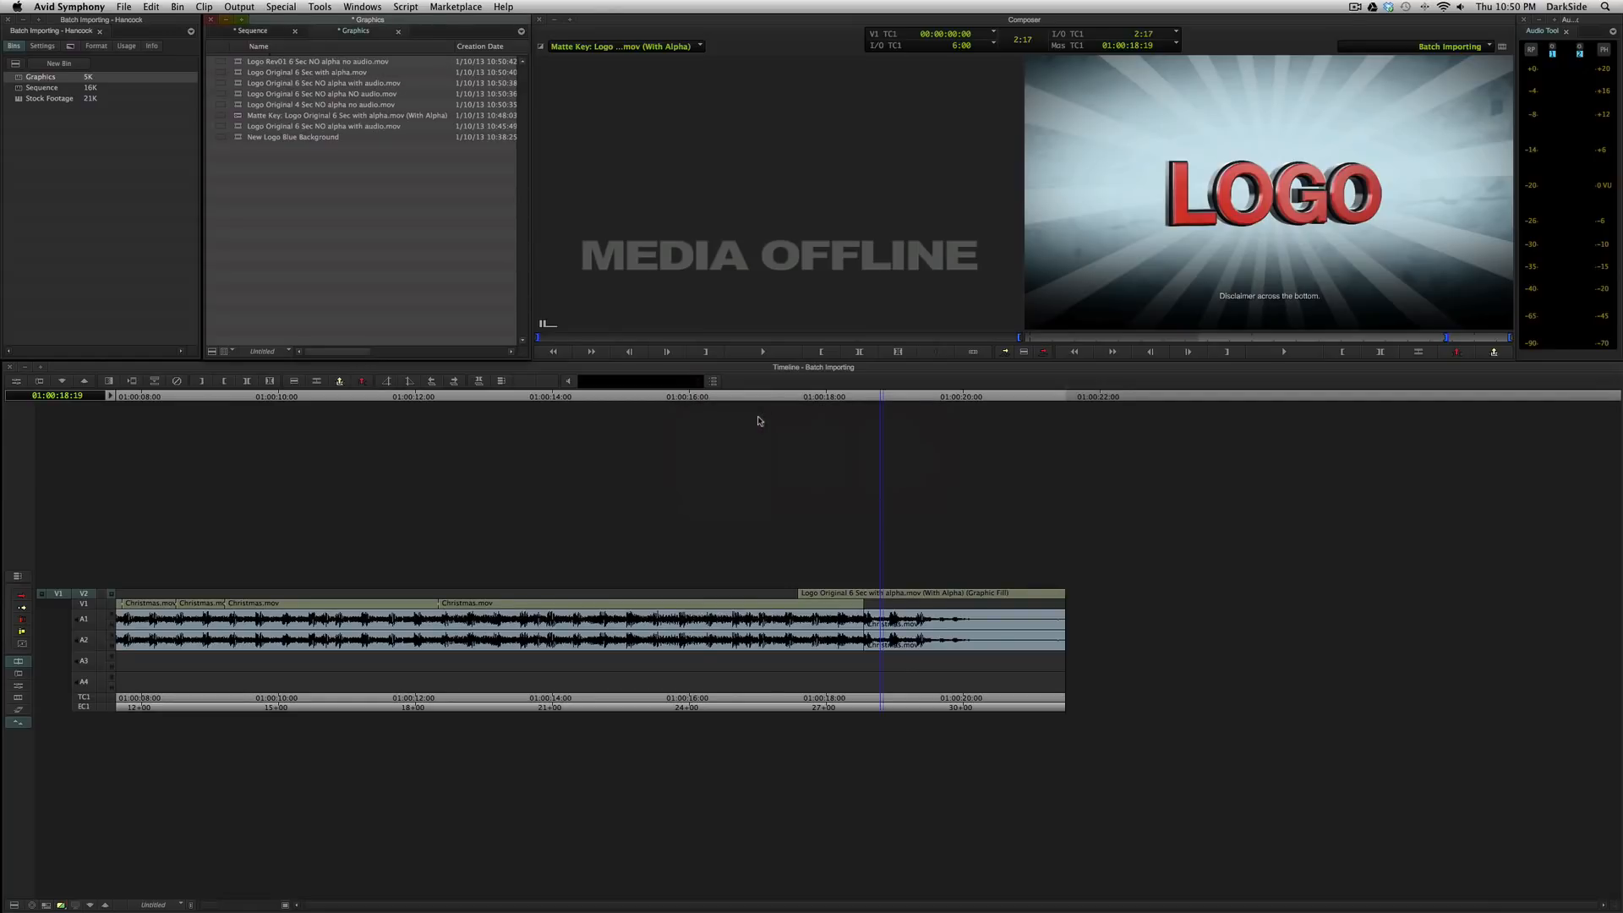
pyautogui.press('cmd+tab')
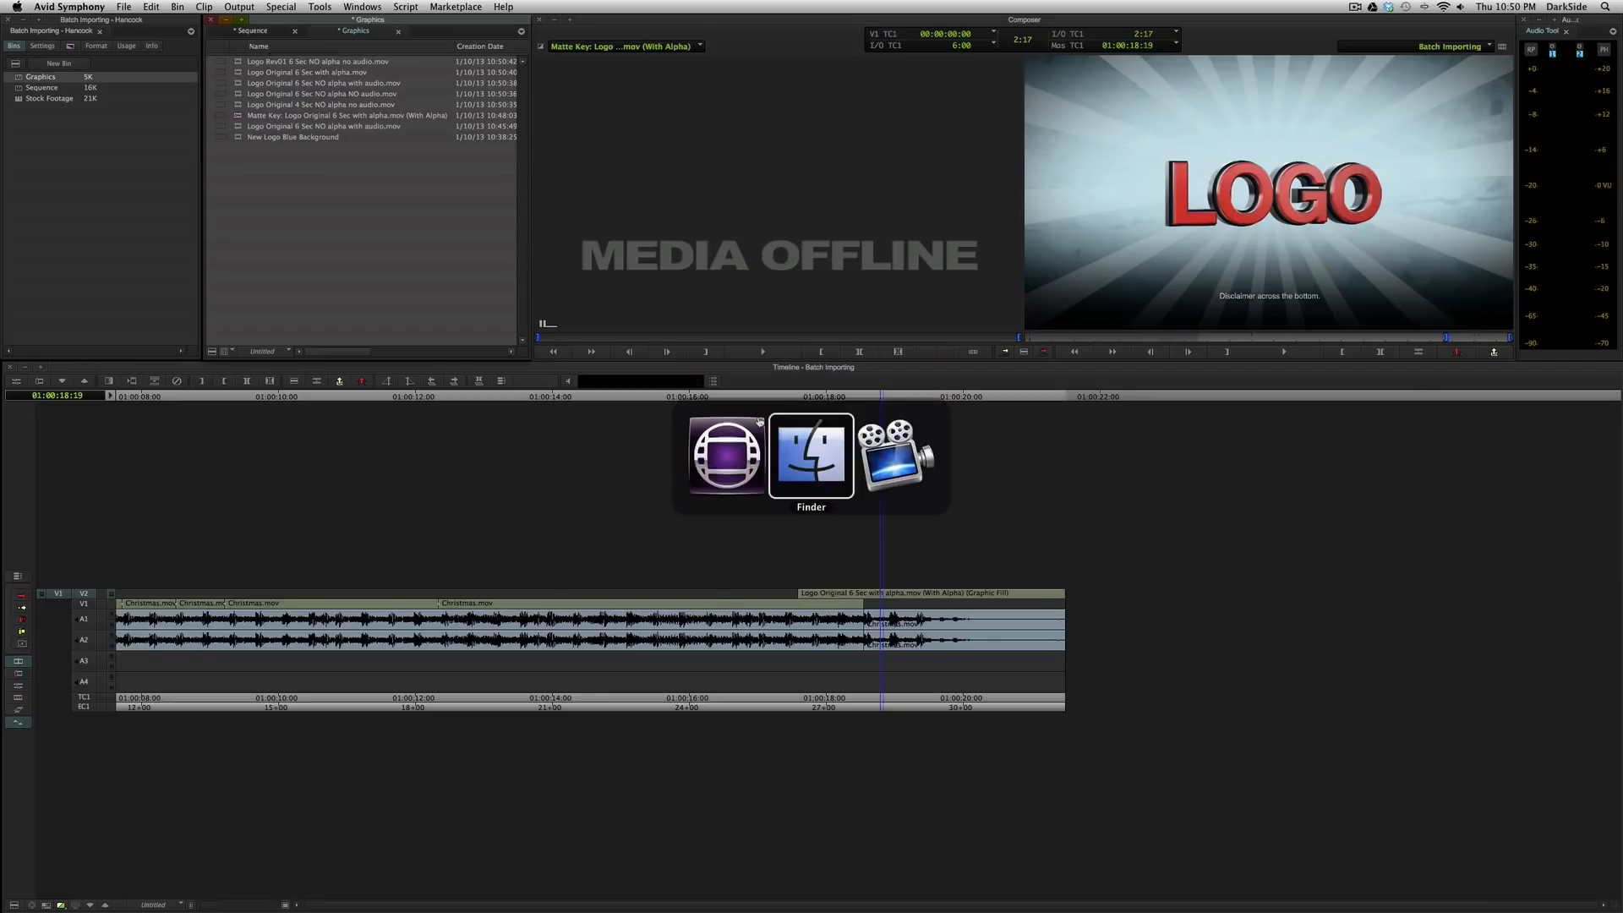
# - Move the Renders folder of logo movies out of the AE project folder up into Tutorials
pyautogui.click(811, 455)
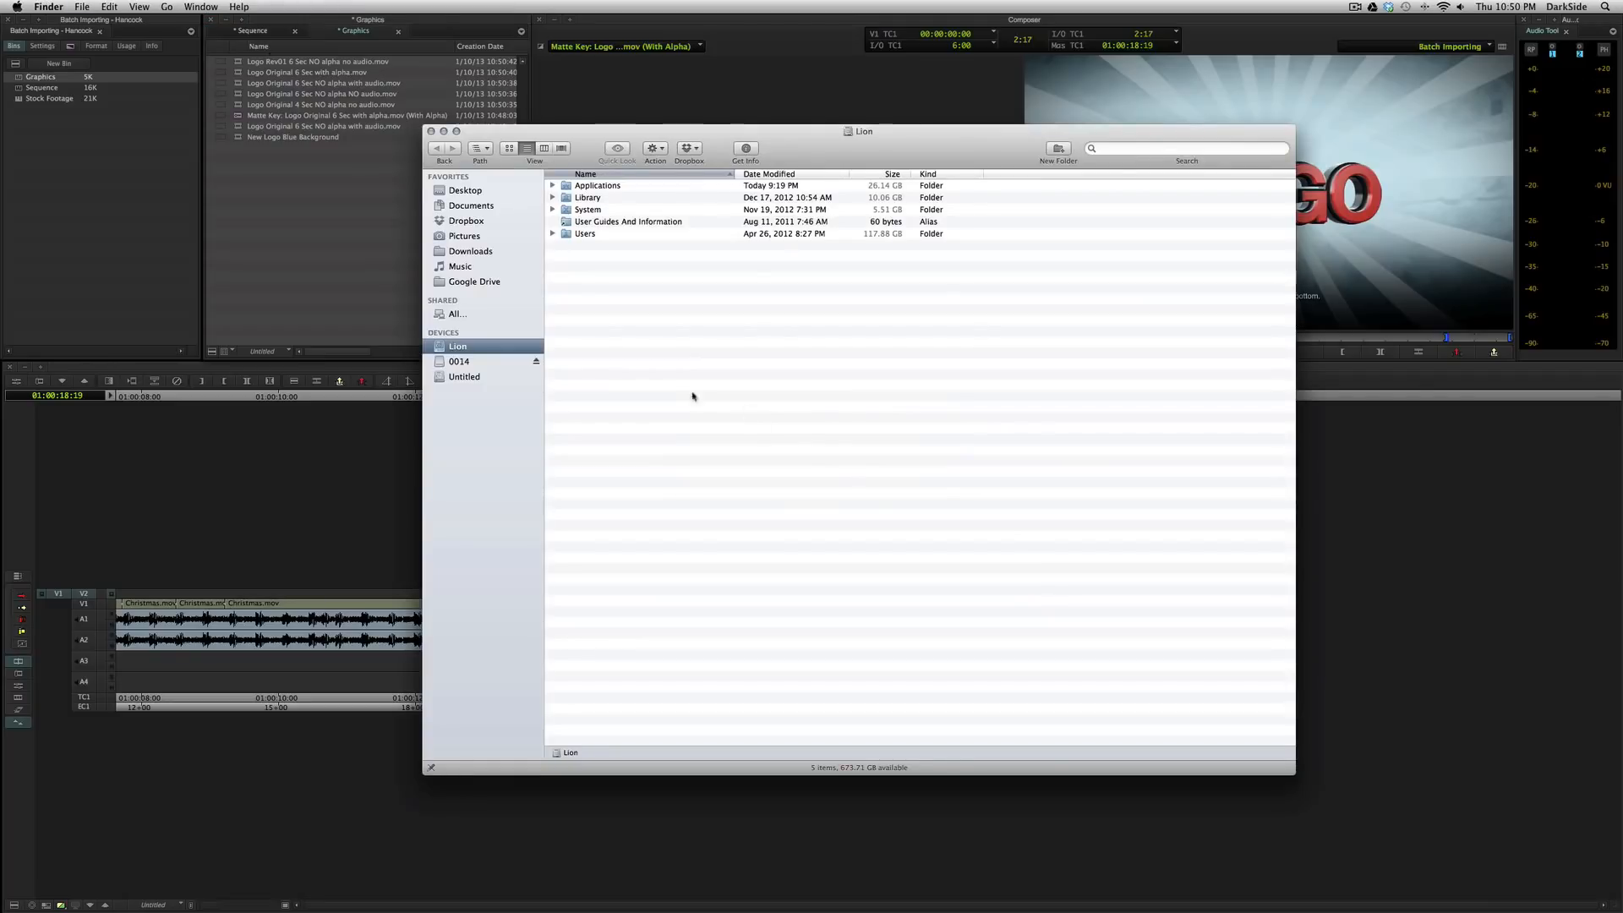
pyautogui.click(459, 362)
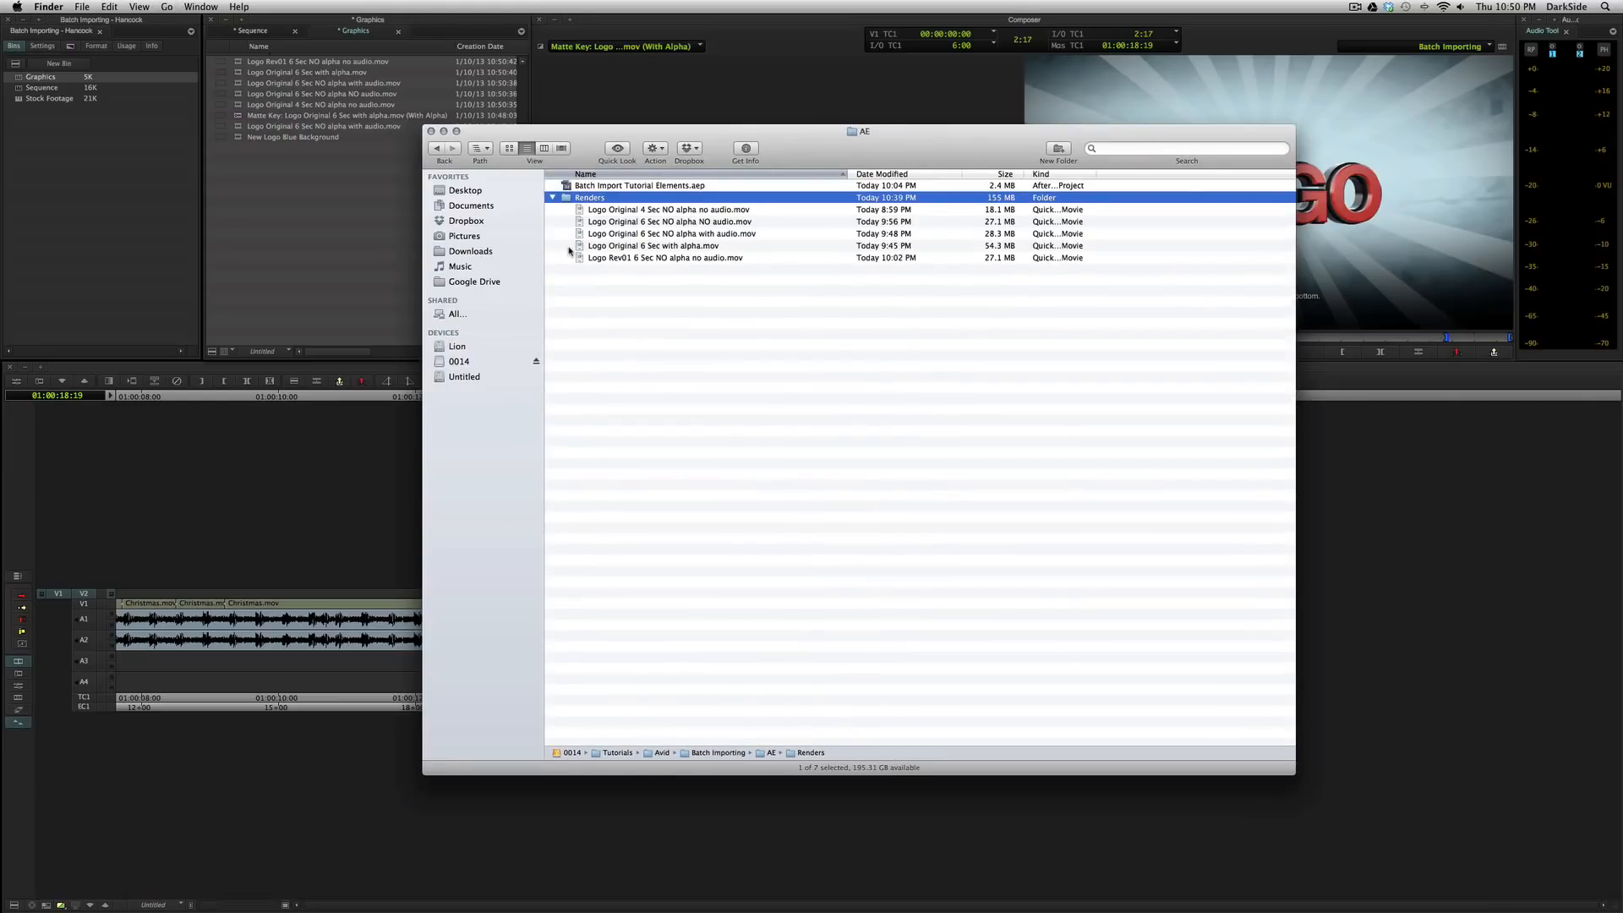
pyautogui.click(560, 149)
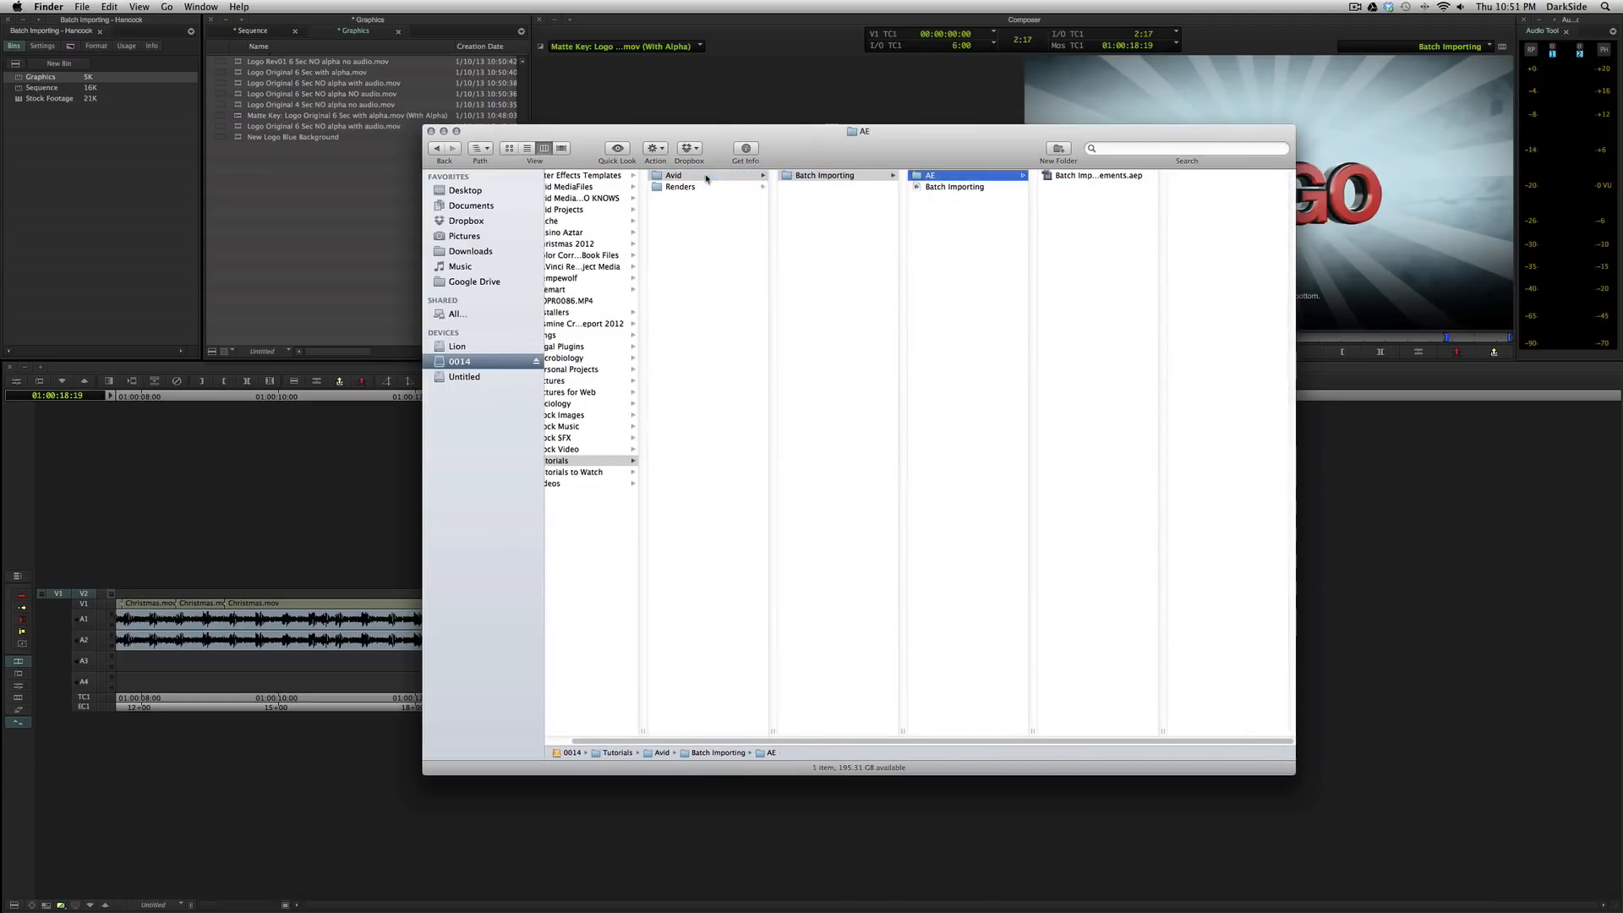
pyautogui.click(680, 186)
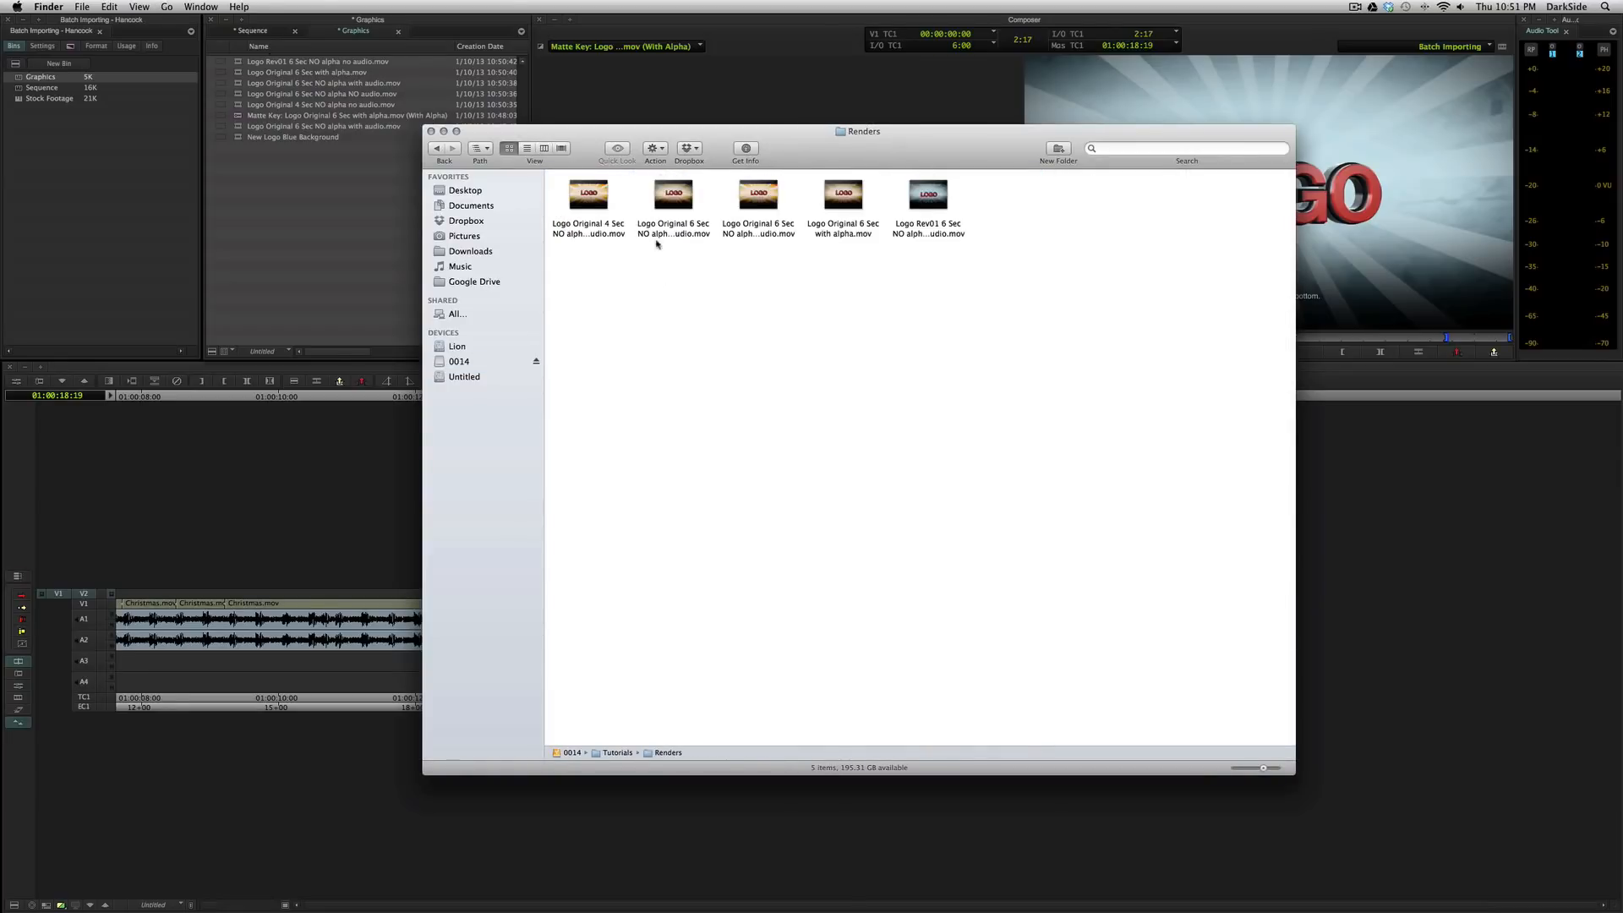
pyautogui.click(528, 148)
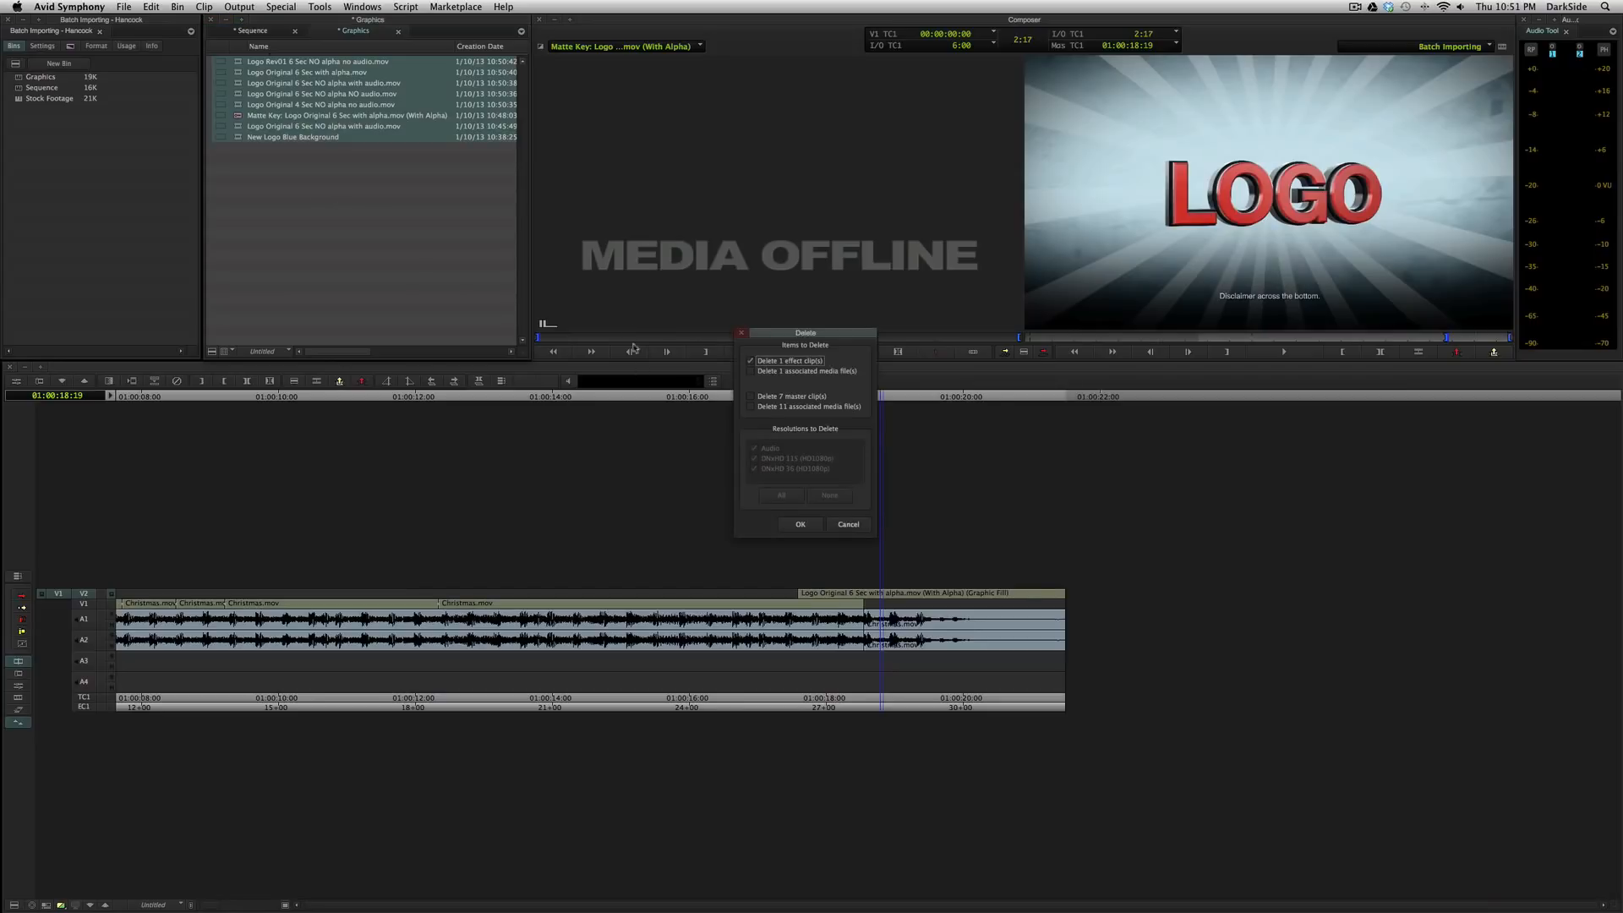
# - Delete the bin clips' media and start an offline-only batch import listing 0 of 8 found
pyautogui.click(751, 371)
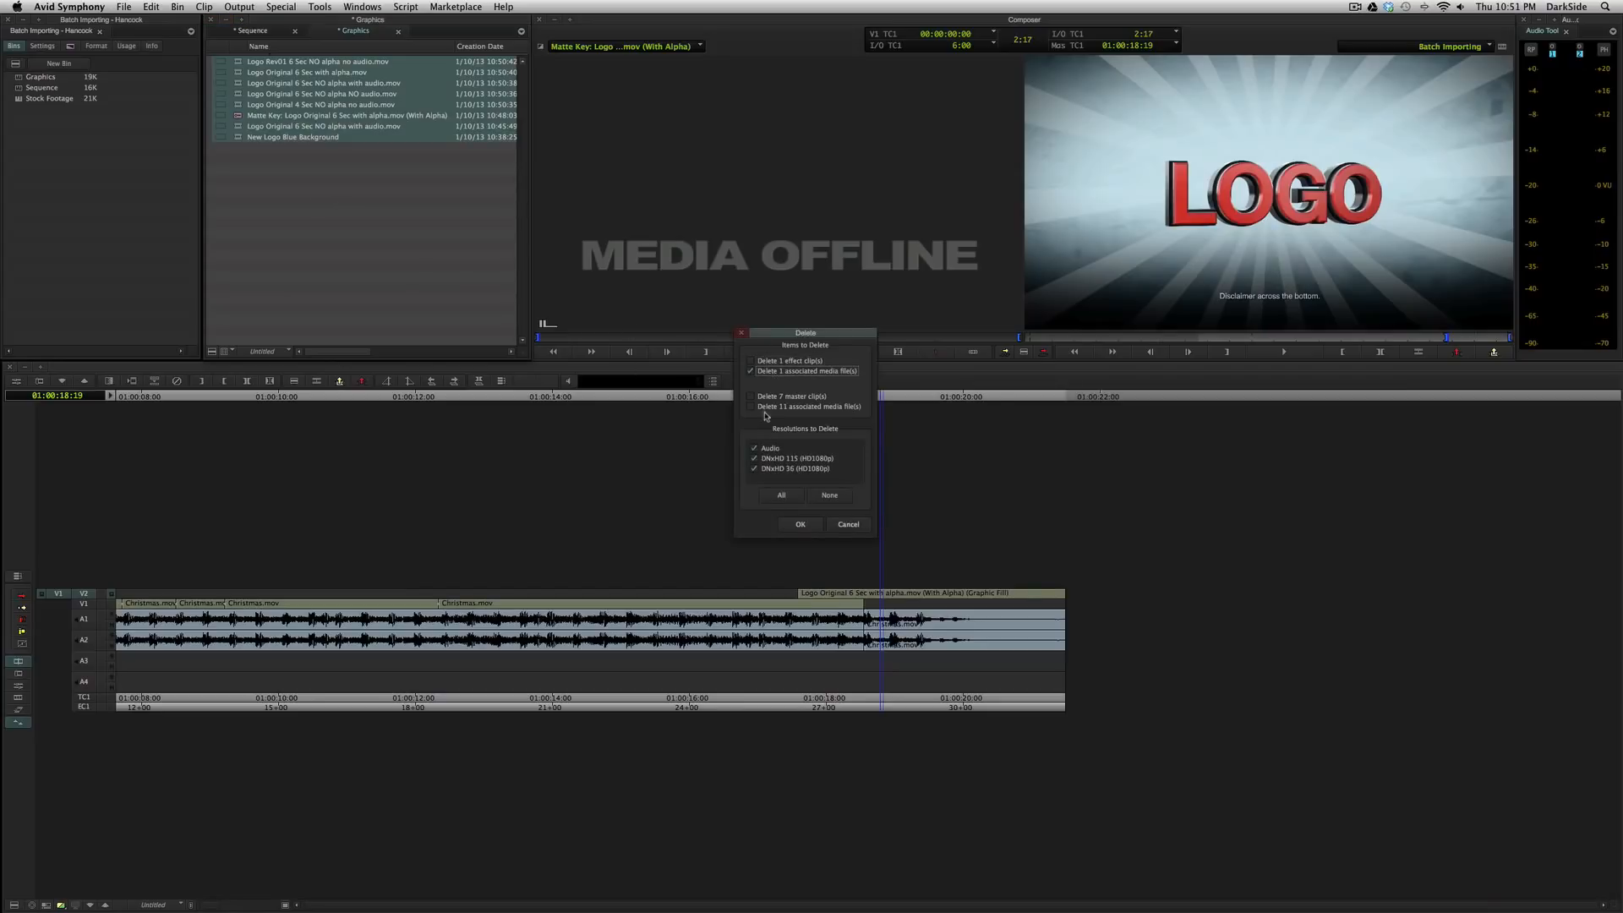
pyautogui.click(847, 525)
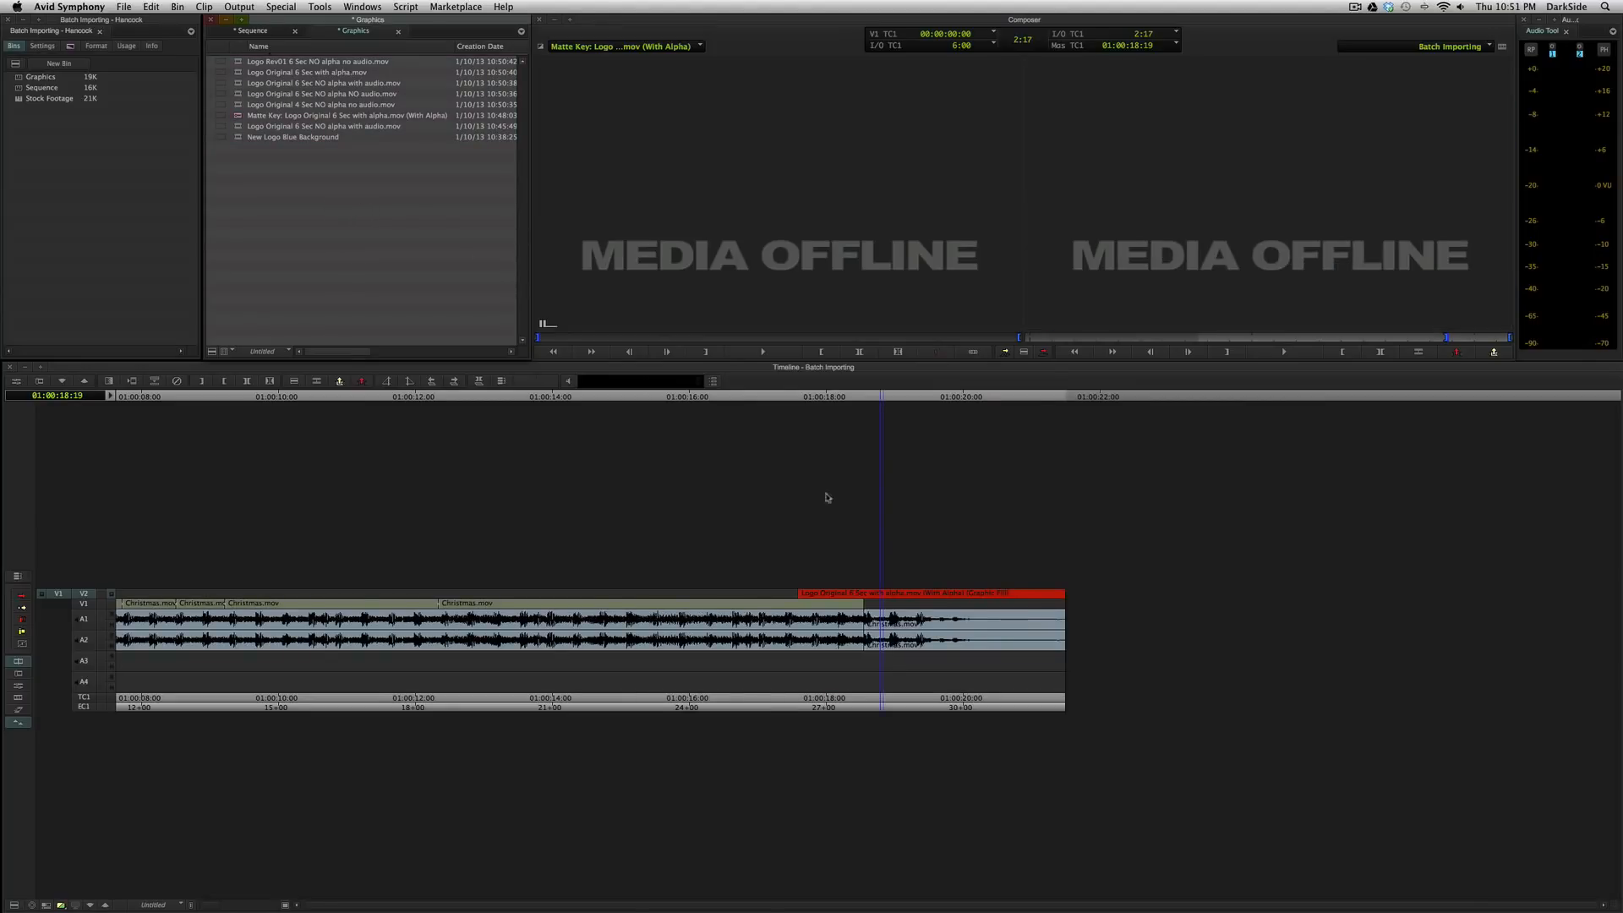
pyautogui.click(293, 137)
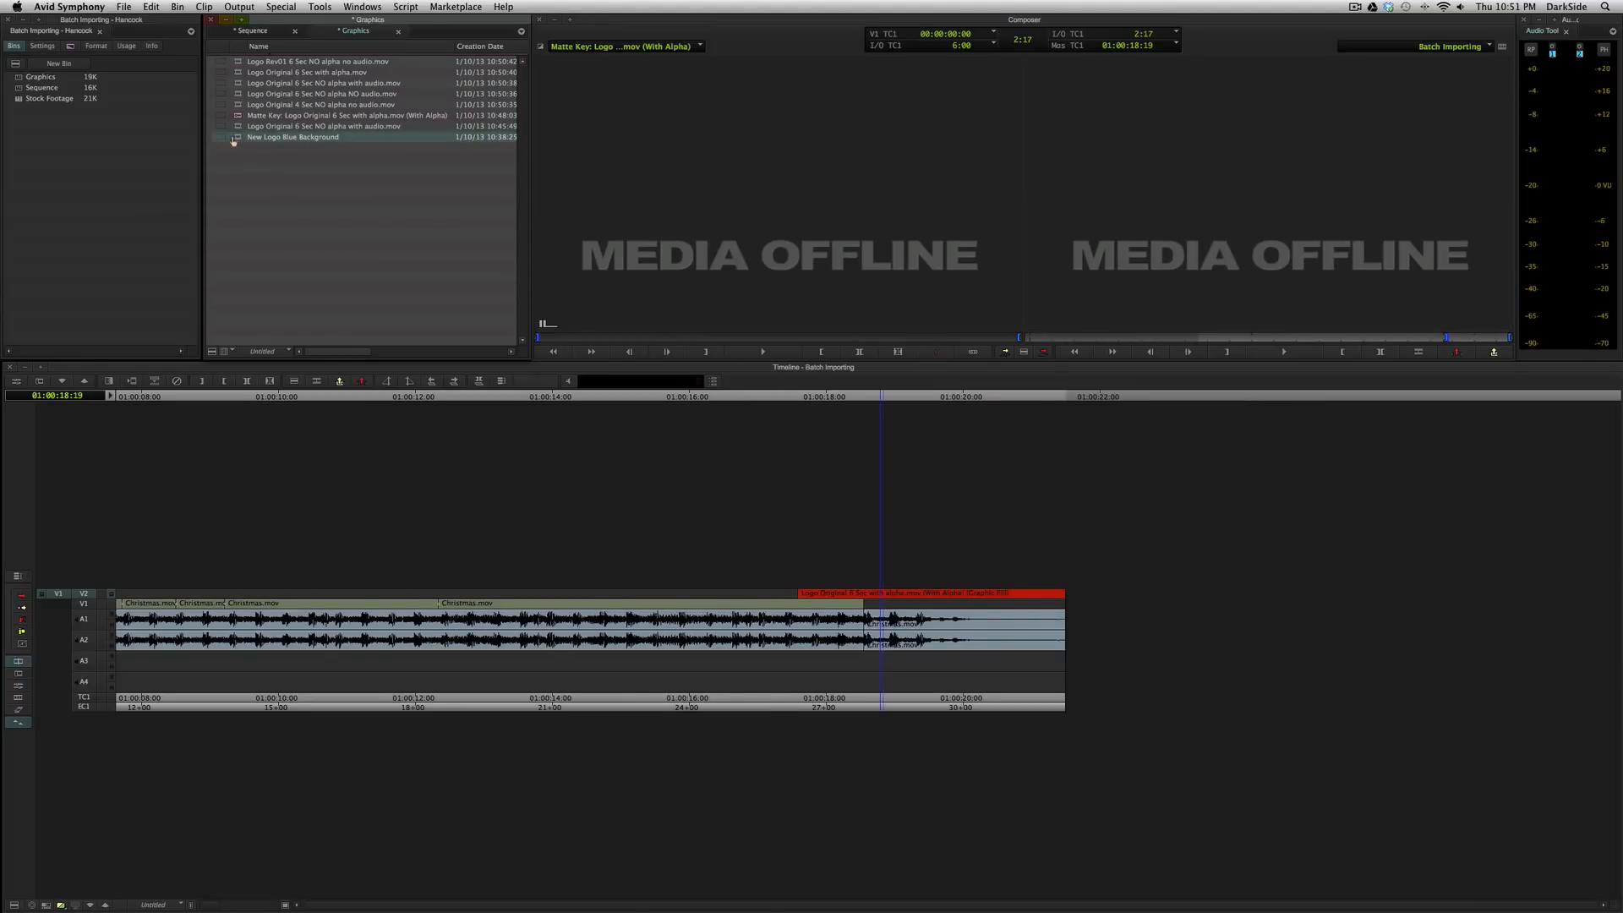
pyautogui.click(321, 94)
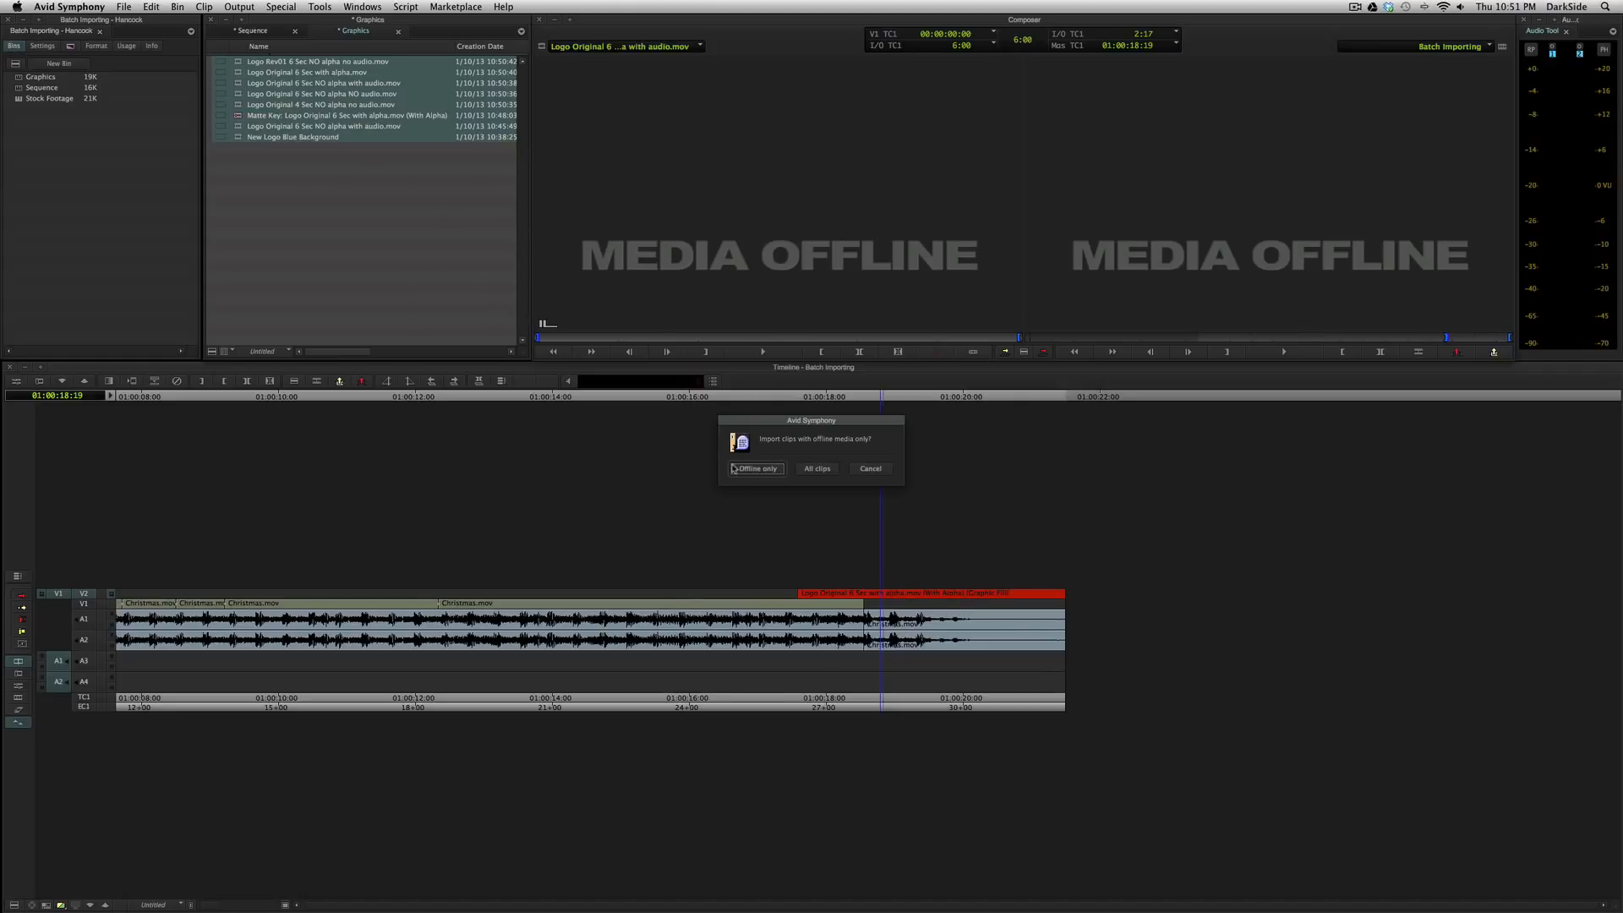
pyautogui.moveTo(749, 472)
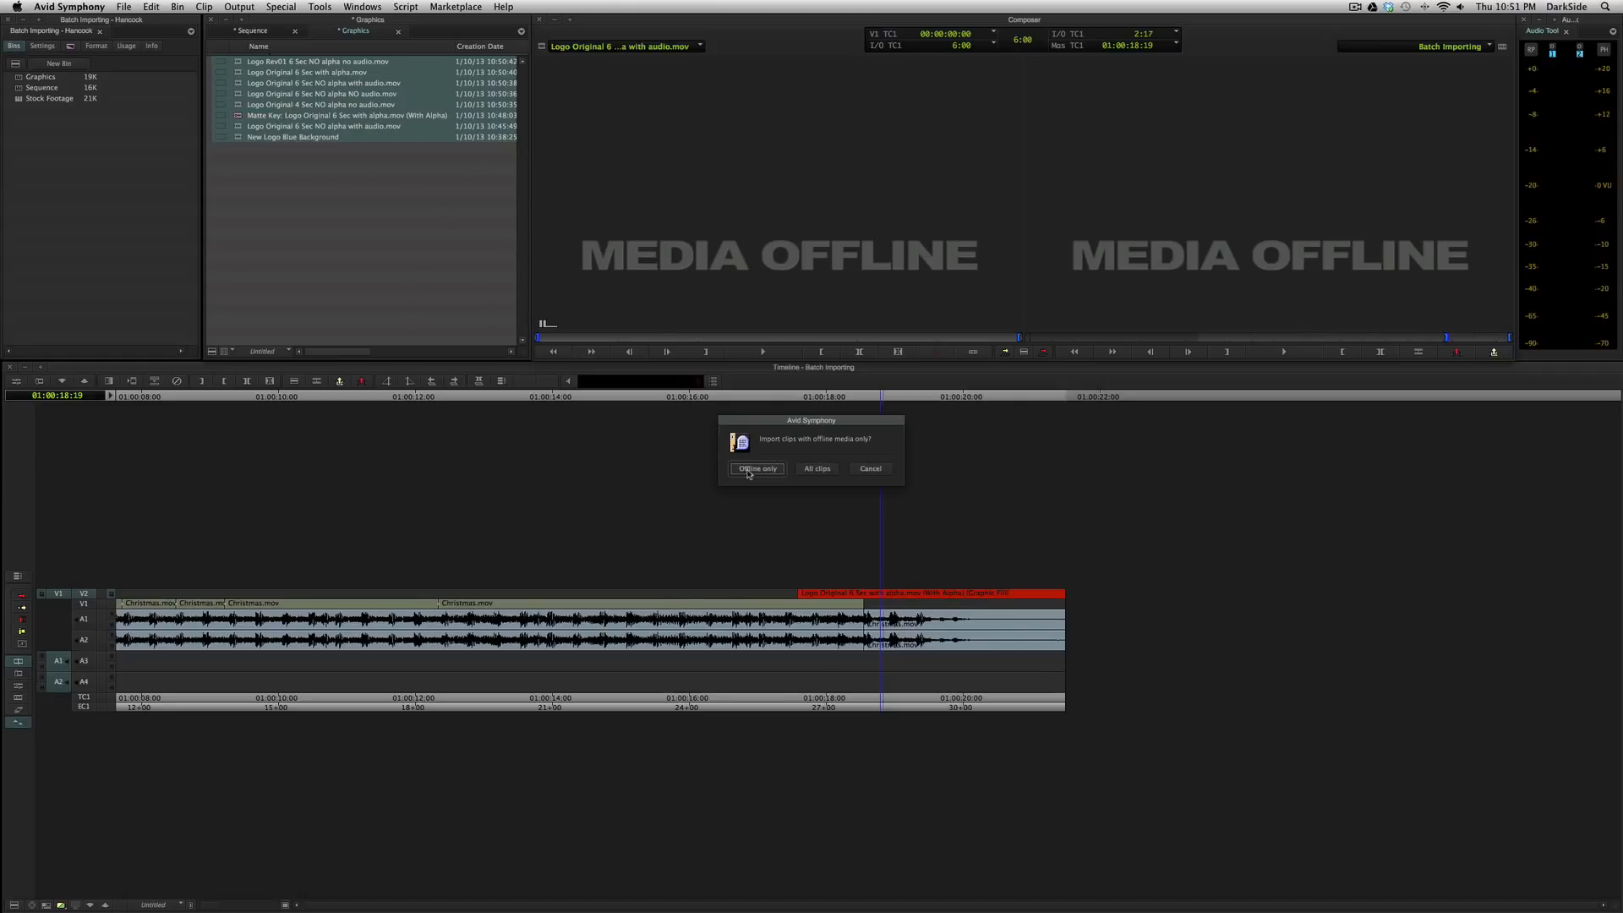
pyautogui.click(757, 469)
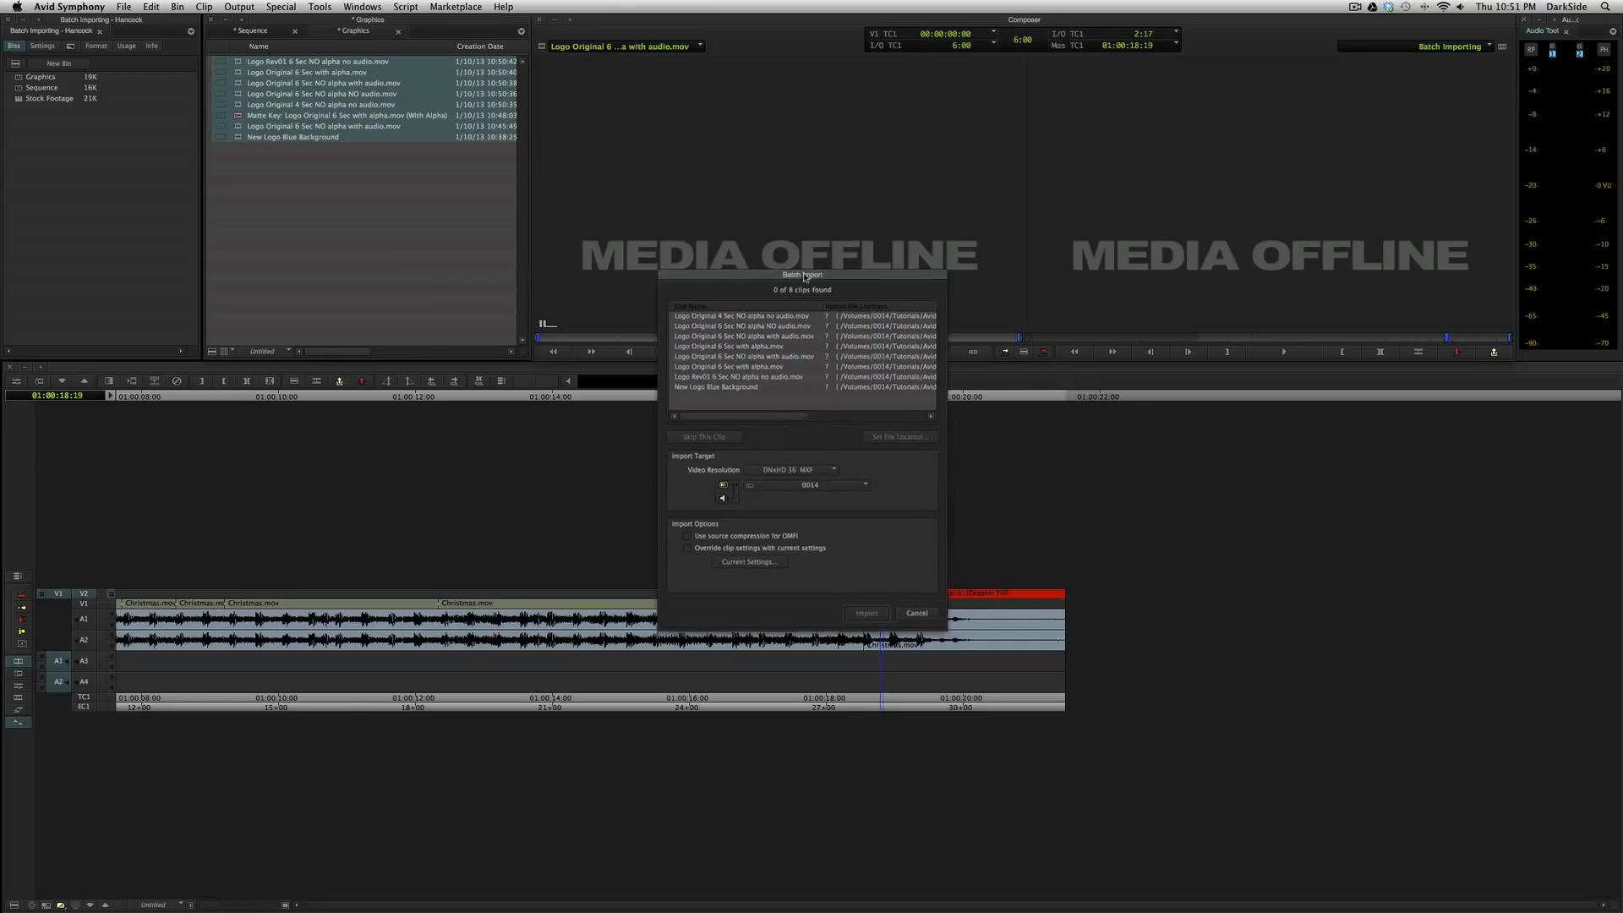
pyautogui.moveTo(802, 276); pyautogui.dragTo(587, 225)
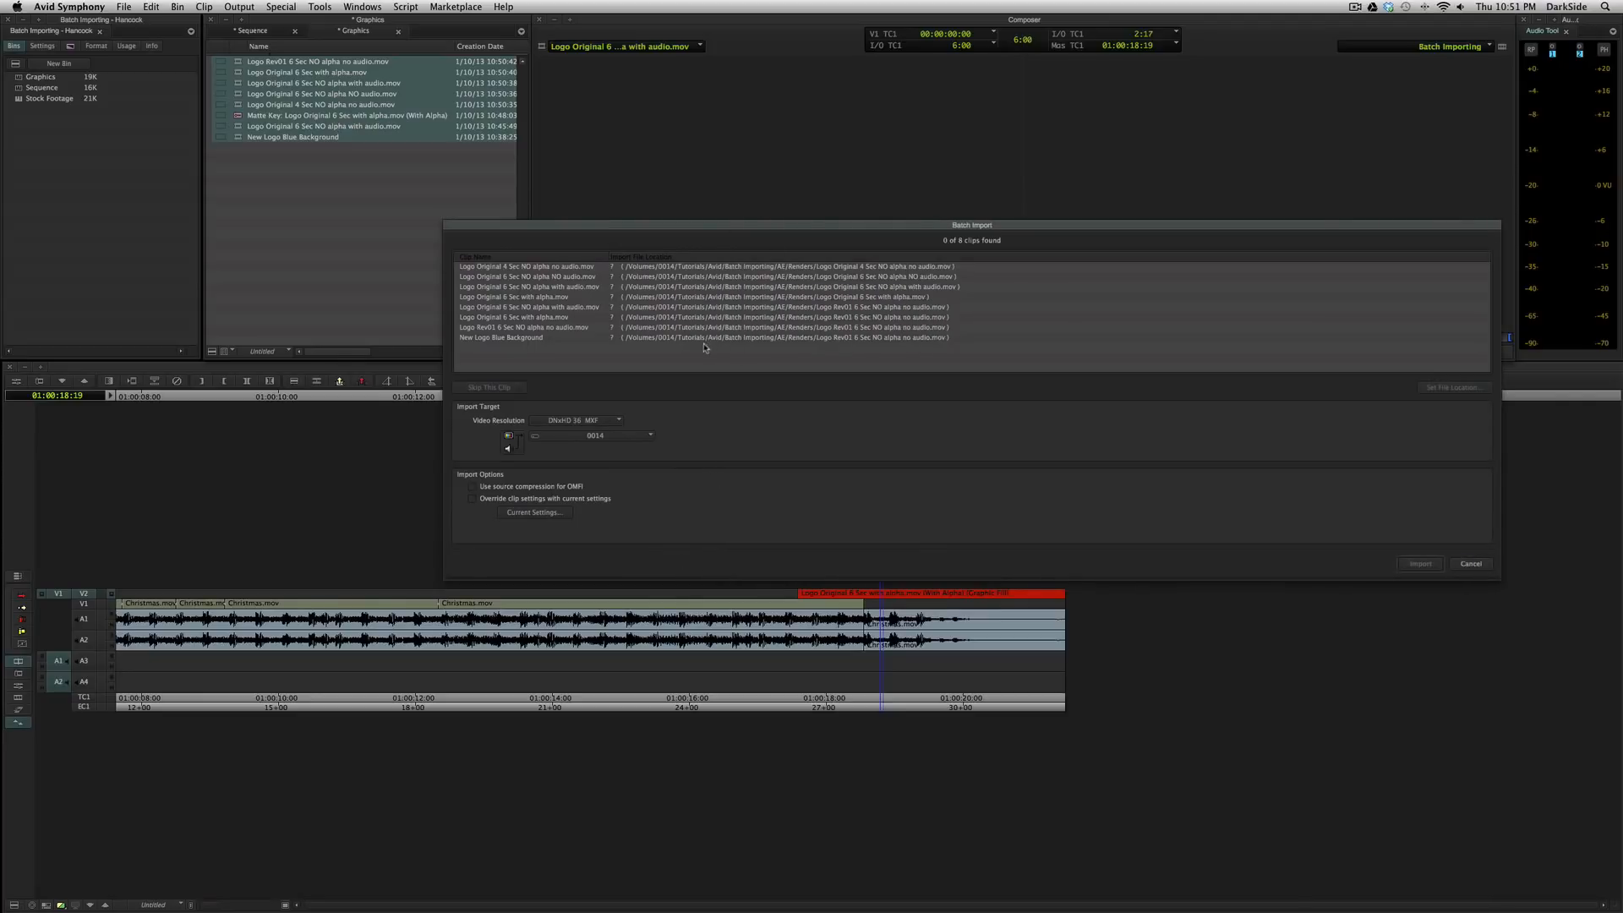
pyautogui.moveTo(669, 345)
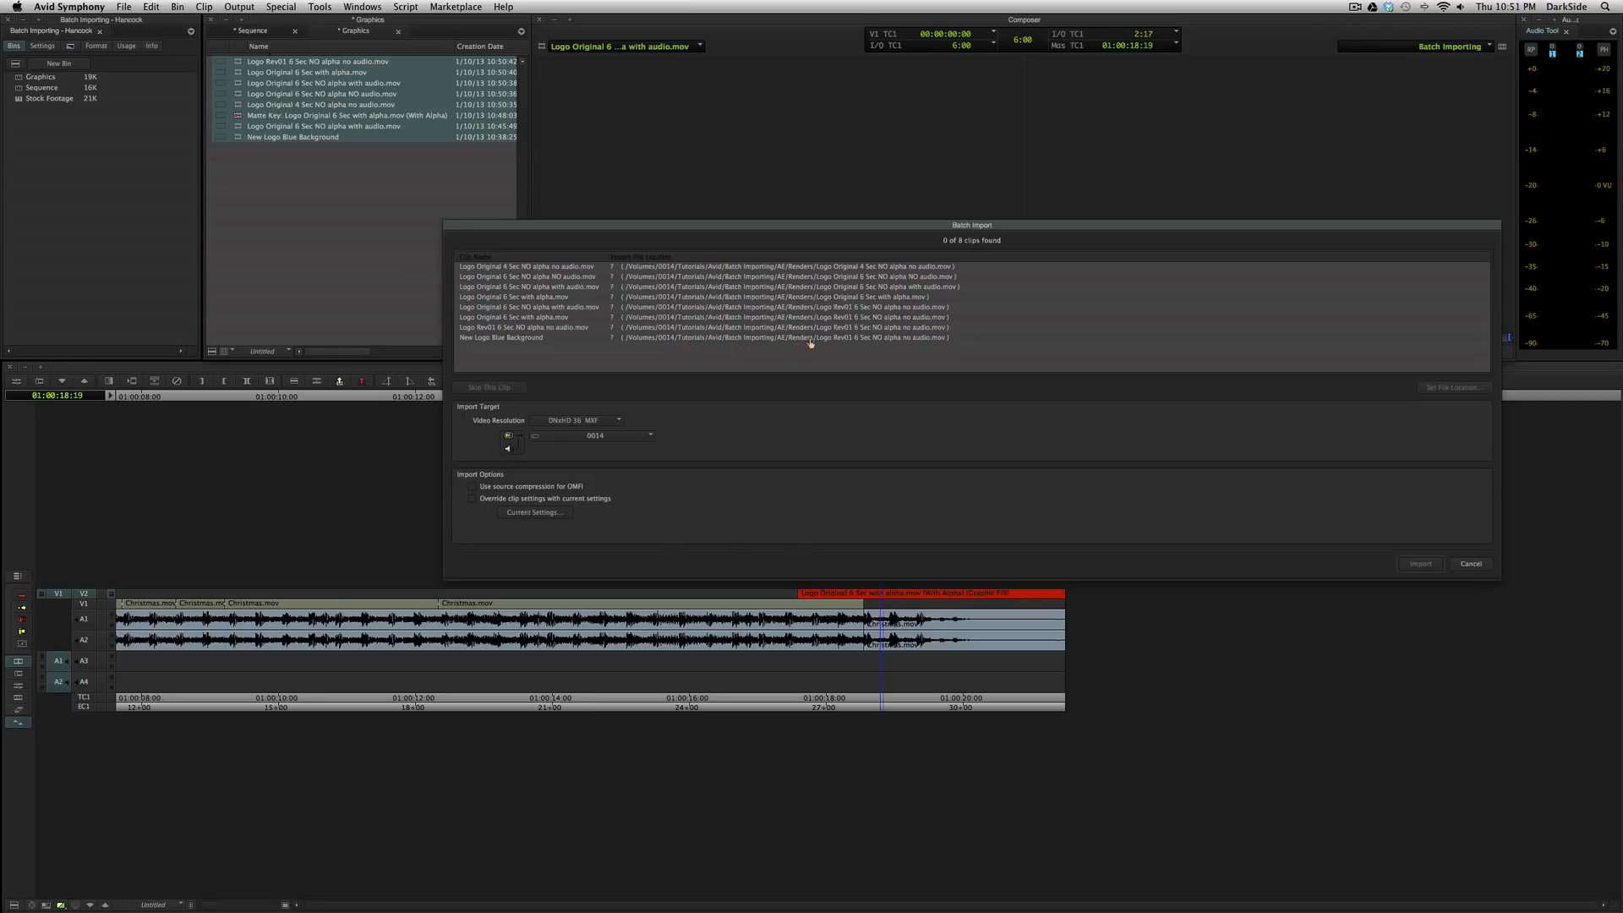
pyautogui.moveTo(642, 370)
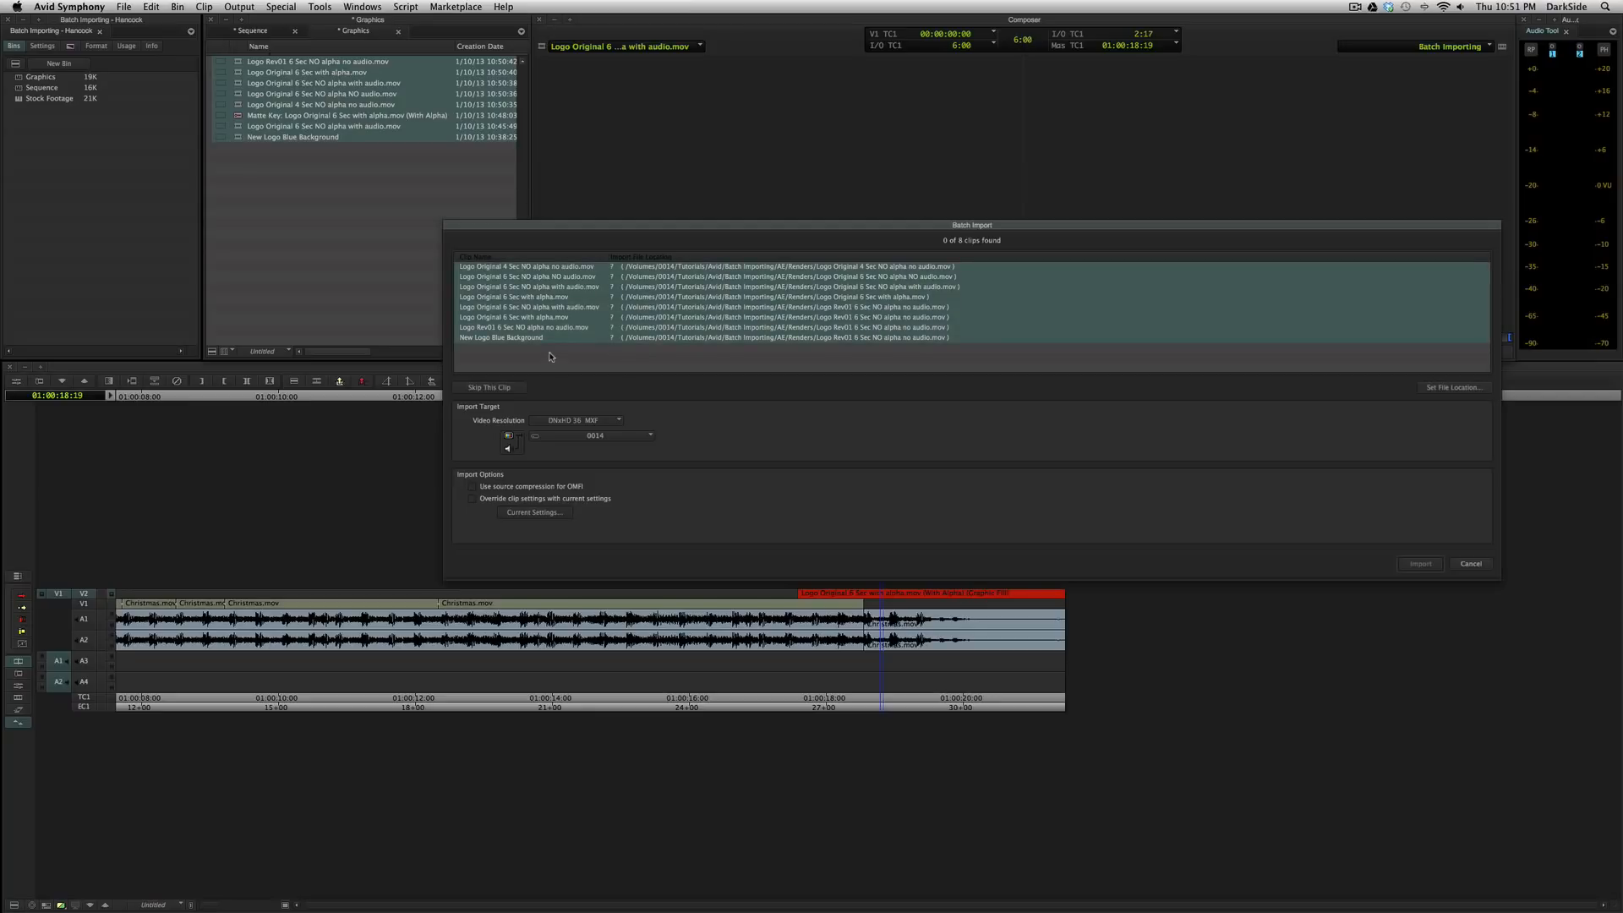
pyautogui.moveTo(668, 384)
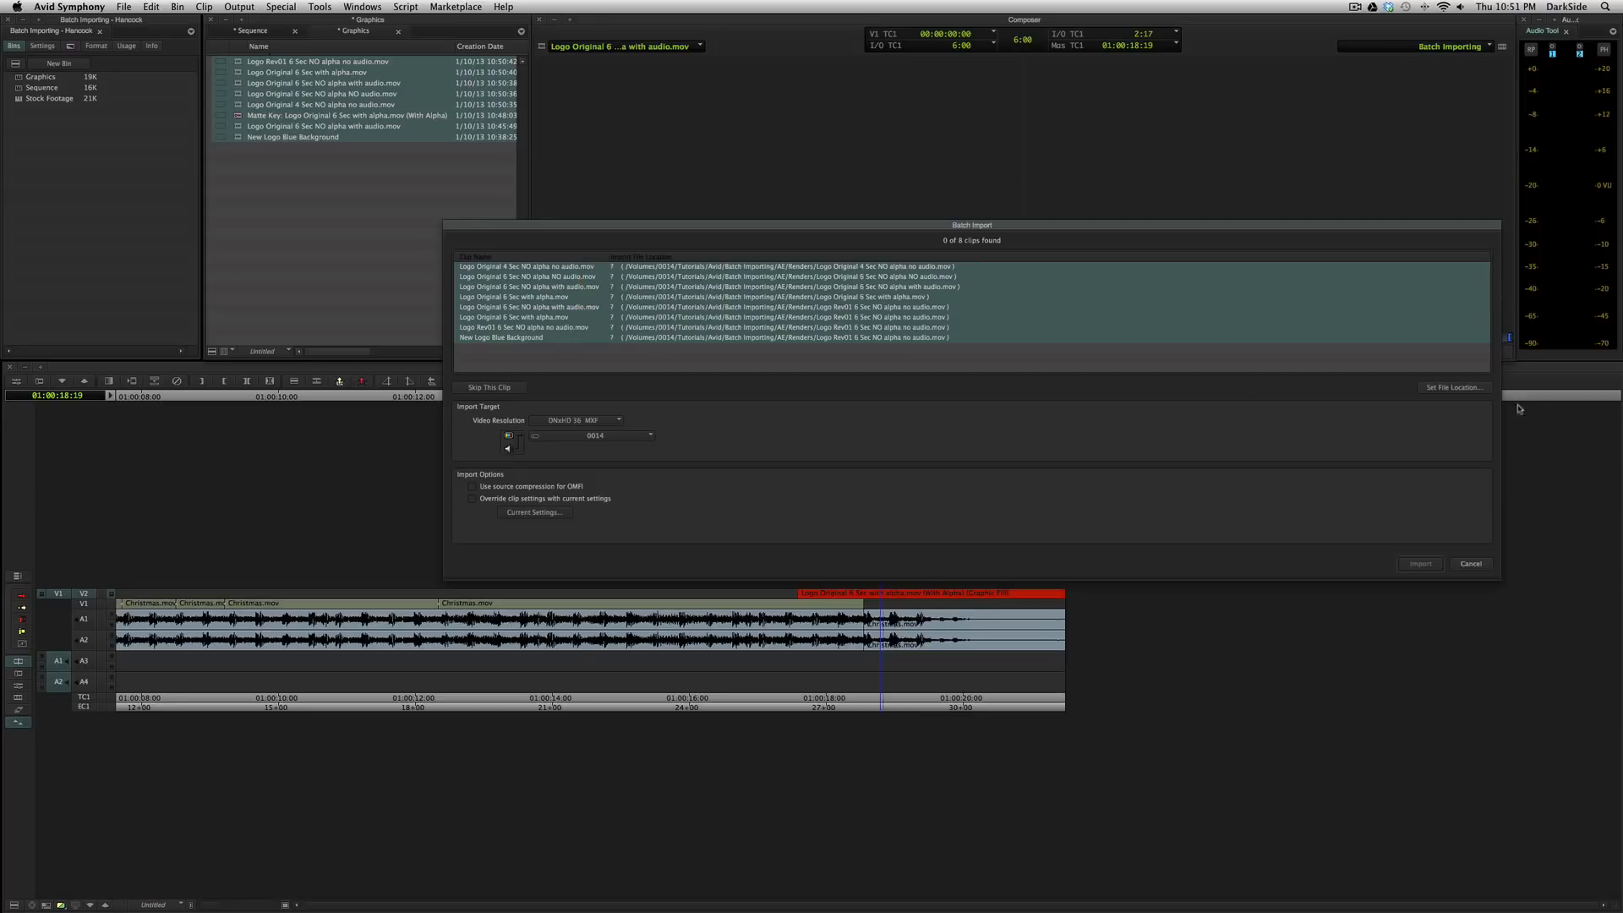
# - Set the file location to the Movies folder, relinking 8 of 8 clips, and import them
pyautogui.click(1453, 387)
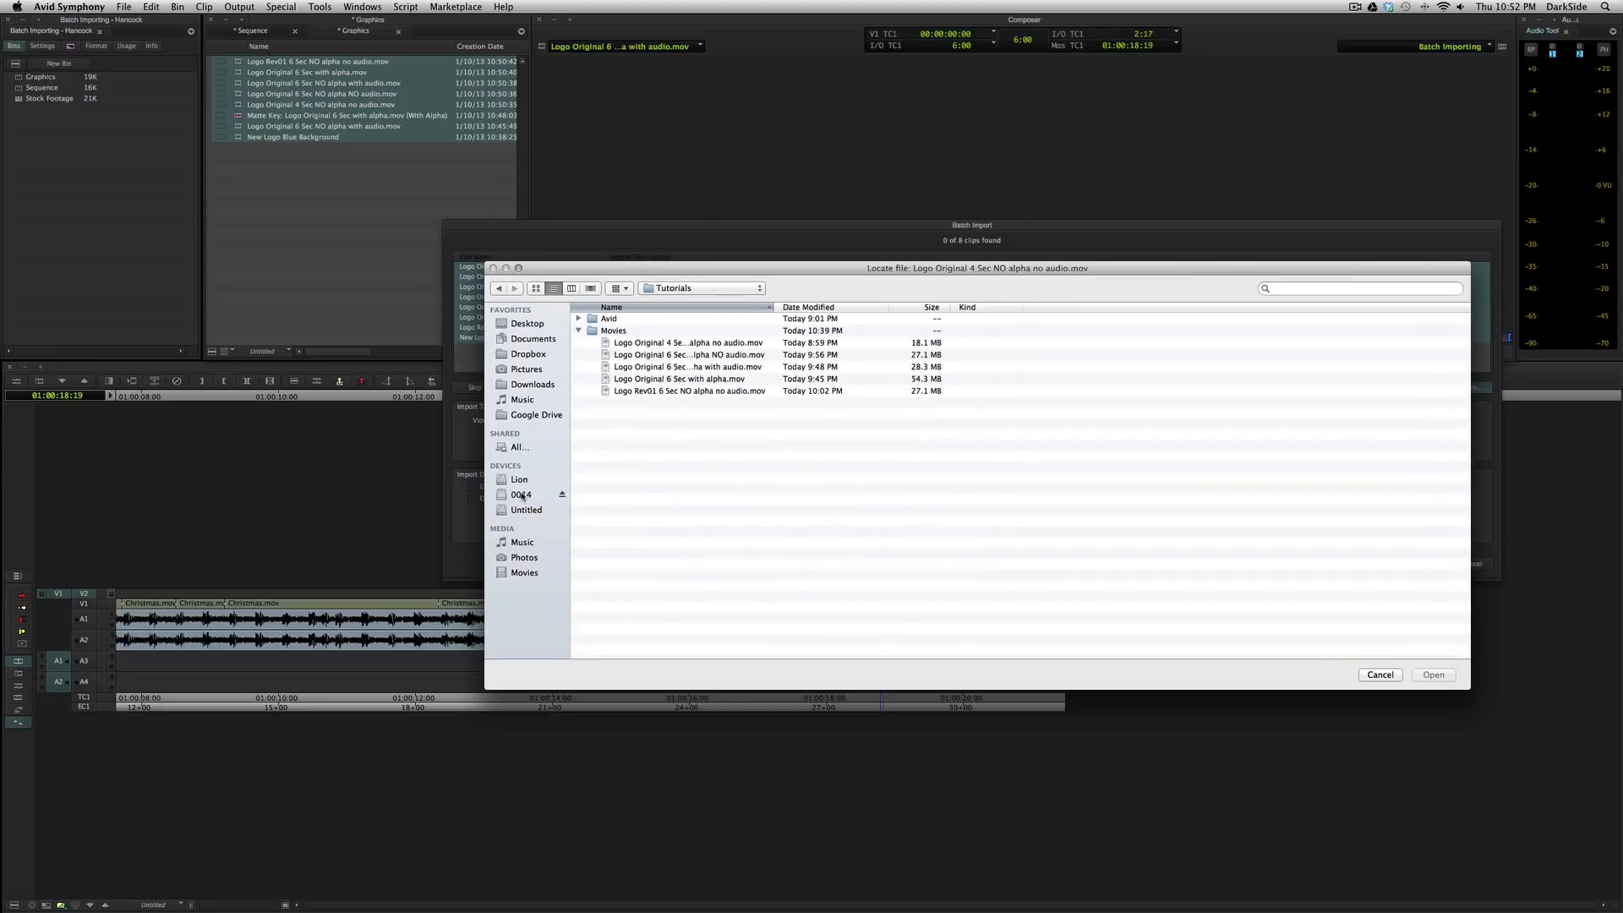
pyautogui.click(612, 330)
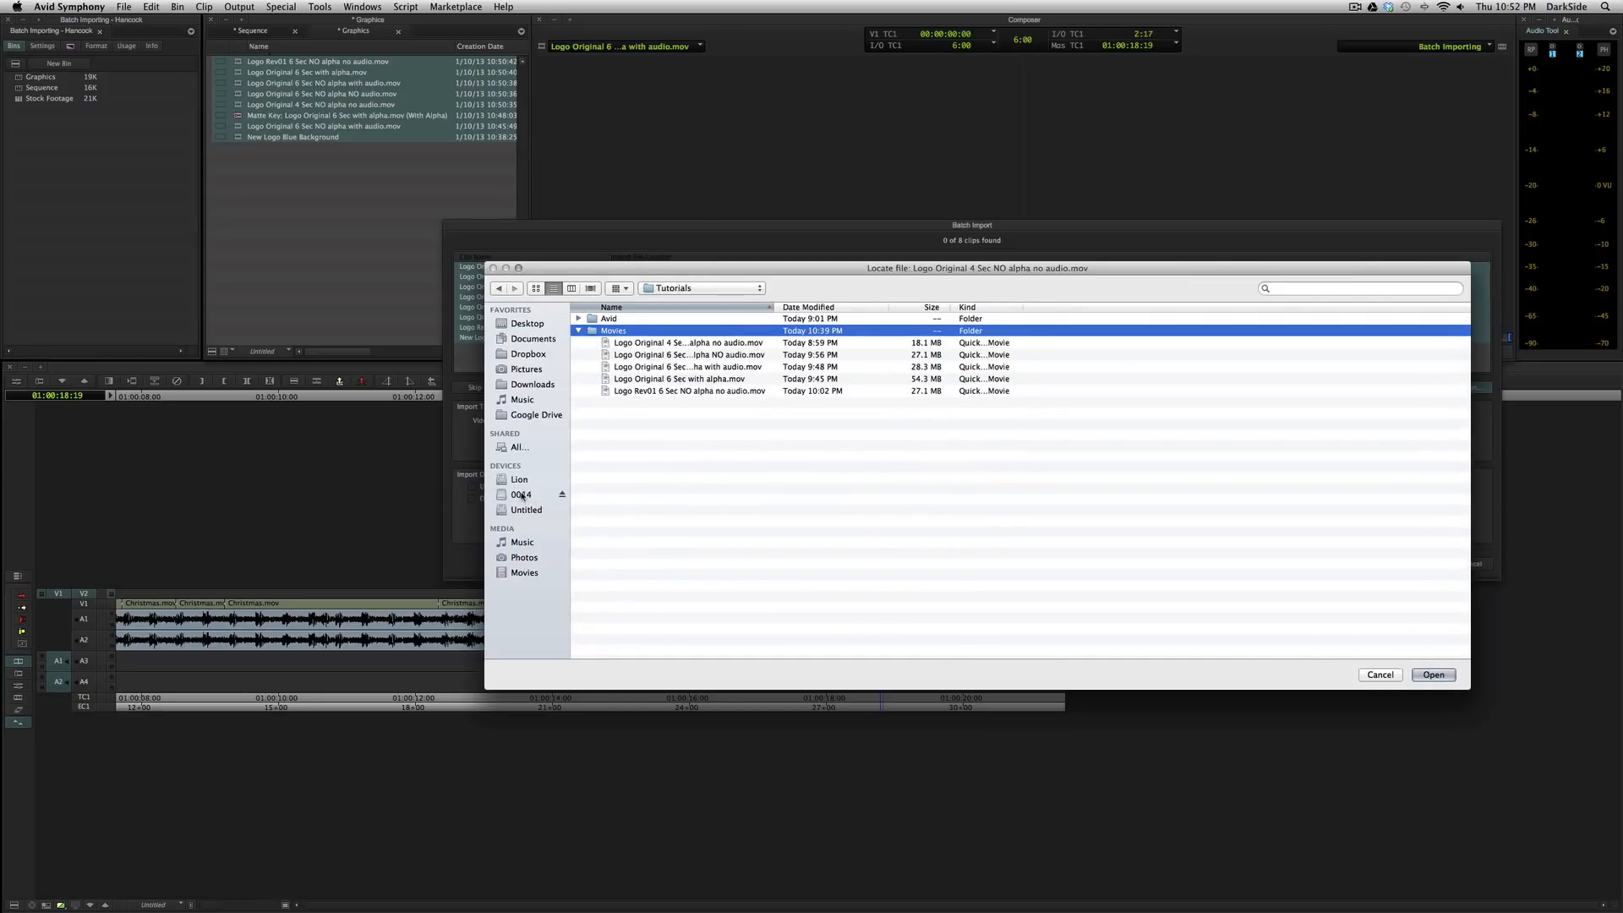
pyautogui.doubleClick(612, 330)
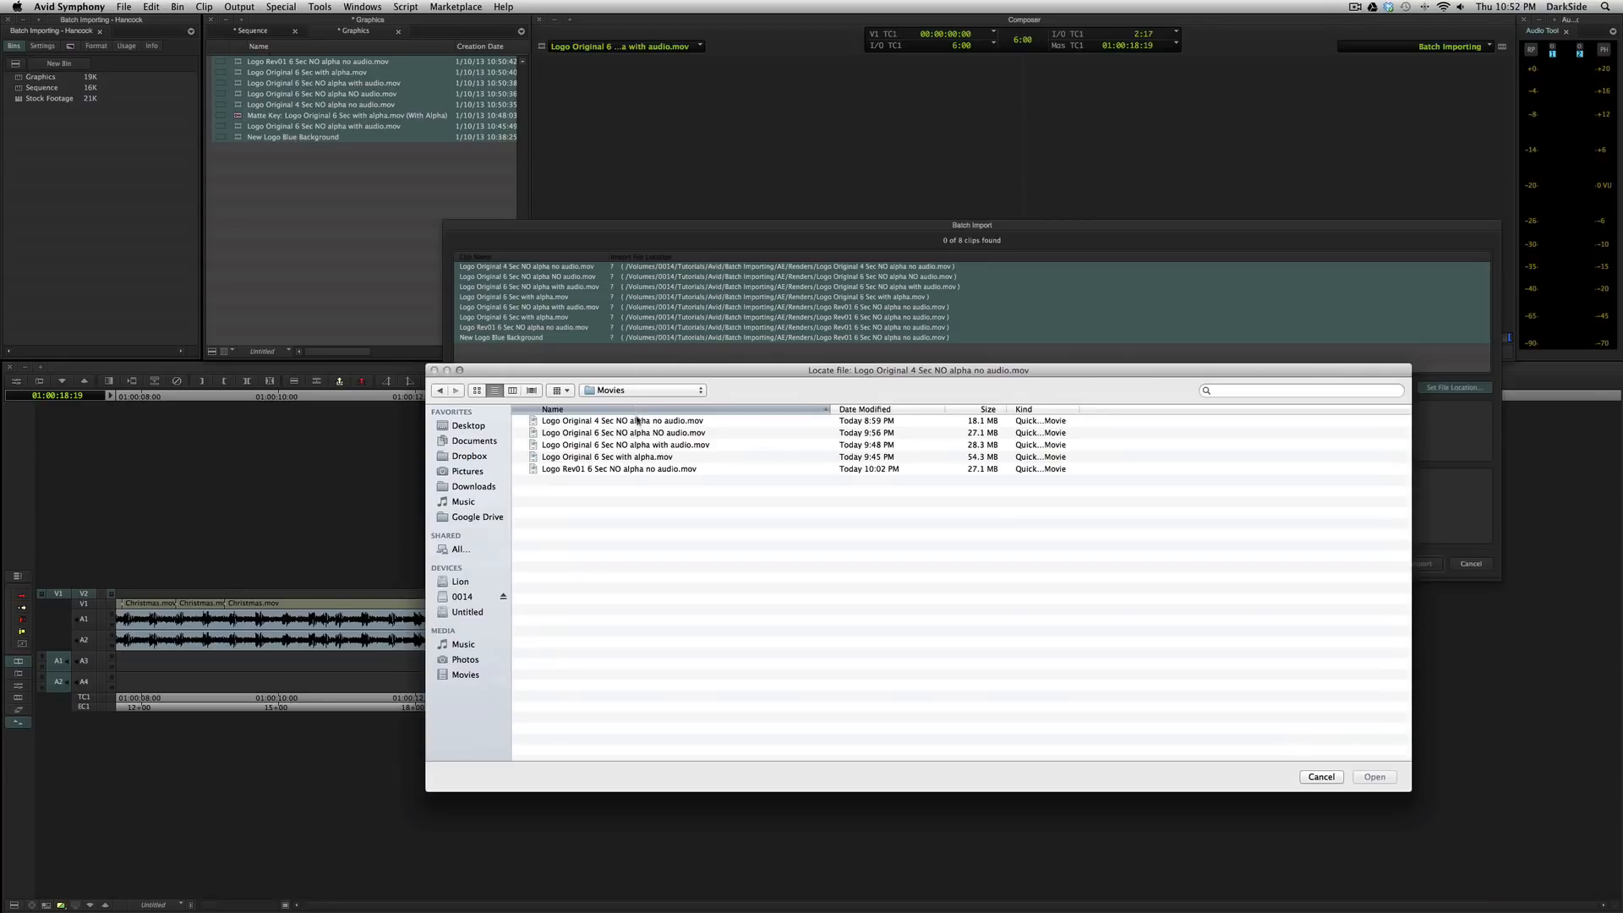
pyautogui.click(1375, 776)
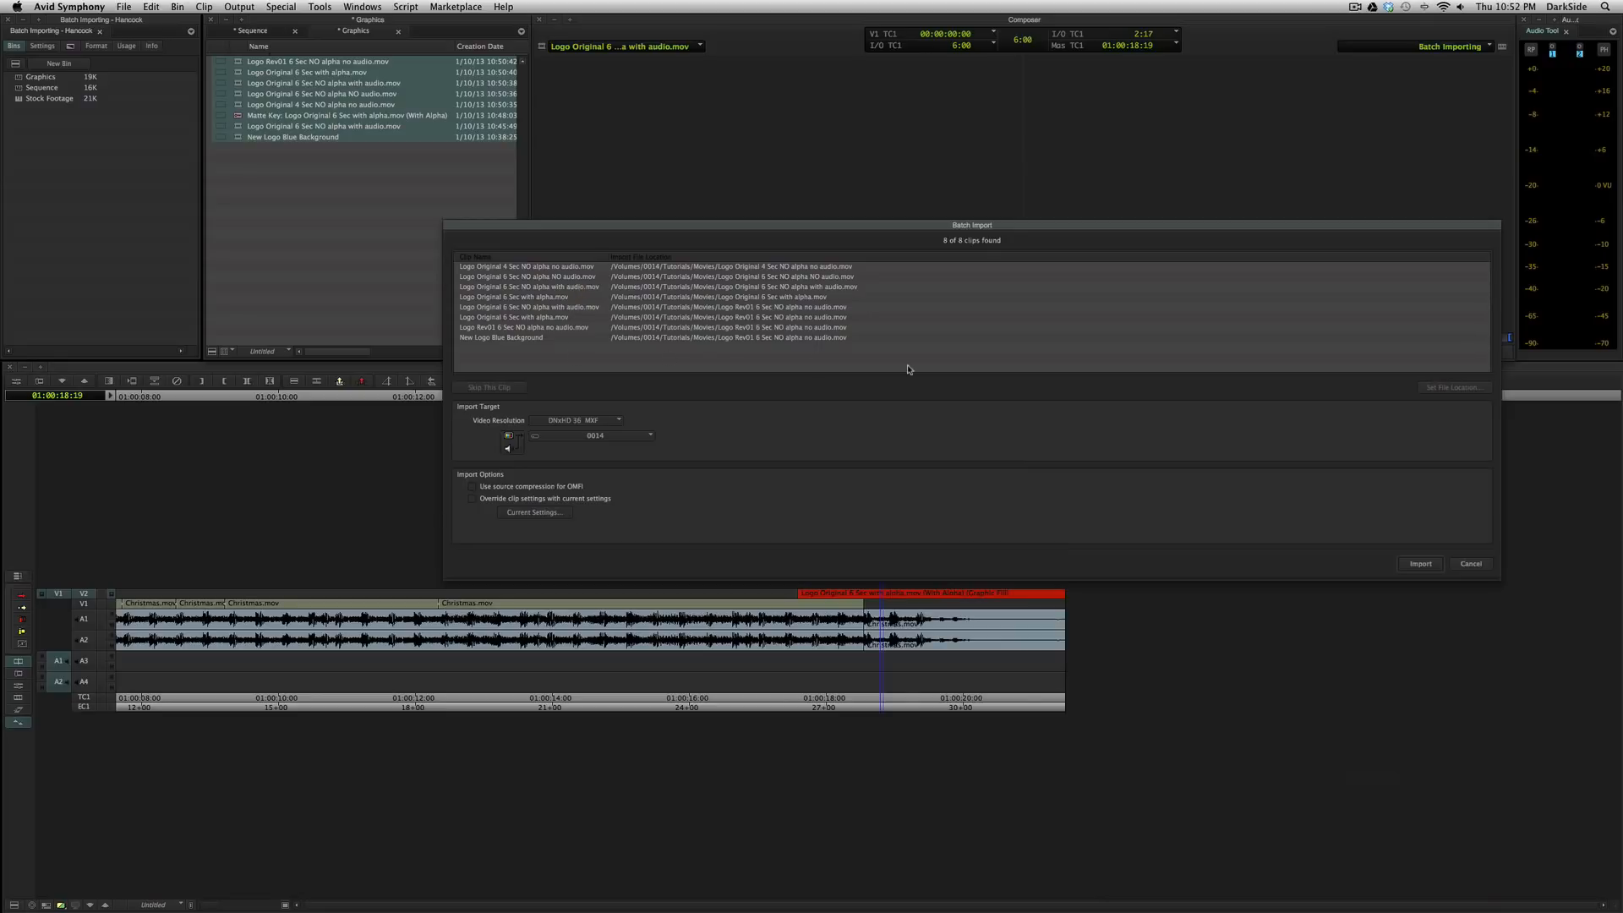
pyautogui.moveTo(784, 375)
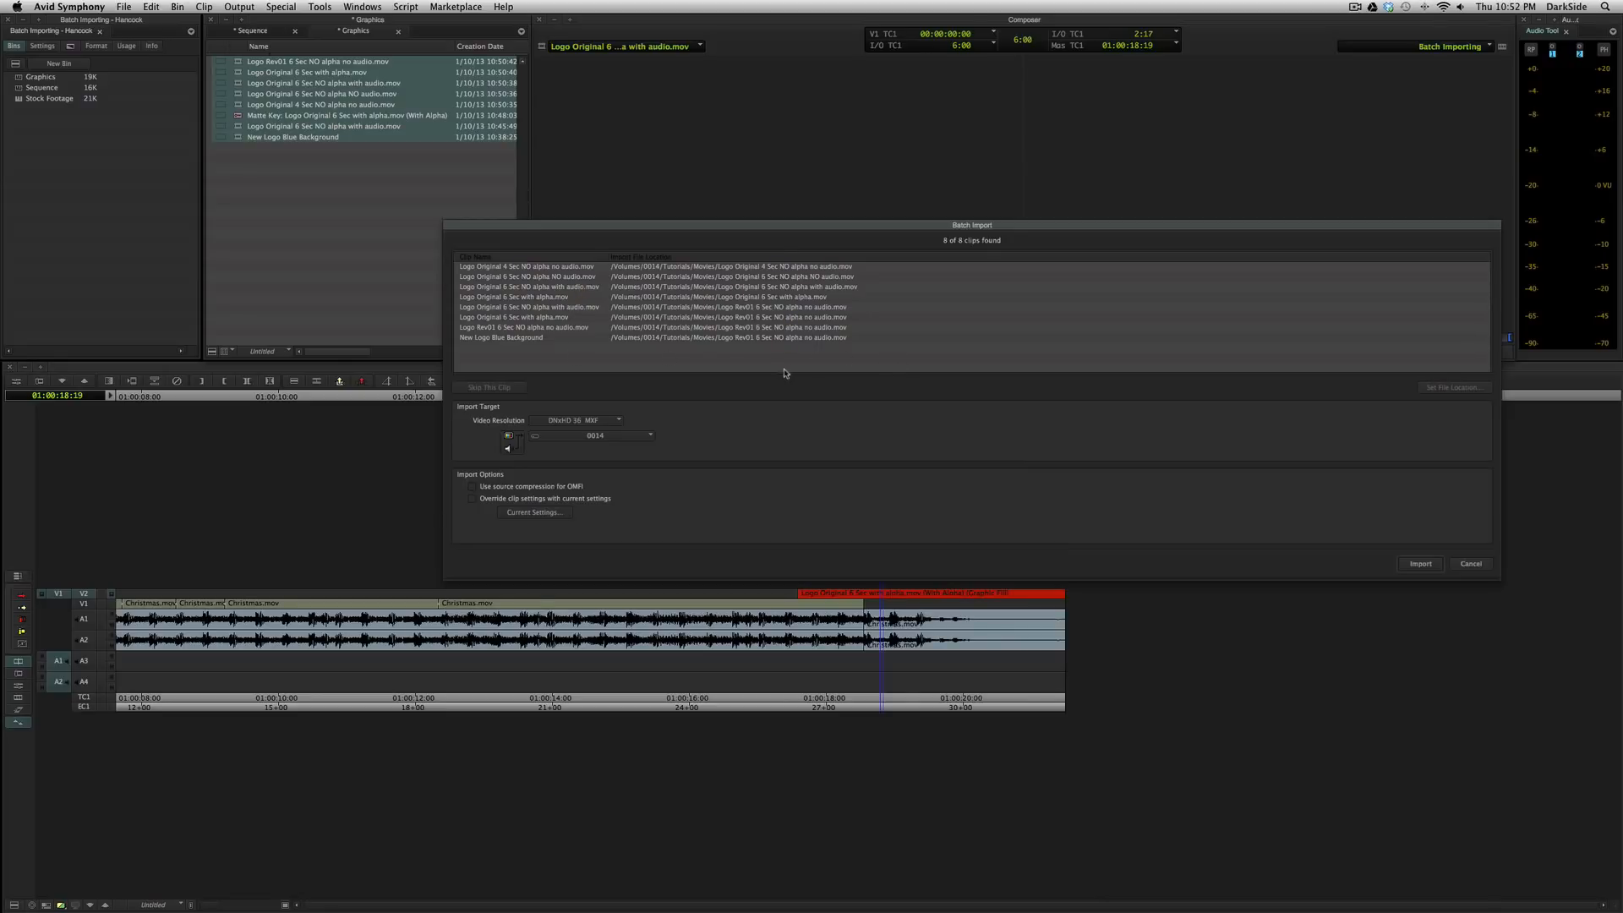
pyautogui.click(1419, 563)
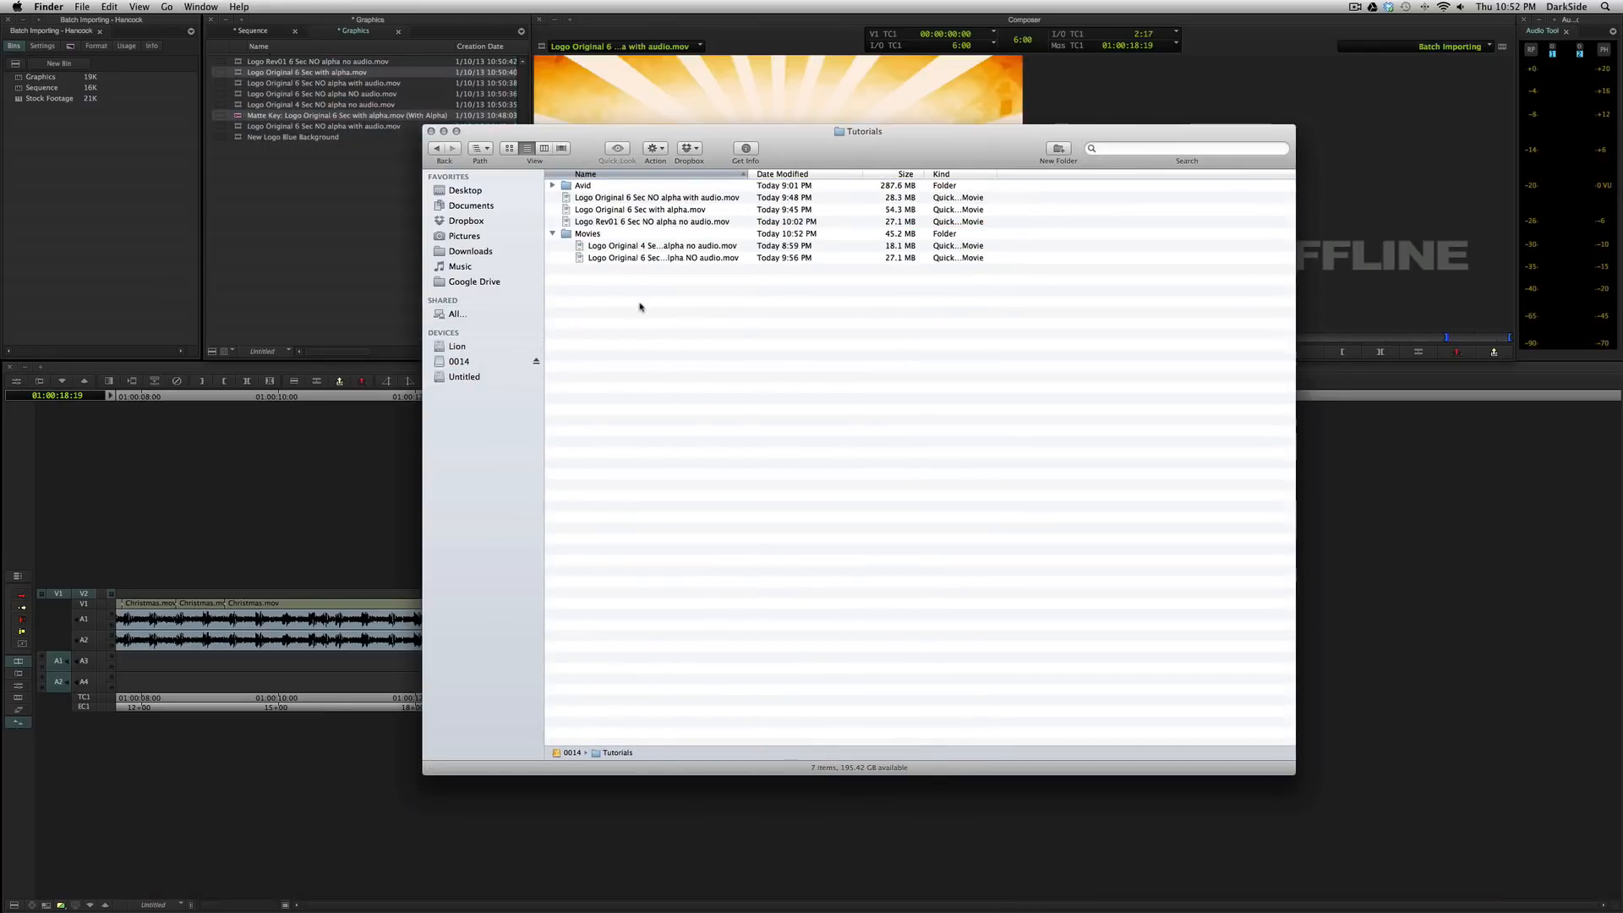
# - Delete the logo clips' media again and run an offline-only batch import listing 0 of 7 found
pyautogui.click(551, 234)
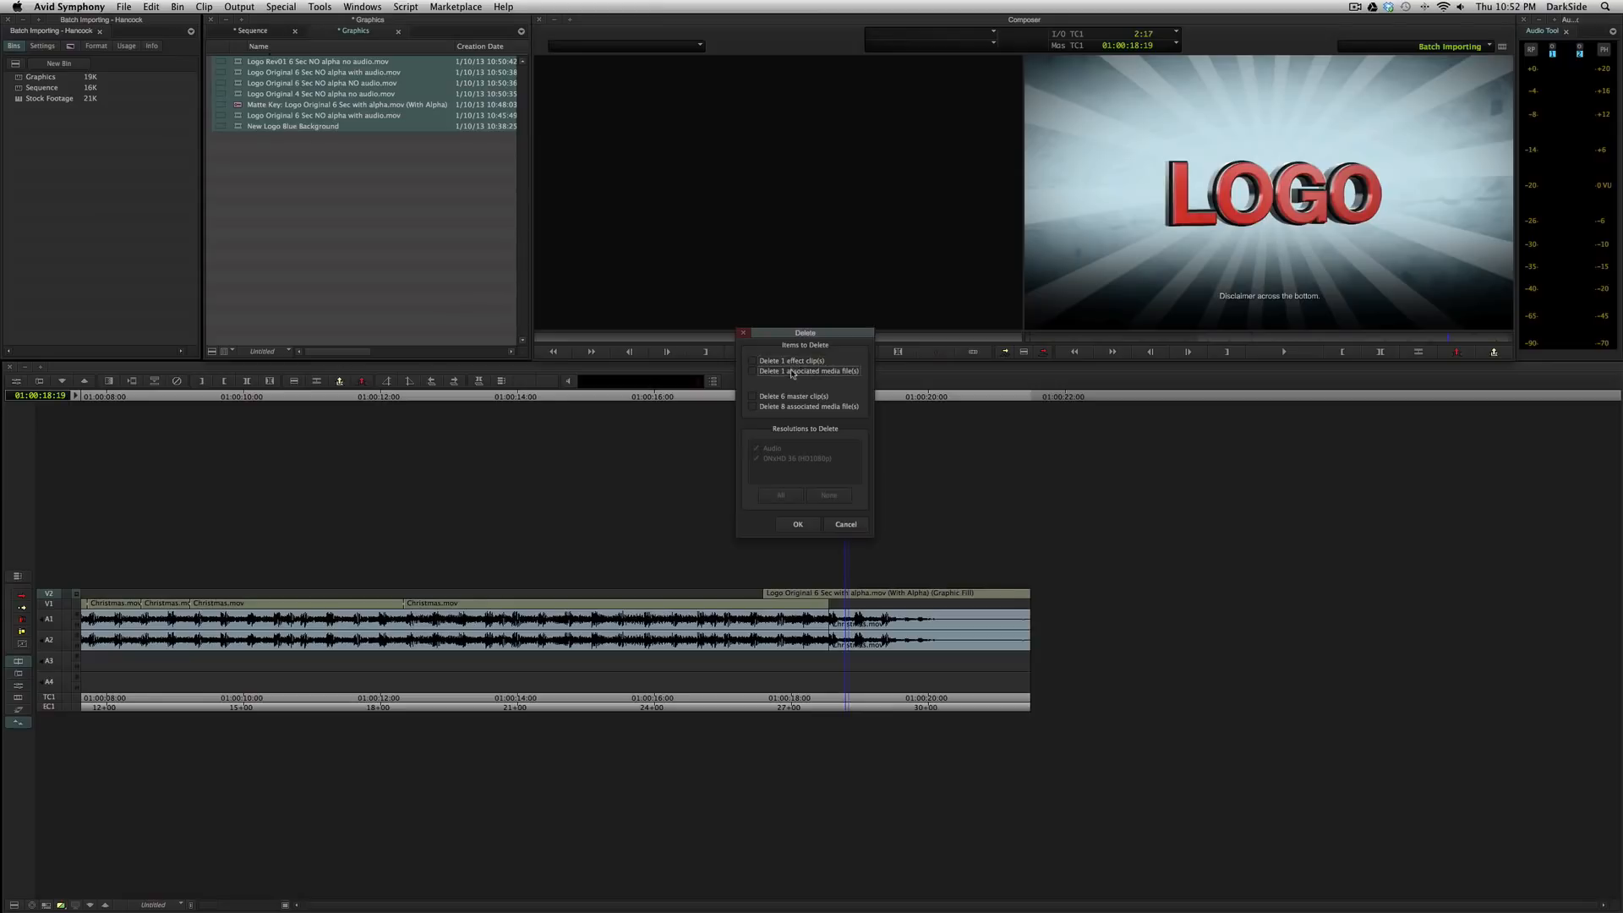
pyautogui.click(796, 524)
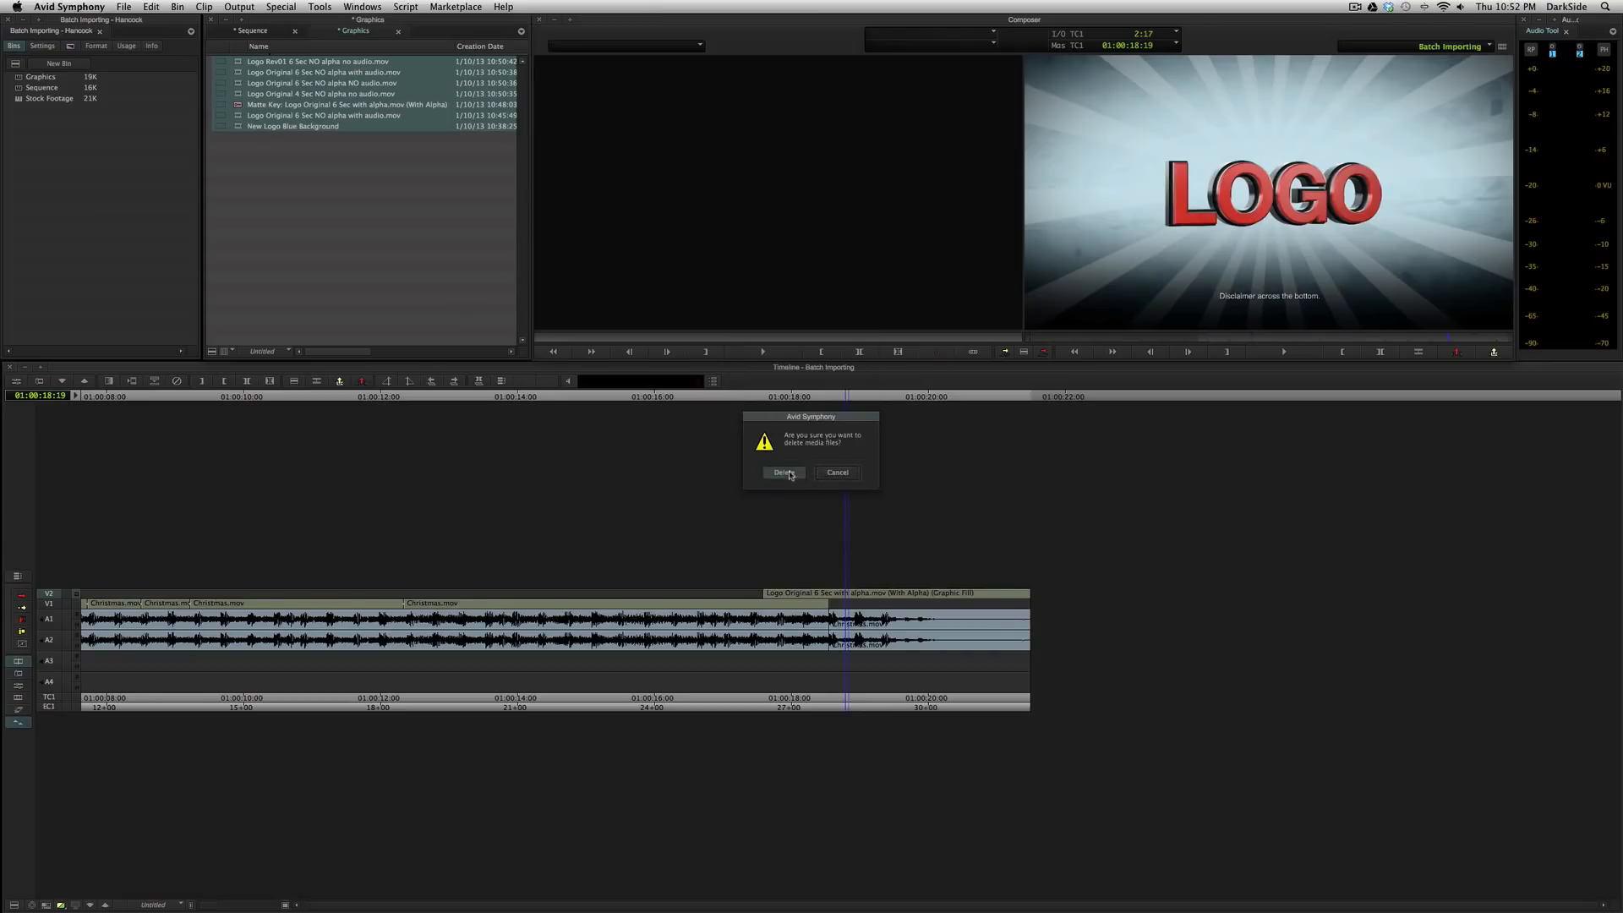
pyautogui.click(783, 472)
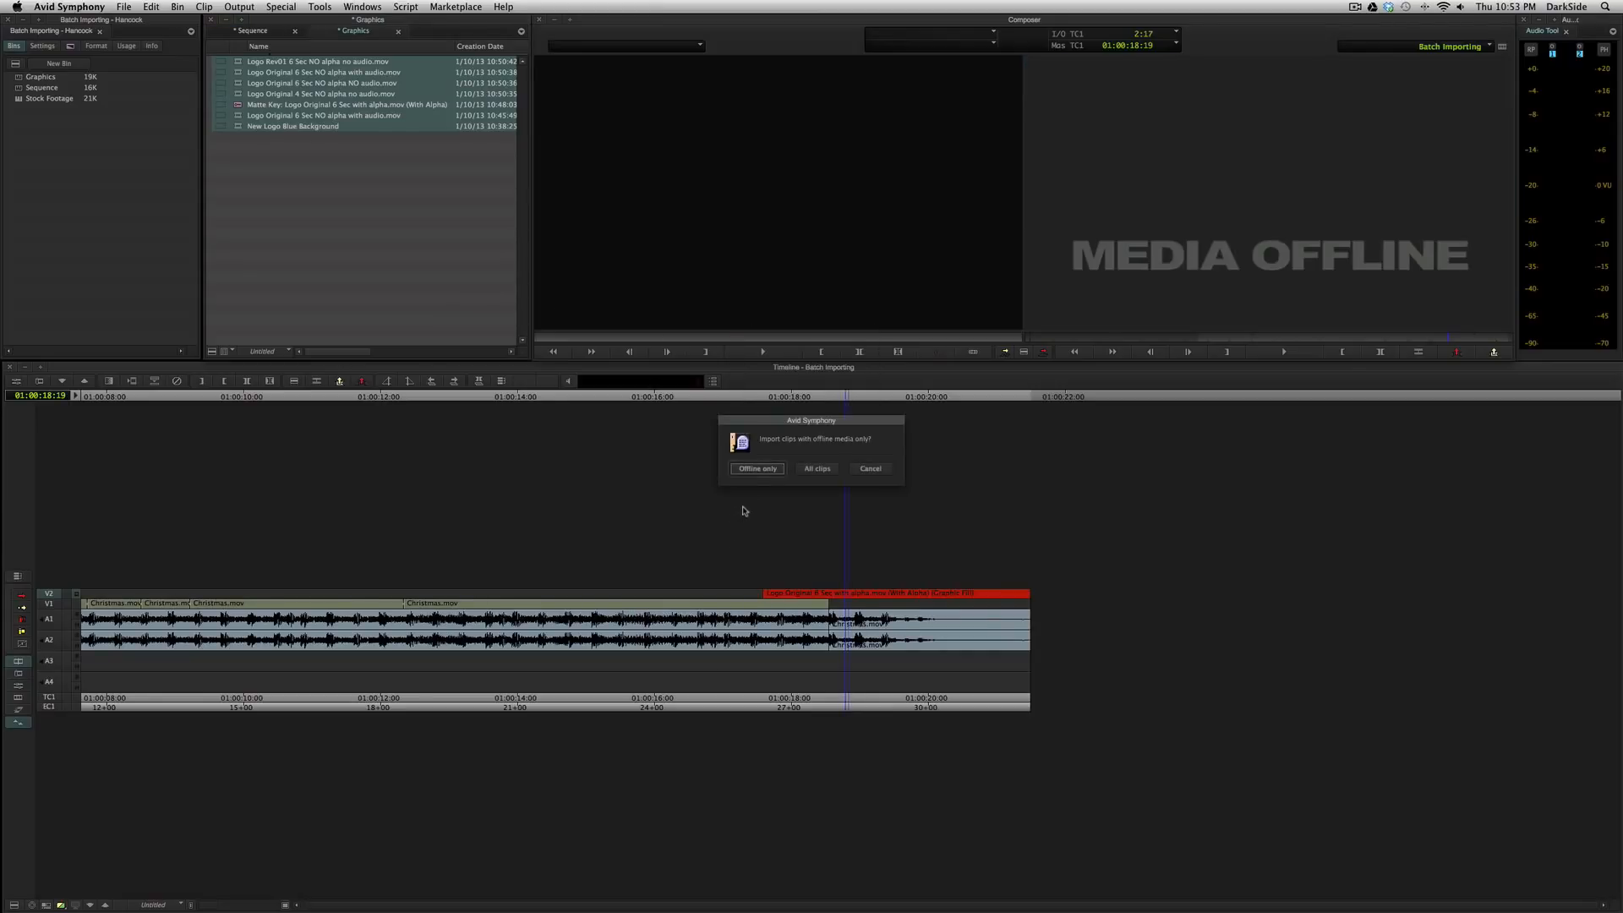
pyautogui.click(757, 469)
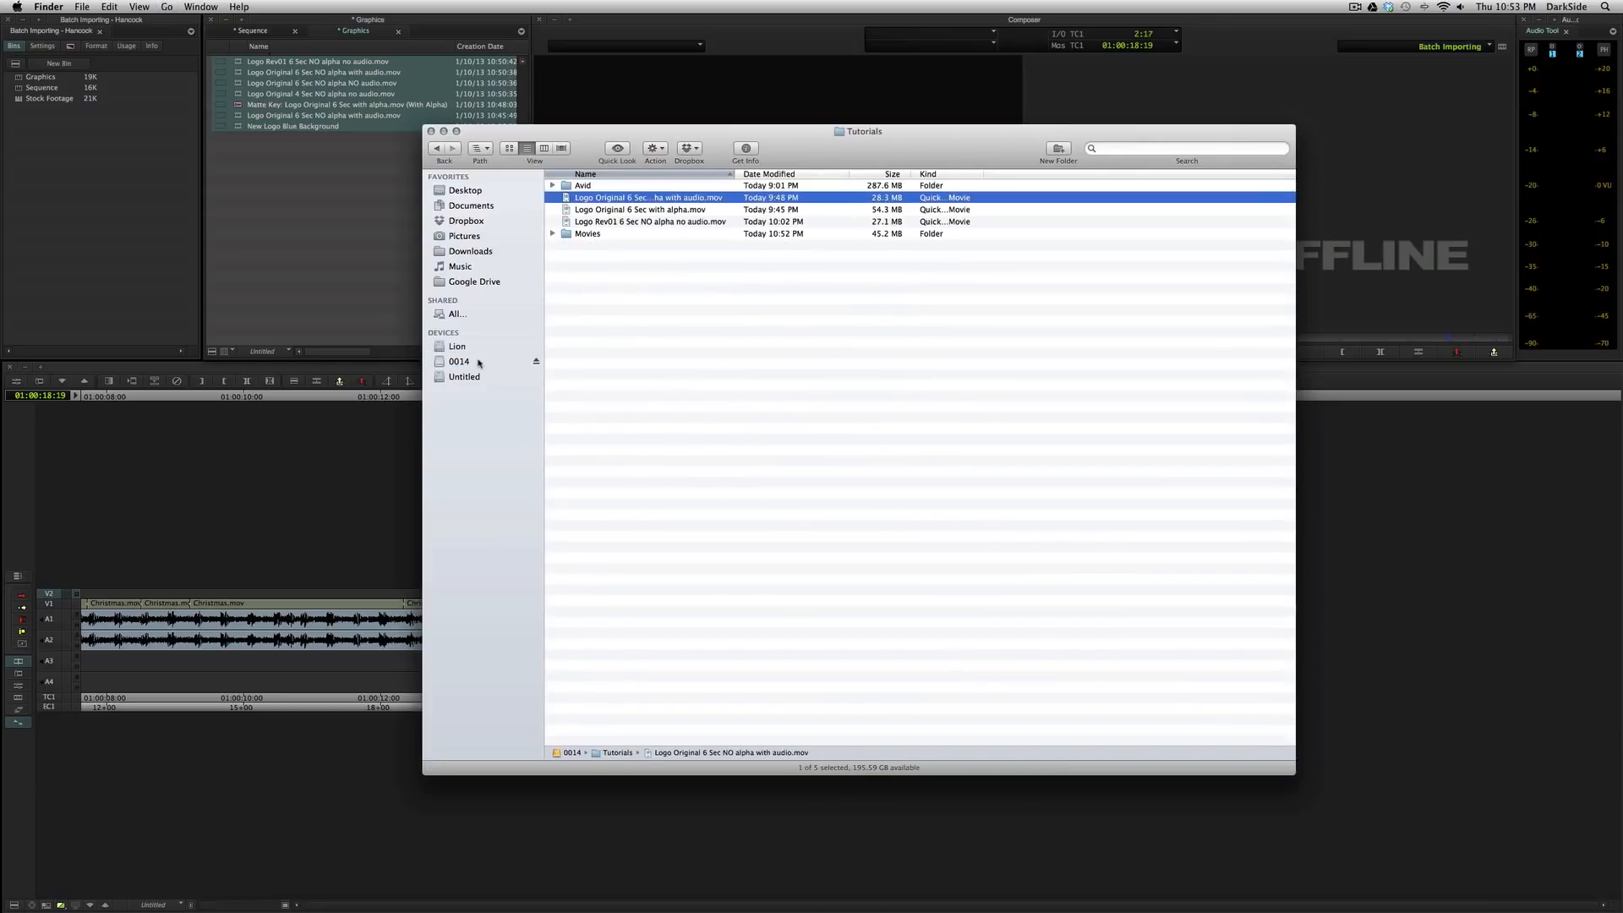
pyautogui.click(553, 234)
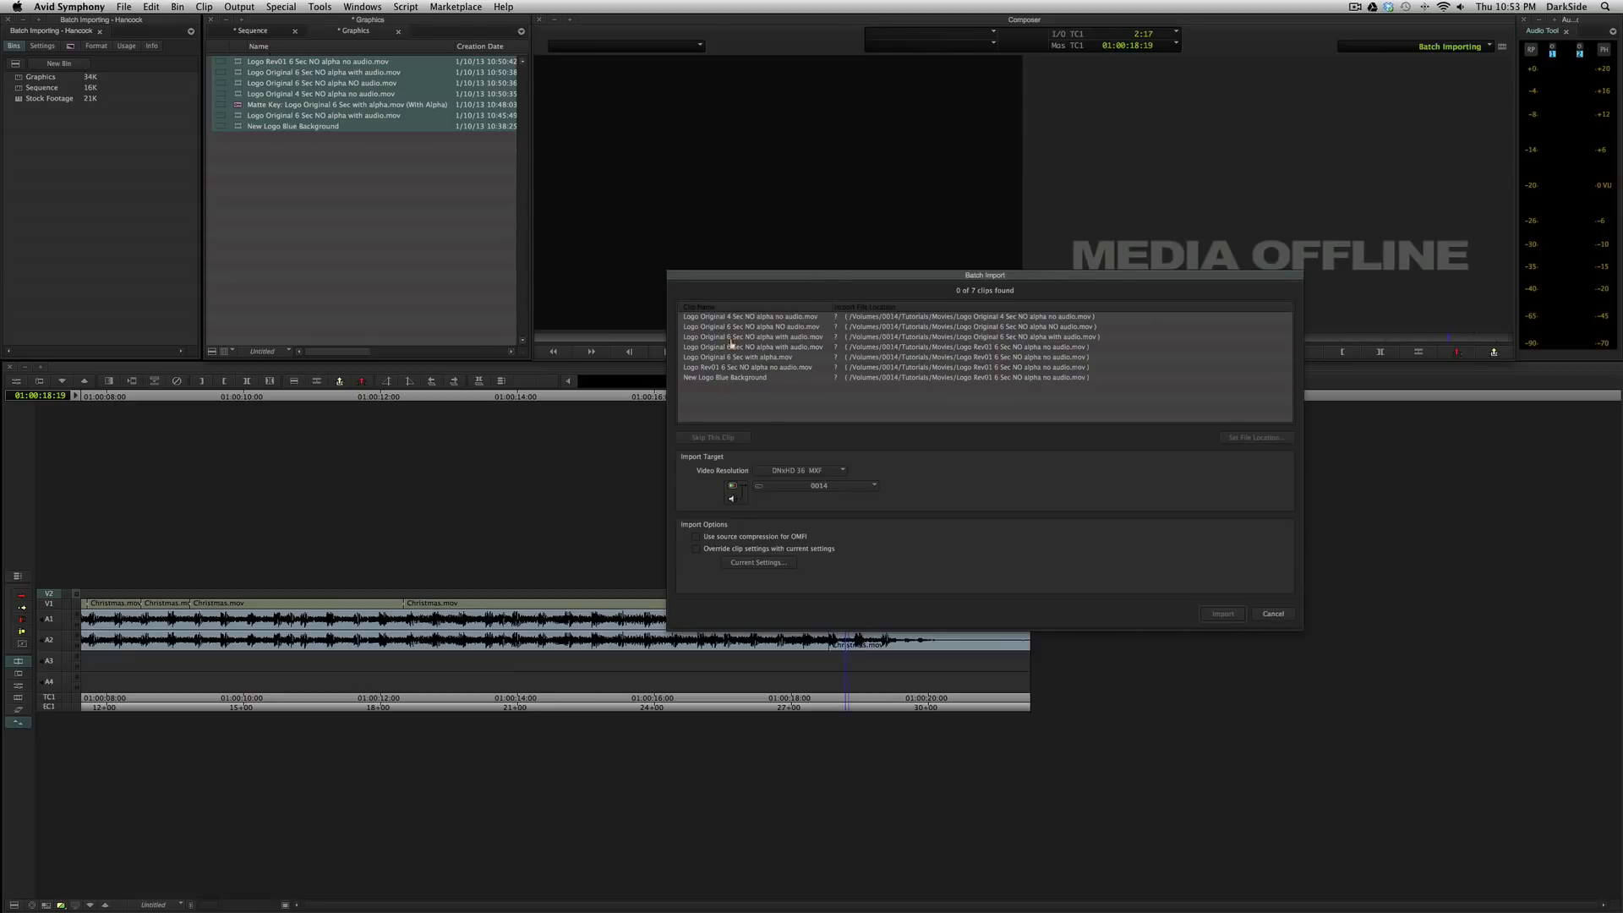
# - Relink the first logo clips to their files in the 0014 drive's Avid/Renders folder via Set File Location
pyautogui.click(749, 316)
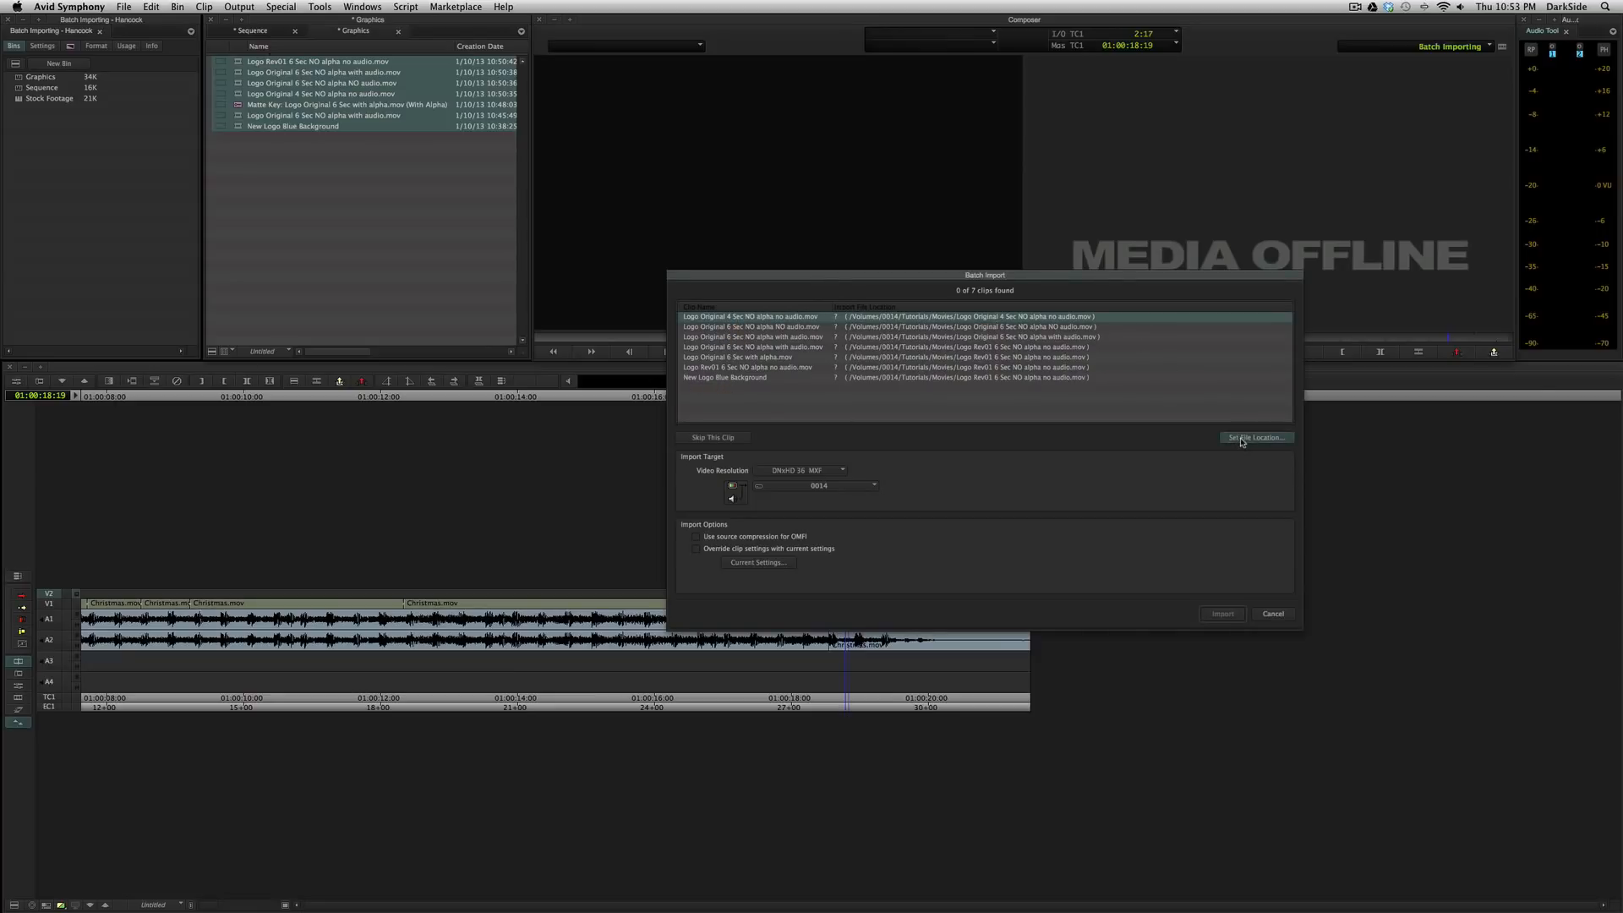
pyautogui.click(1256, 436)
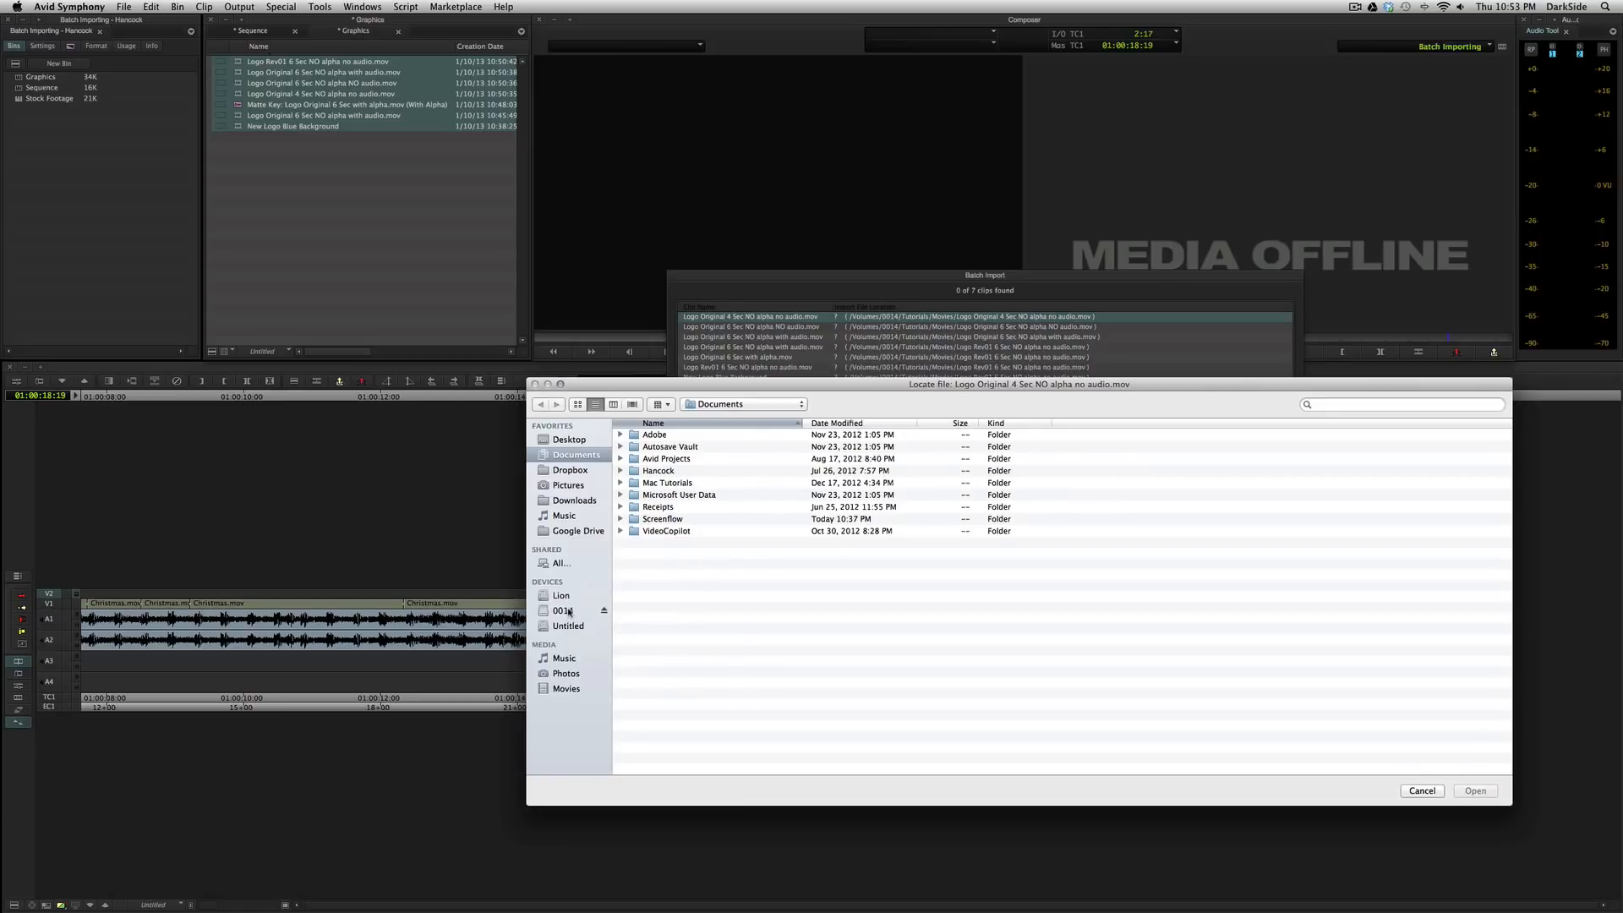
pyautogui.click(666, 529)
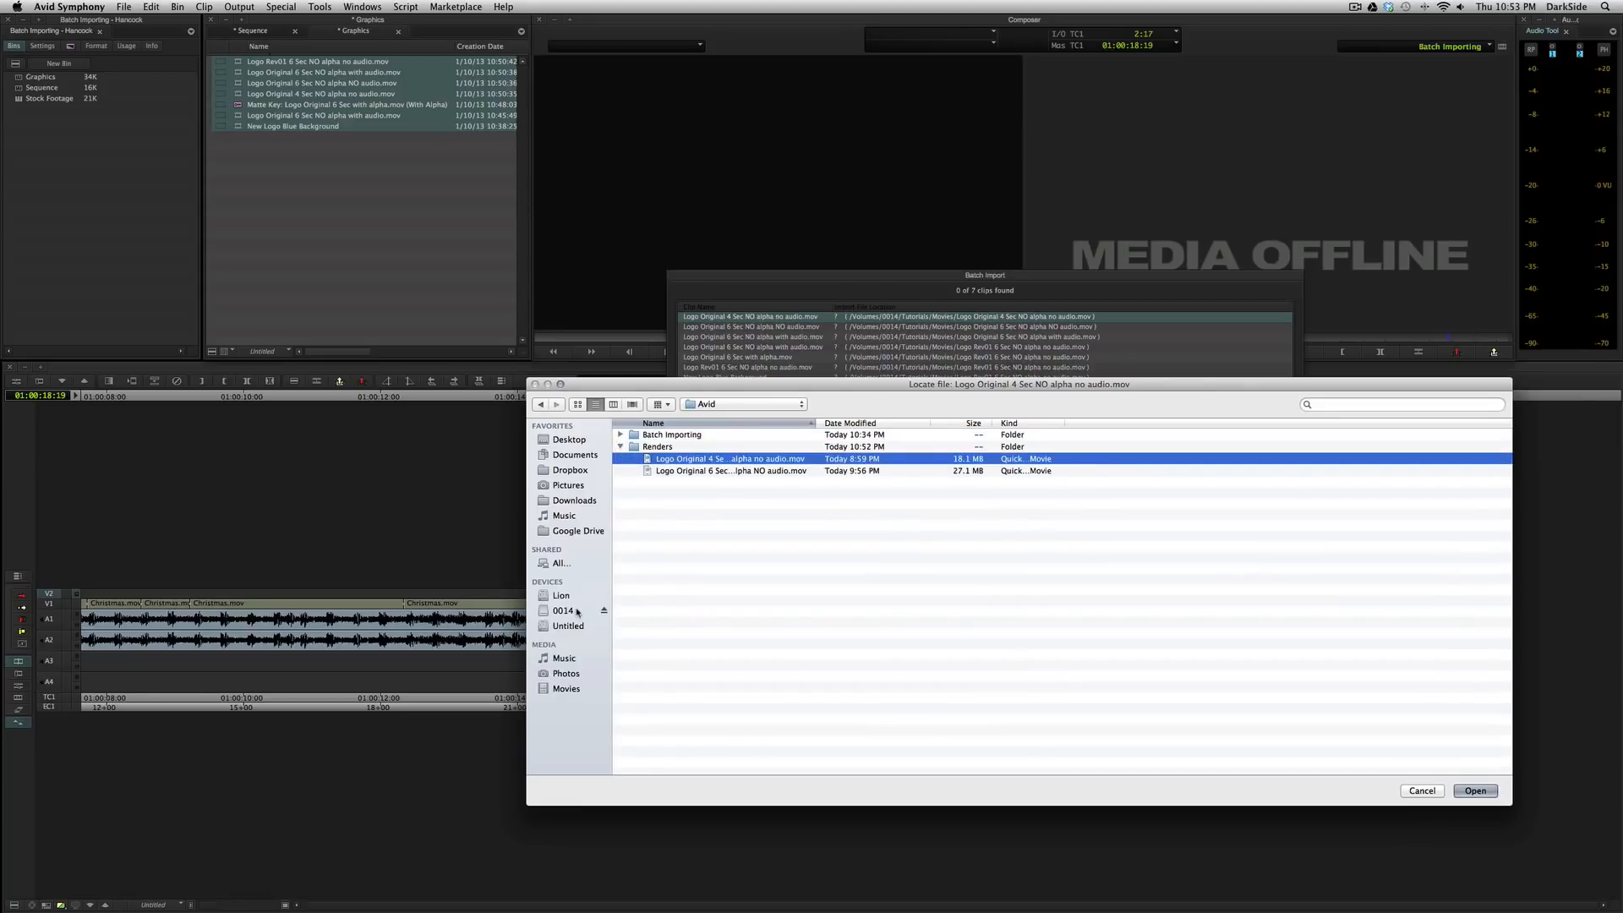
pyautogui.click(1475, 791)
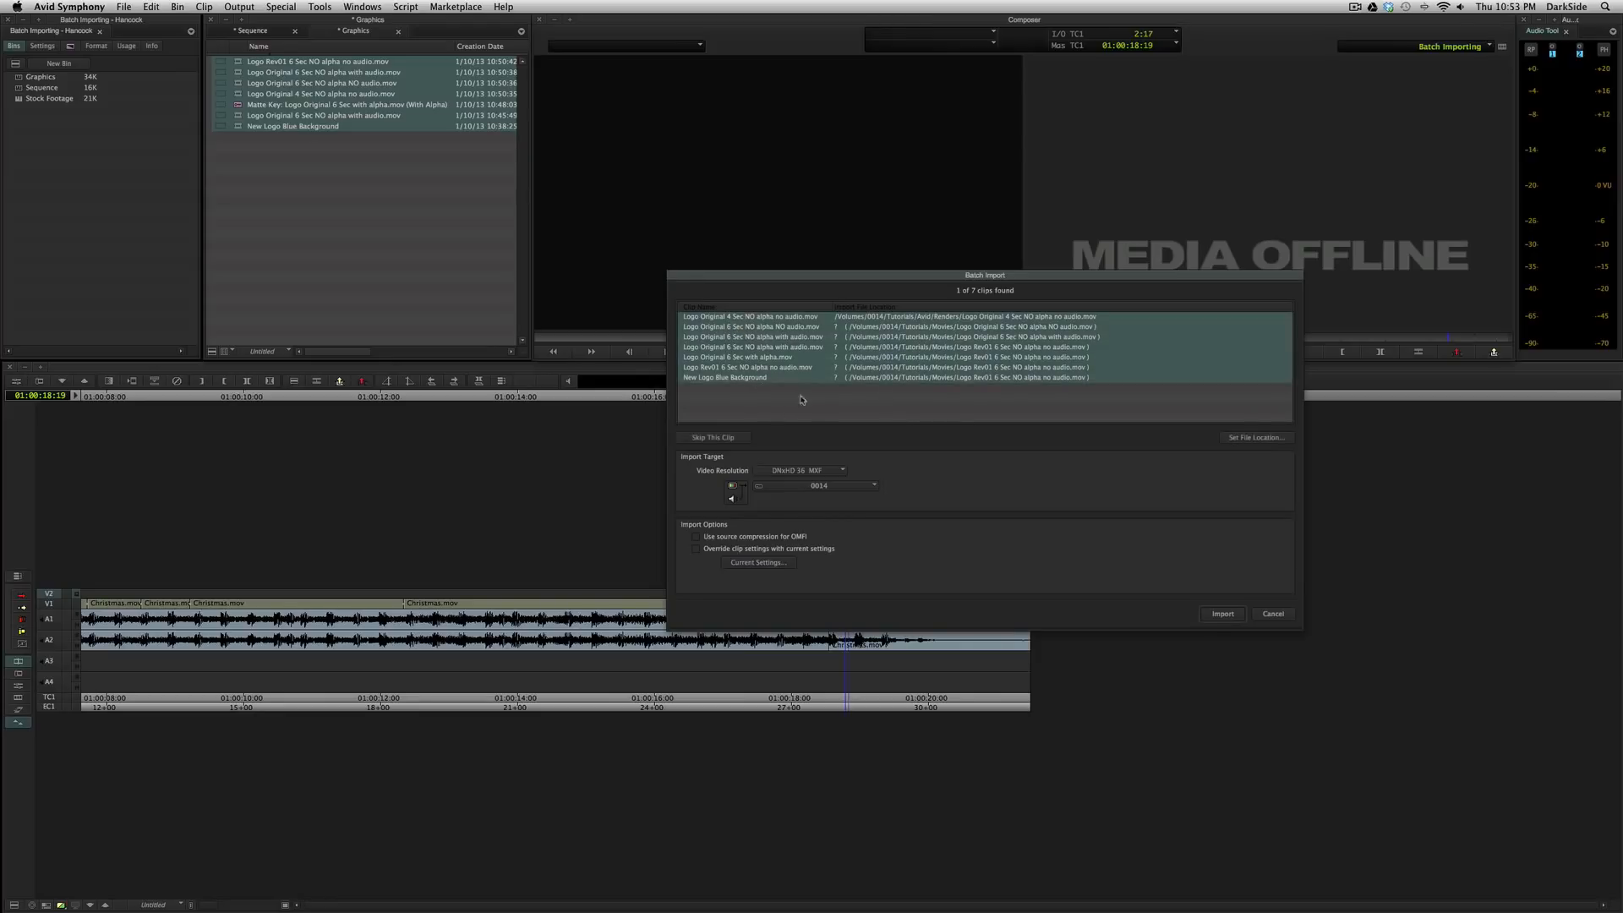
pyautogui.moveTo(782, 390)
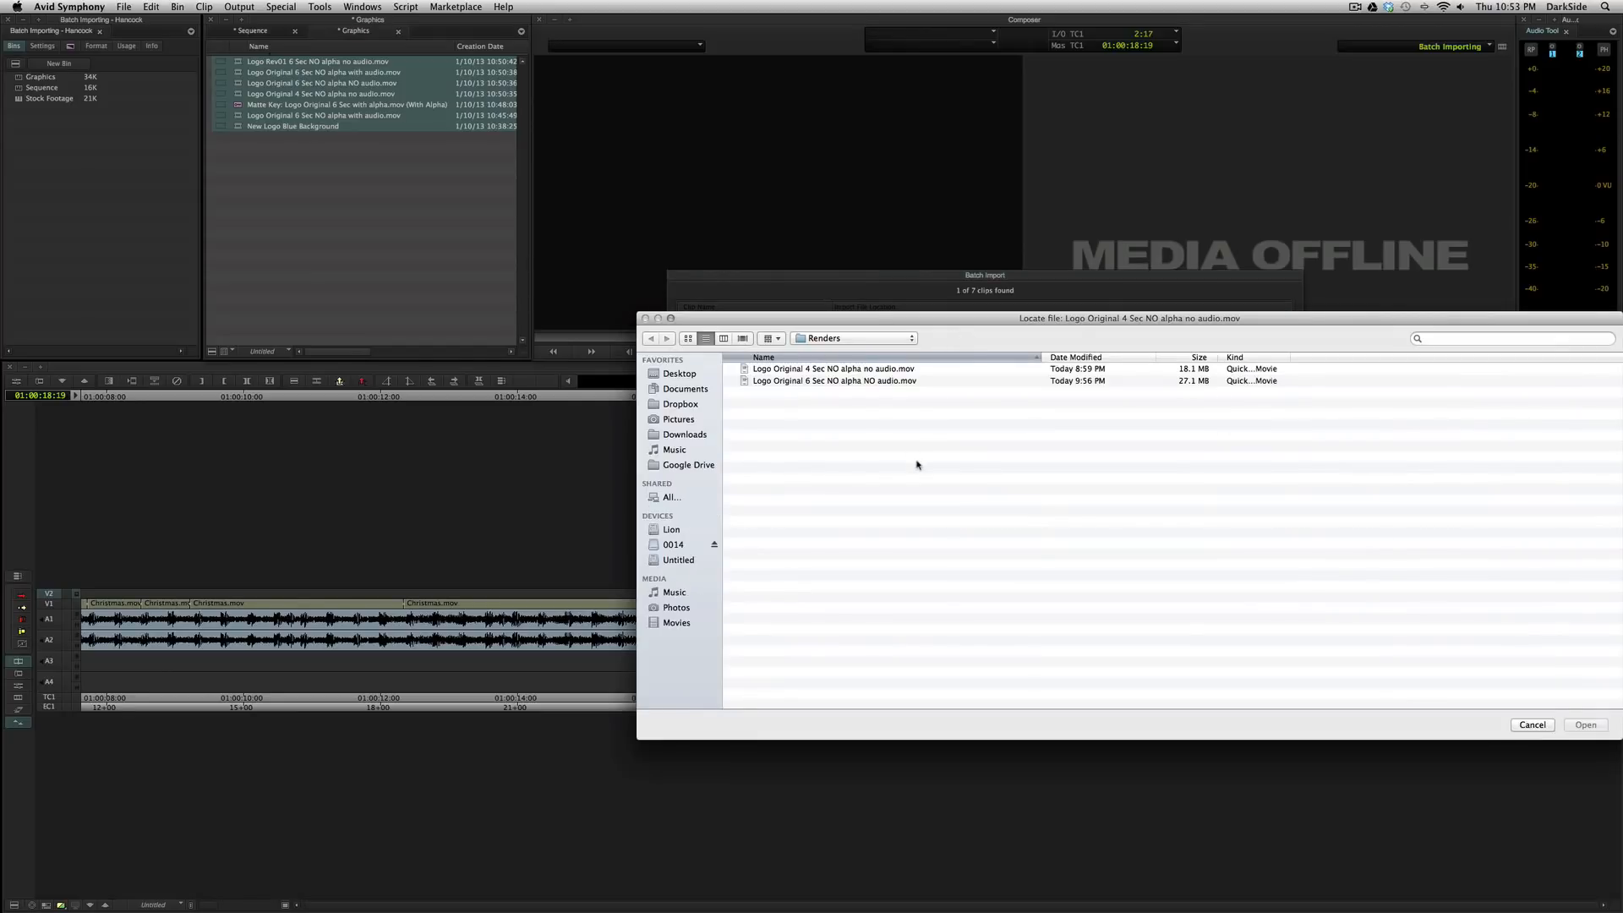
pyautogui.click(834, 368)
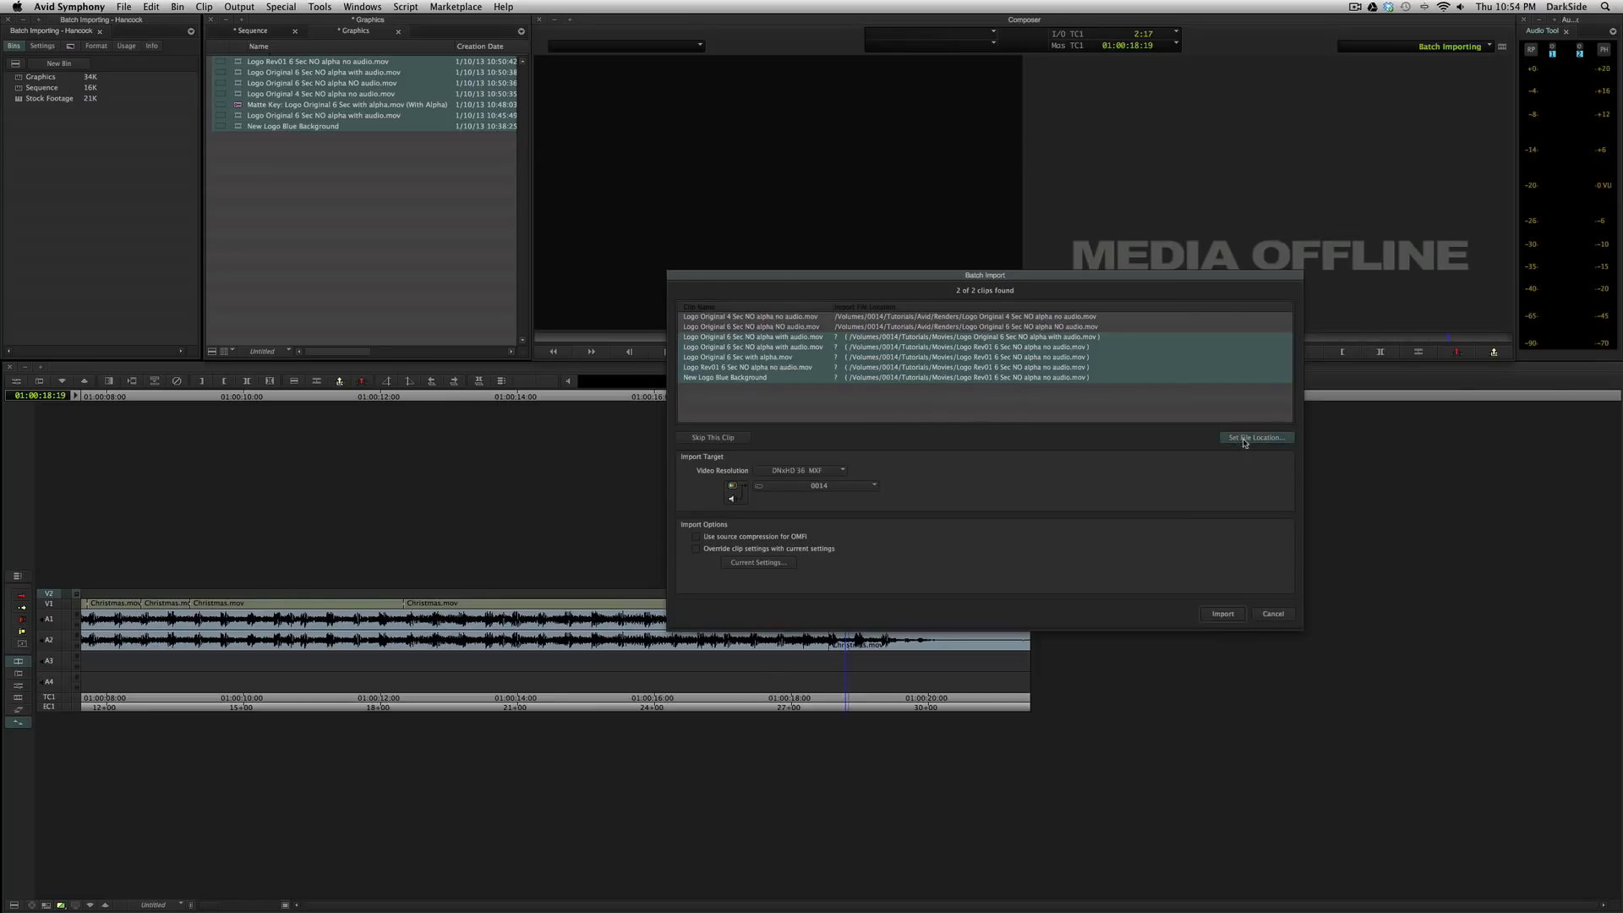
# - Relink the remaining clips to Logo Rev01 in the Tutorials folder and start importing all seven
pyautogui.click(1257, 436)
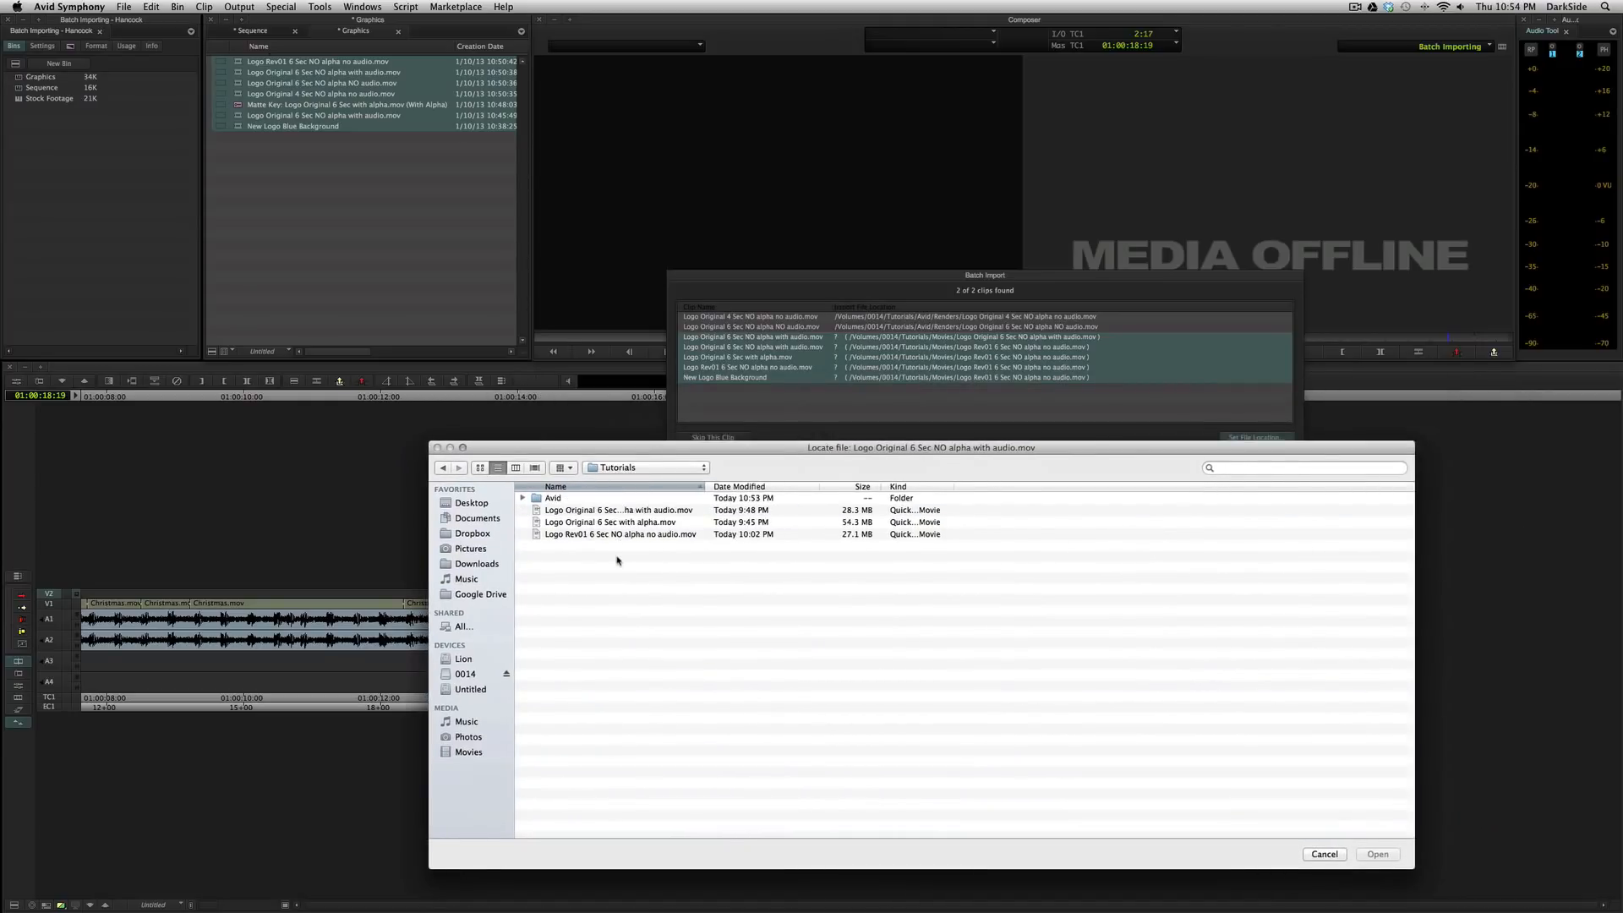
pyautogui.moveTo(700, 488)
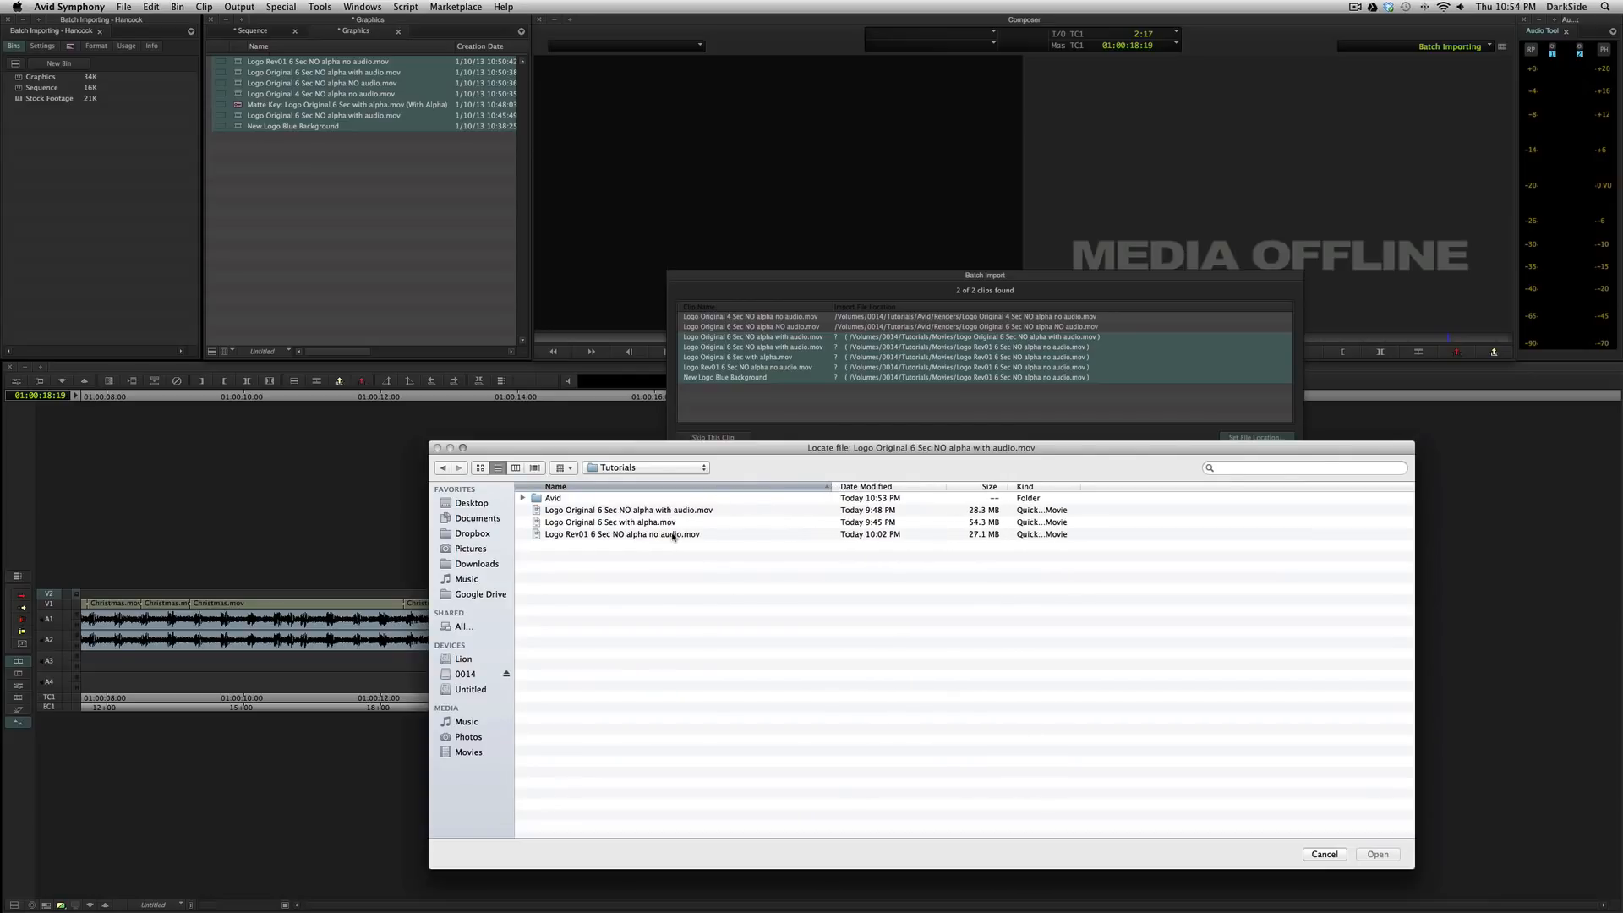
pyautogui.click(1376, 854)
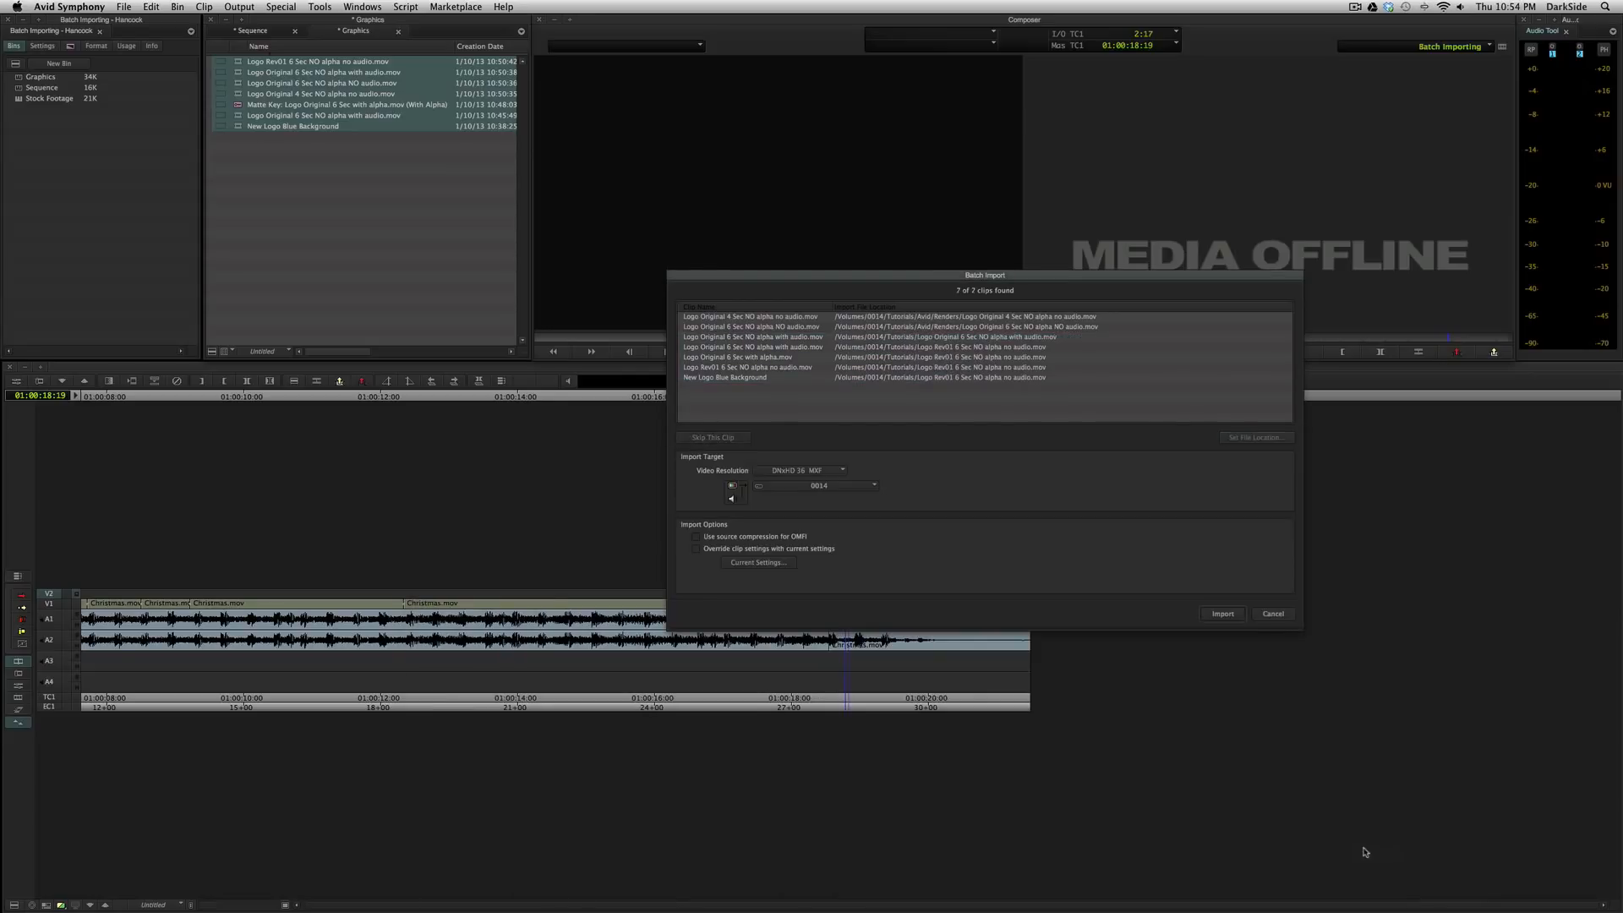
pyautogui.click(1222, 612)
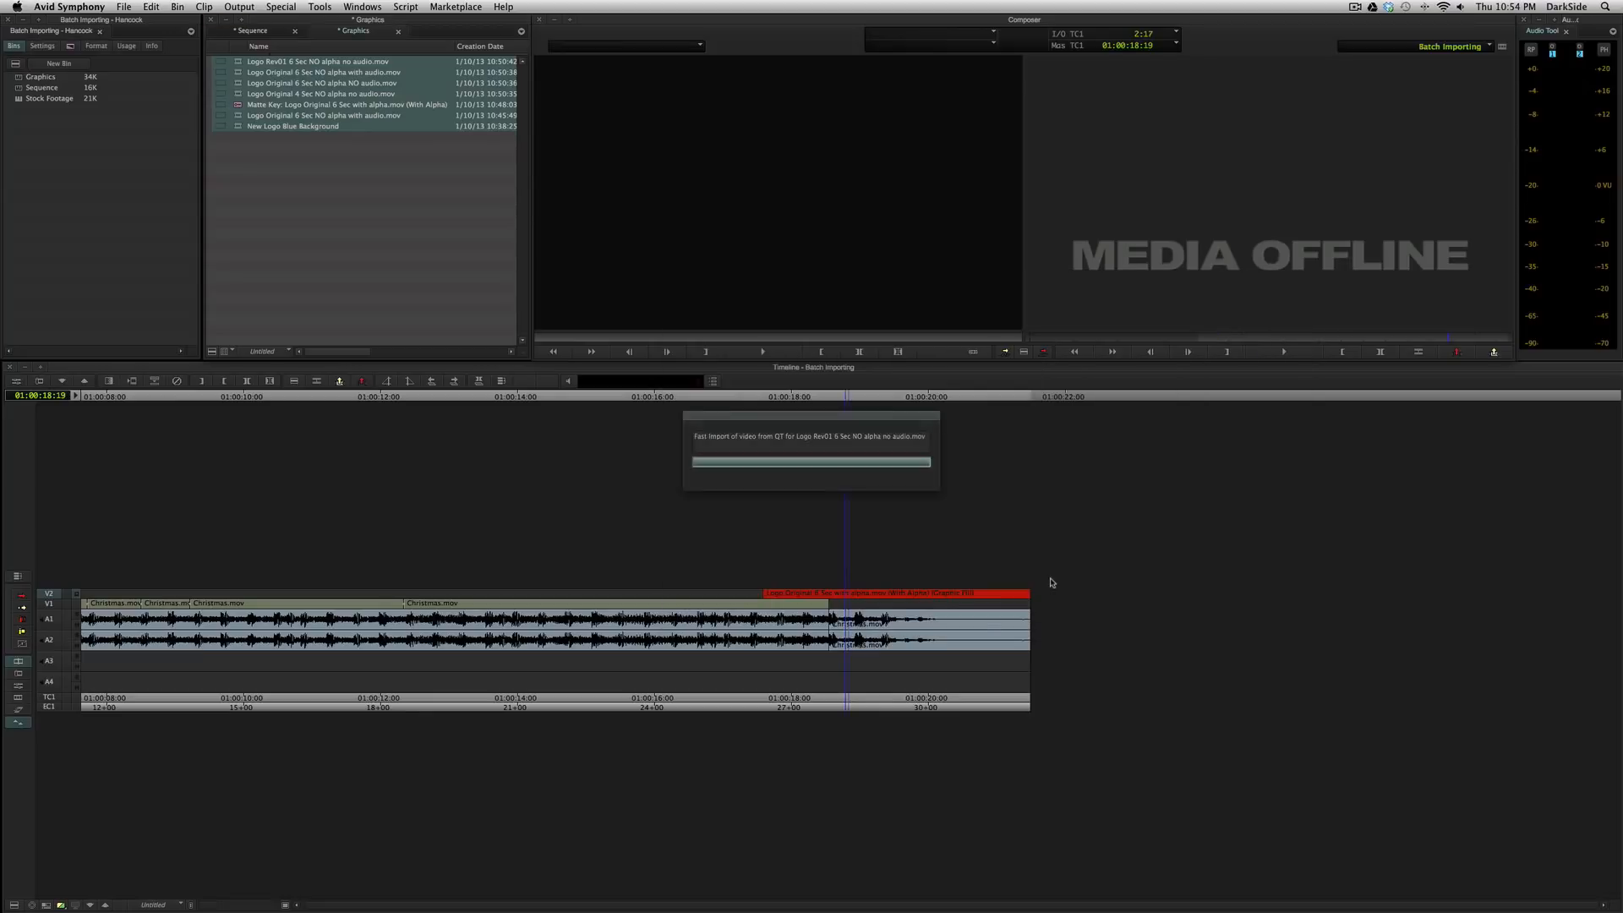